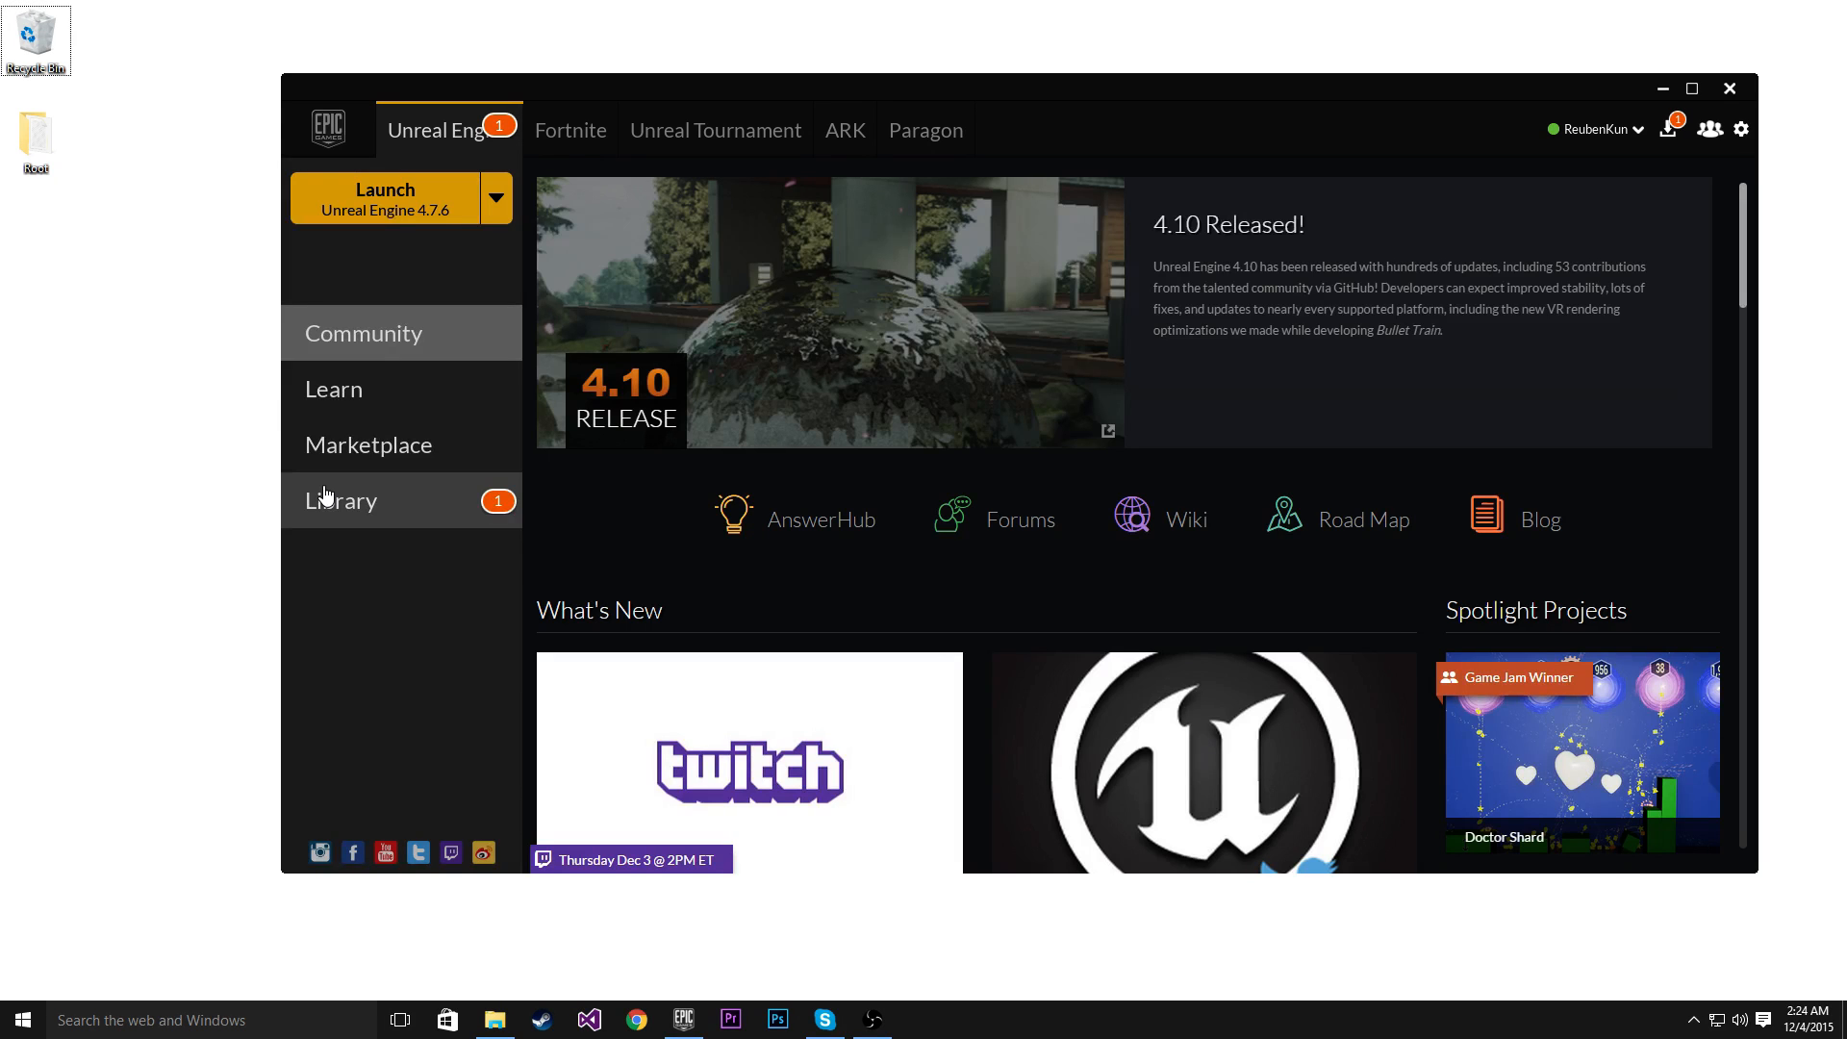
mouse_move(599, 242)
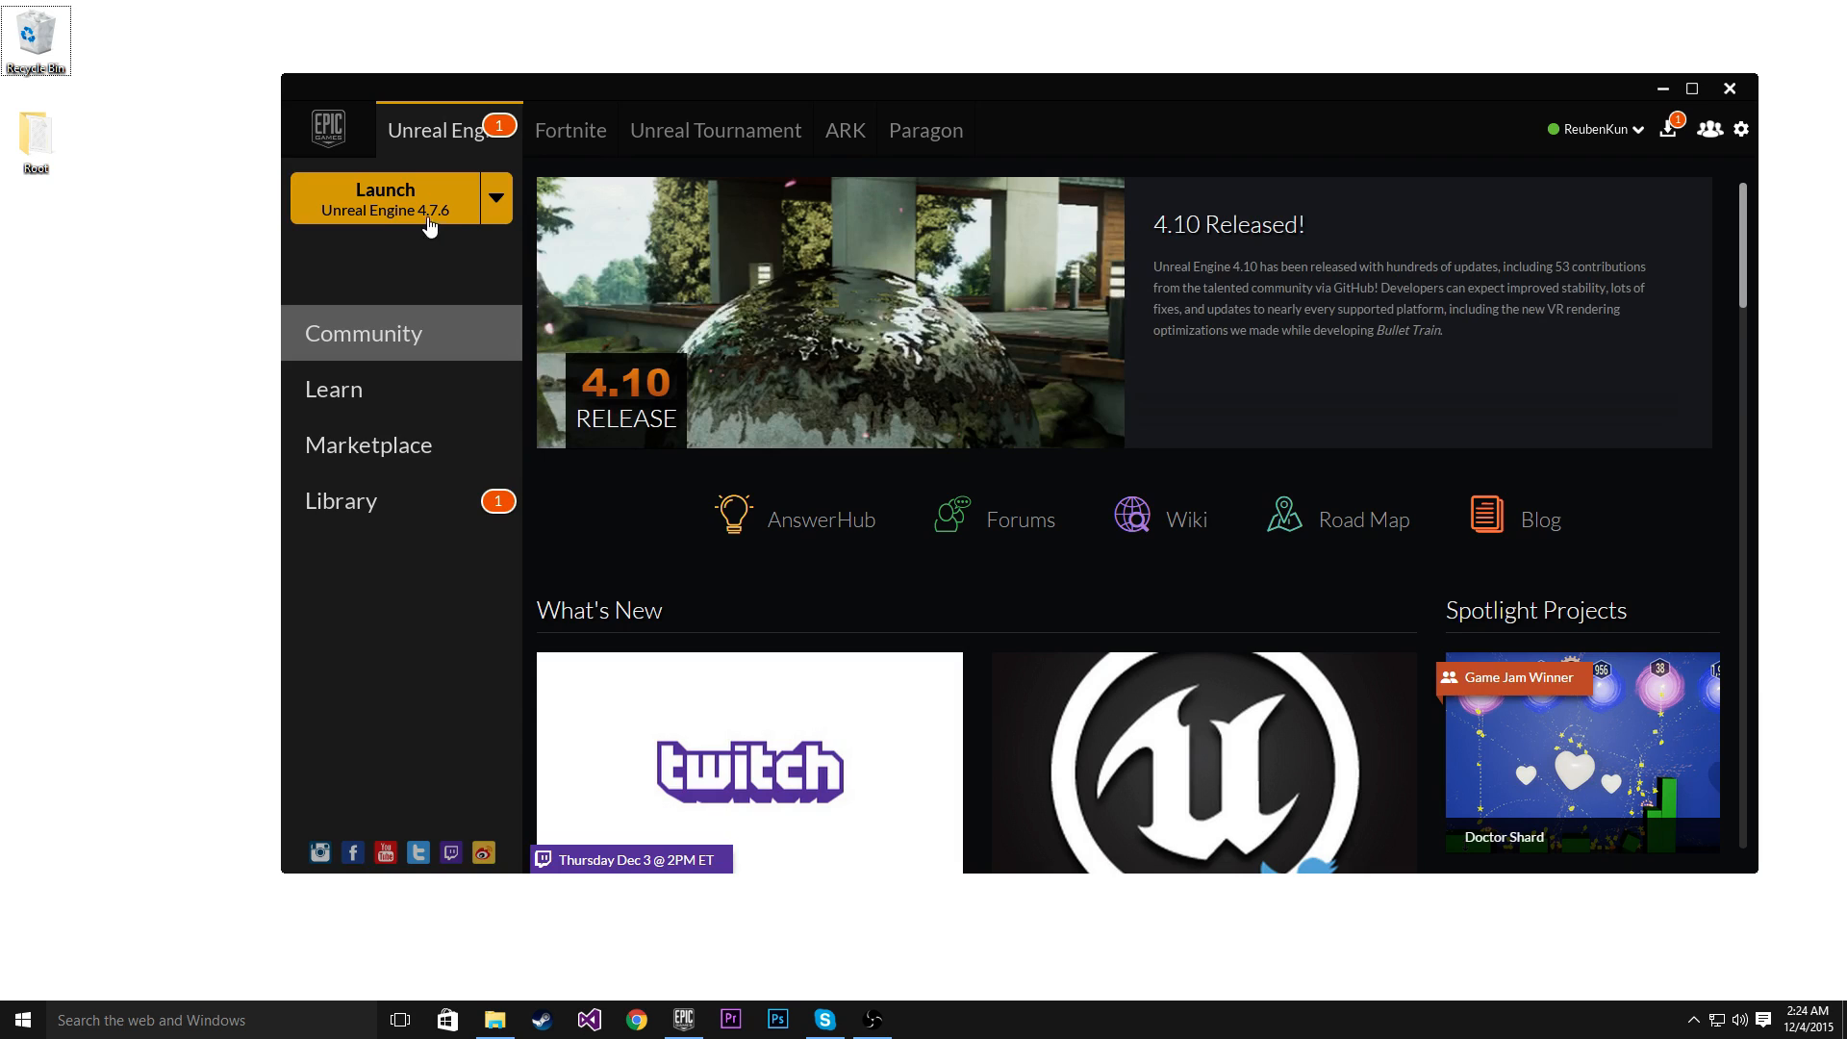
mouse_move(453, 229)
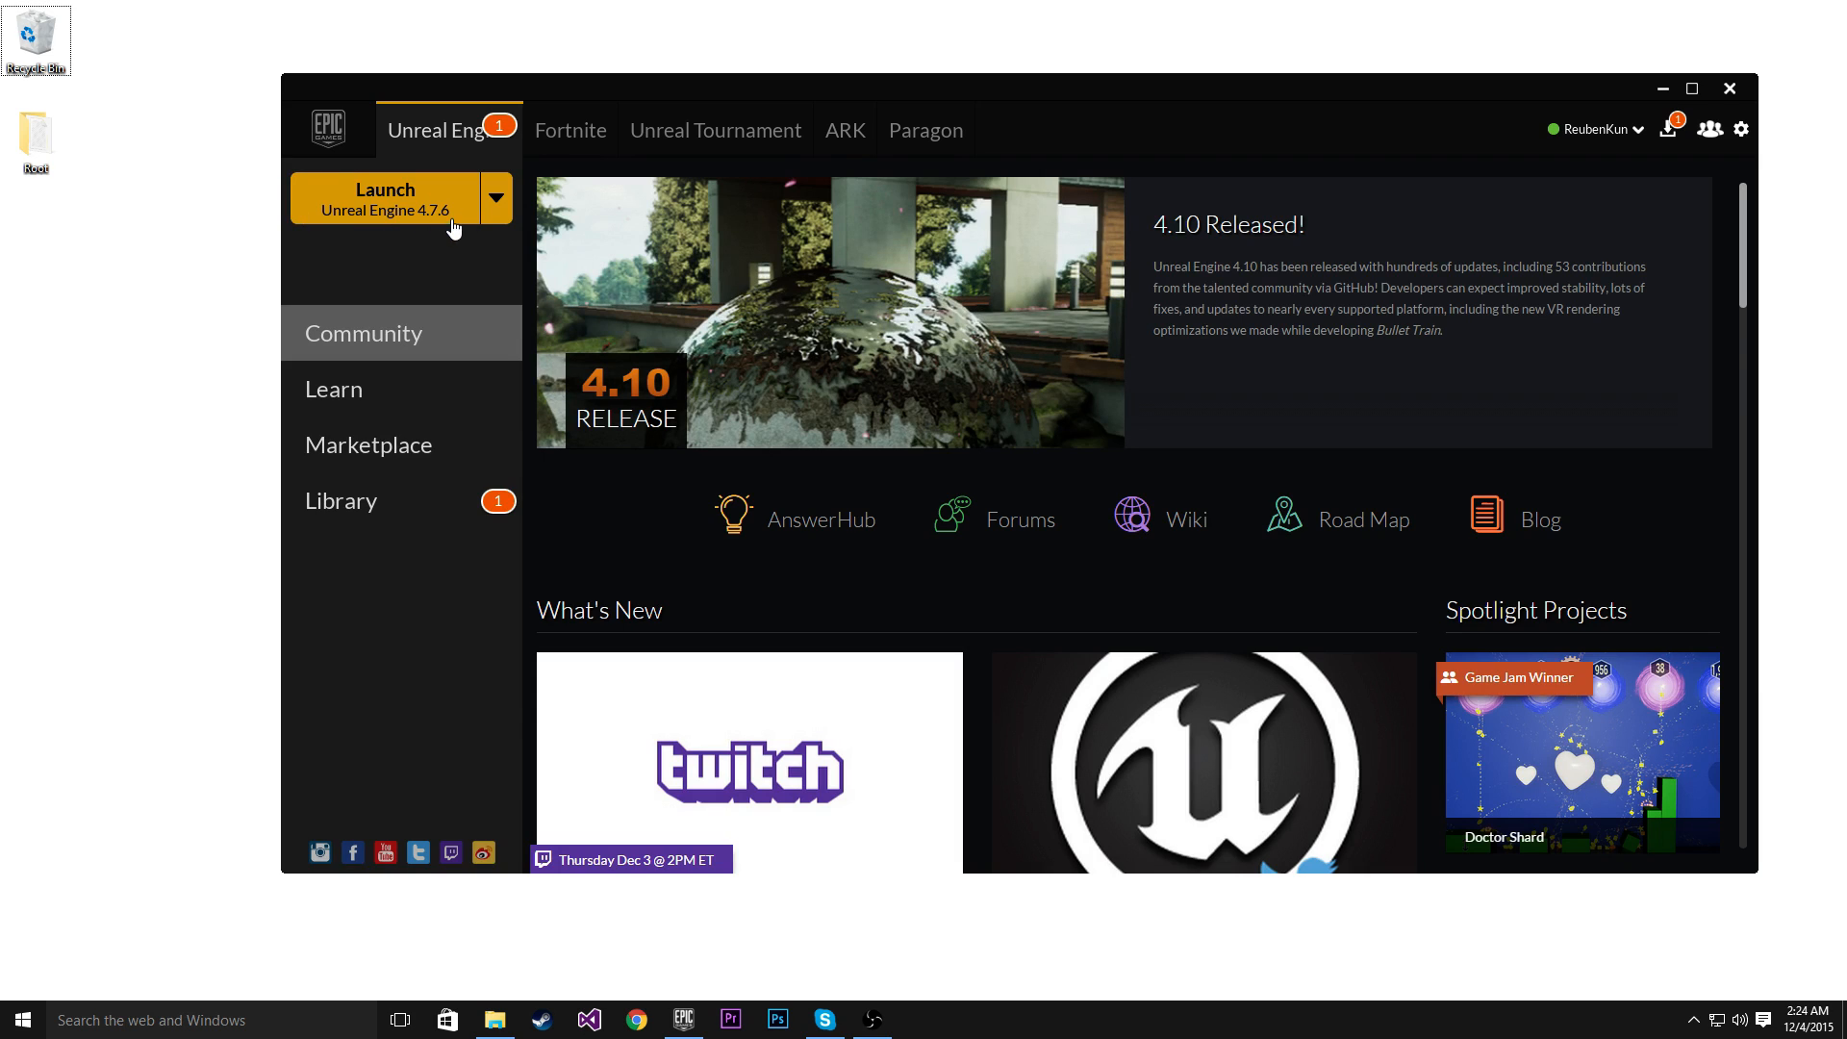
mouse_move(375, 280)
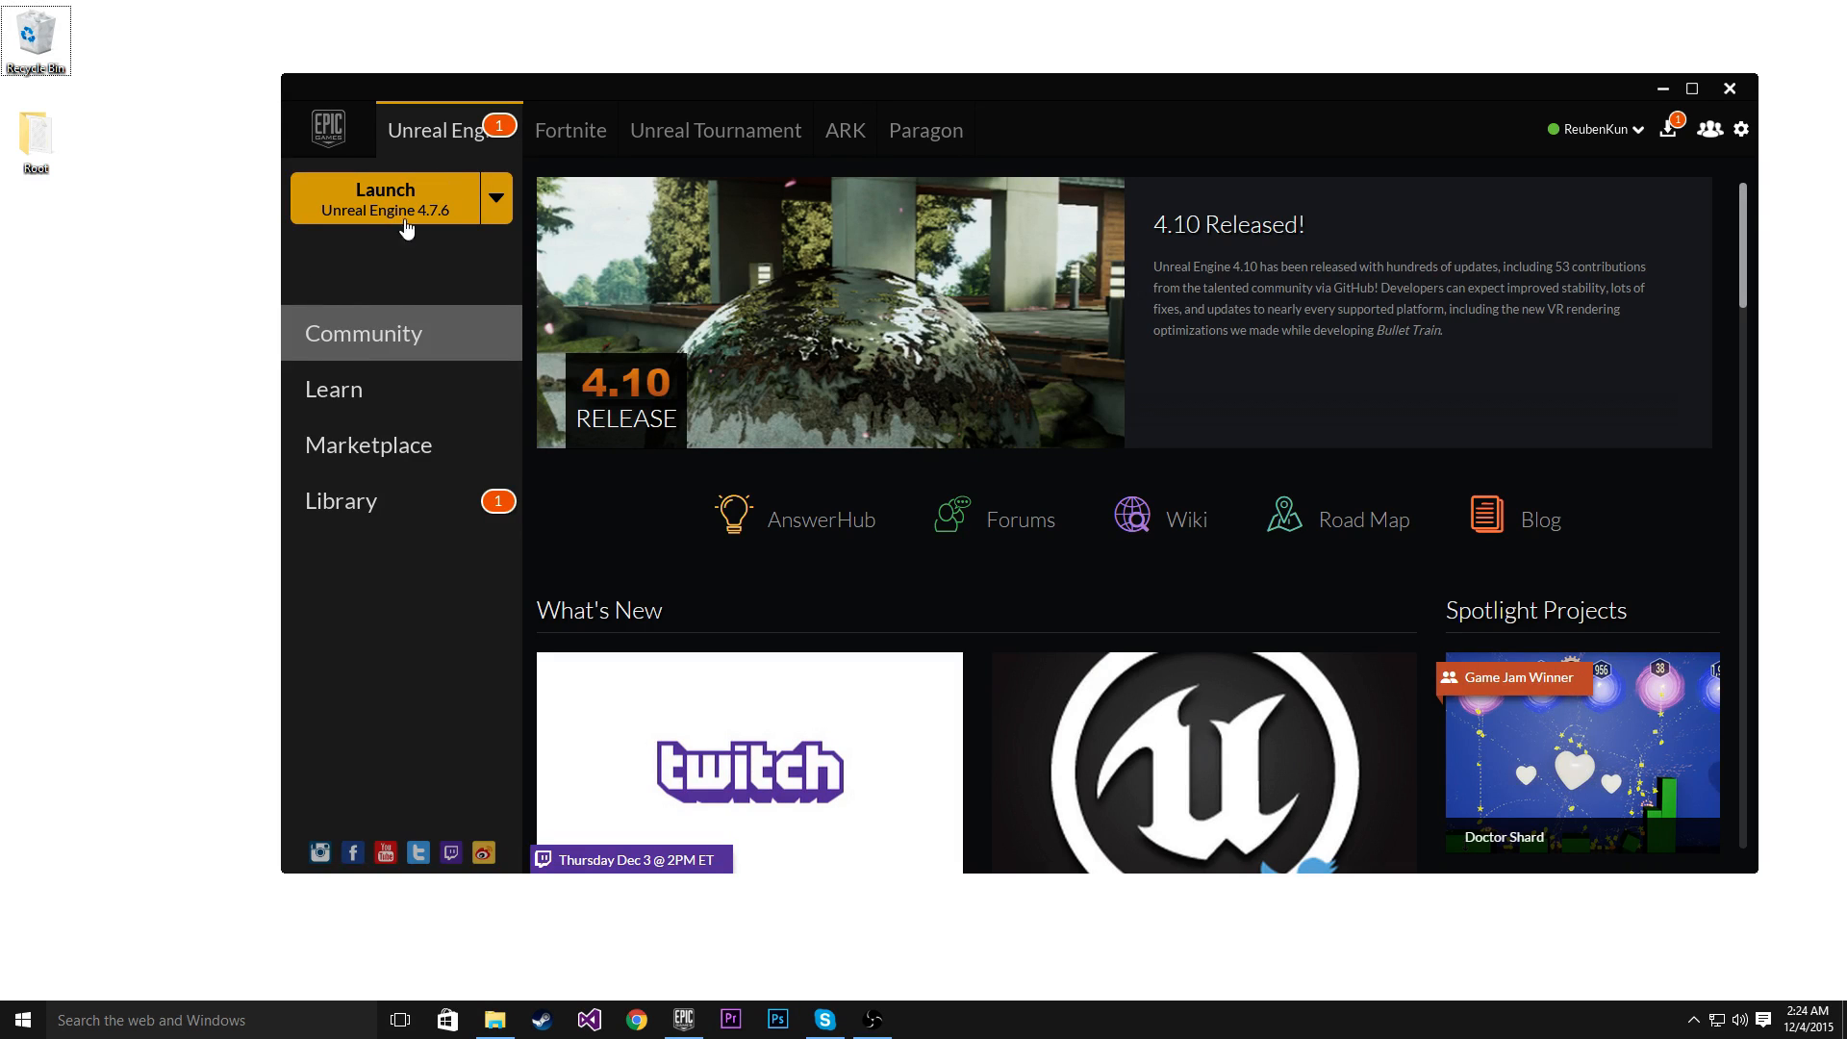
mouse_move(366, 236)
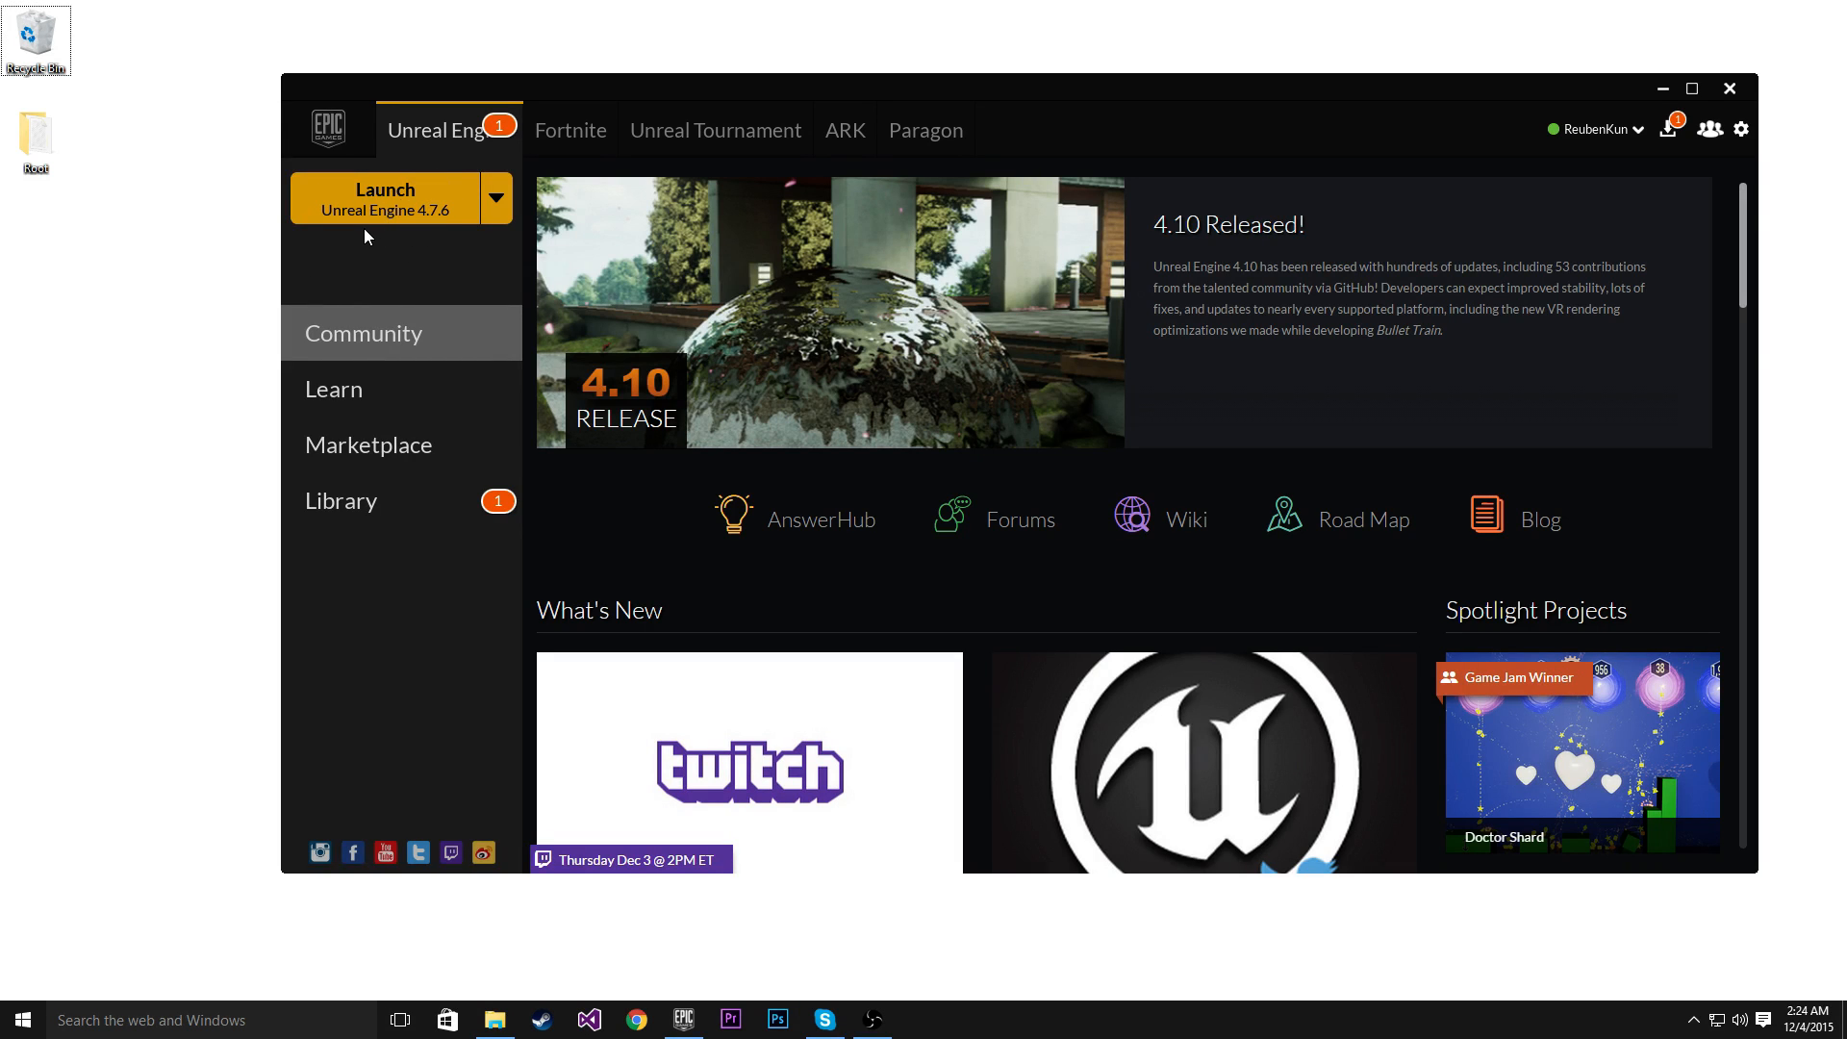
mouse_move(429, 257)
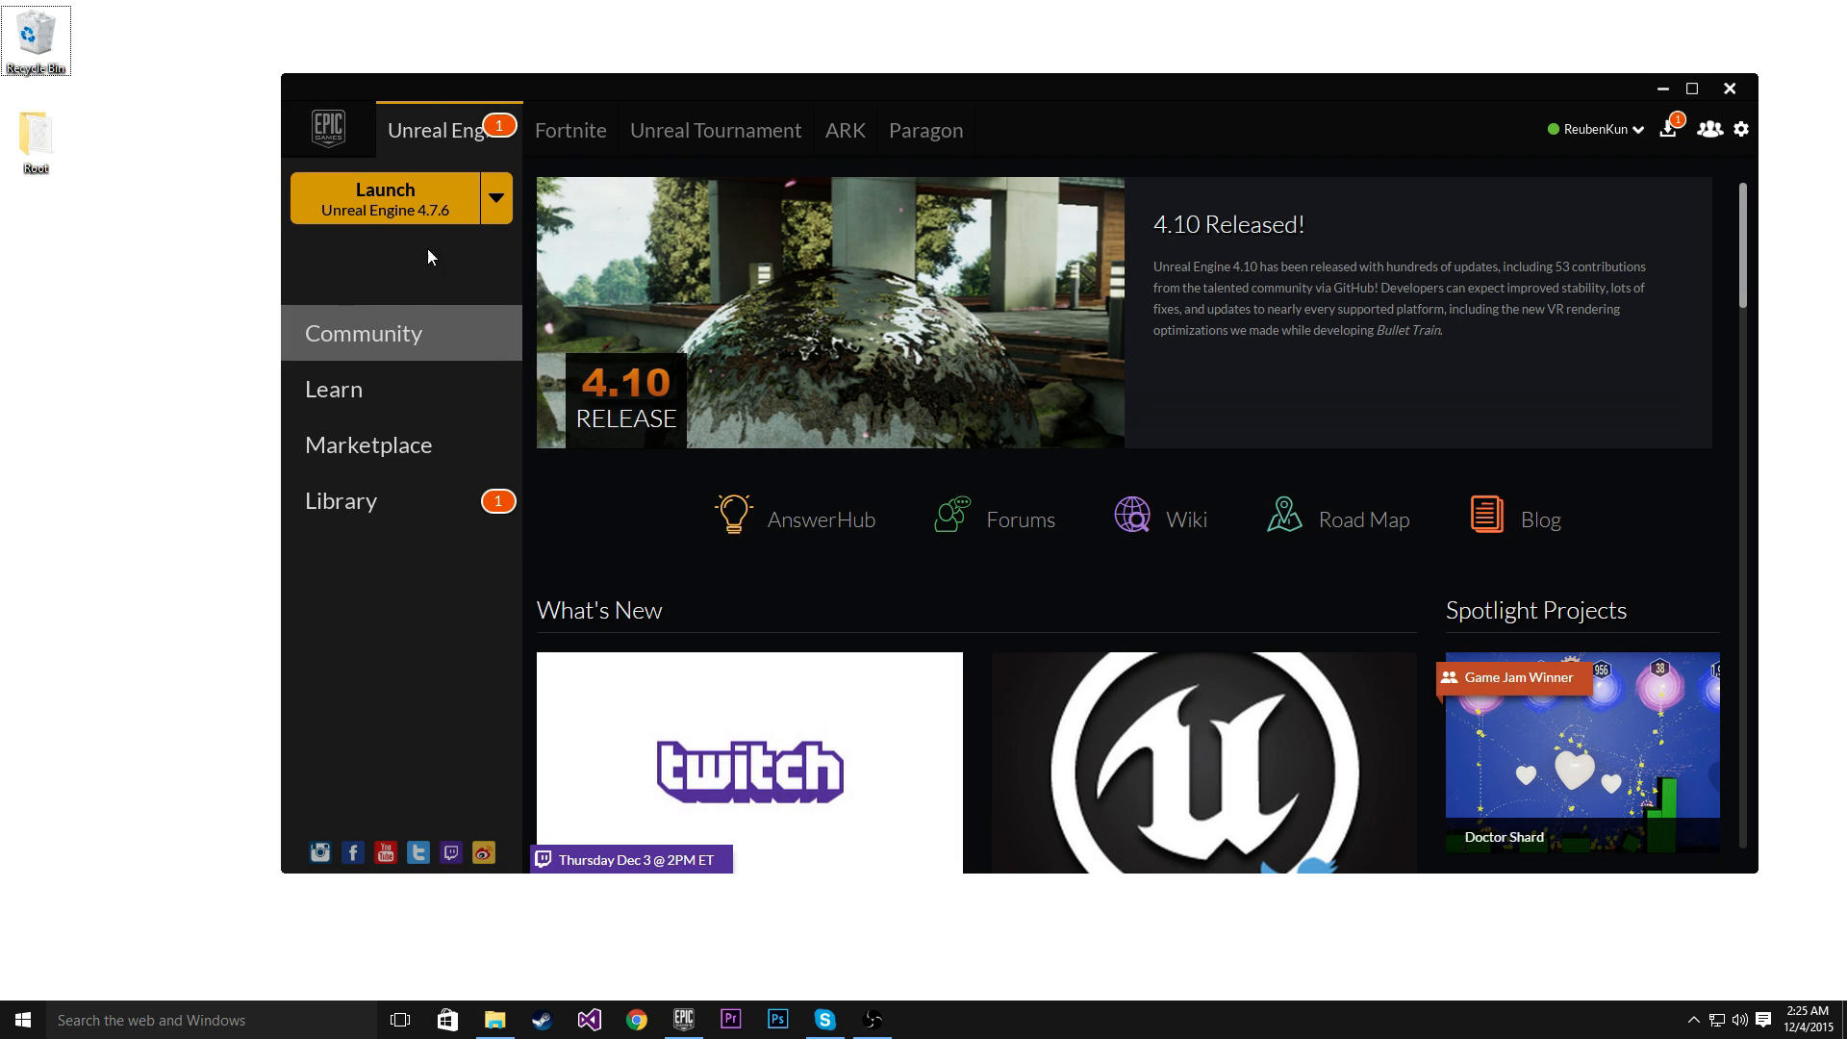
mouse_move(348, 239)
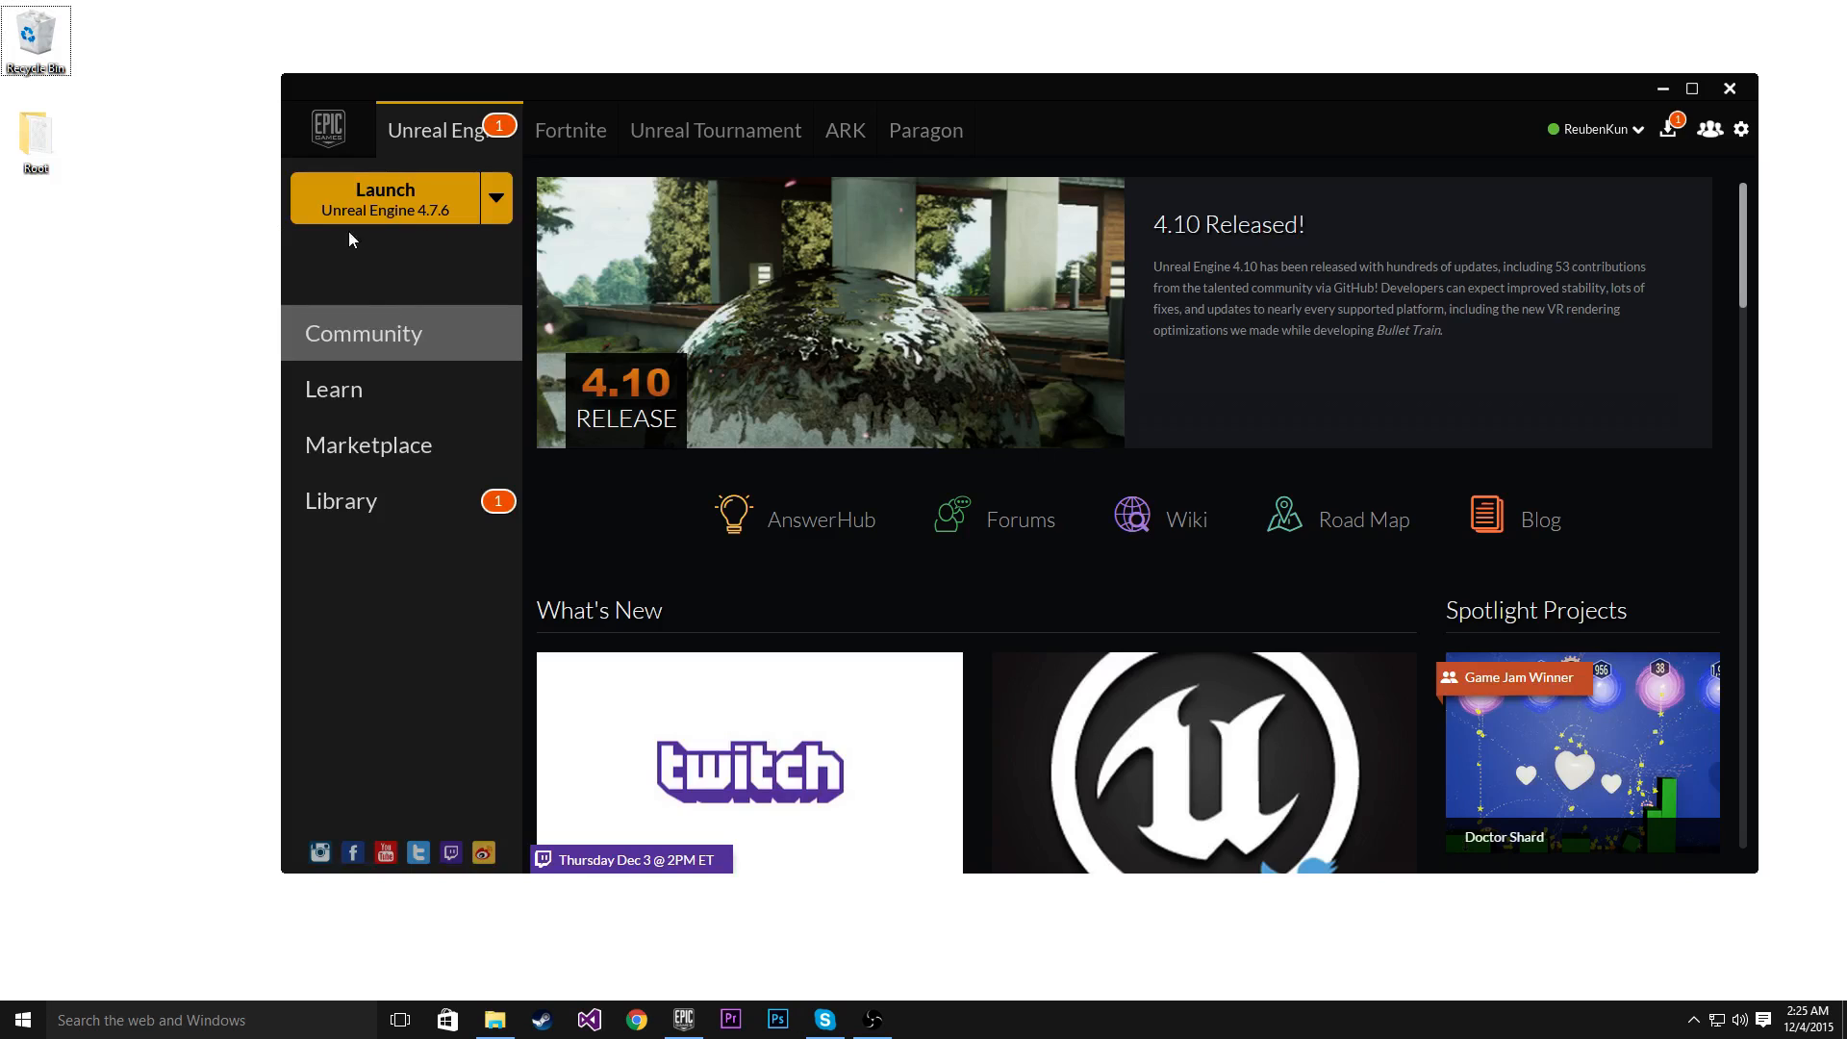
mouse_move(409, 233)
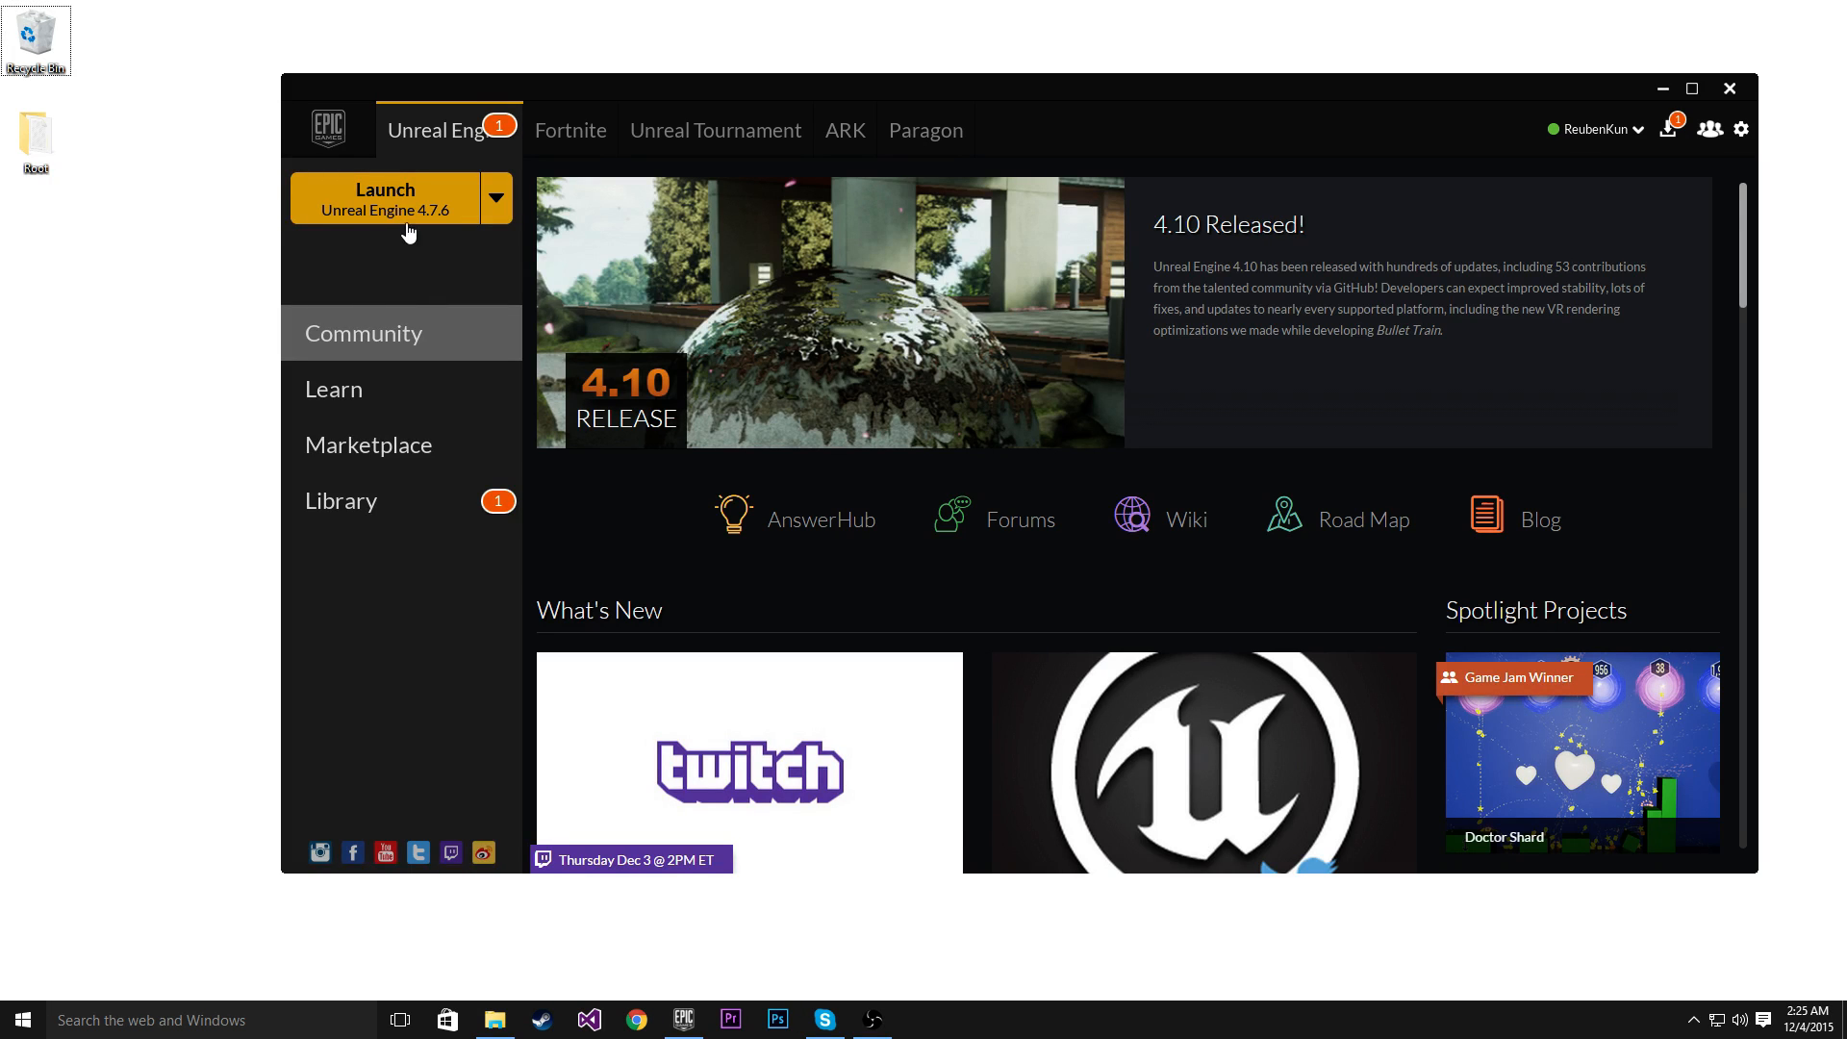
mouse_move(411, 247)
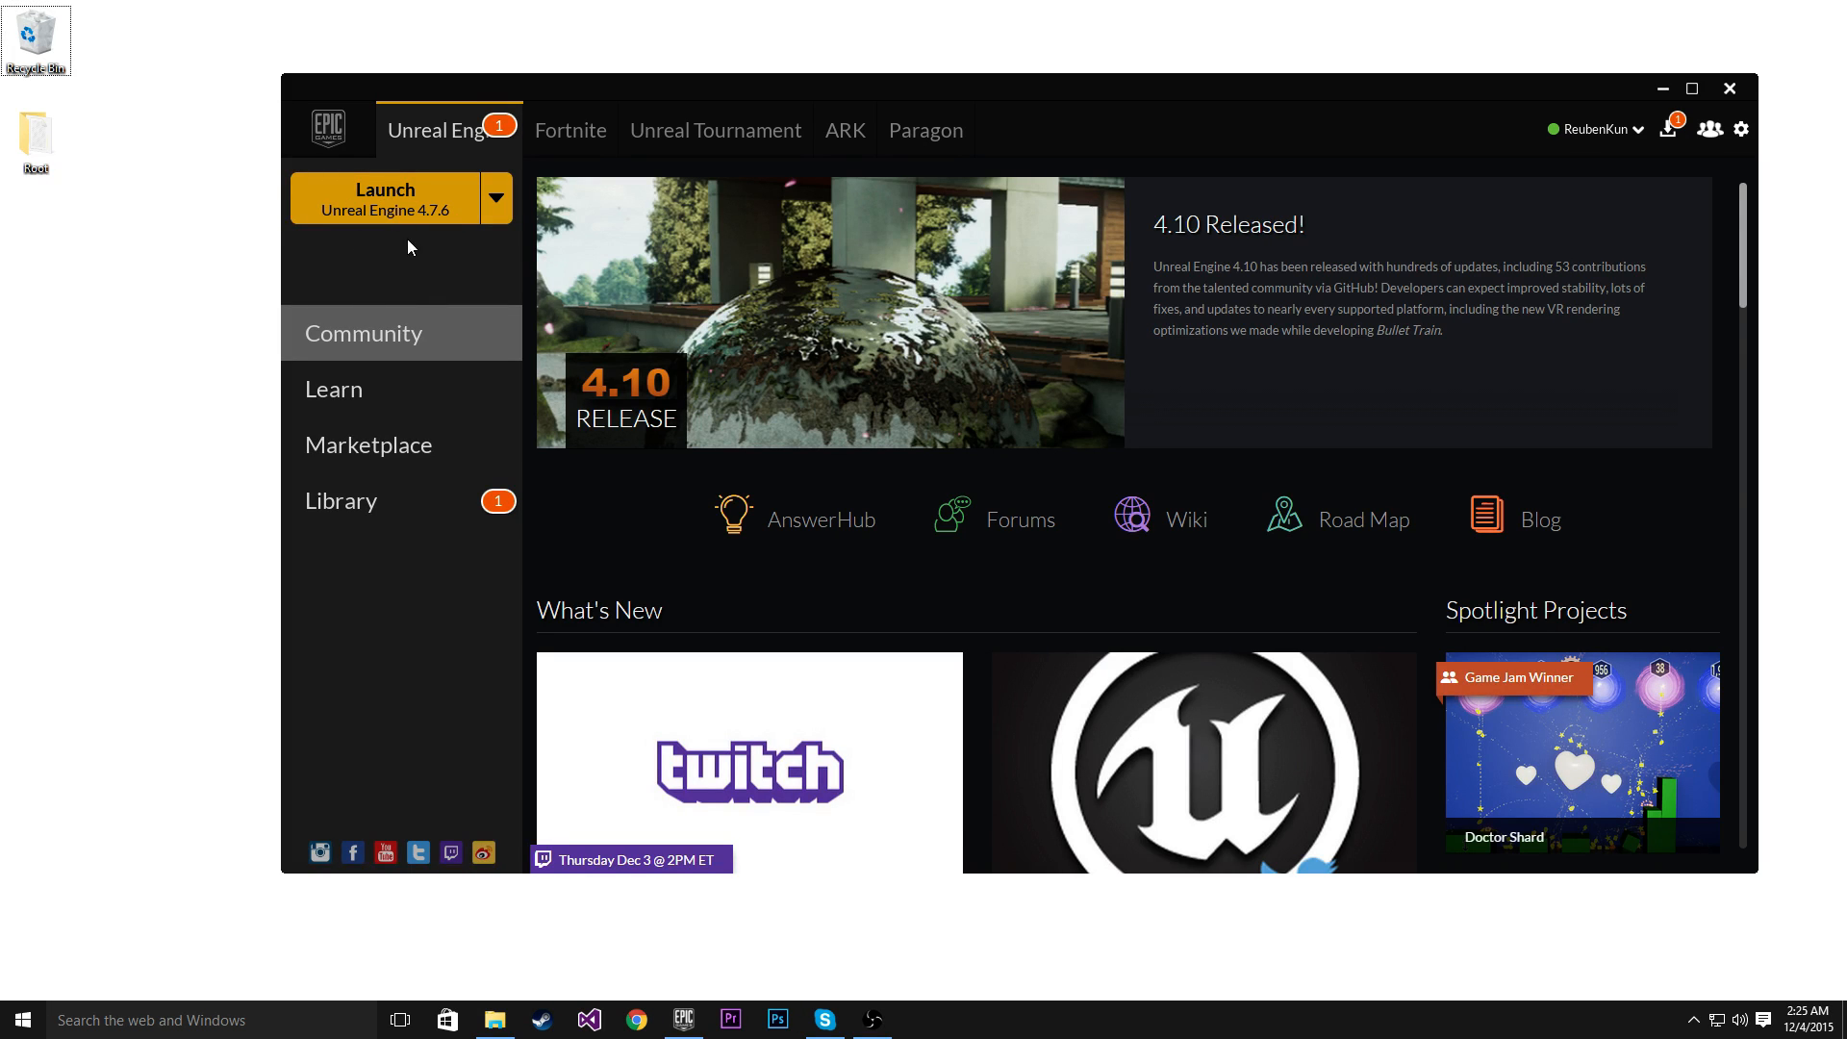
Launch Unreal Engine 4.7.6 and go to the New Project page of the Project Browser
left_click(384, 190)
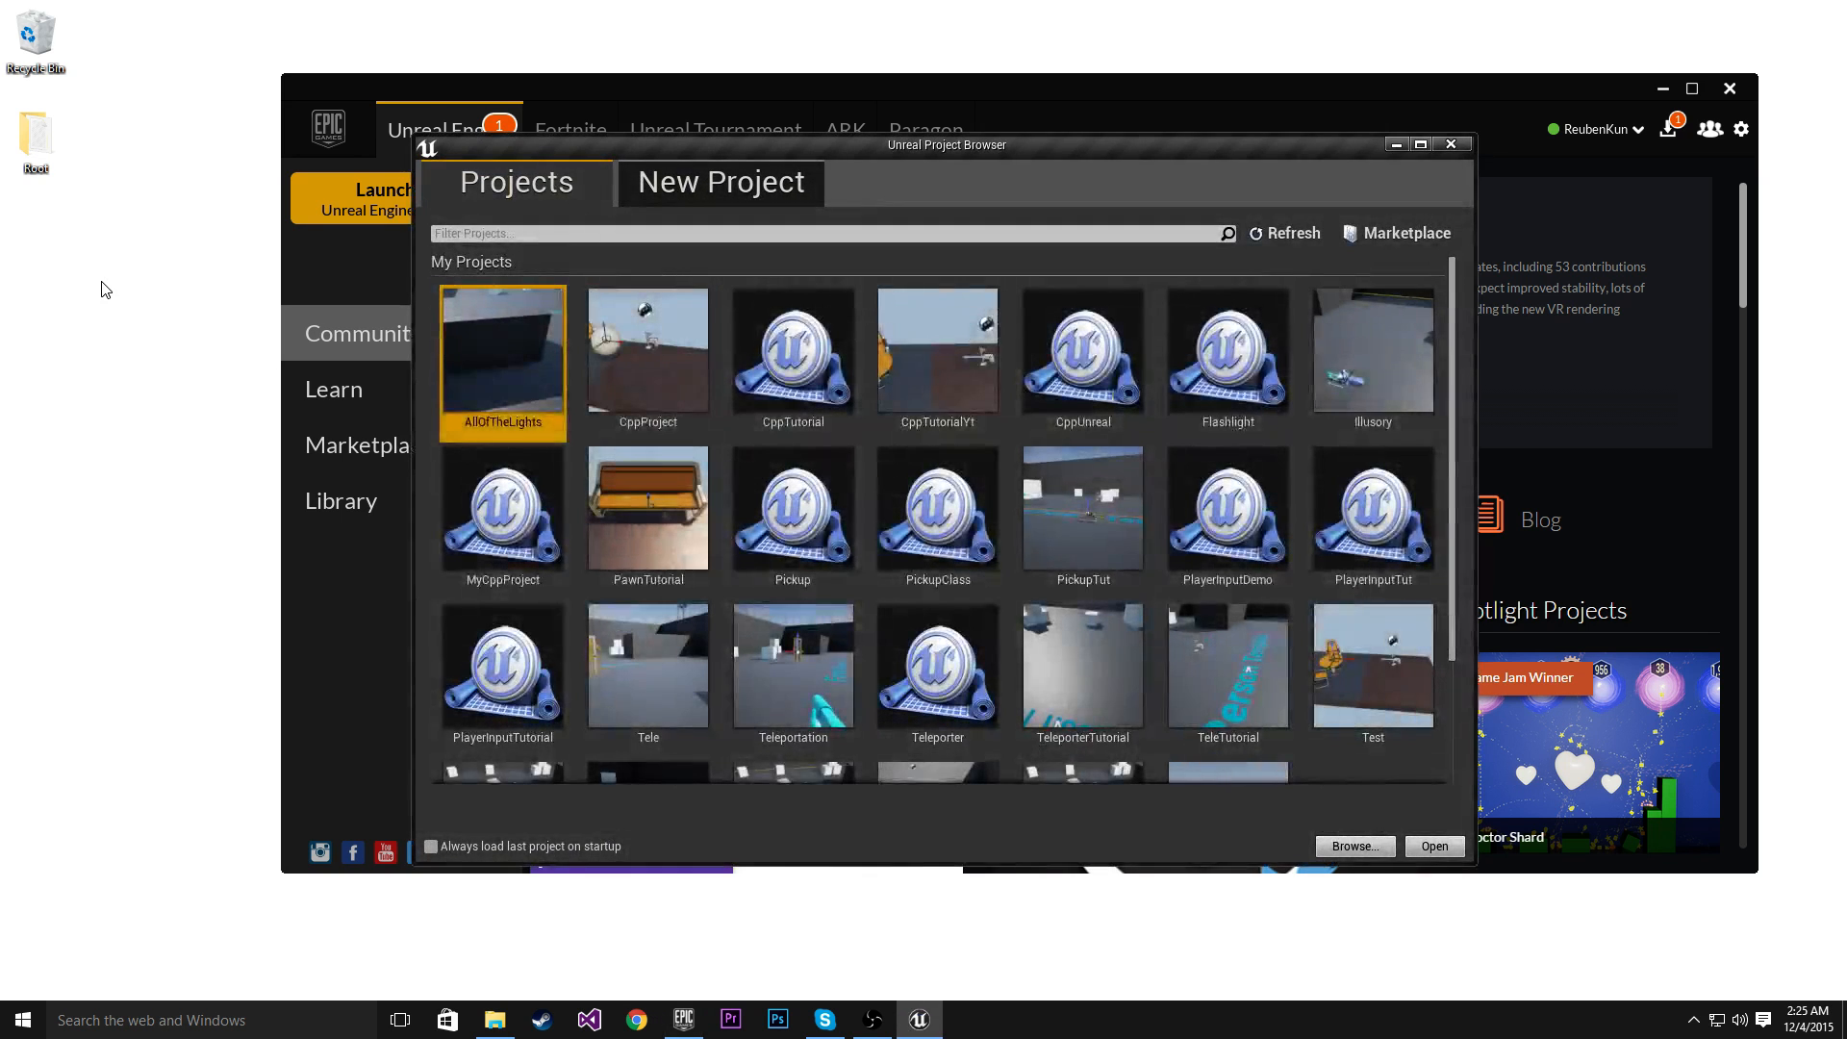
left_click(720, 183)
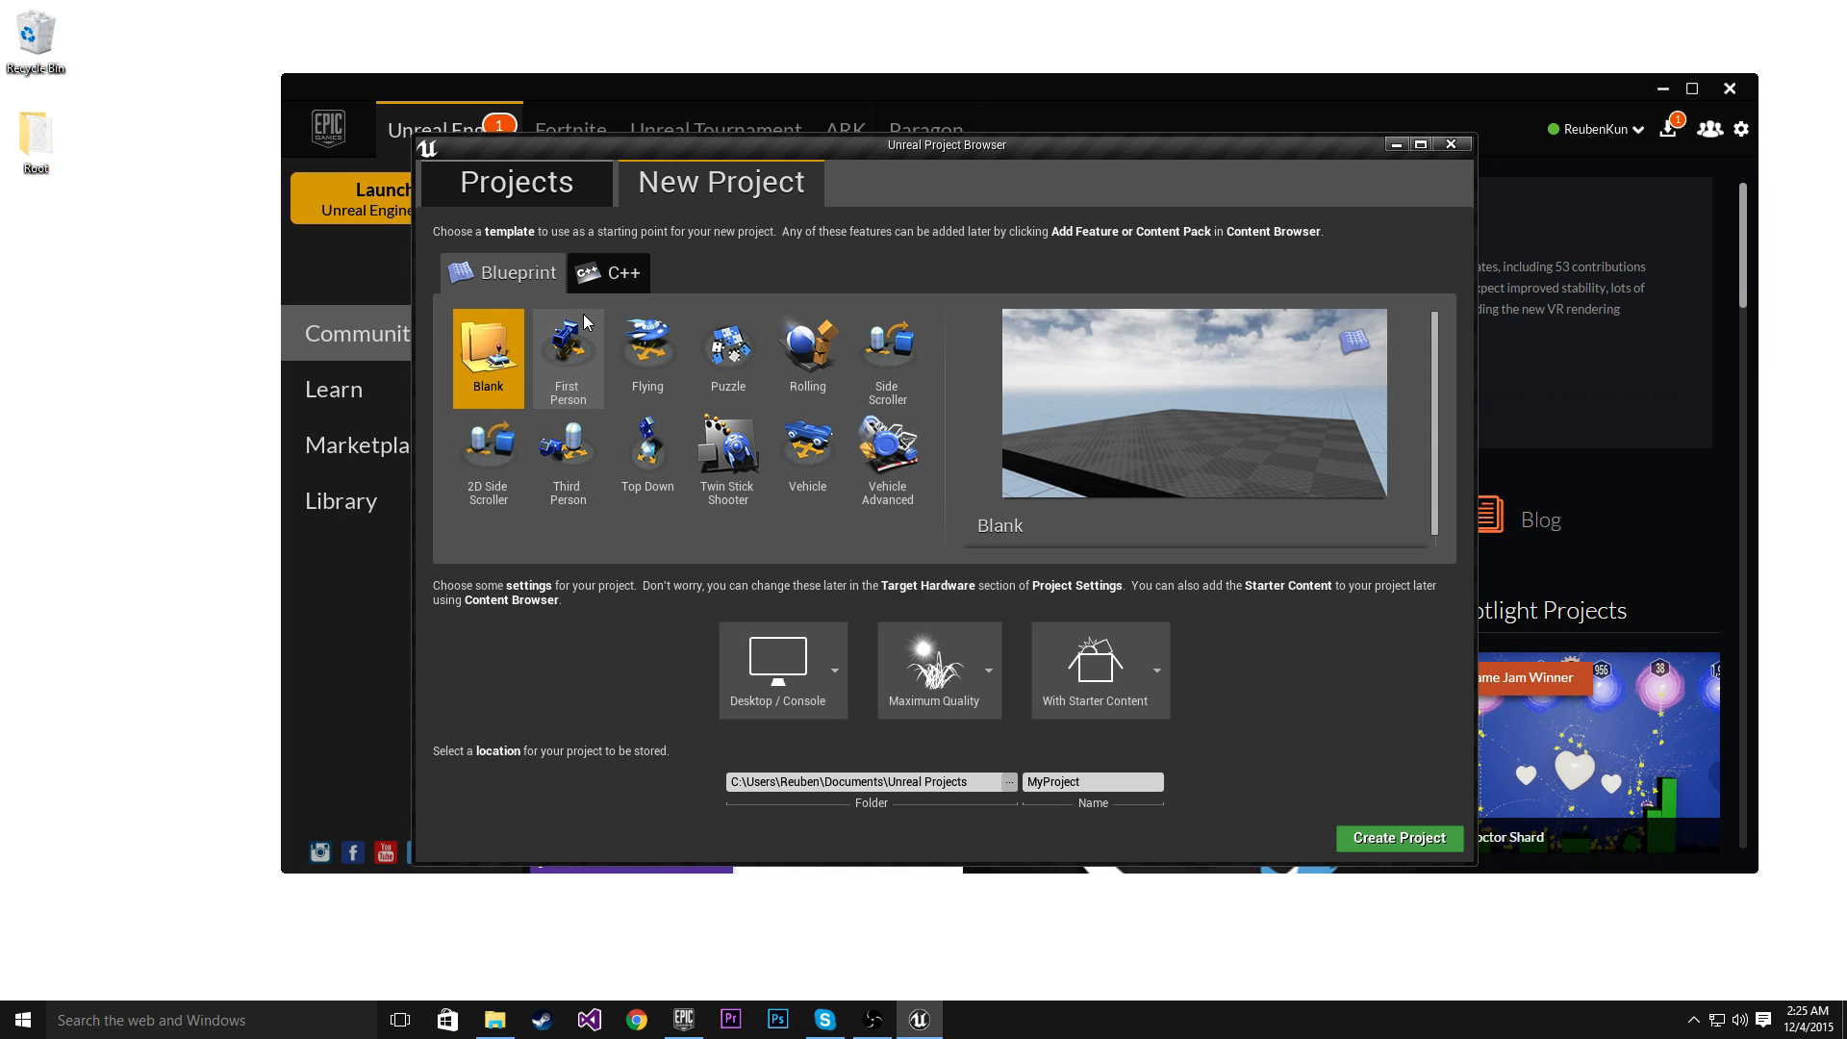
mouse_move(587, 324)
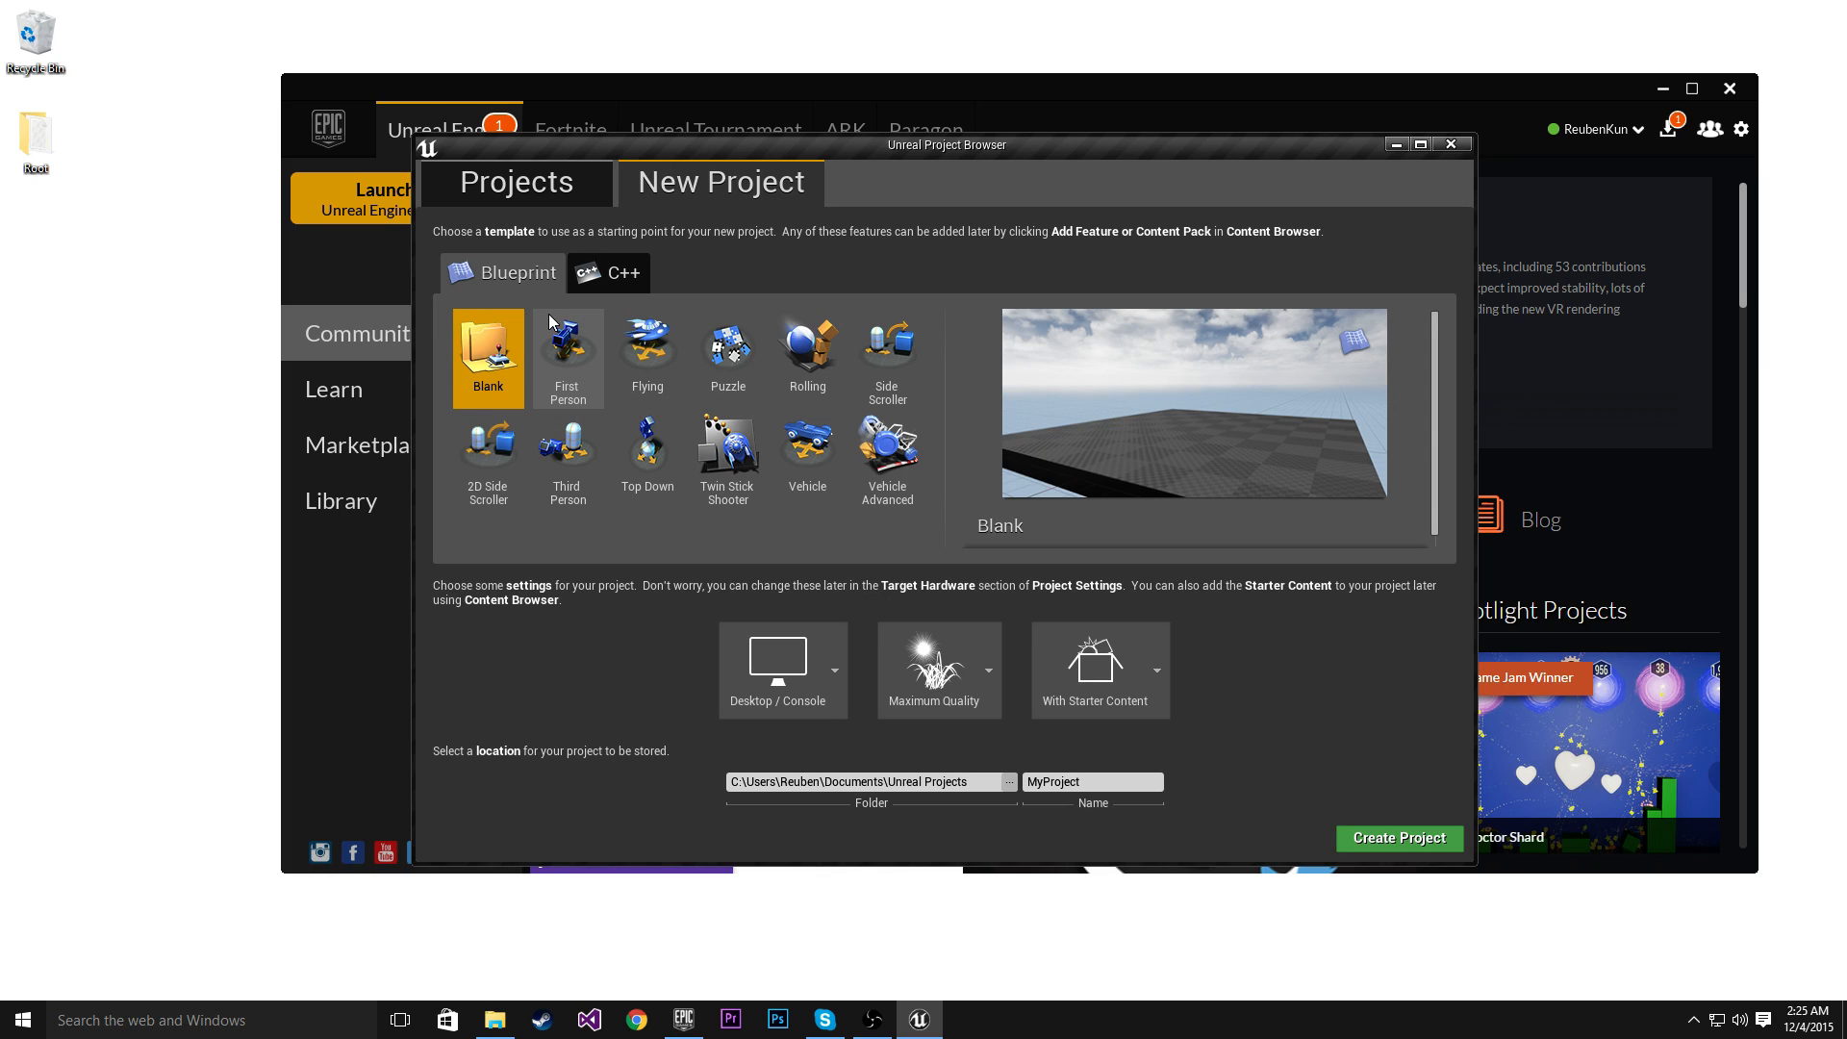
Create a C++ First Person project named UnrealTutorial
left_click(605, 273)
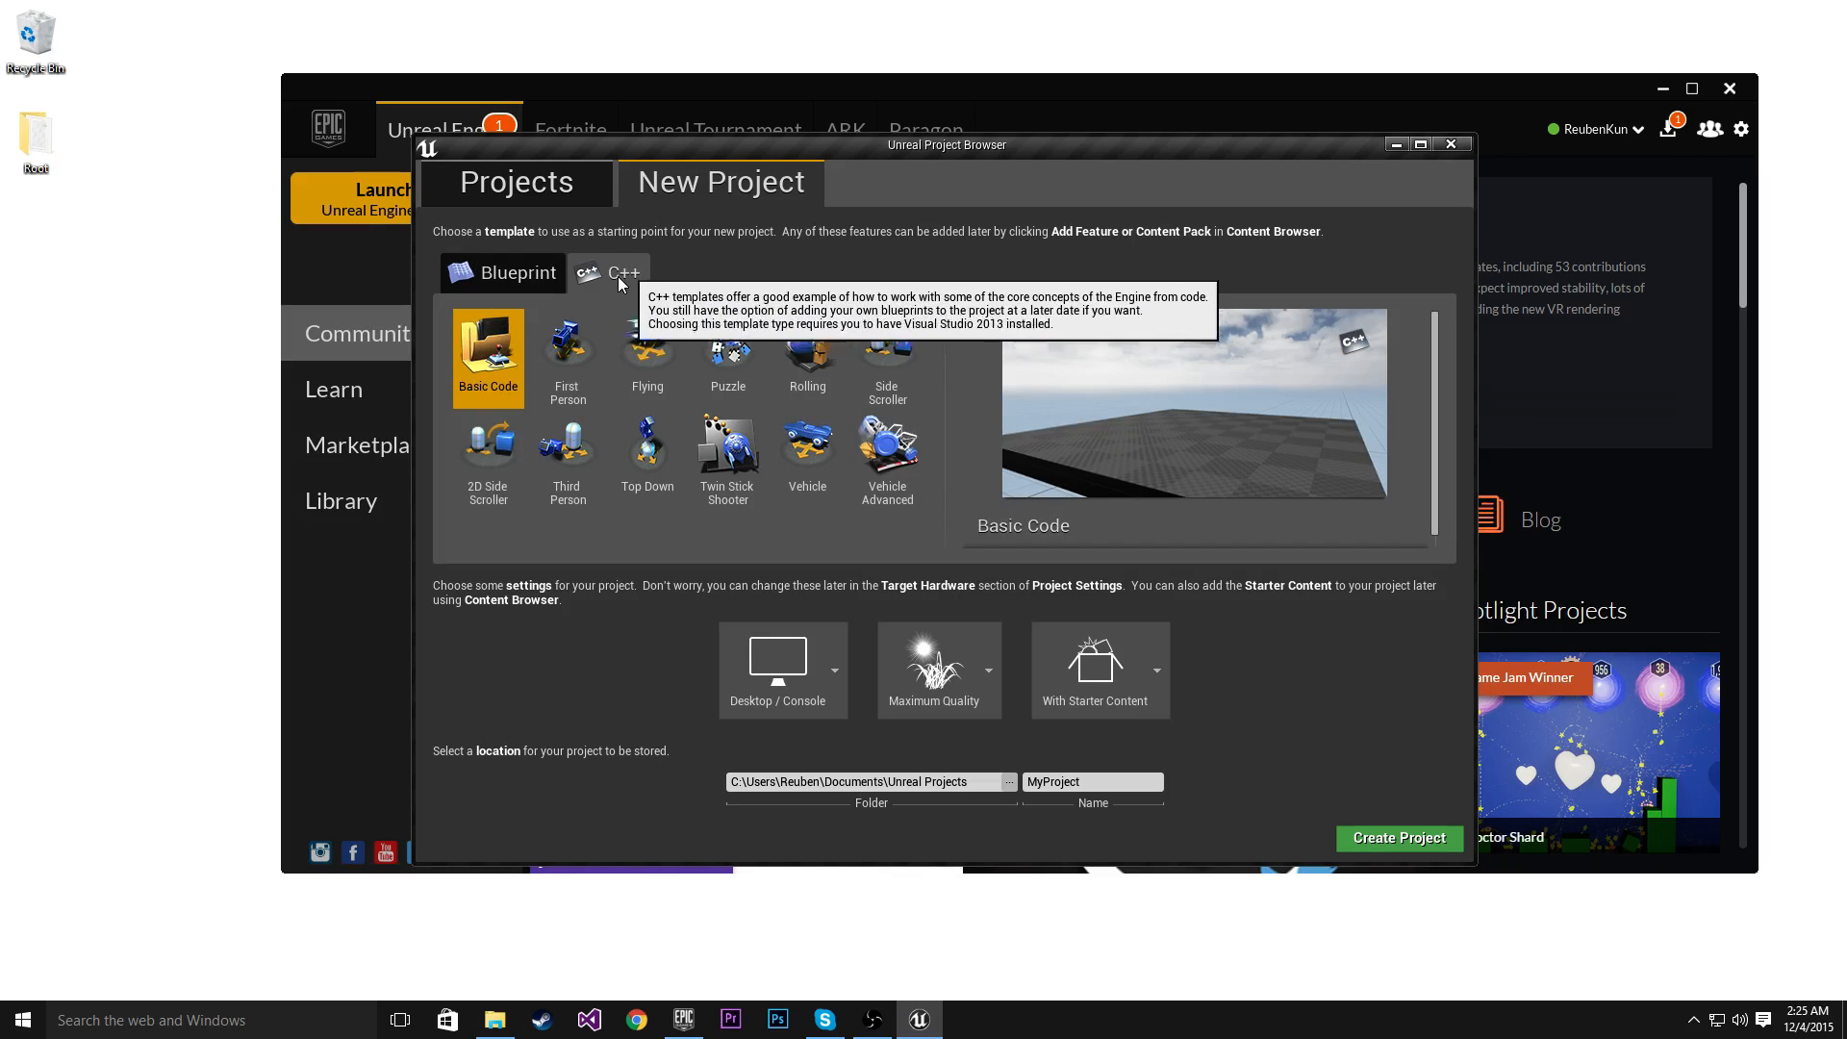
mouse_move(626, 306)
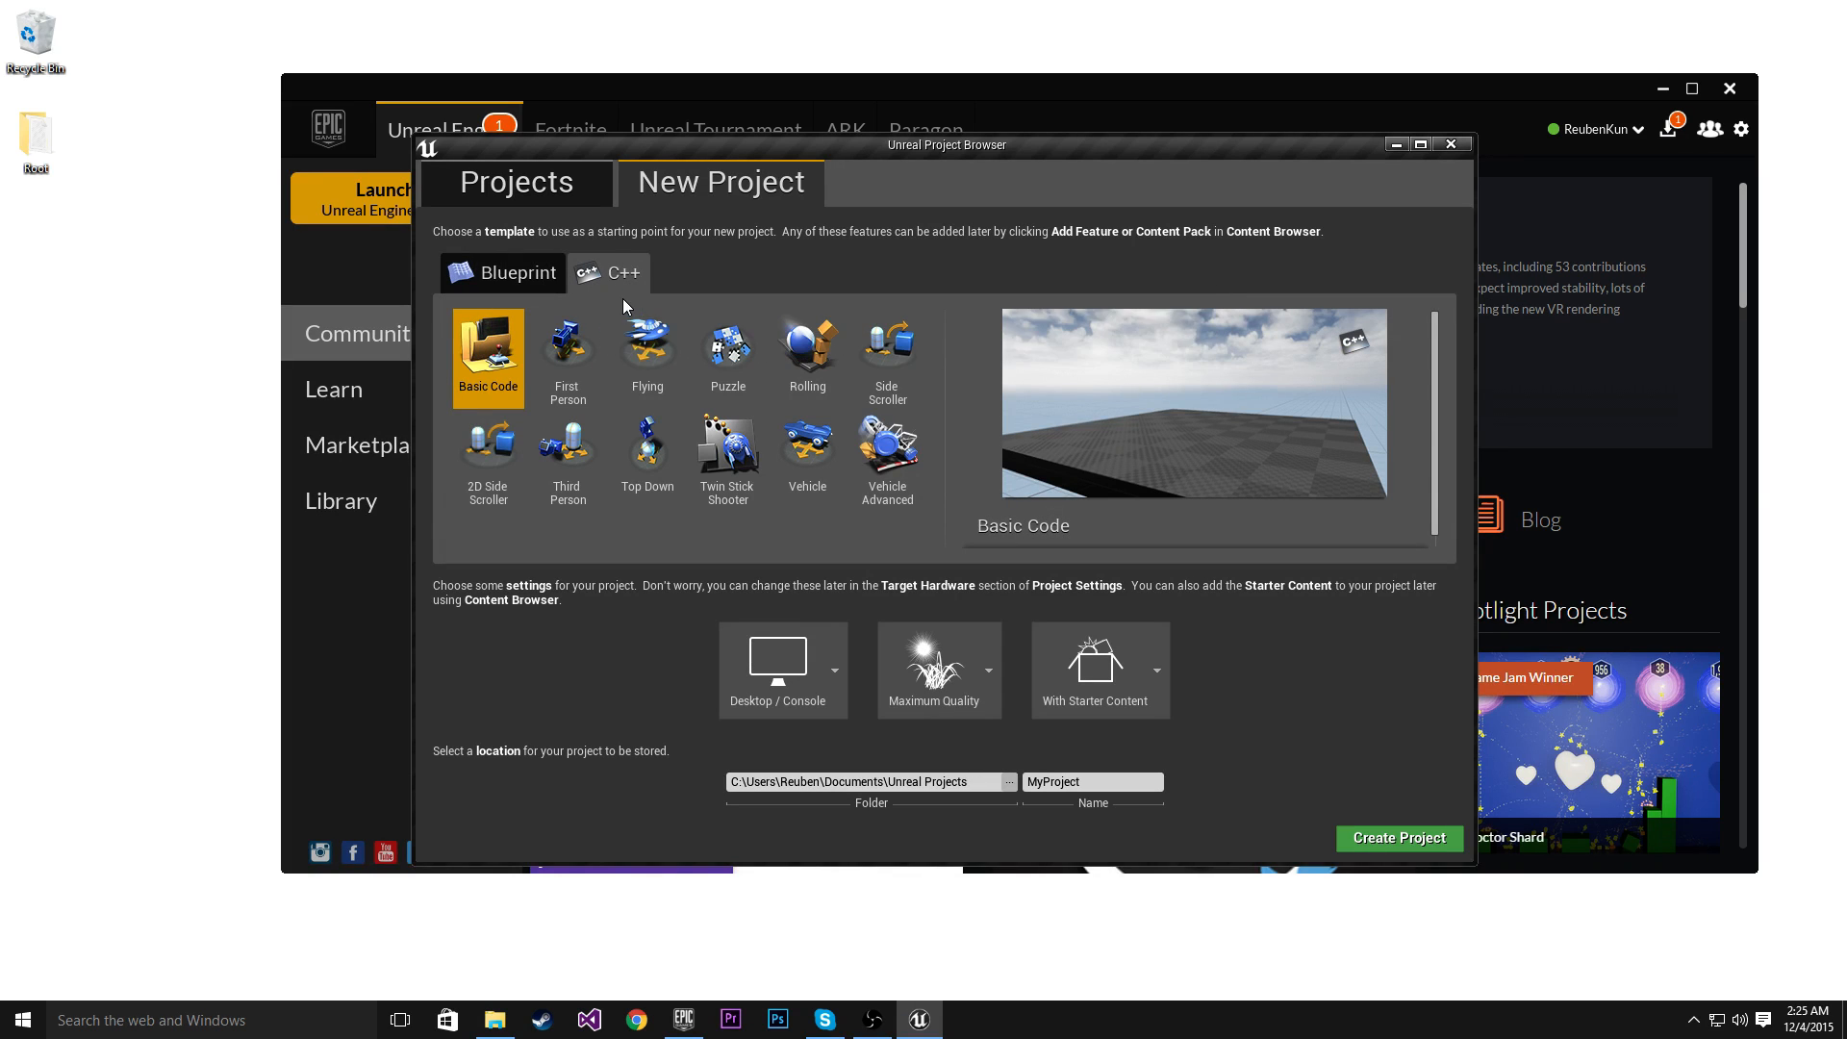
left_click(567, 353)
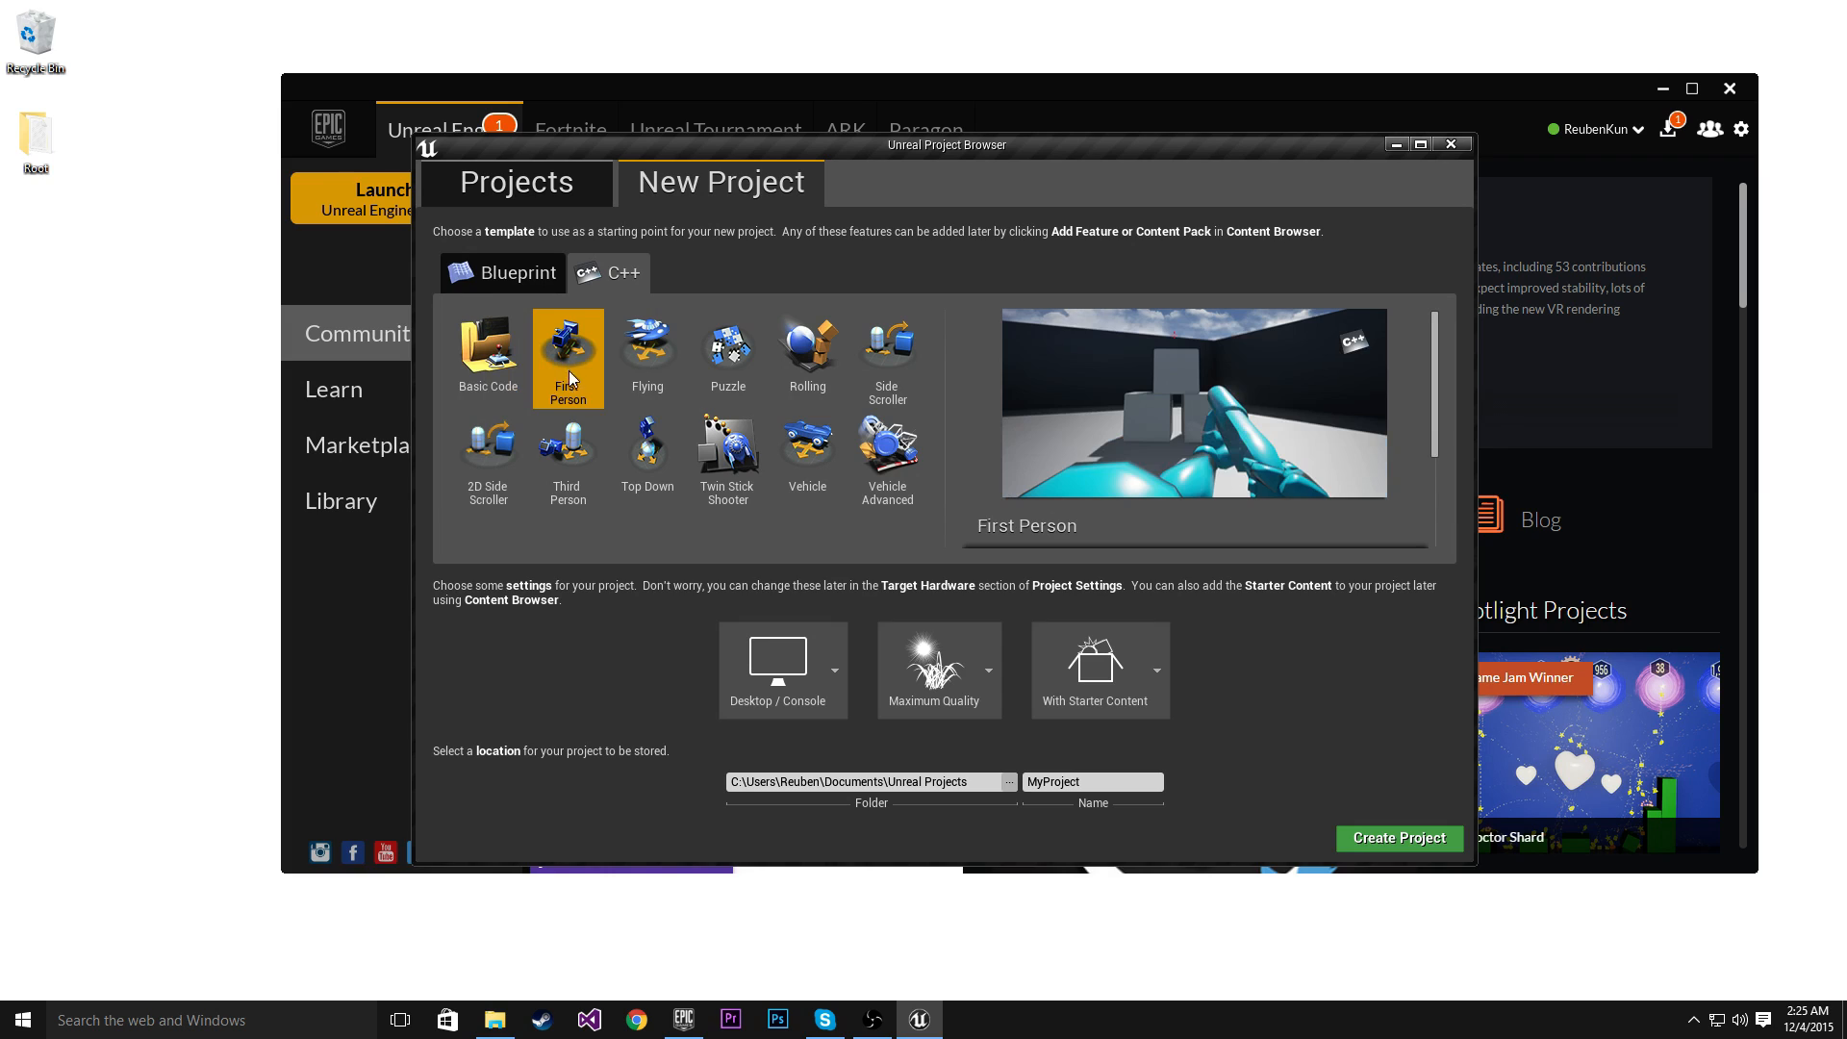
mouse_move(996, 644)
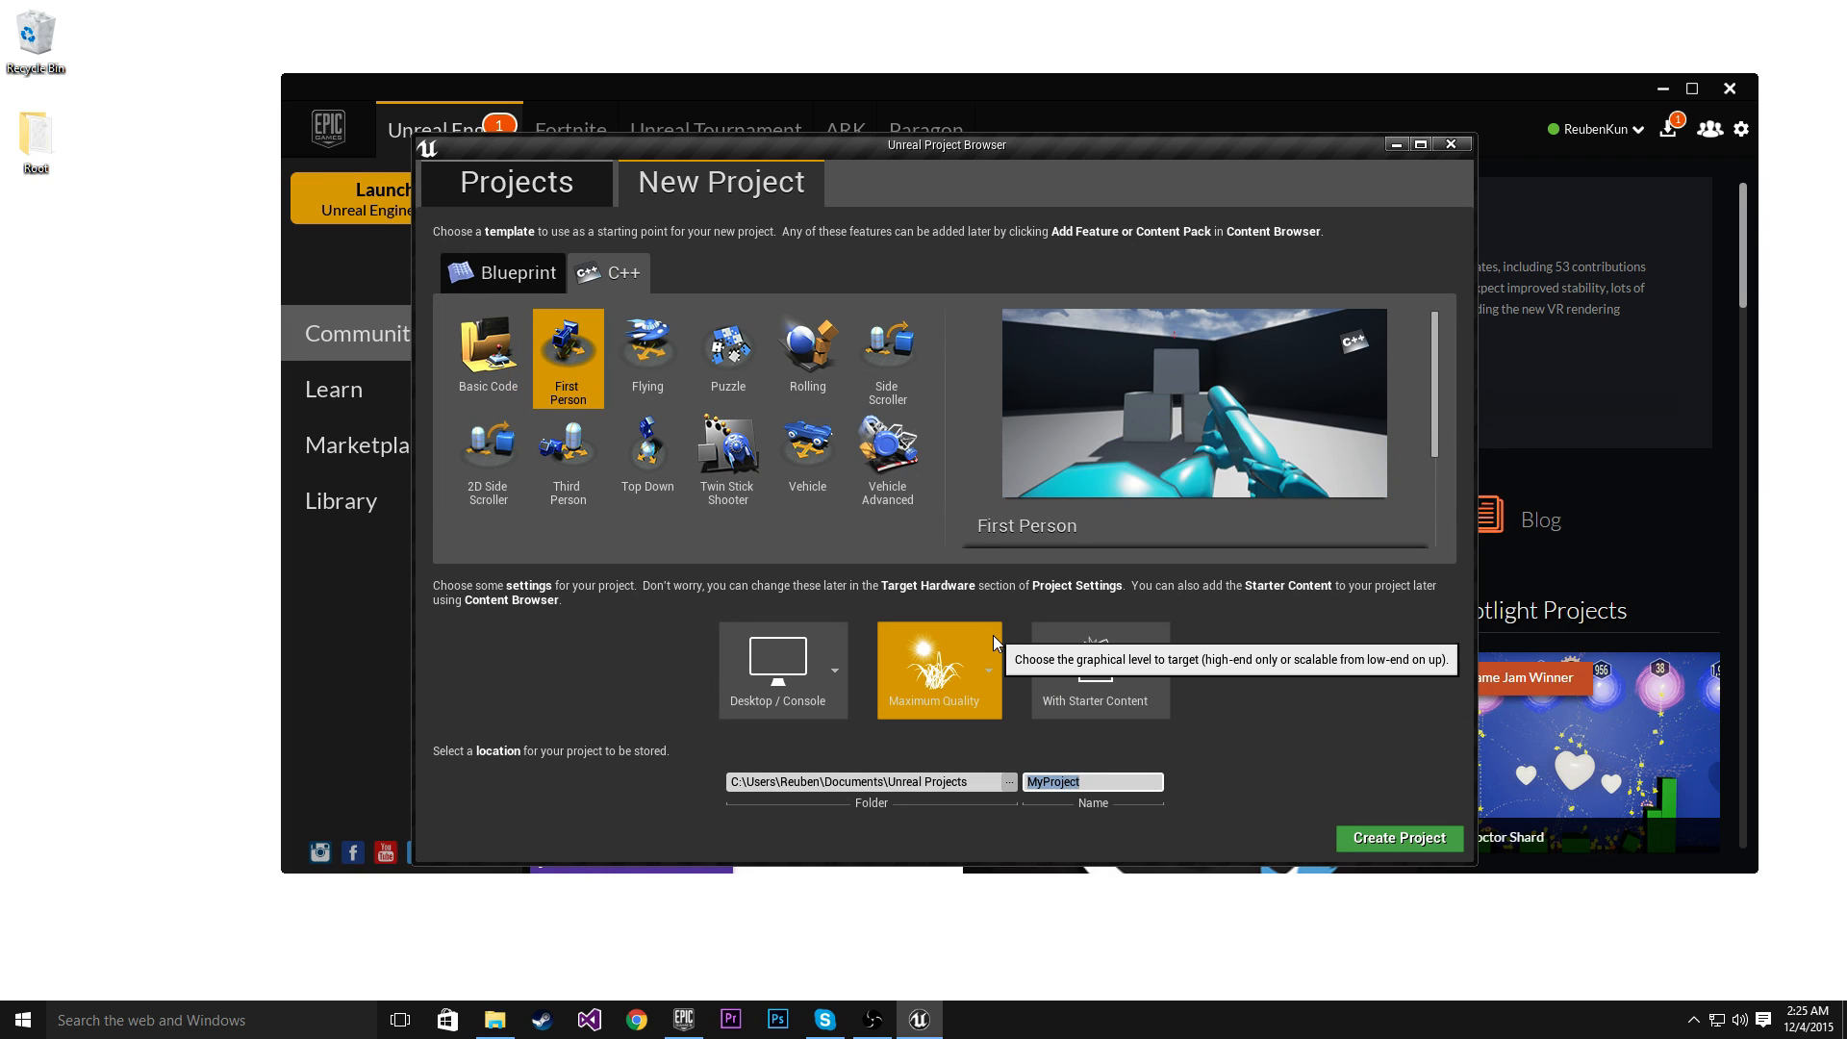
type("UnrealTutorial")
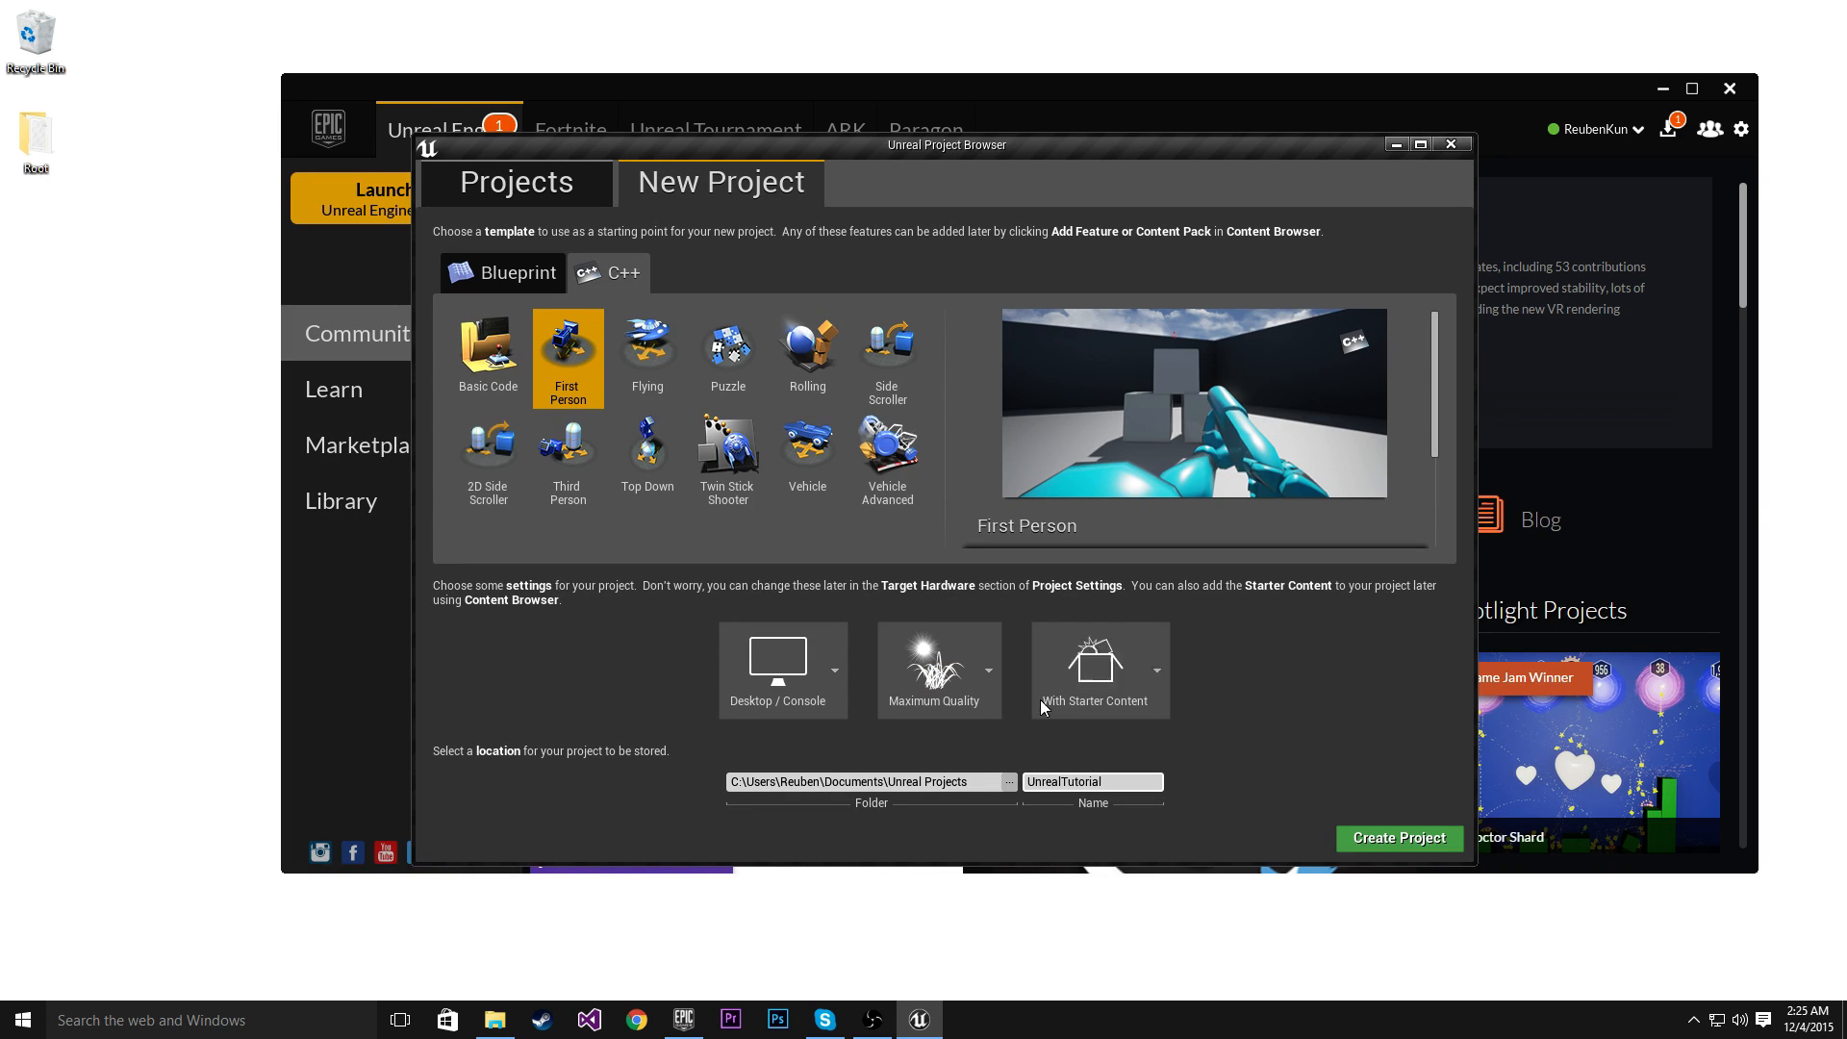
left_click(1397, 839)
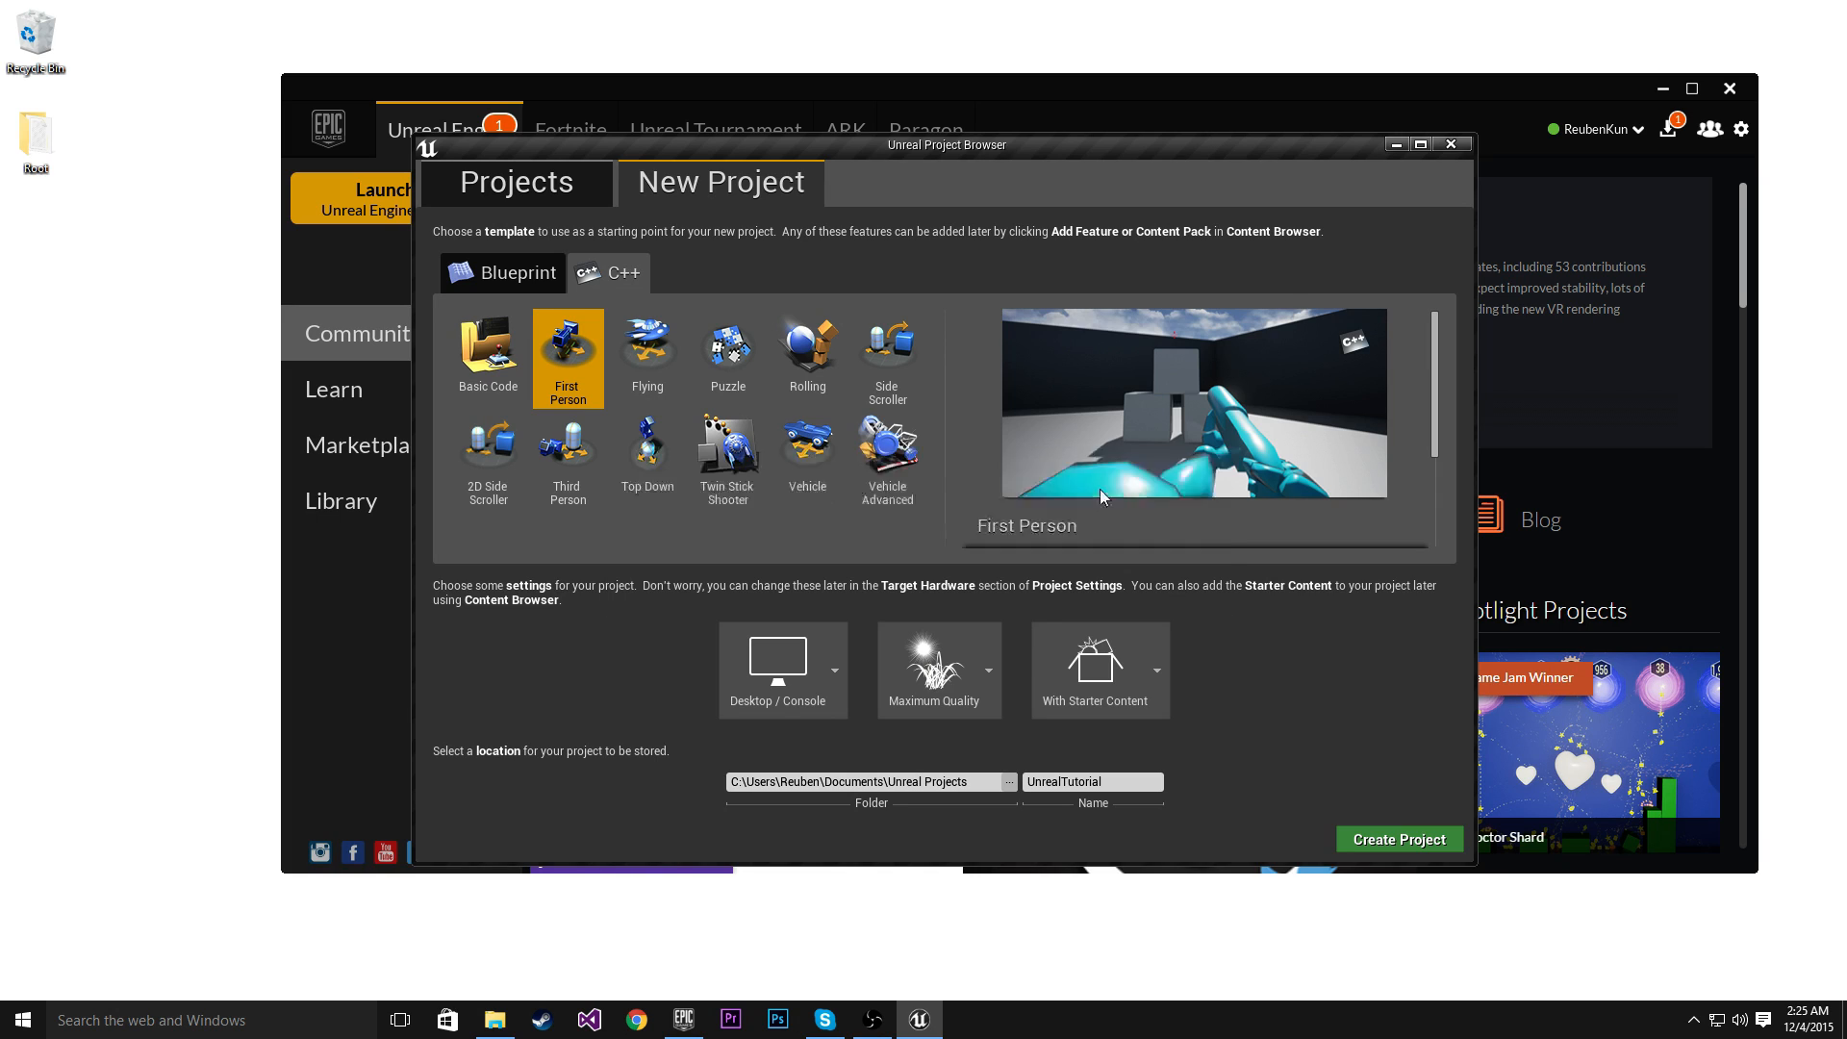
left_click(1397, 839)
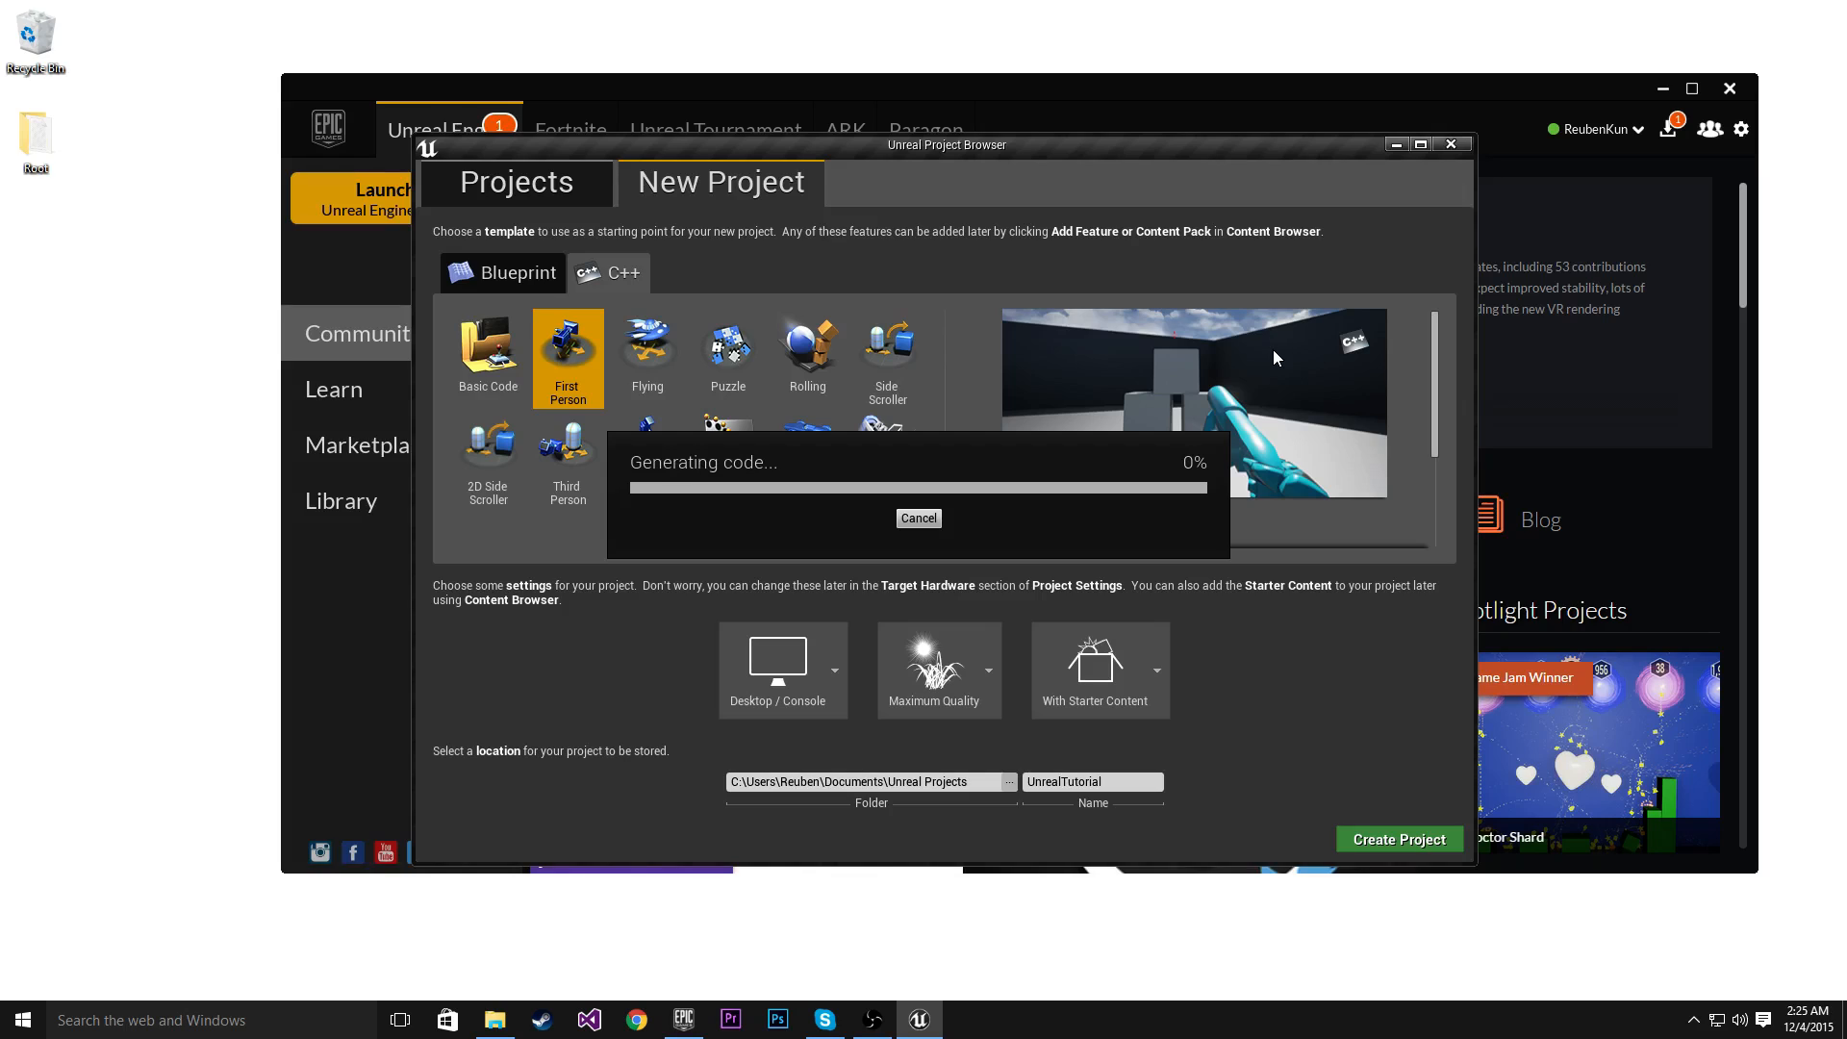
mouse_move(1128, 425)
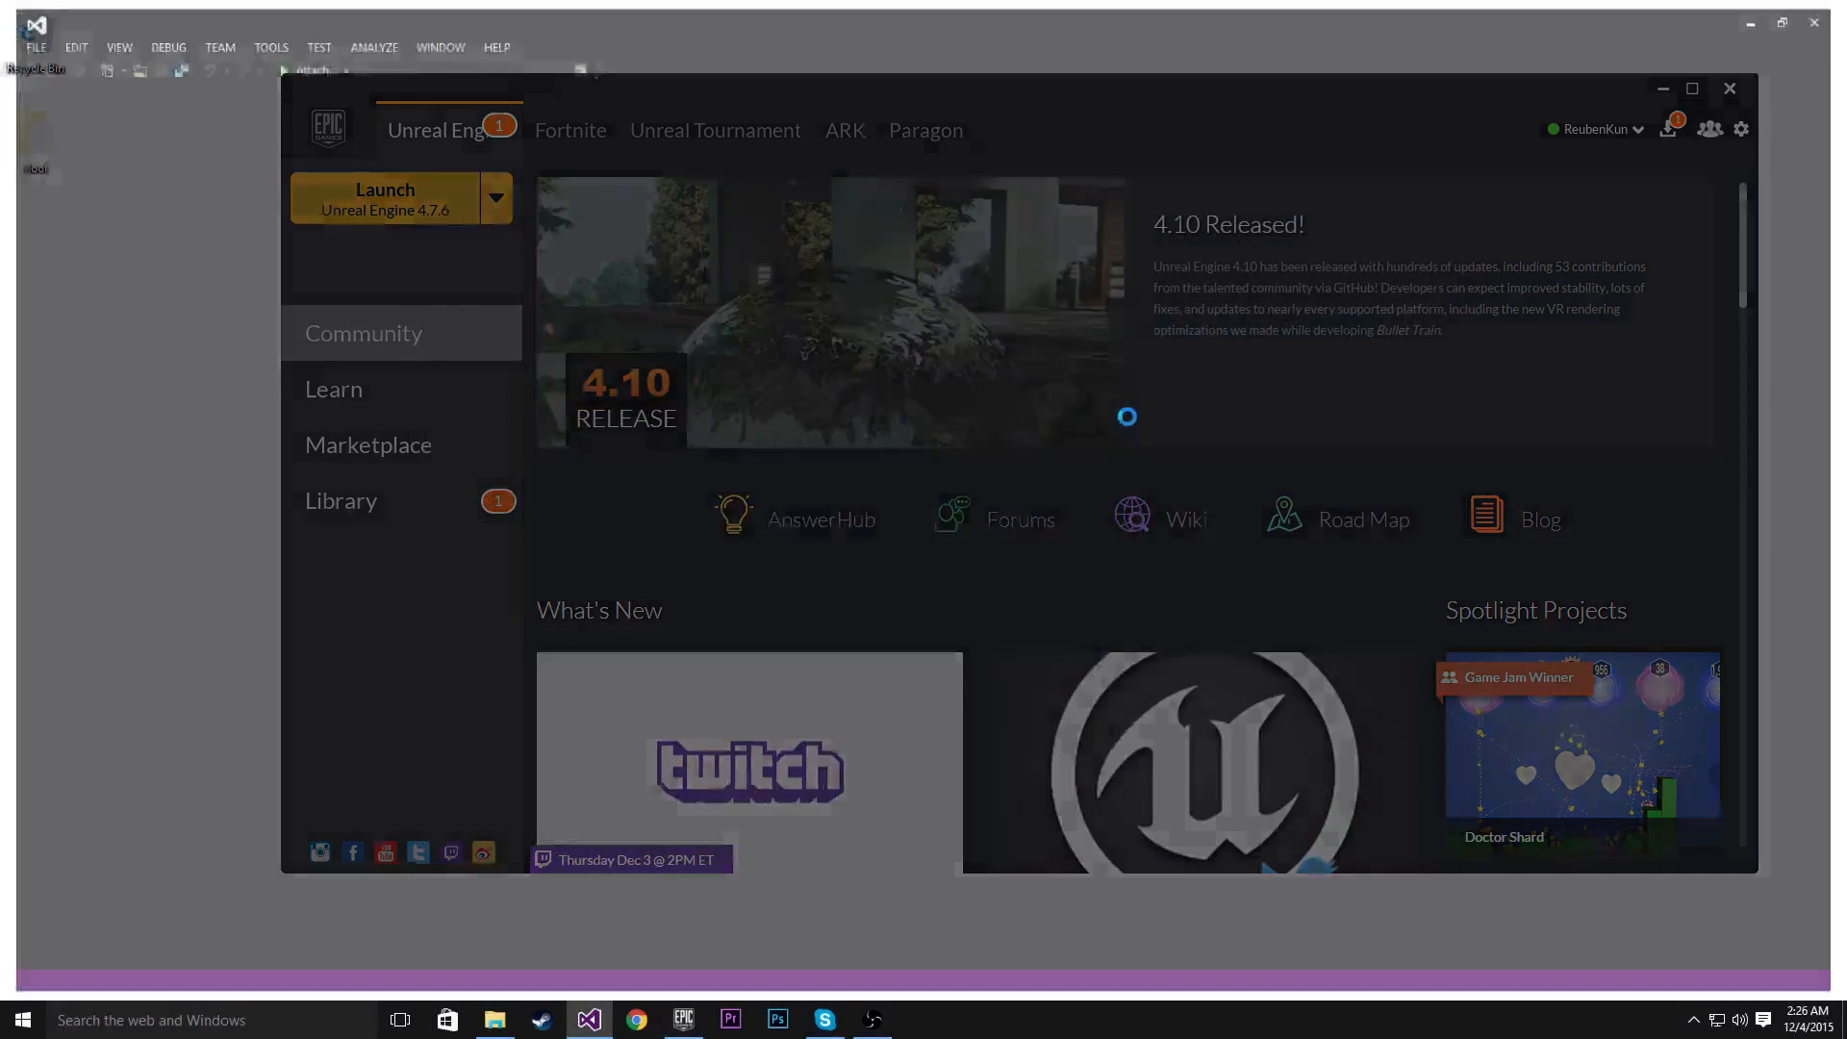
Load FirstPersonExampleMap, then run and stop a quick Play session
left_click(384, 199)
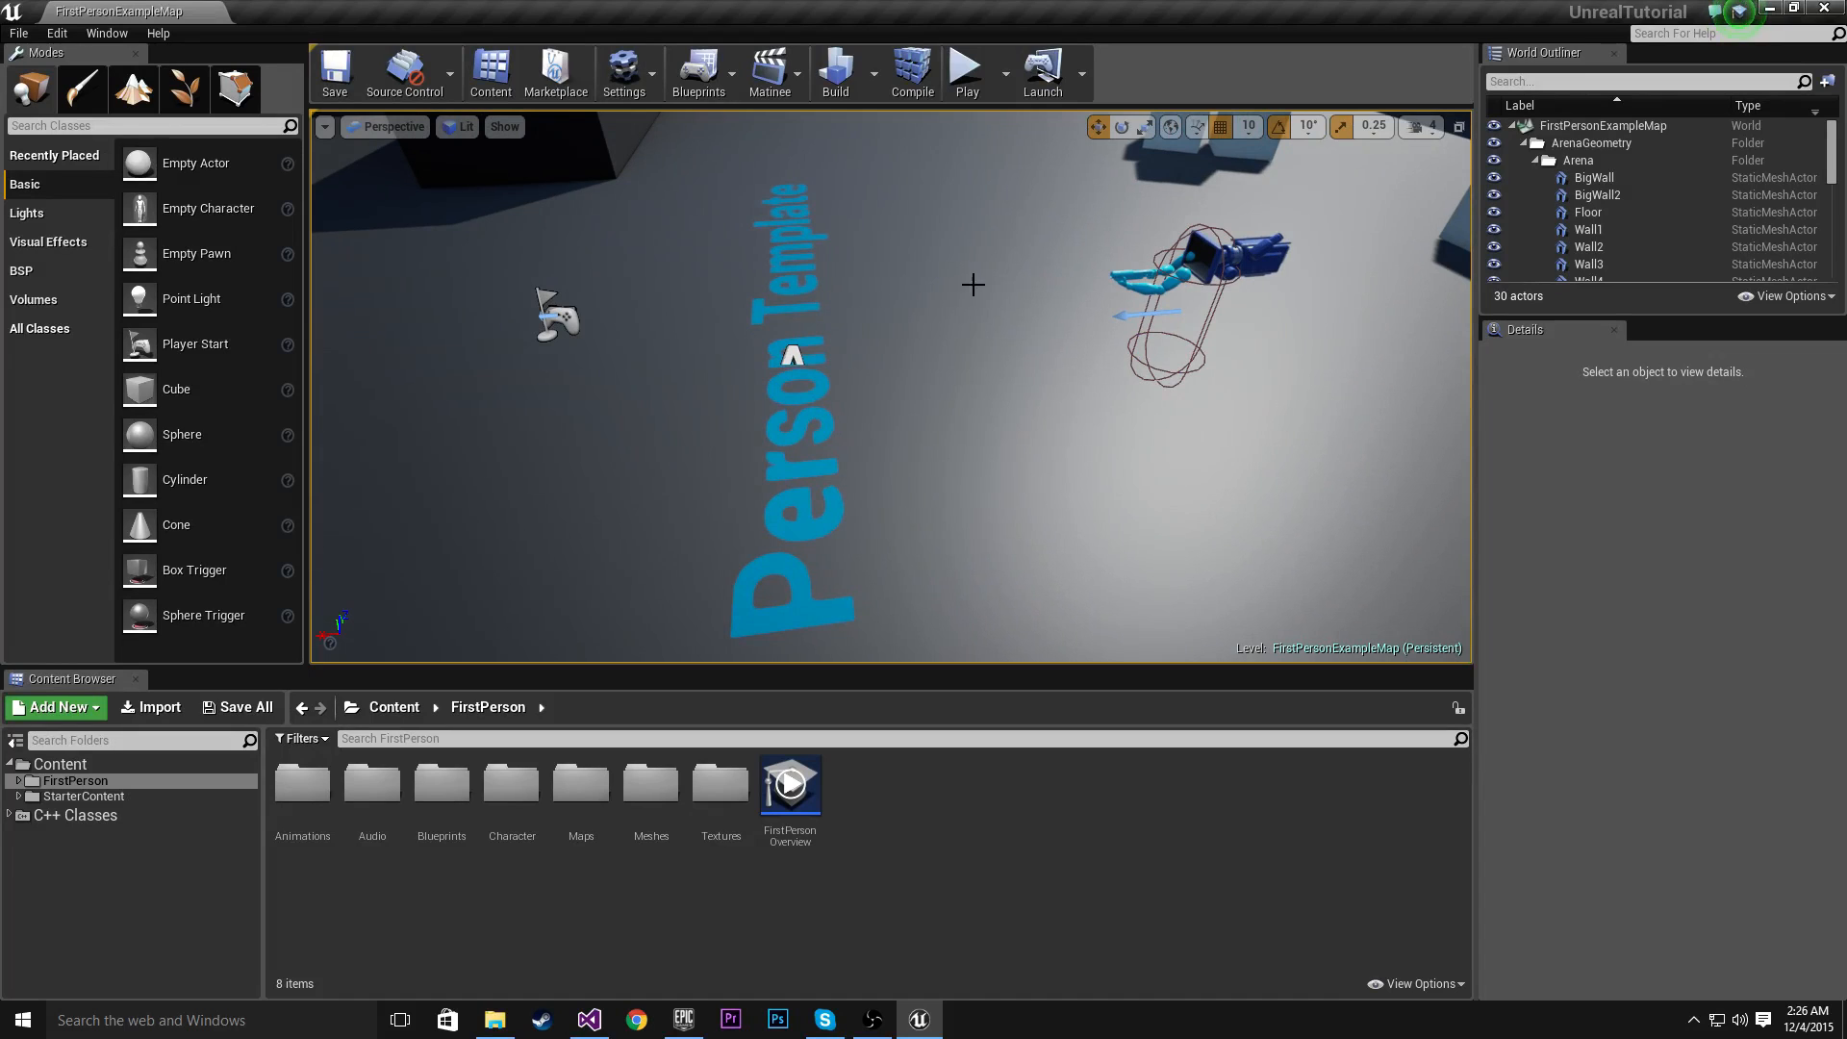
left_click(965, 70)
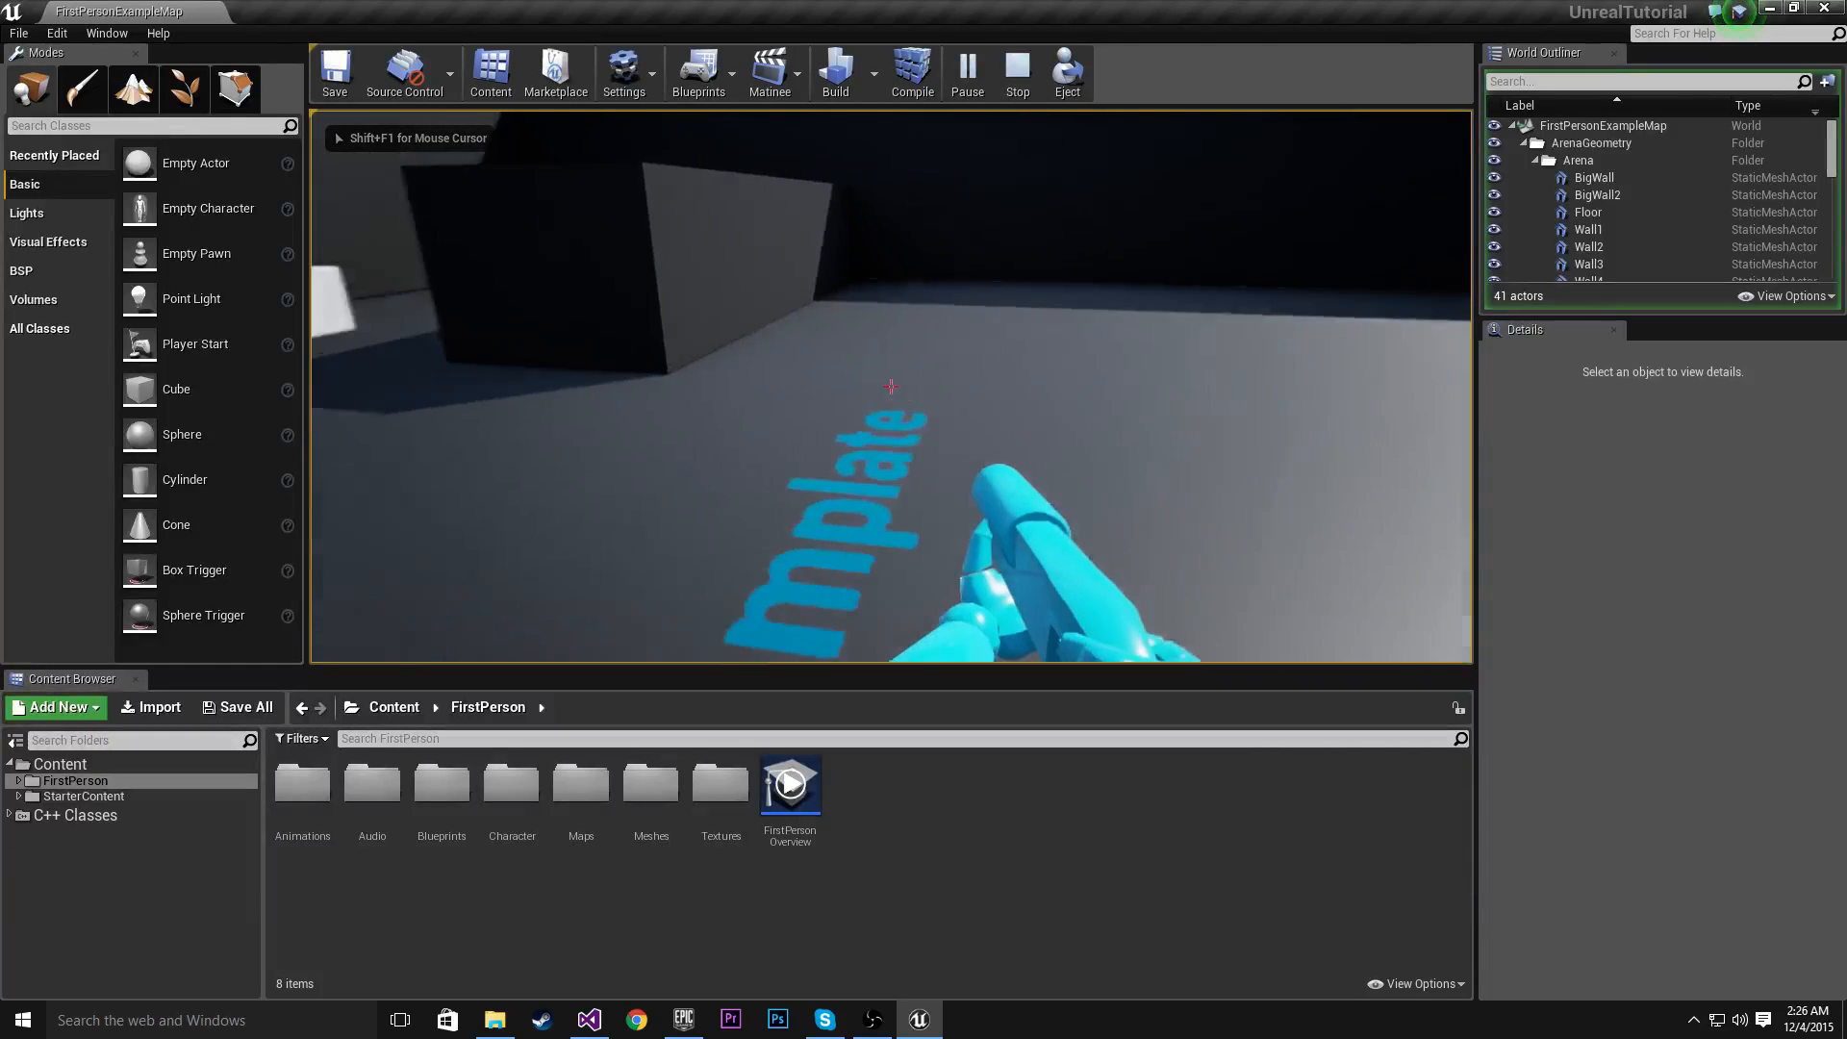
left_click(1017, 72)
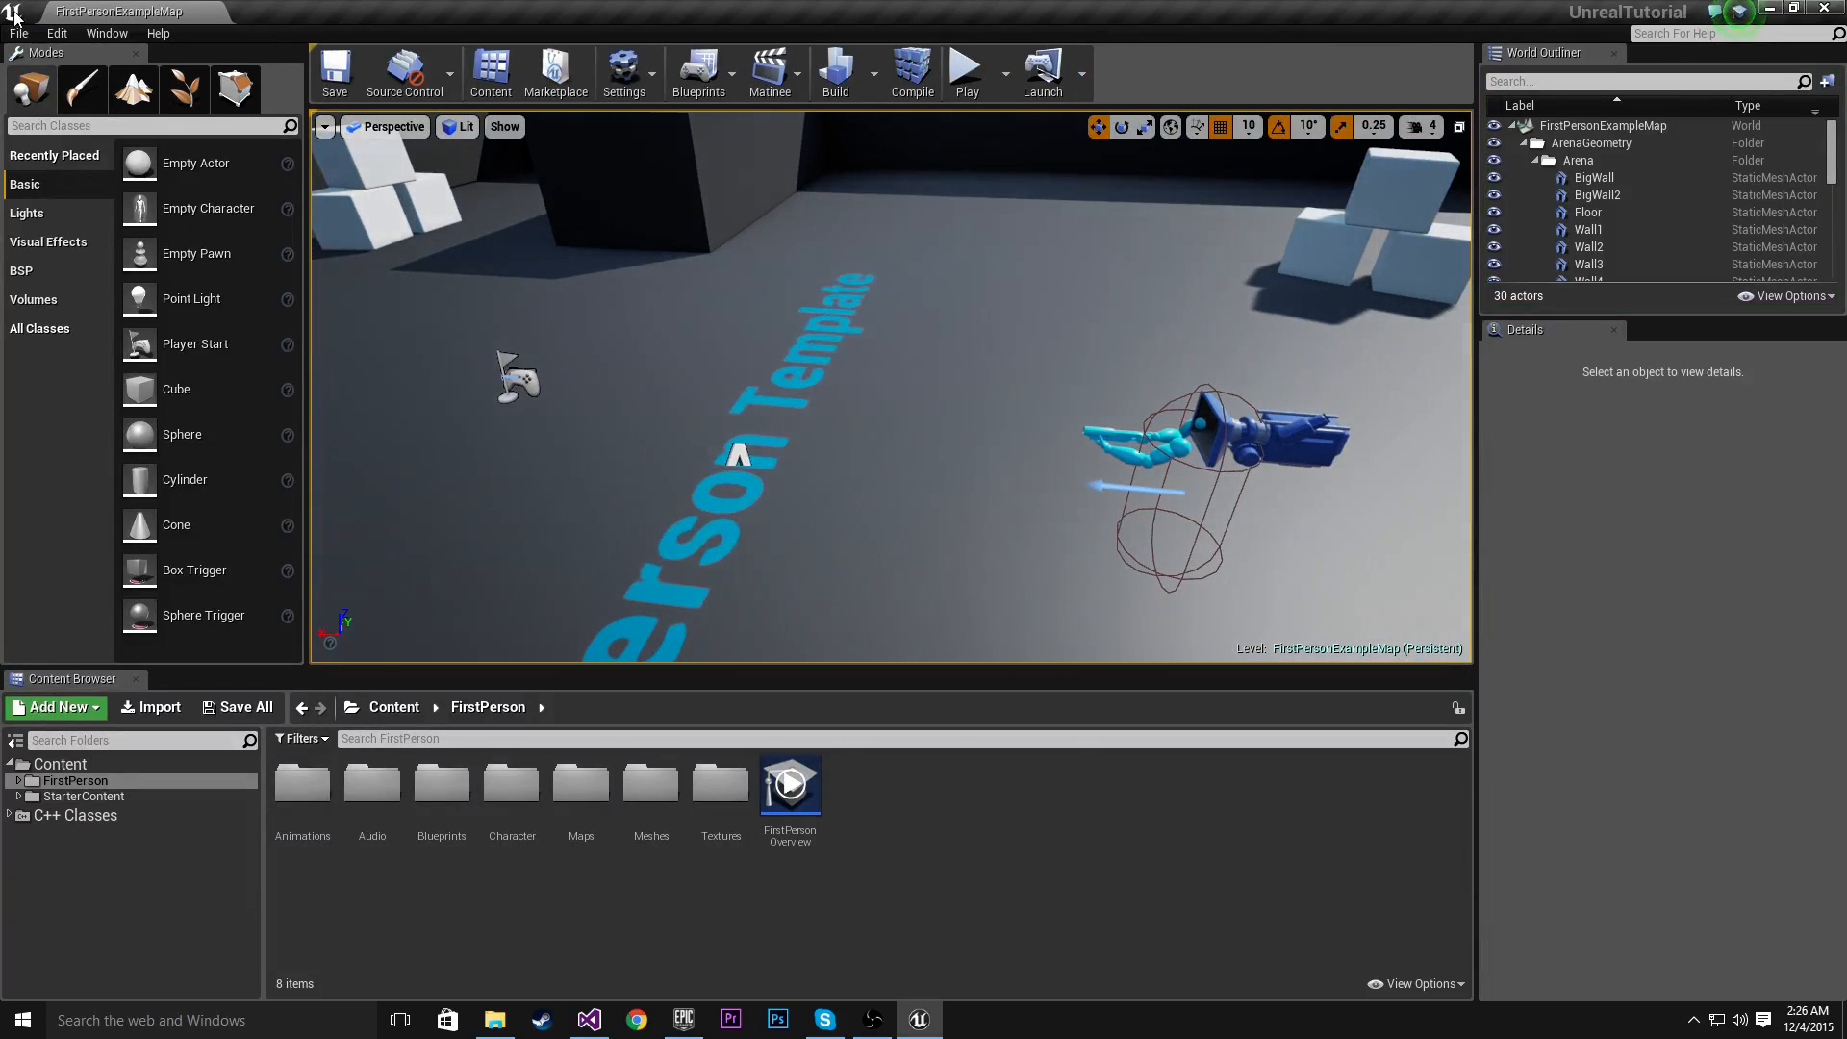
Start a new C++ class from the File menu and pick Actor as its parent
left_click(20, 31)
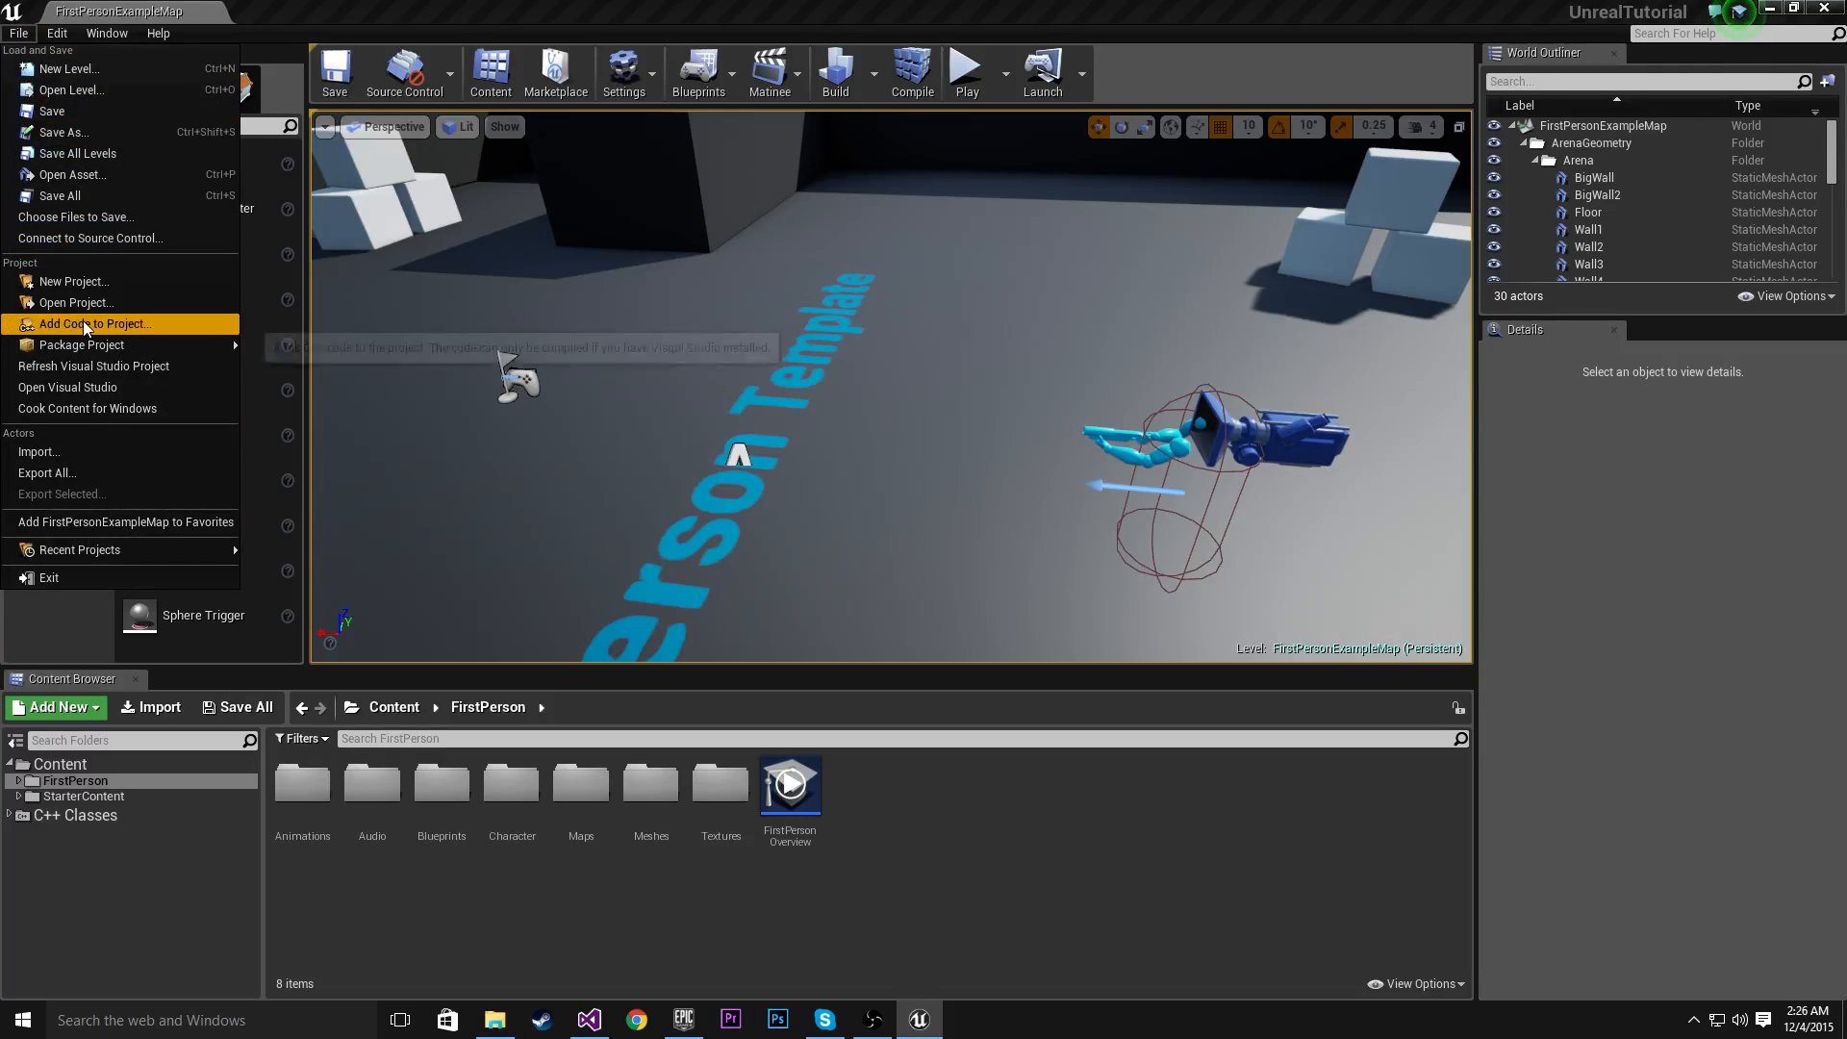
left_click(93, 323)
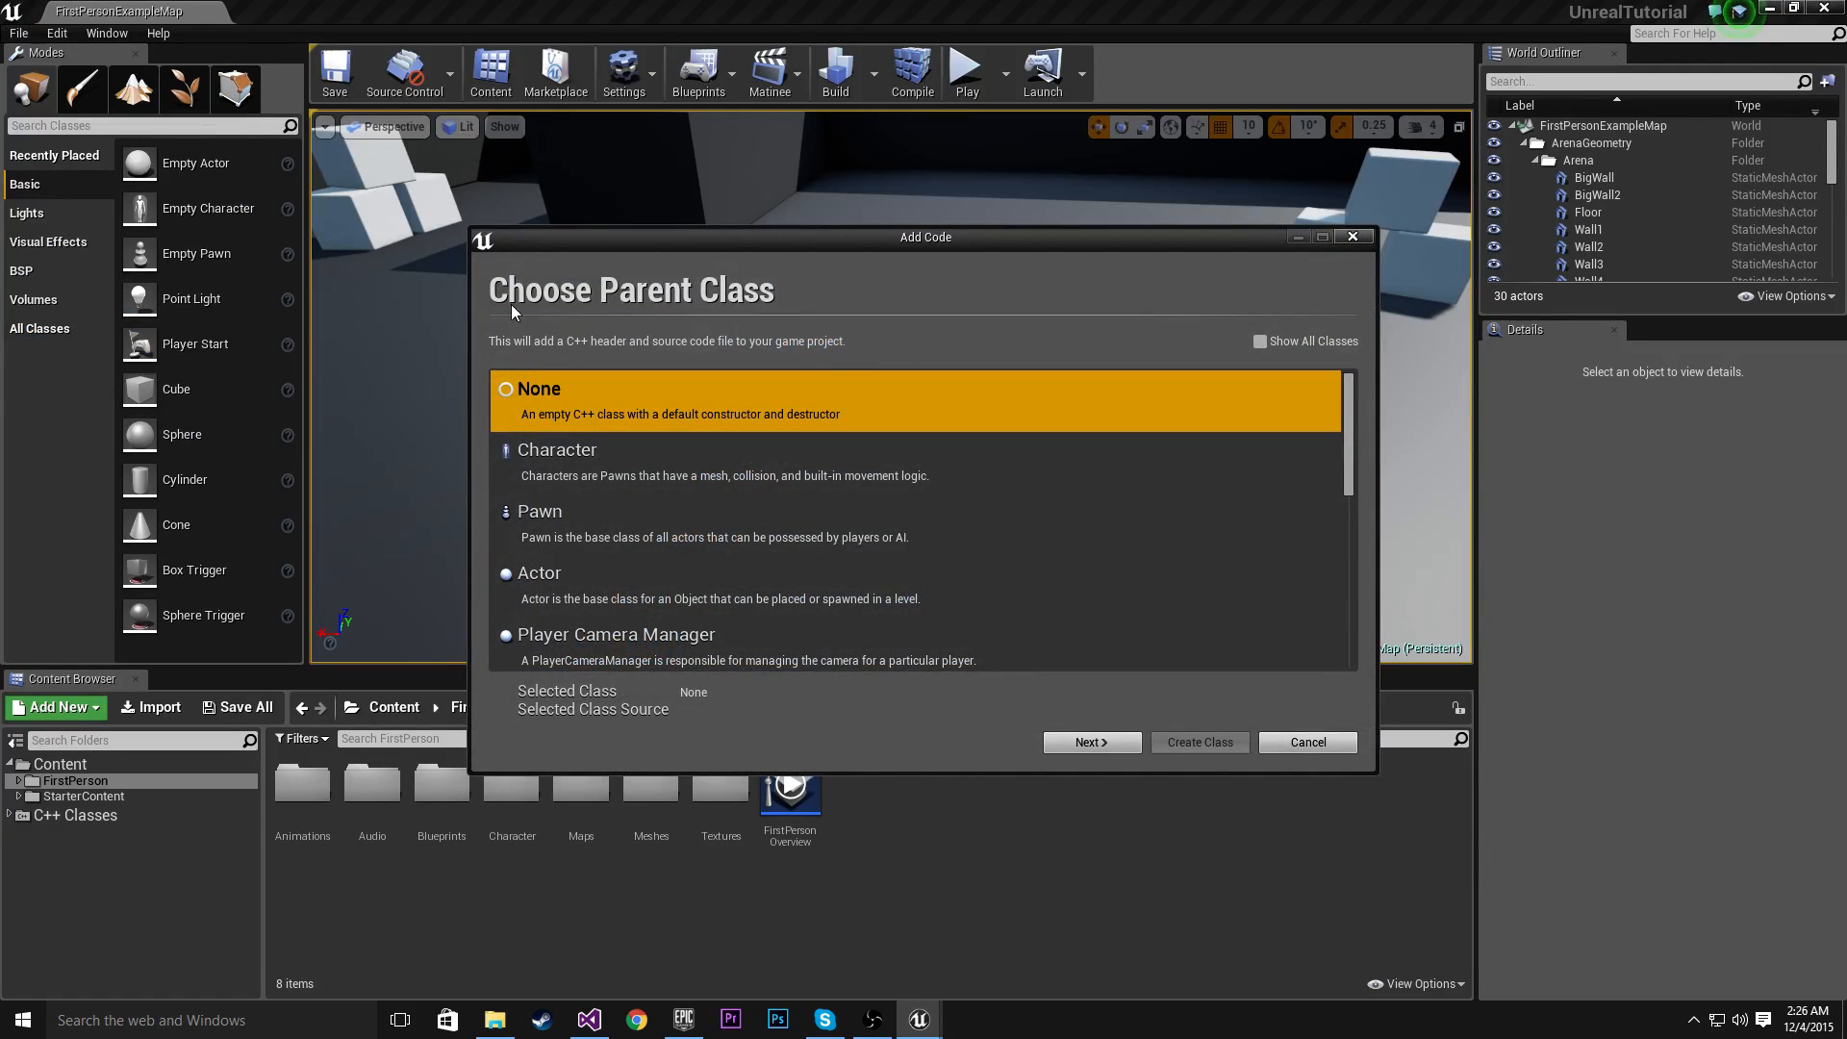
mouse_move(672, 306)
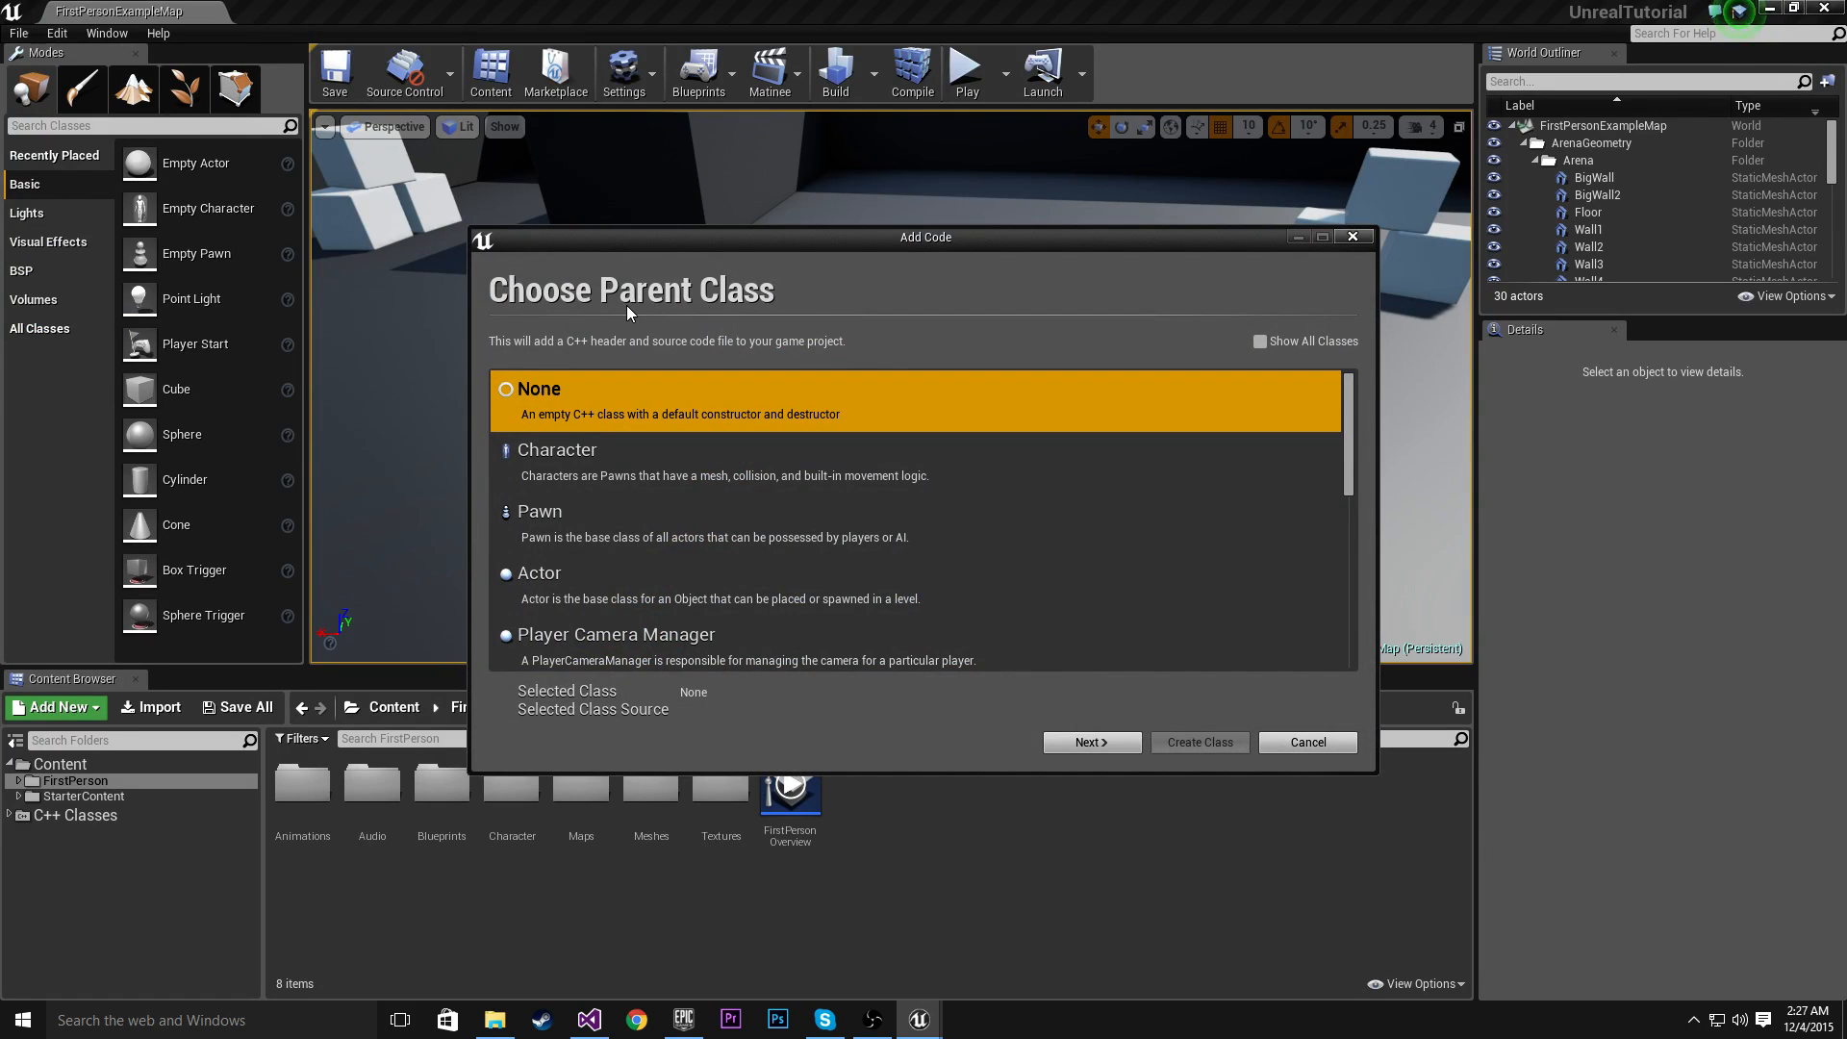
mouse_move(727, 457)
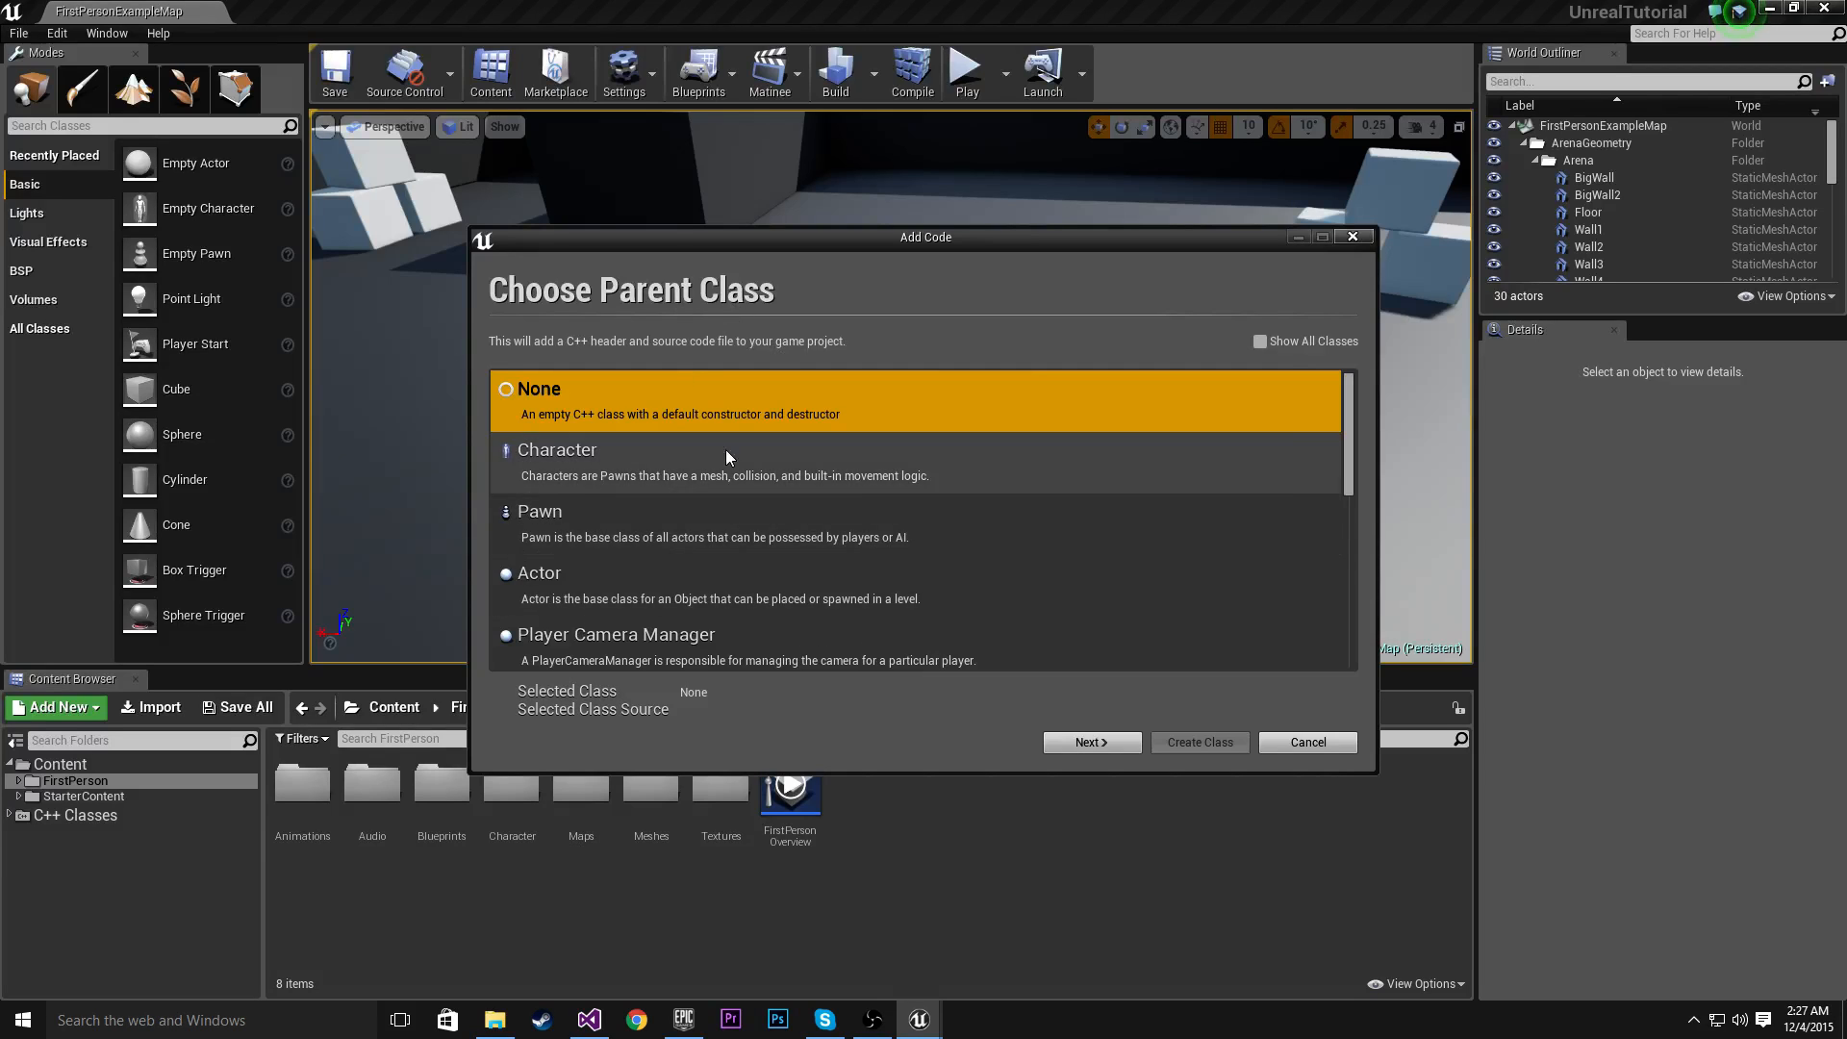
mouse_move(663, 495)
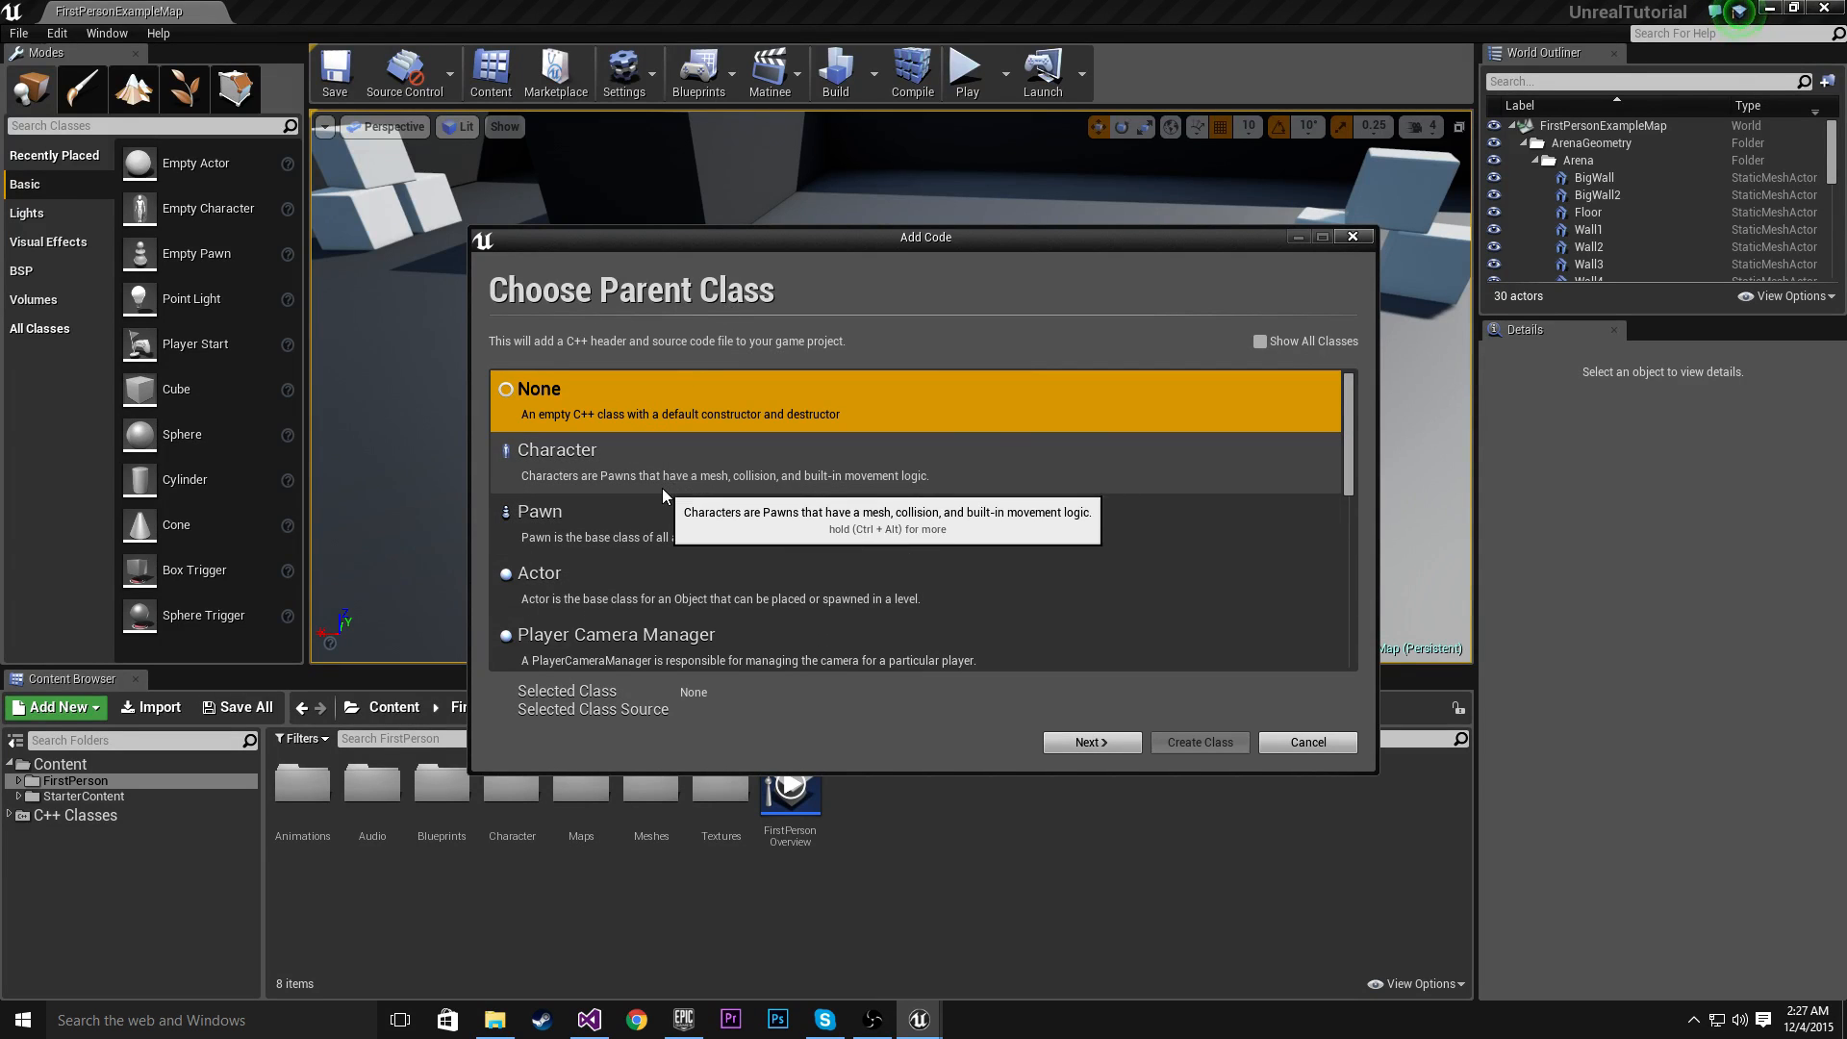
mouse_move(609, 526)
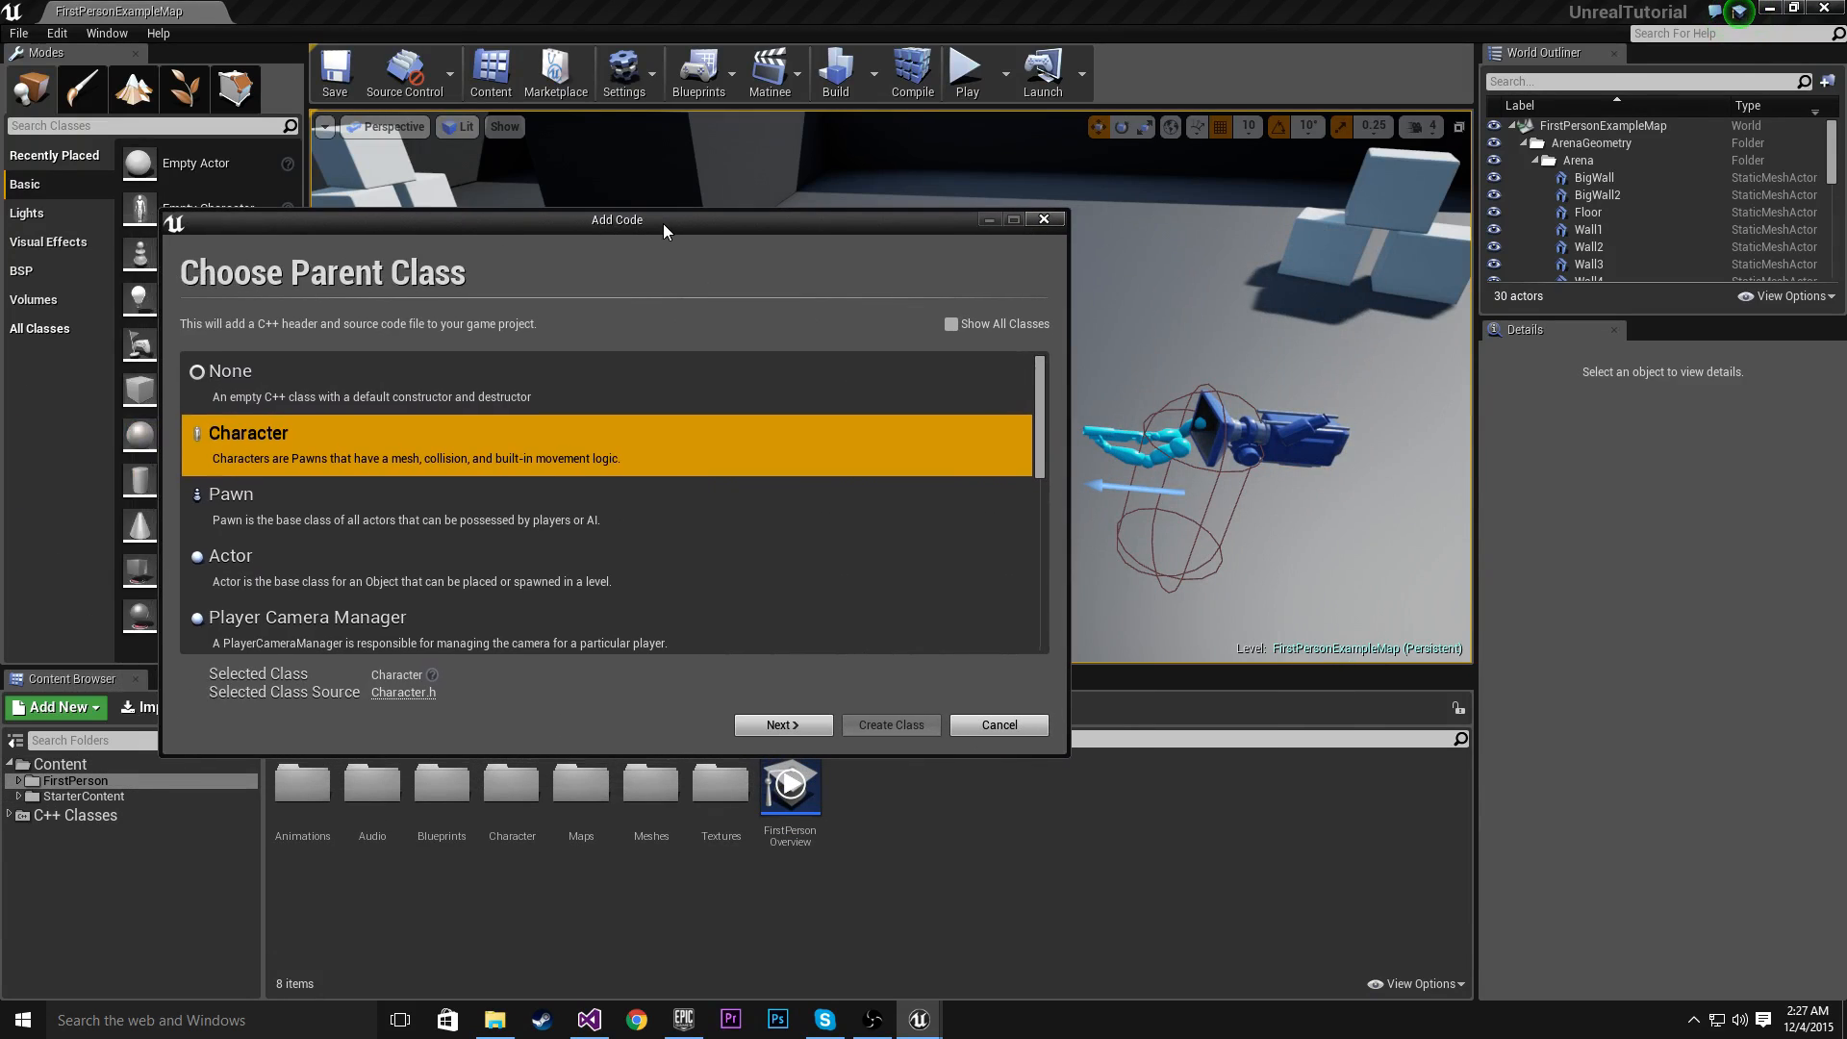
mouse_move(400, 519)
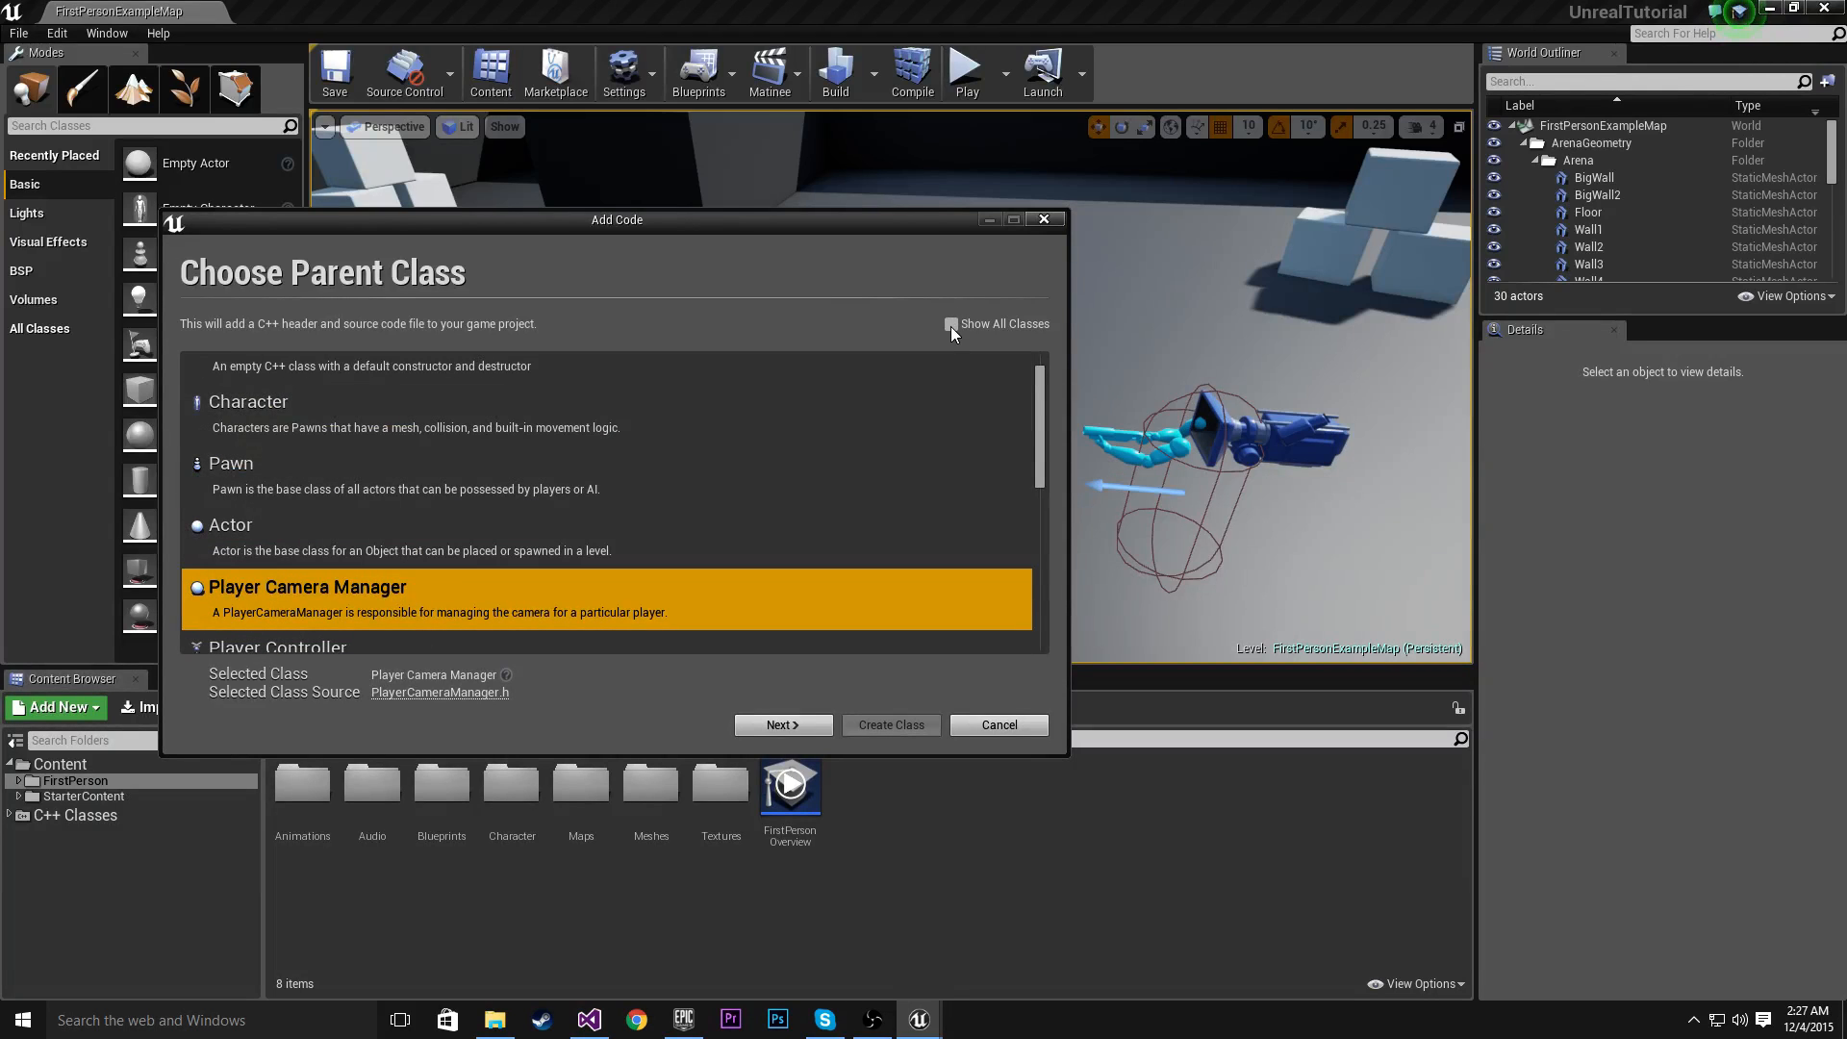
left_click(951, 325)
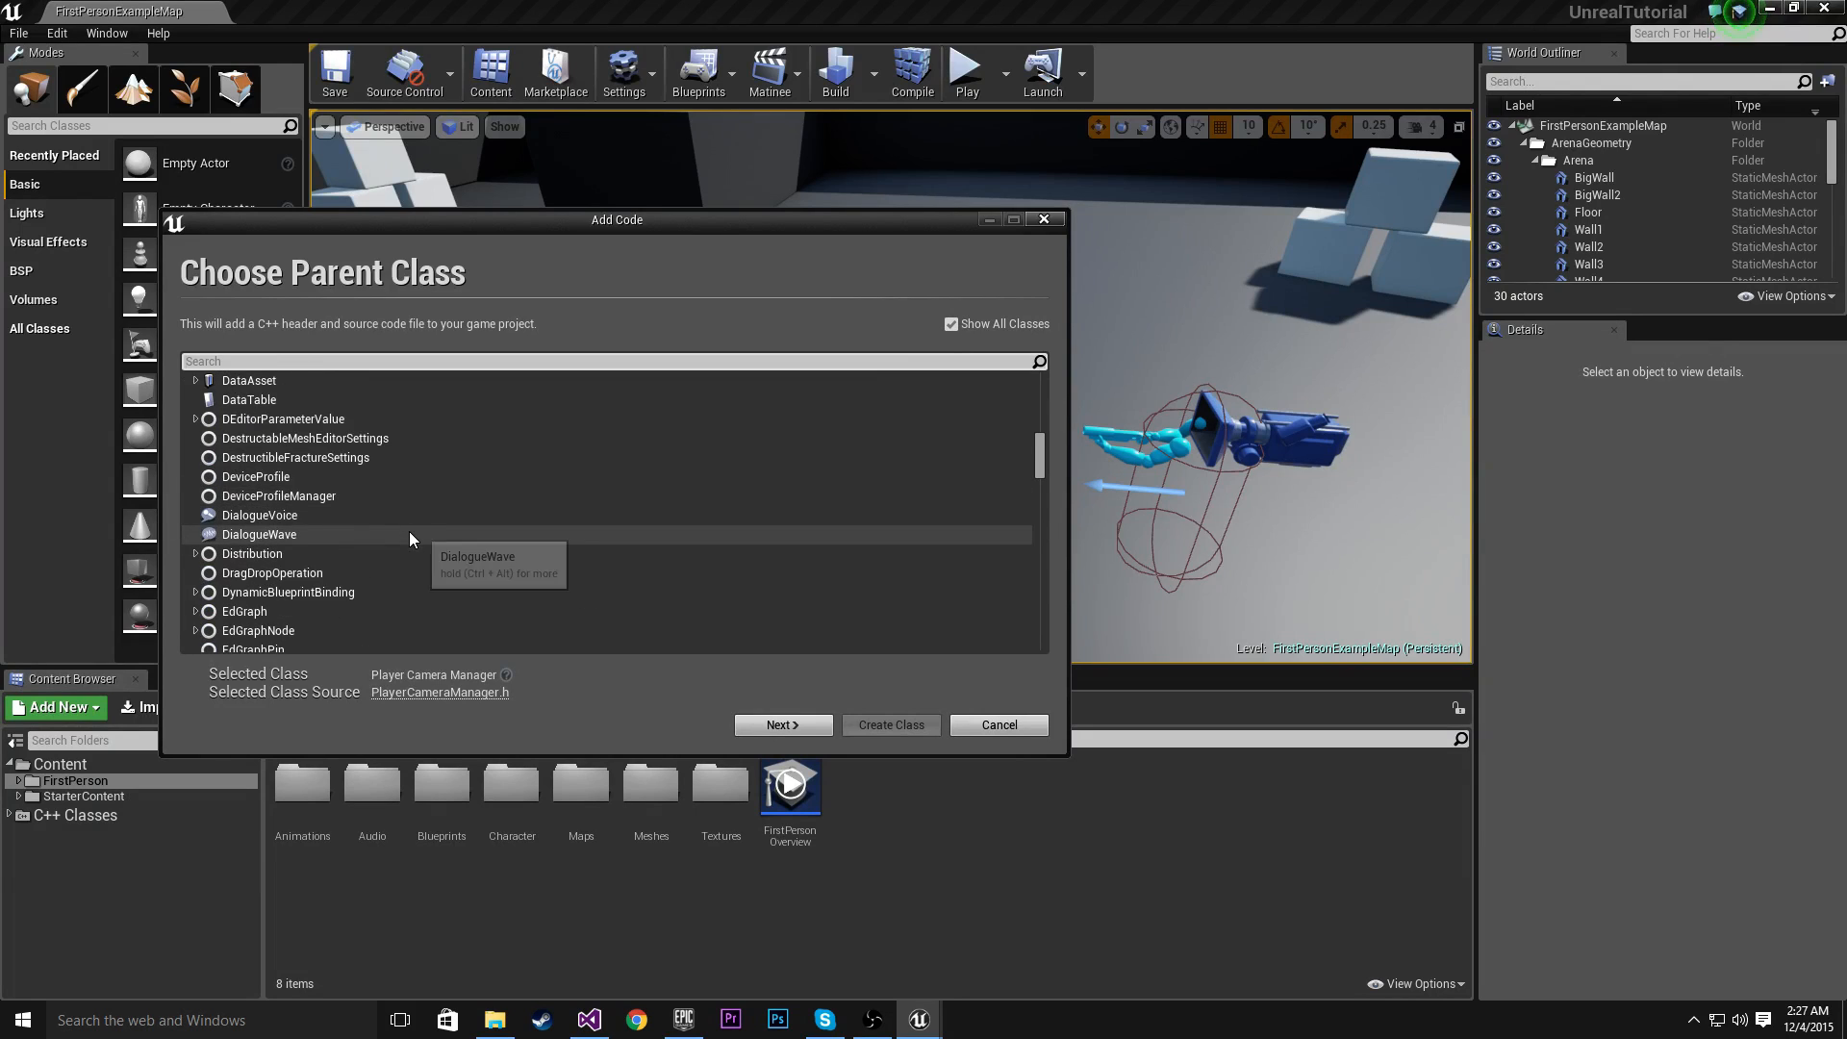
scroll("up", 3)
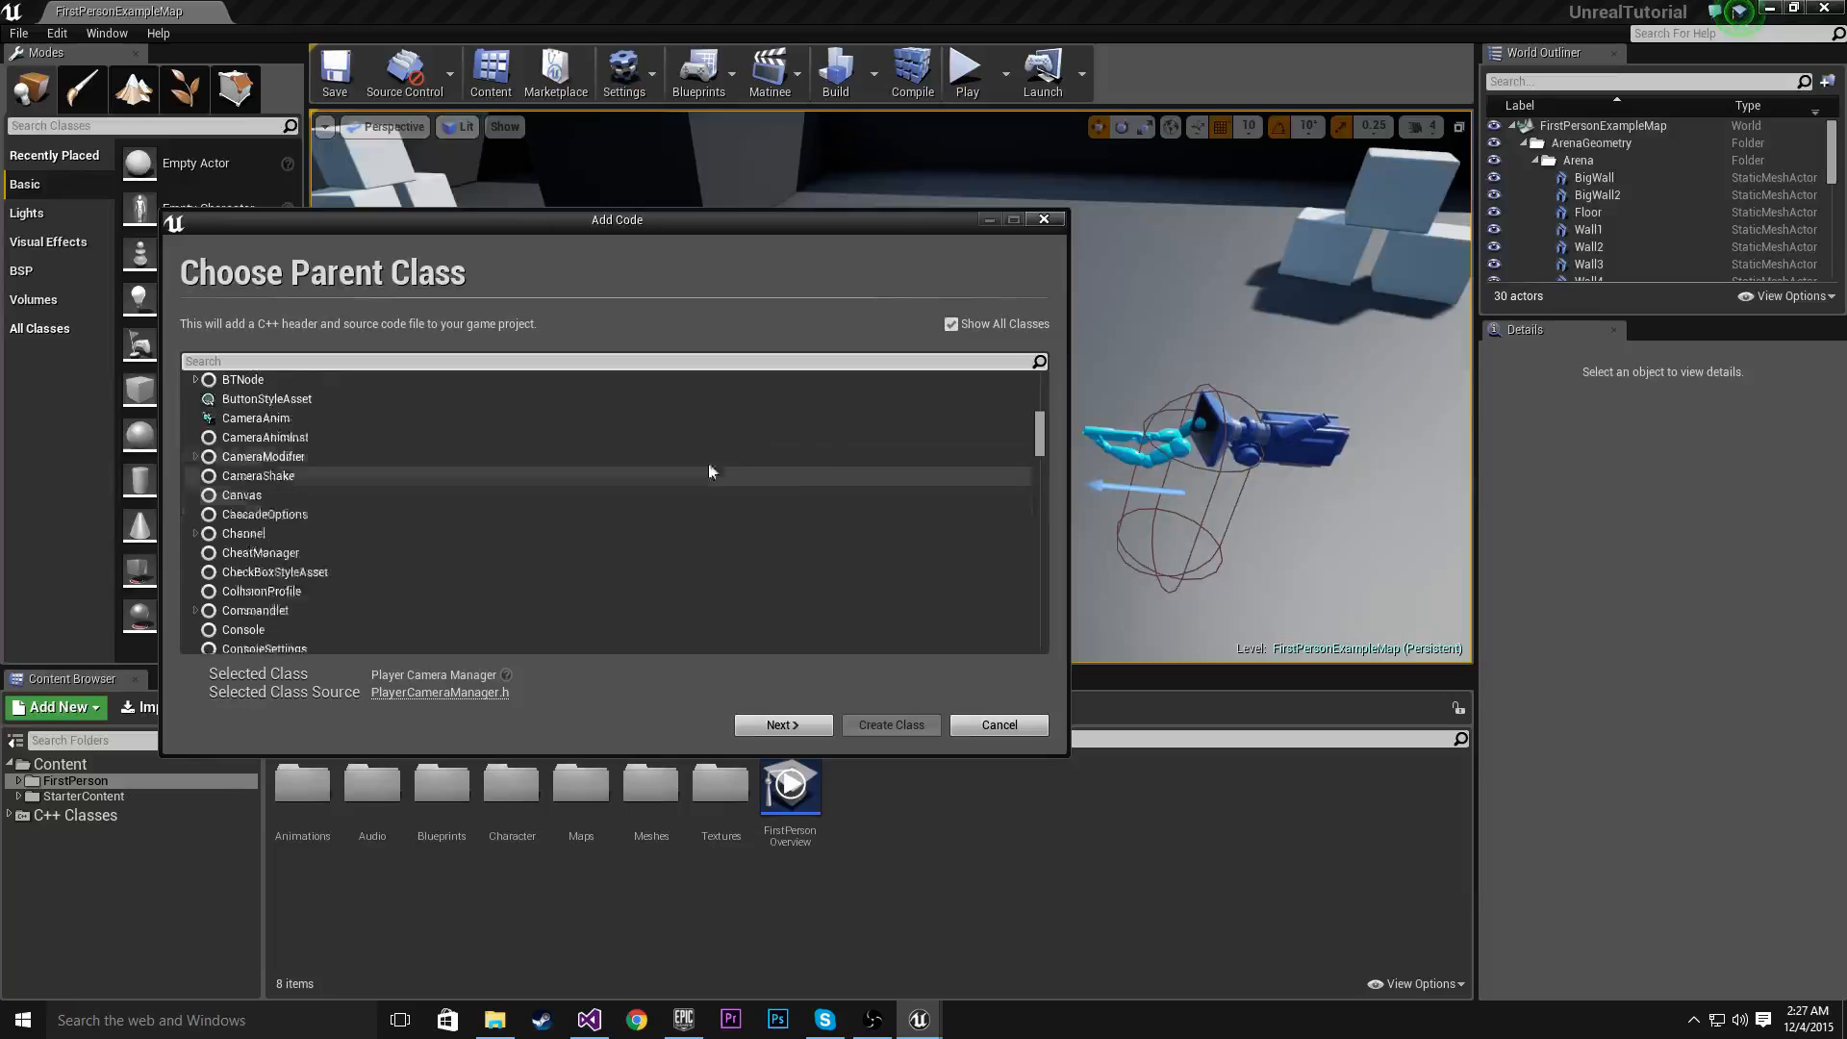
left_click(952, 325)
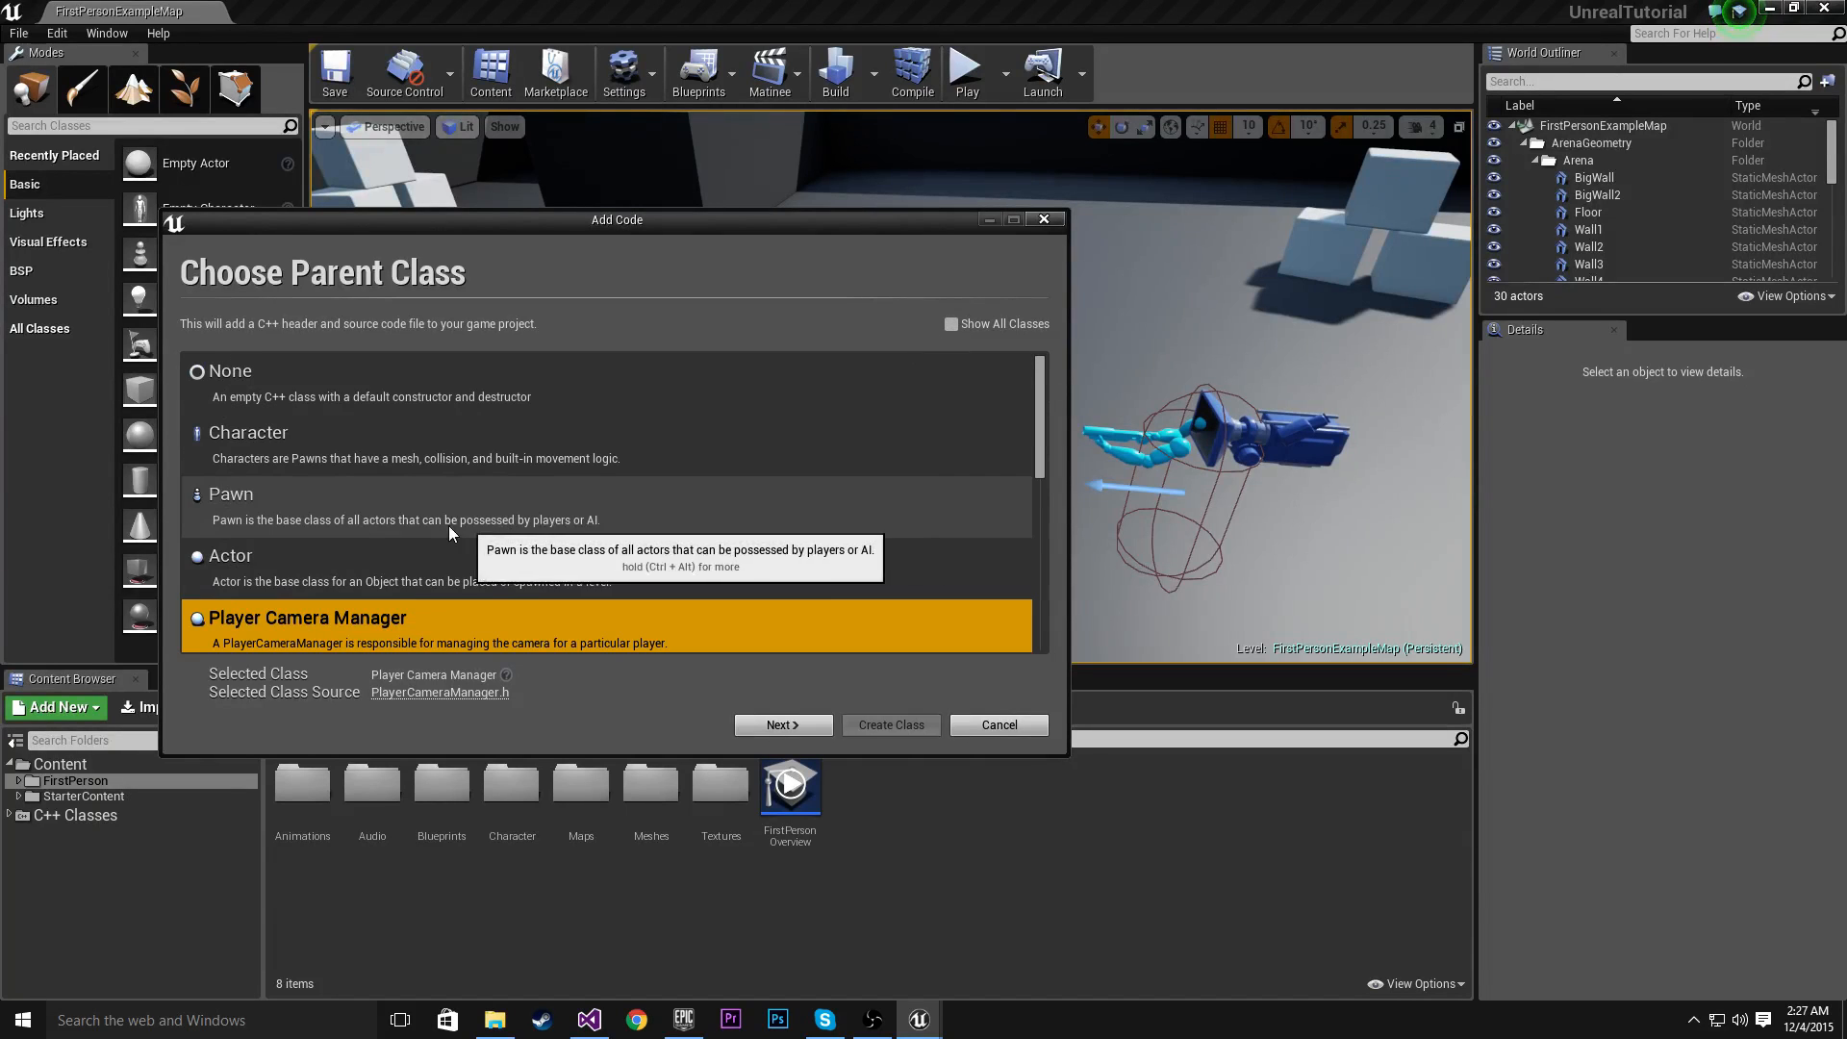
left_click(230, 555)
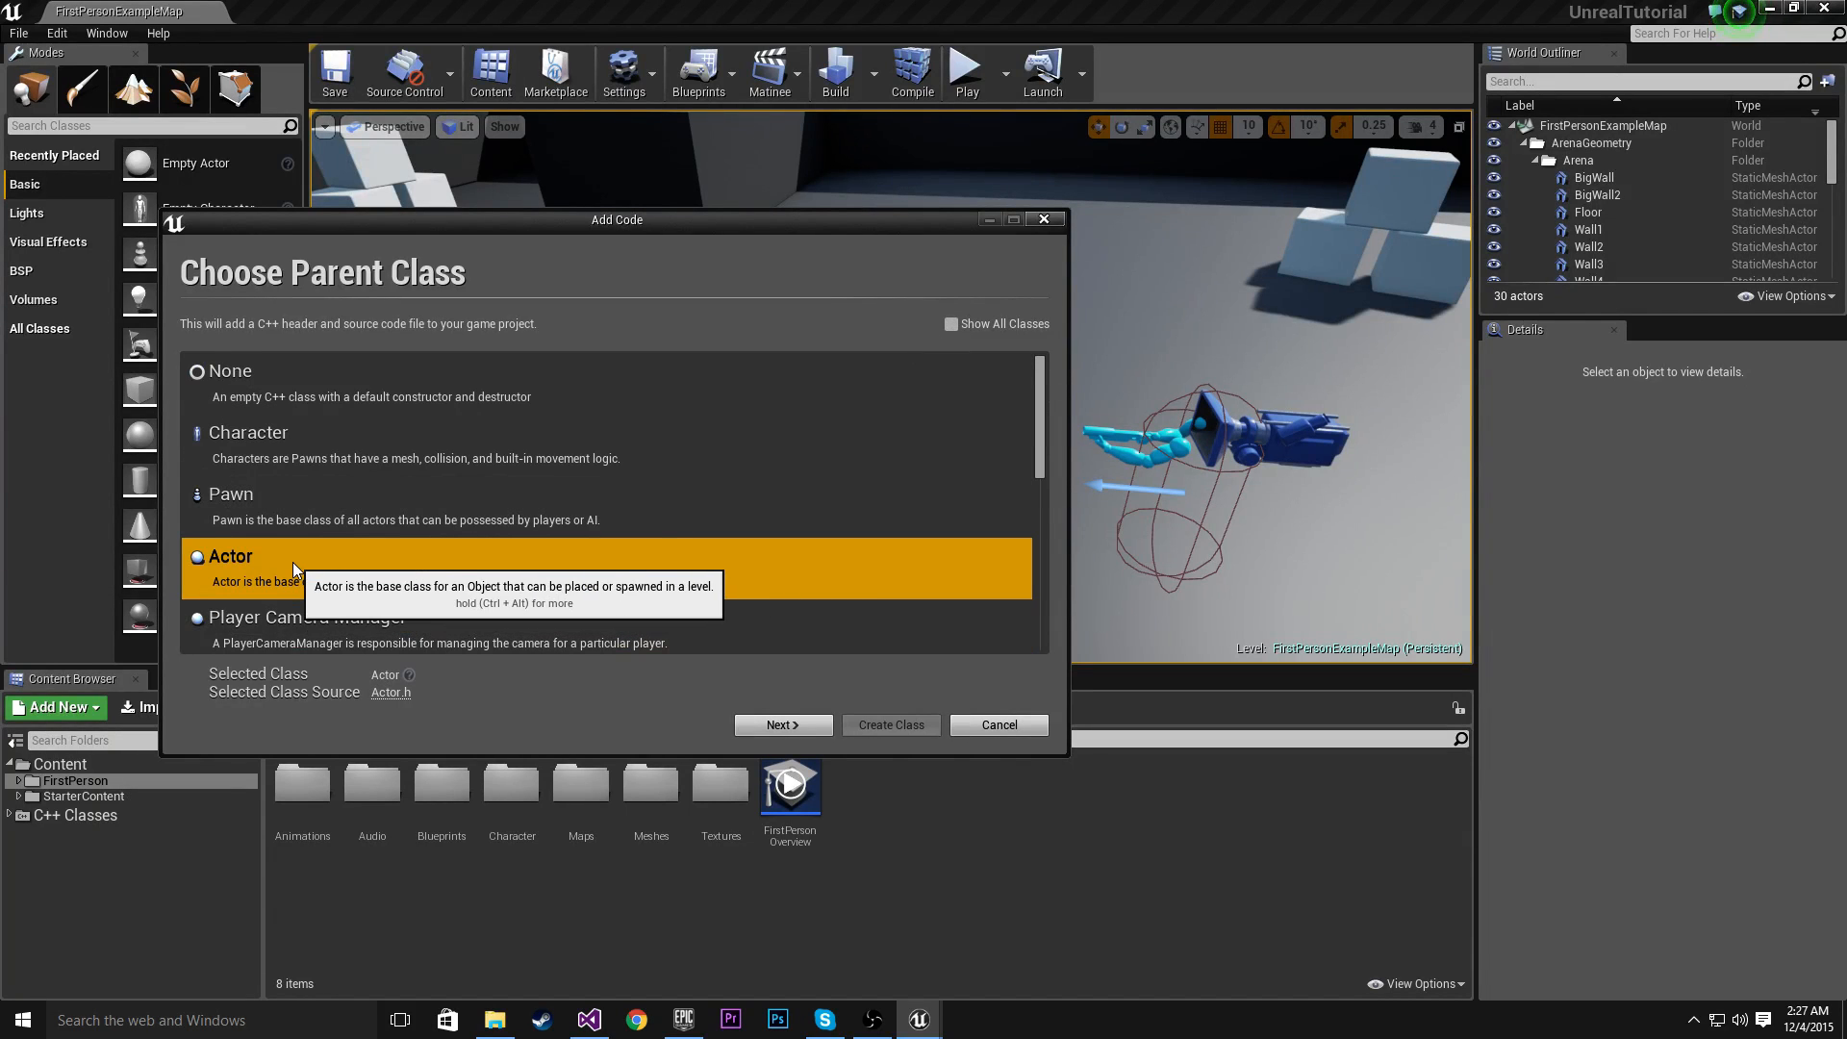
mouse_move(324, 567)
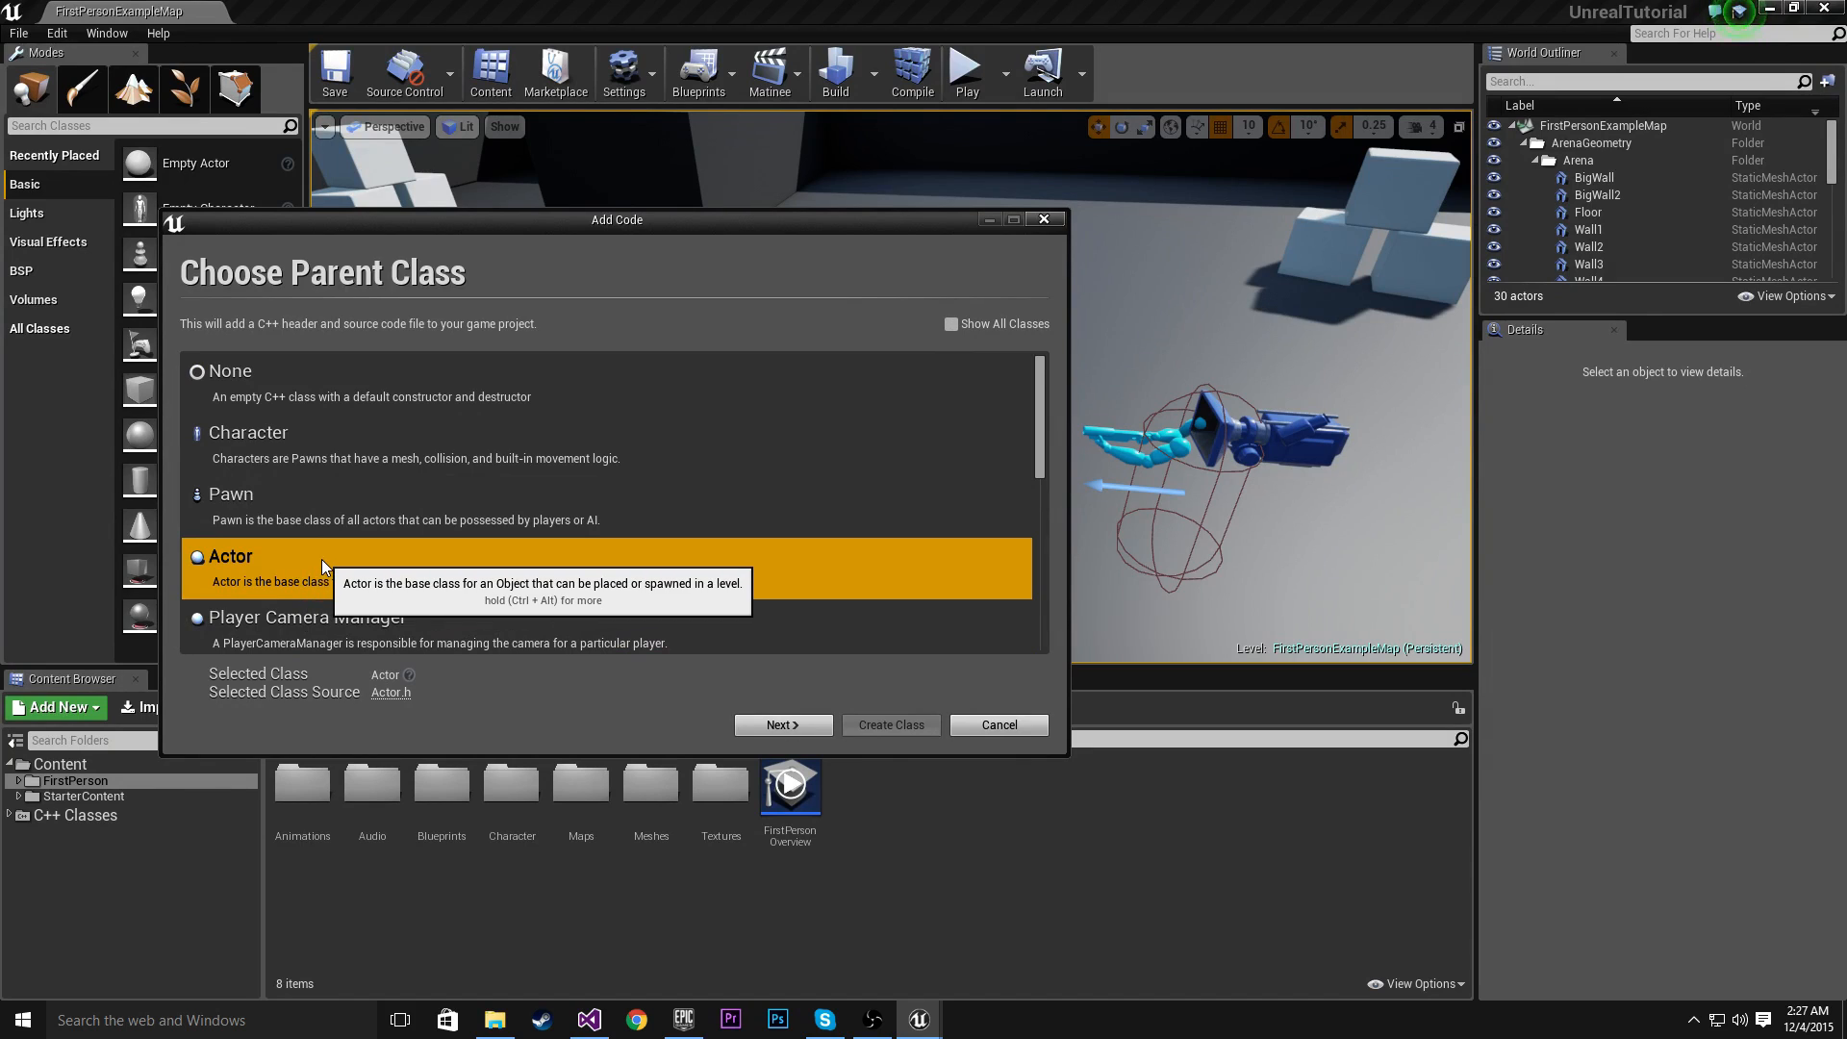
mouse_move(271, 575)
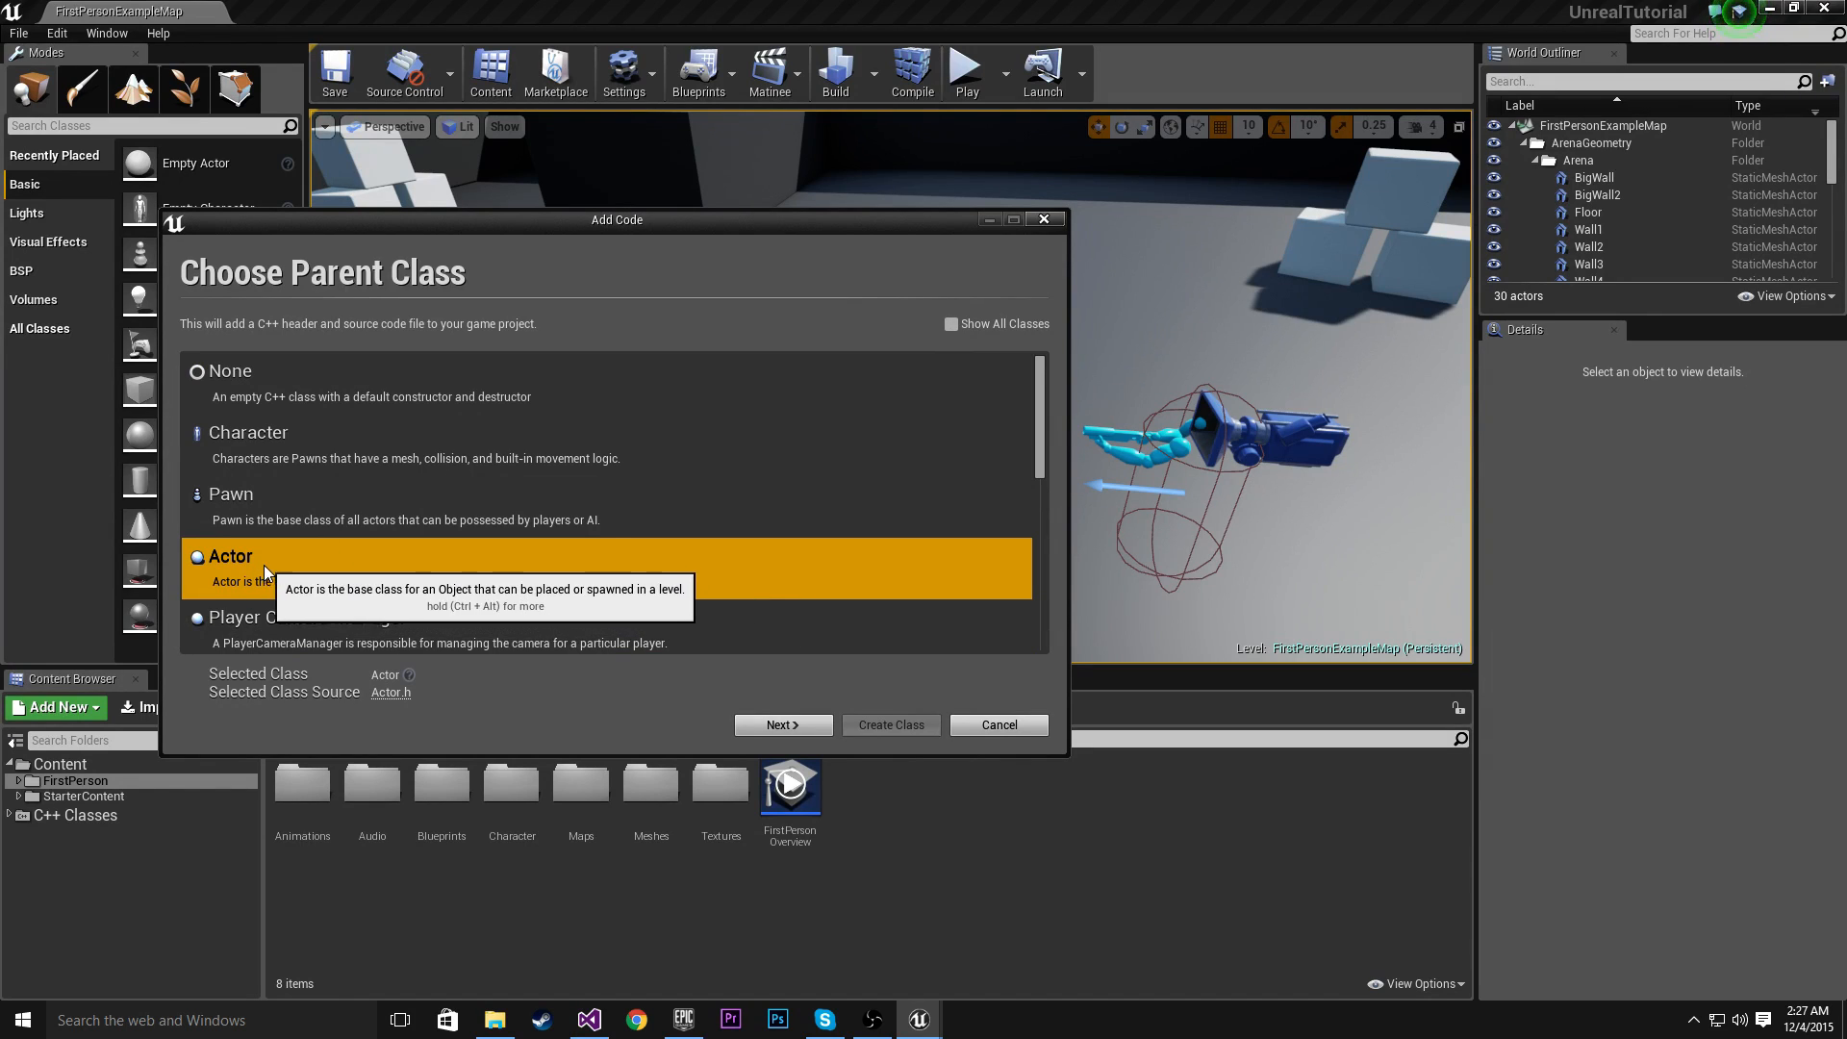
mouse_move(359, 568)
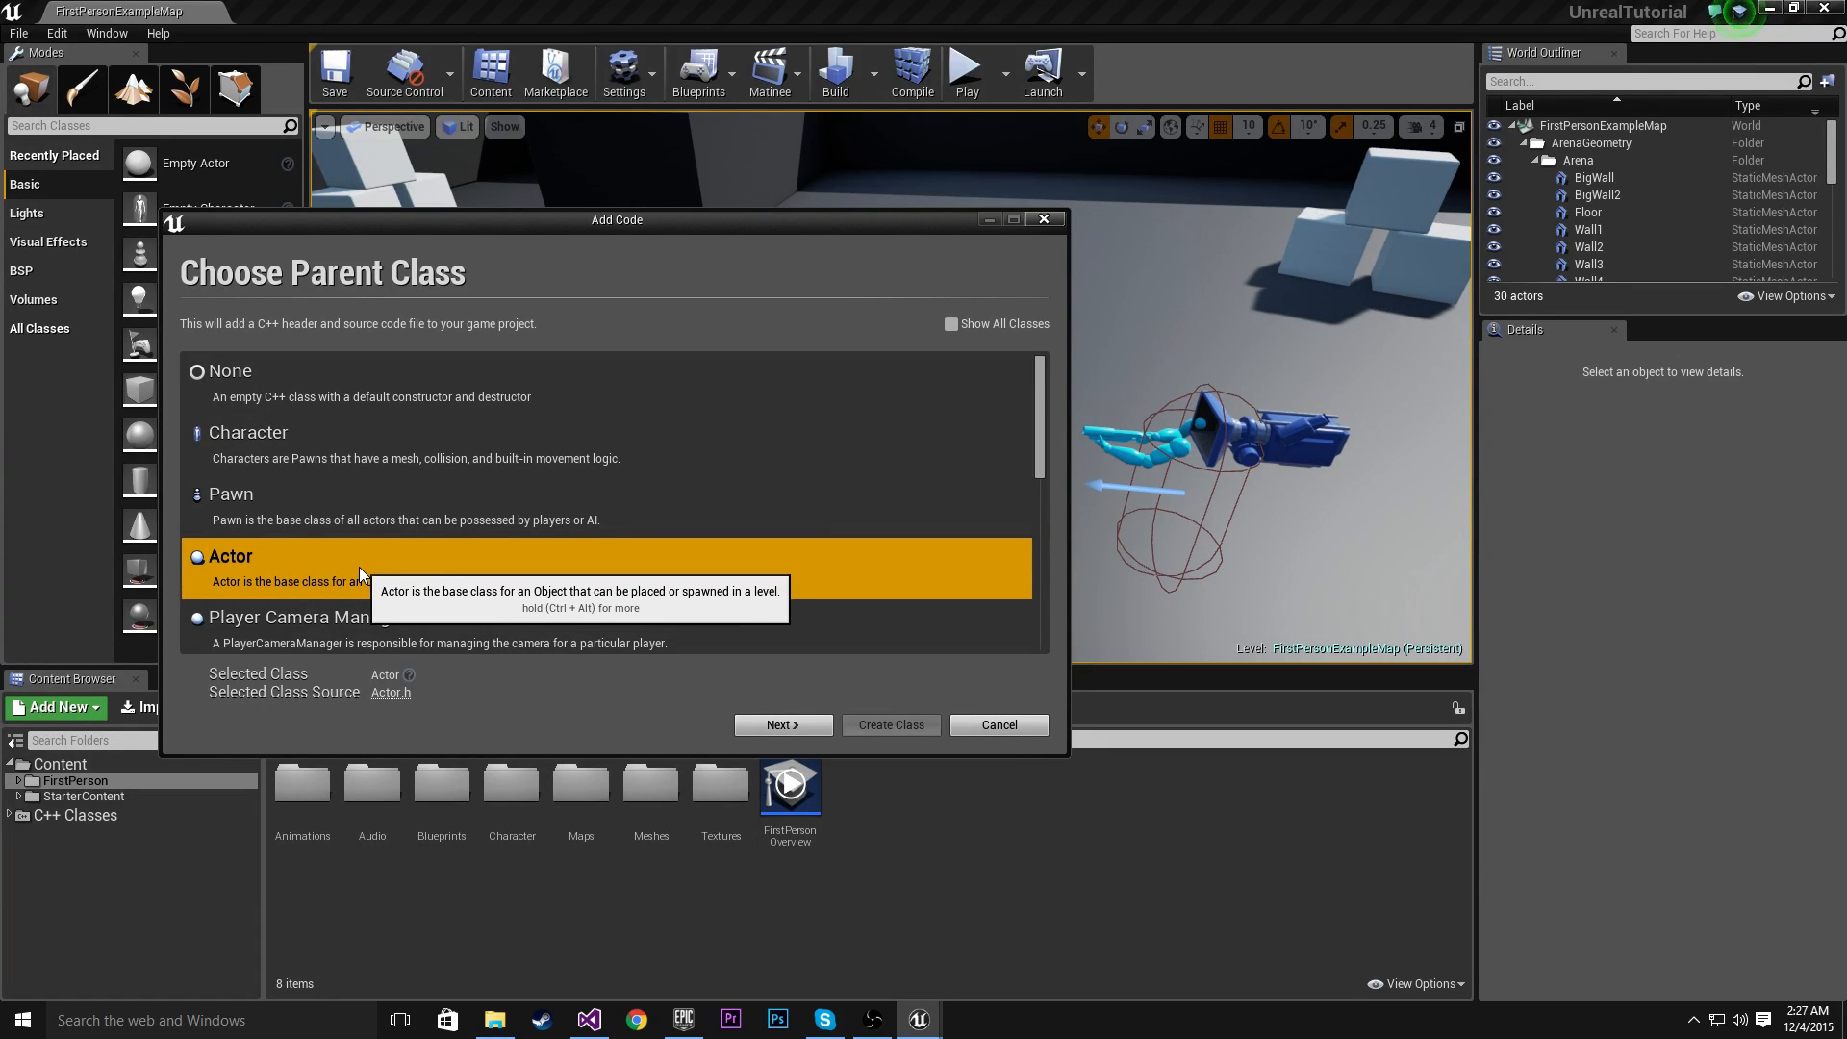
mouse_move(507, 563)
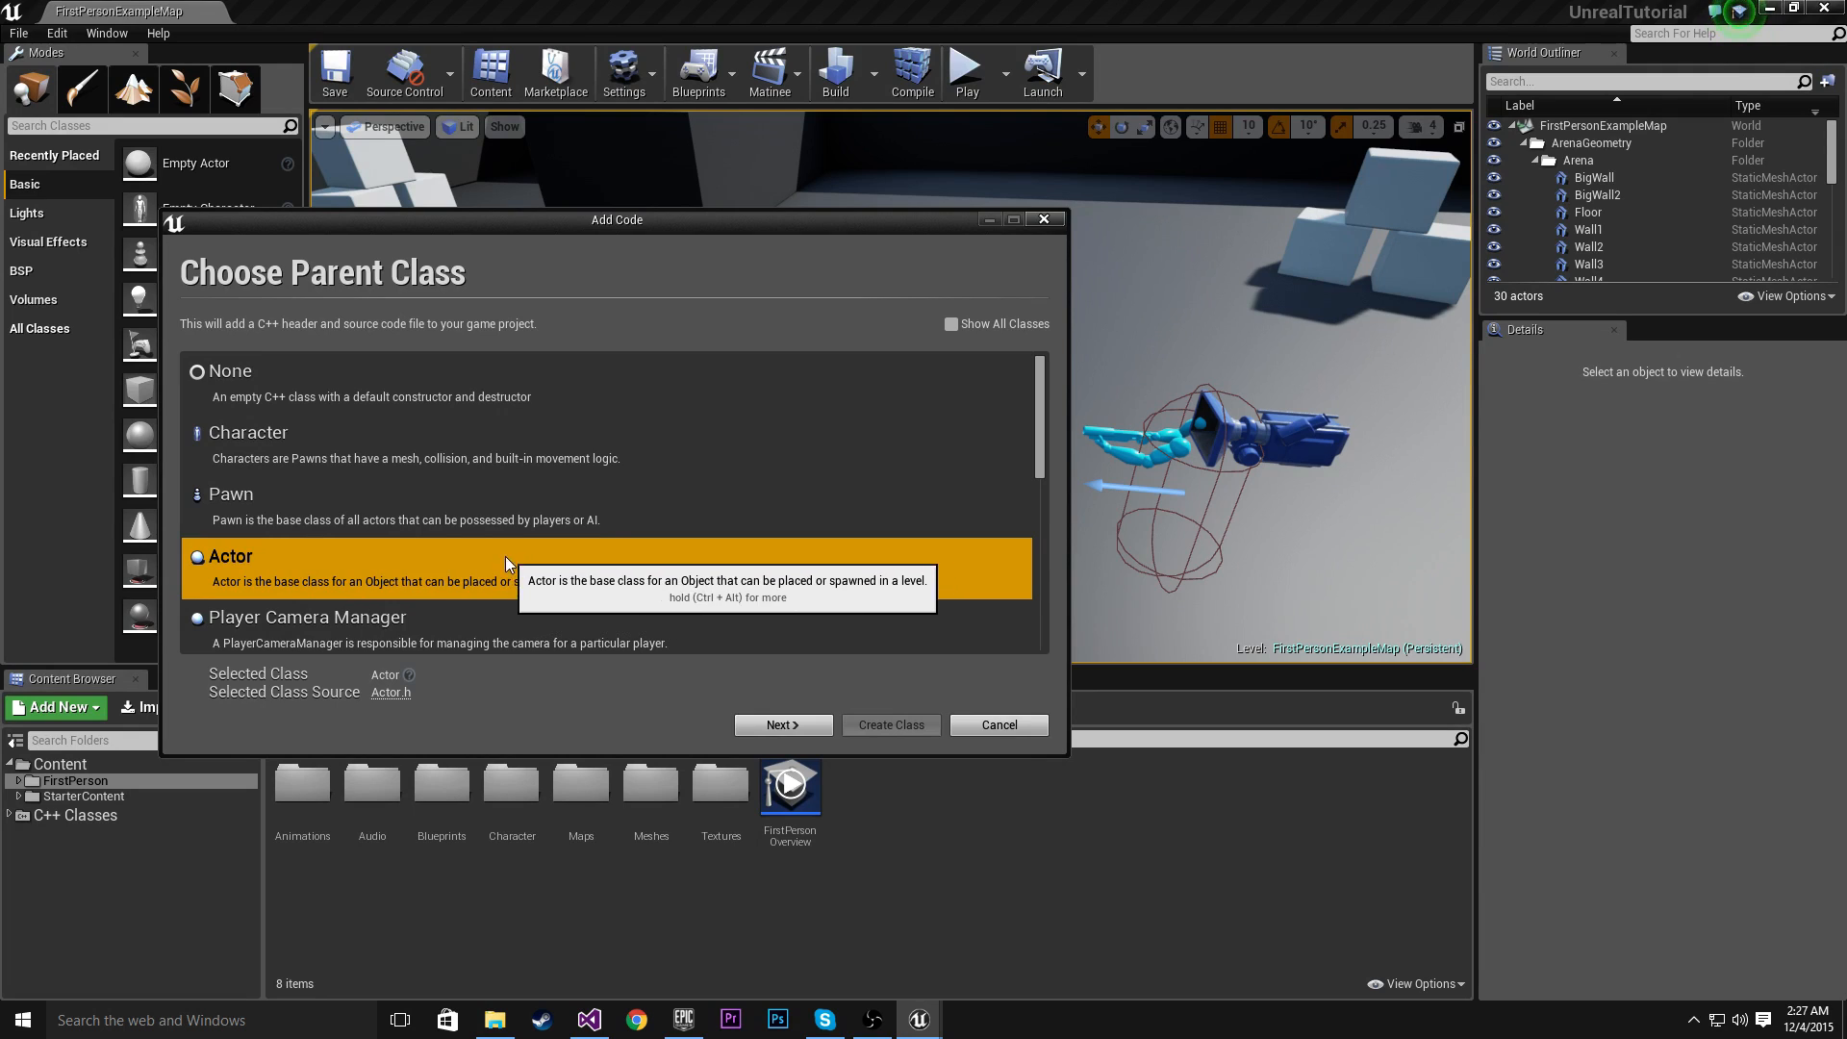
mouse_move(304, 581)
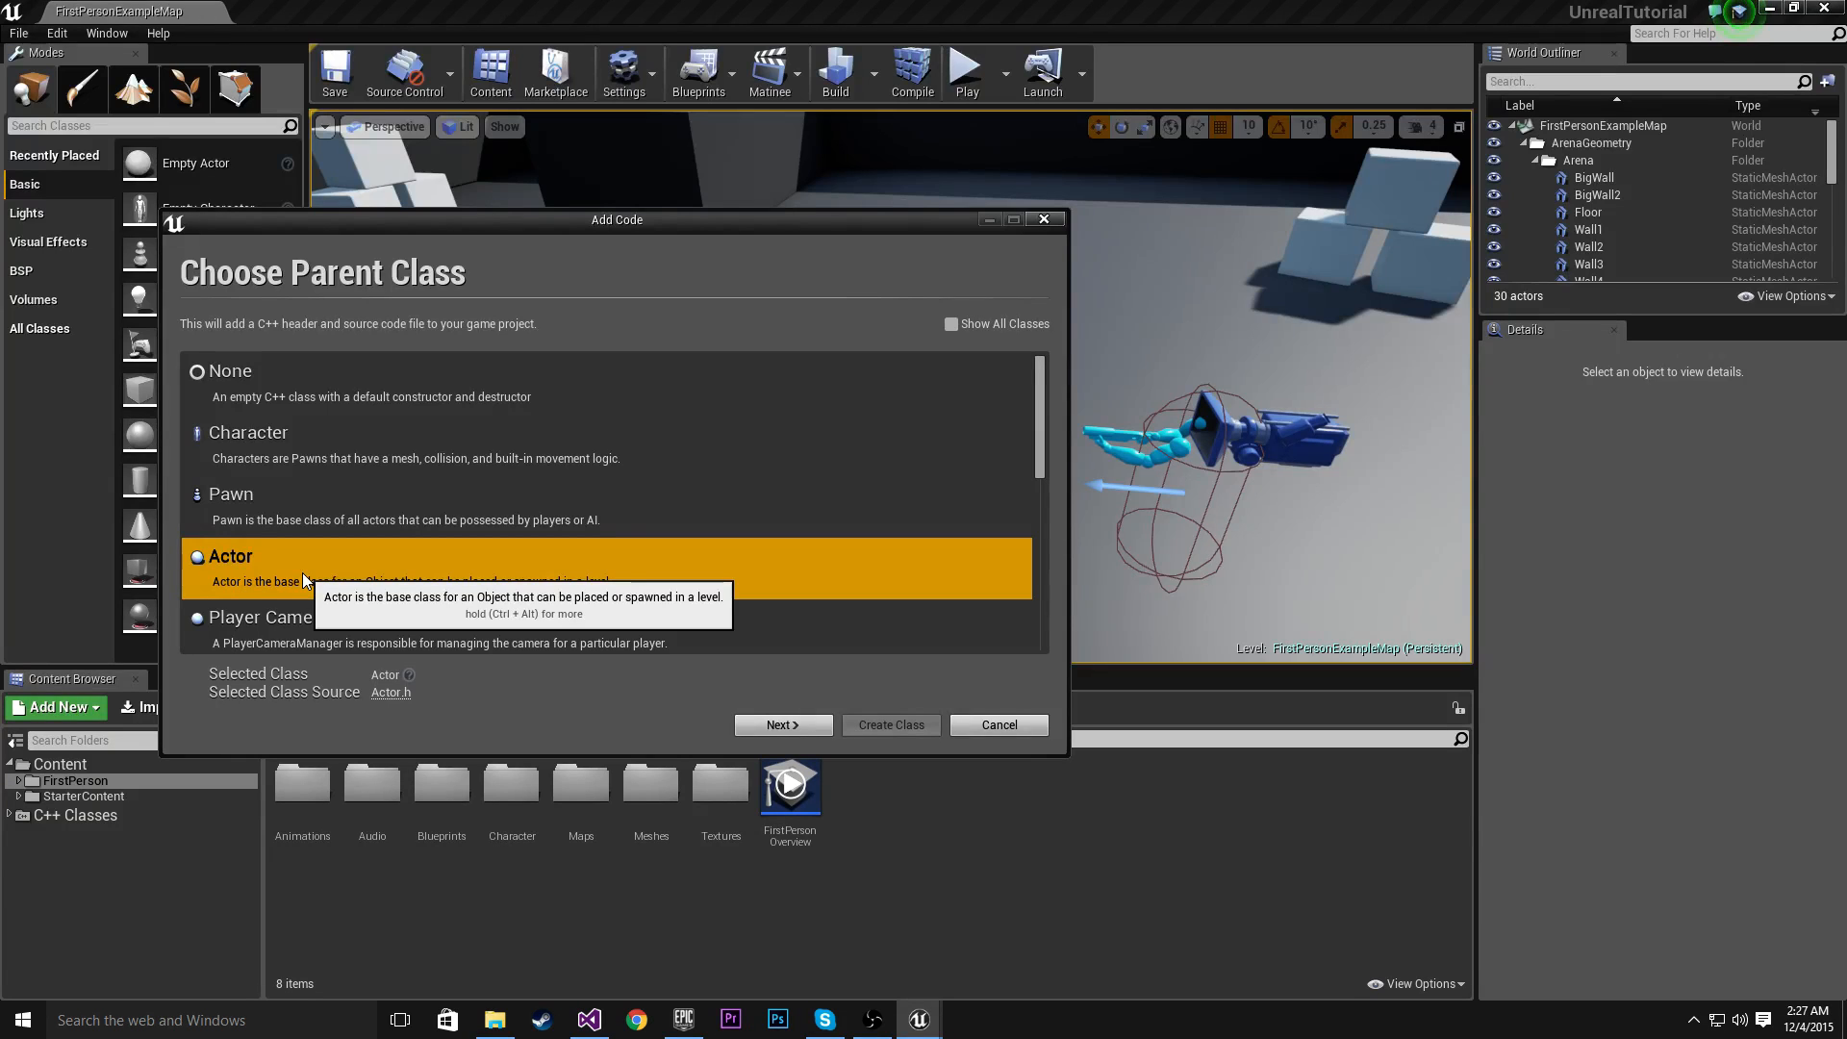
mouse_move(536, 586)
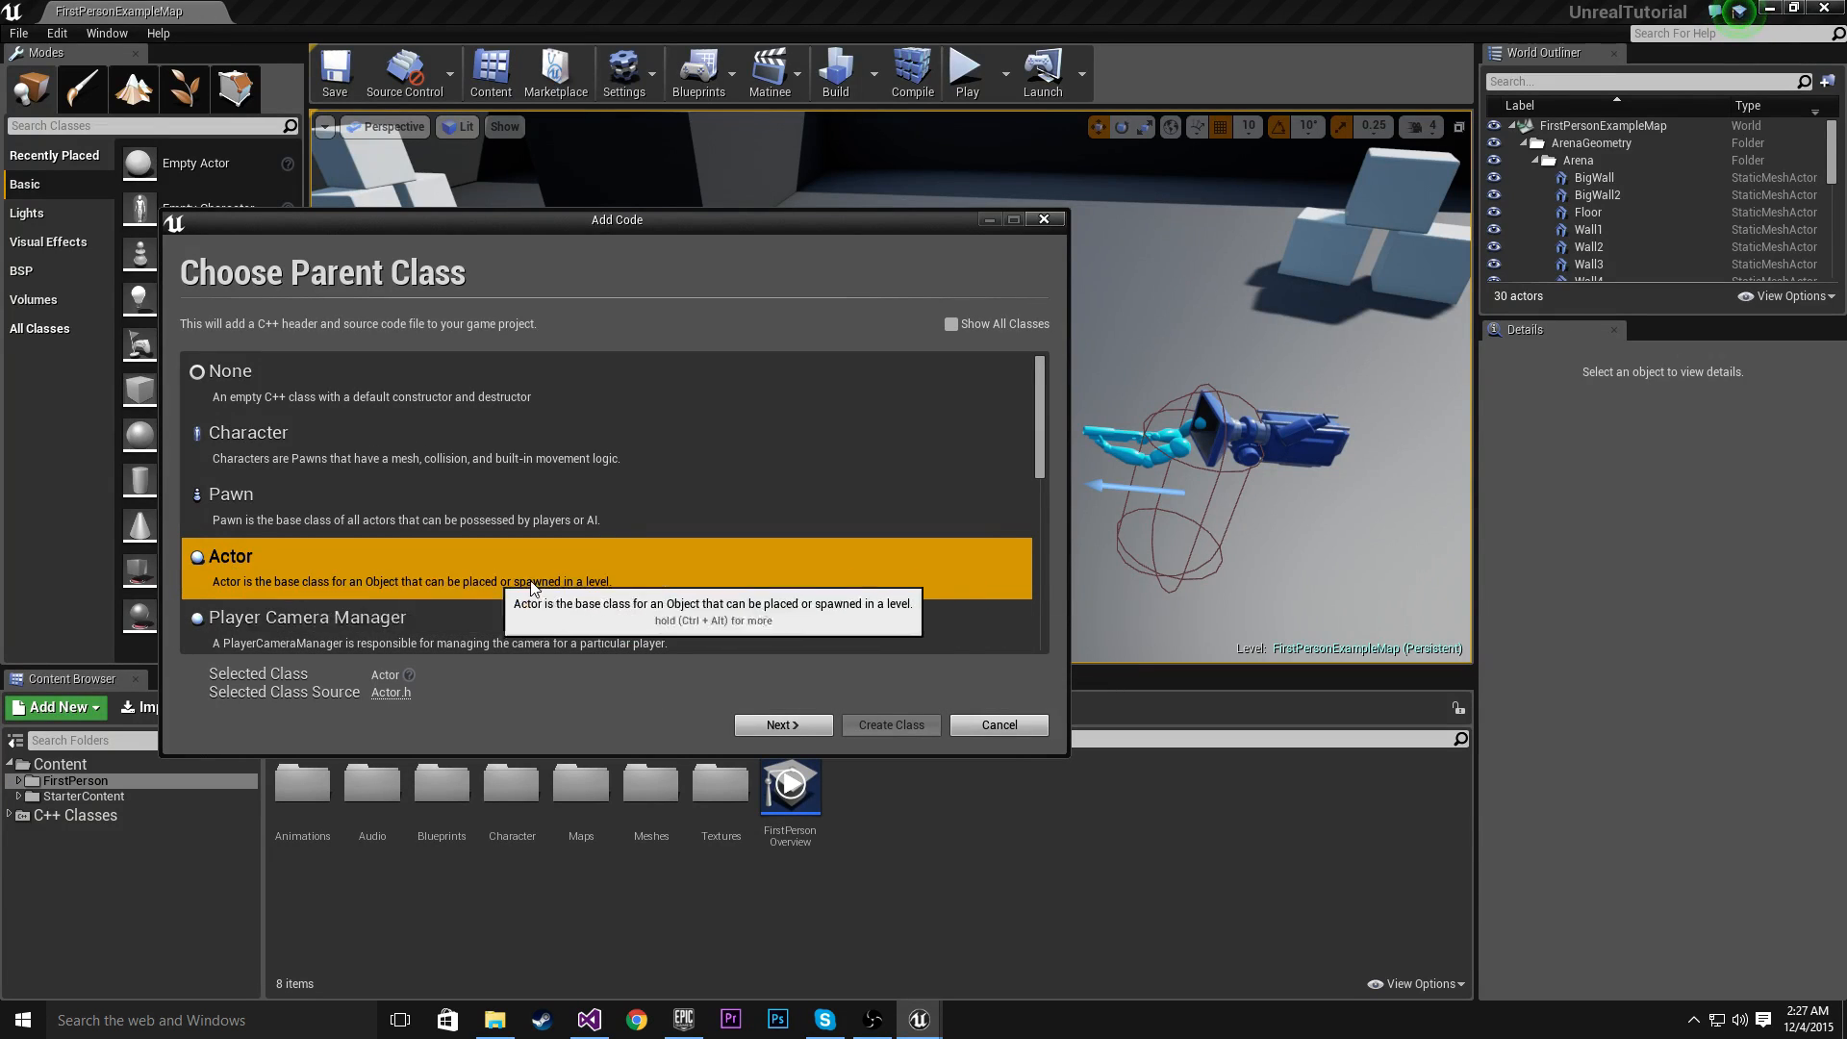
Name the new Actor class MyActor on the naming page
left_click(782, 724)
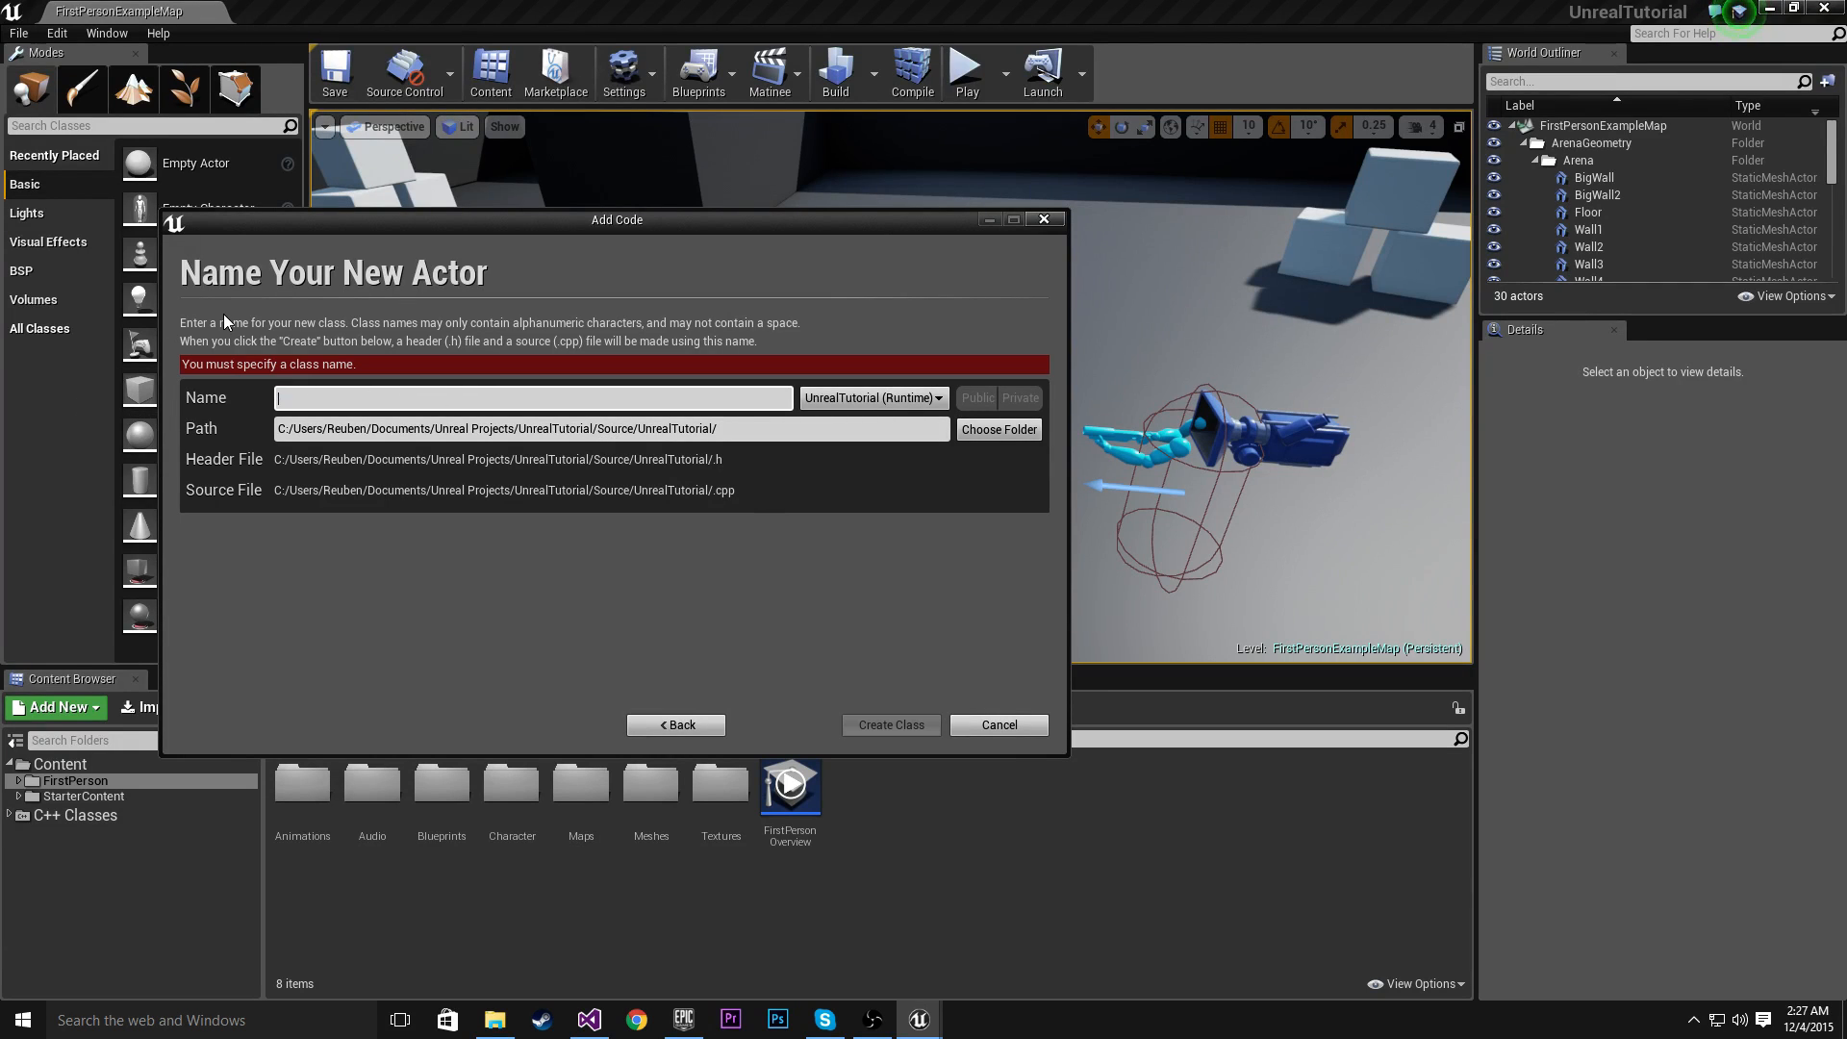
type("MyA")
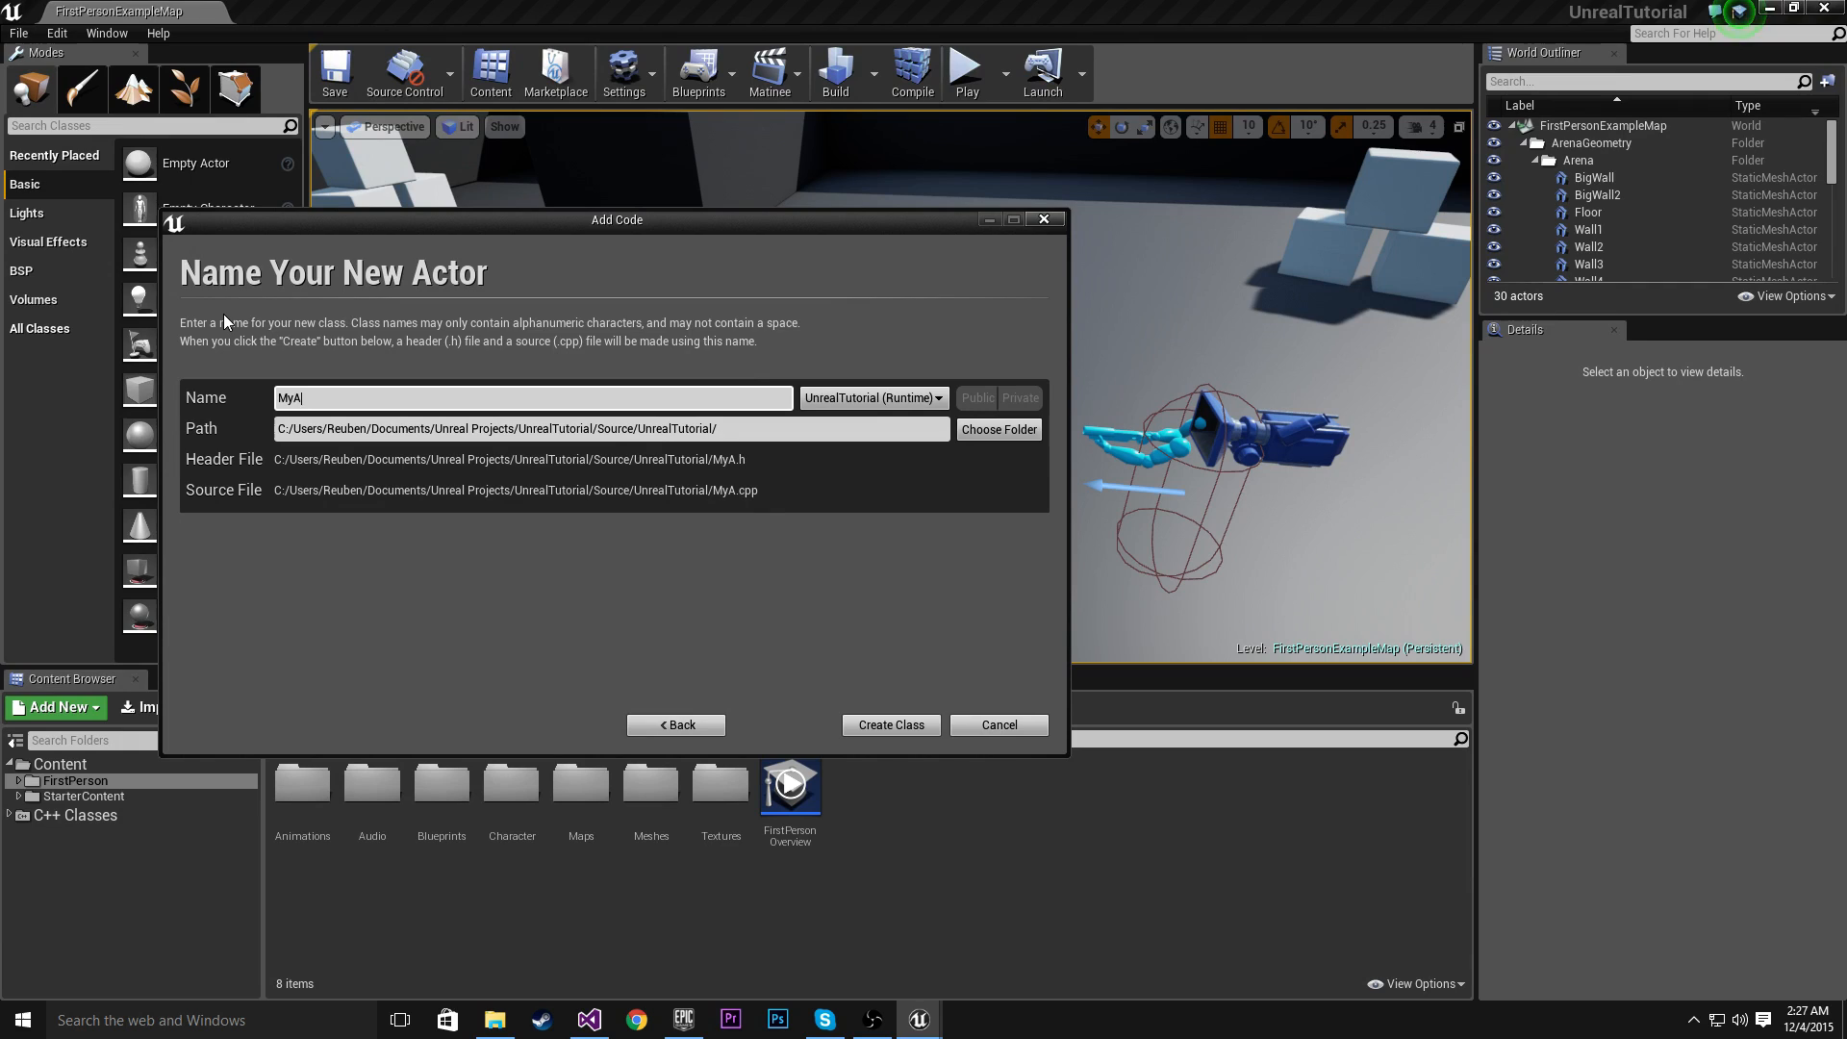
type("ctor")
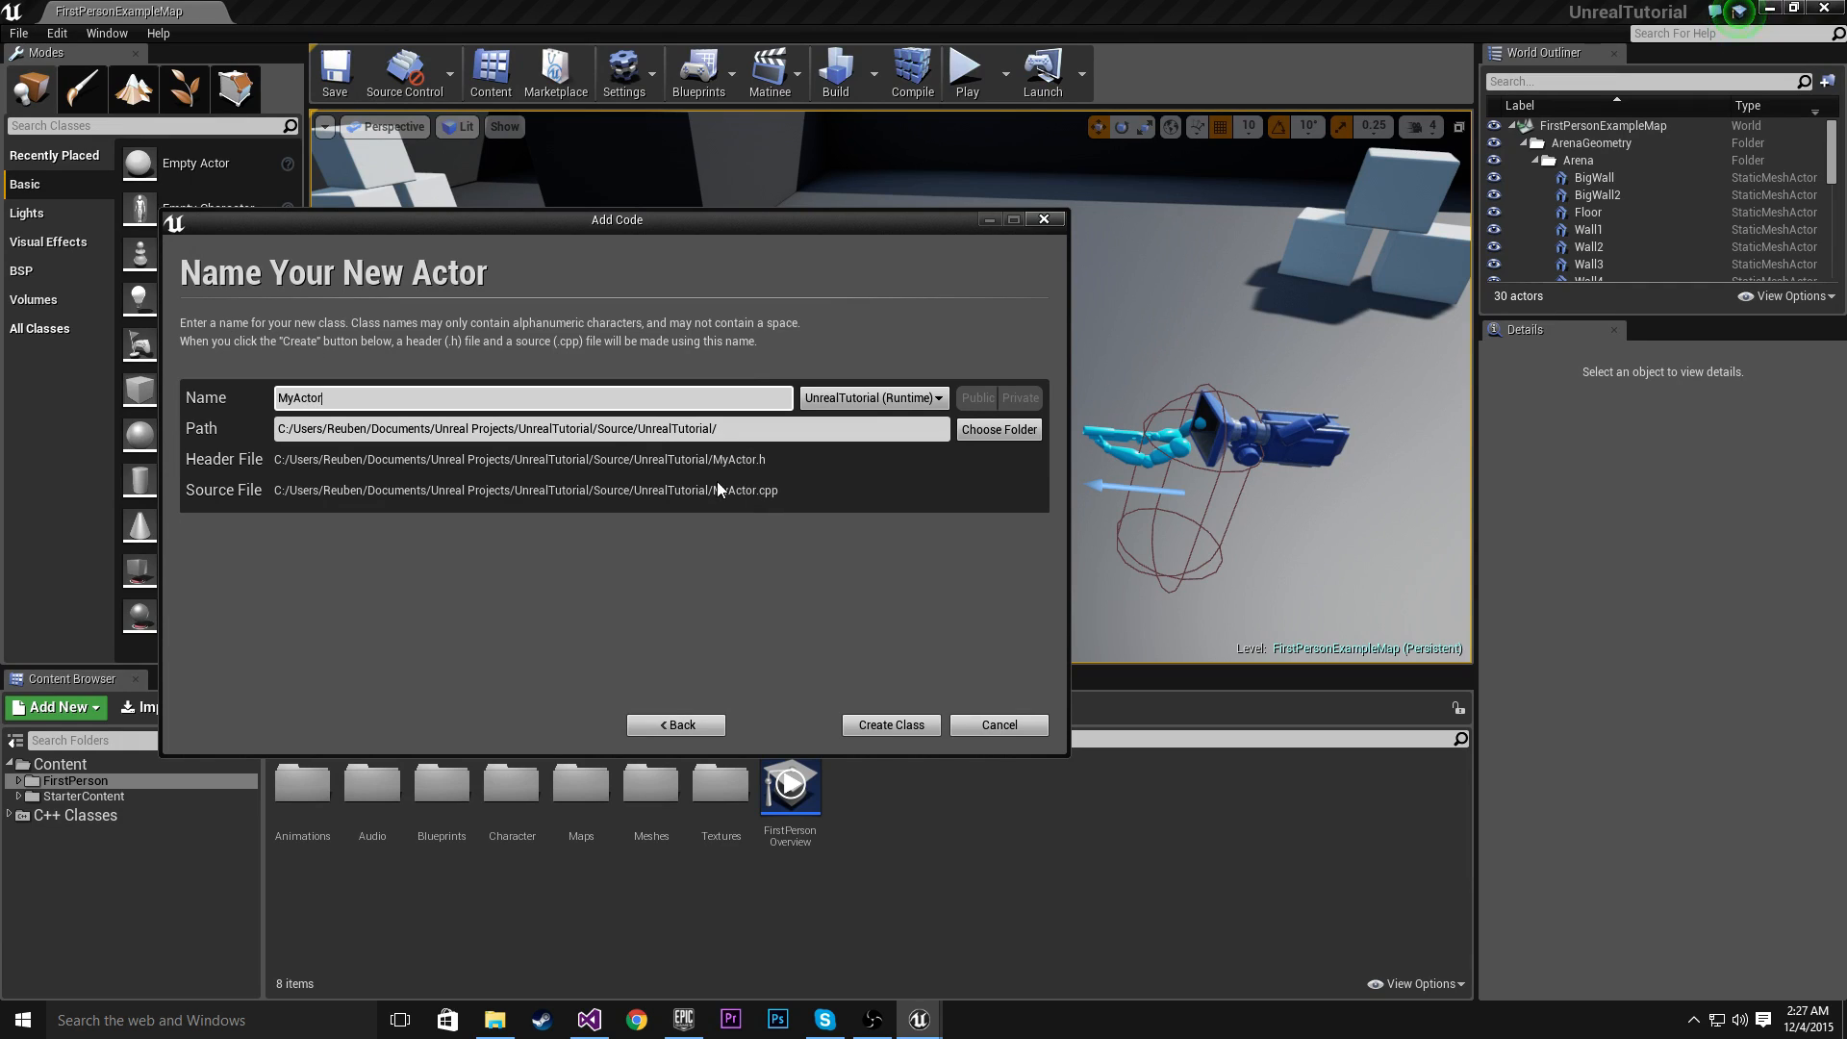
Create the MyActor class and start compiling it
left_click(891, 724)
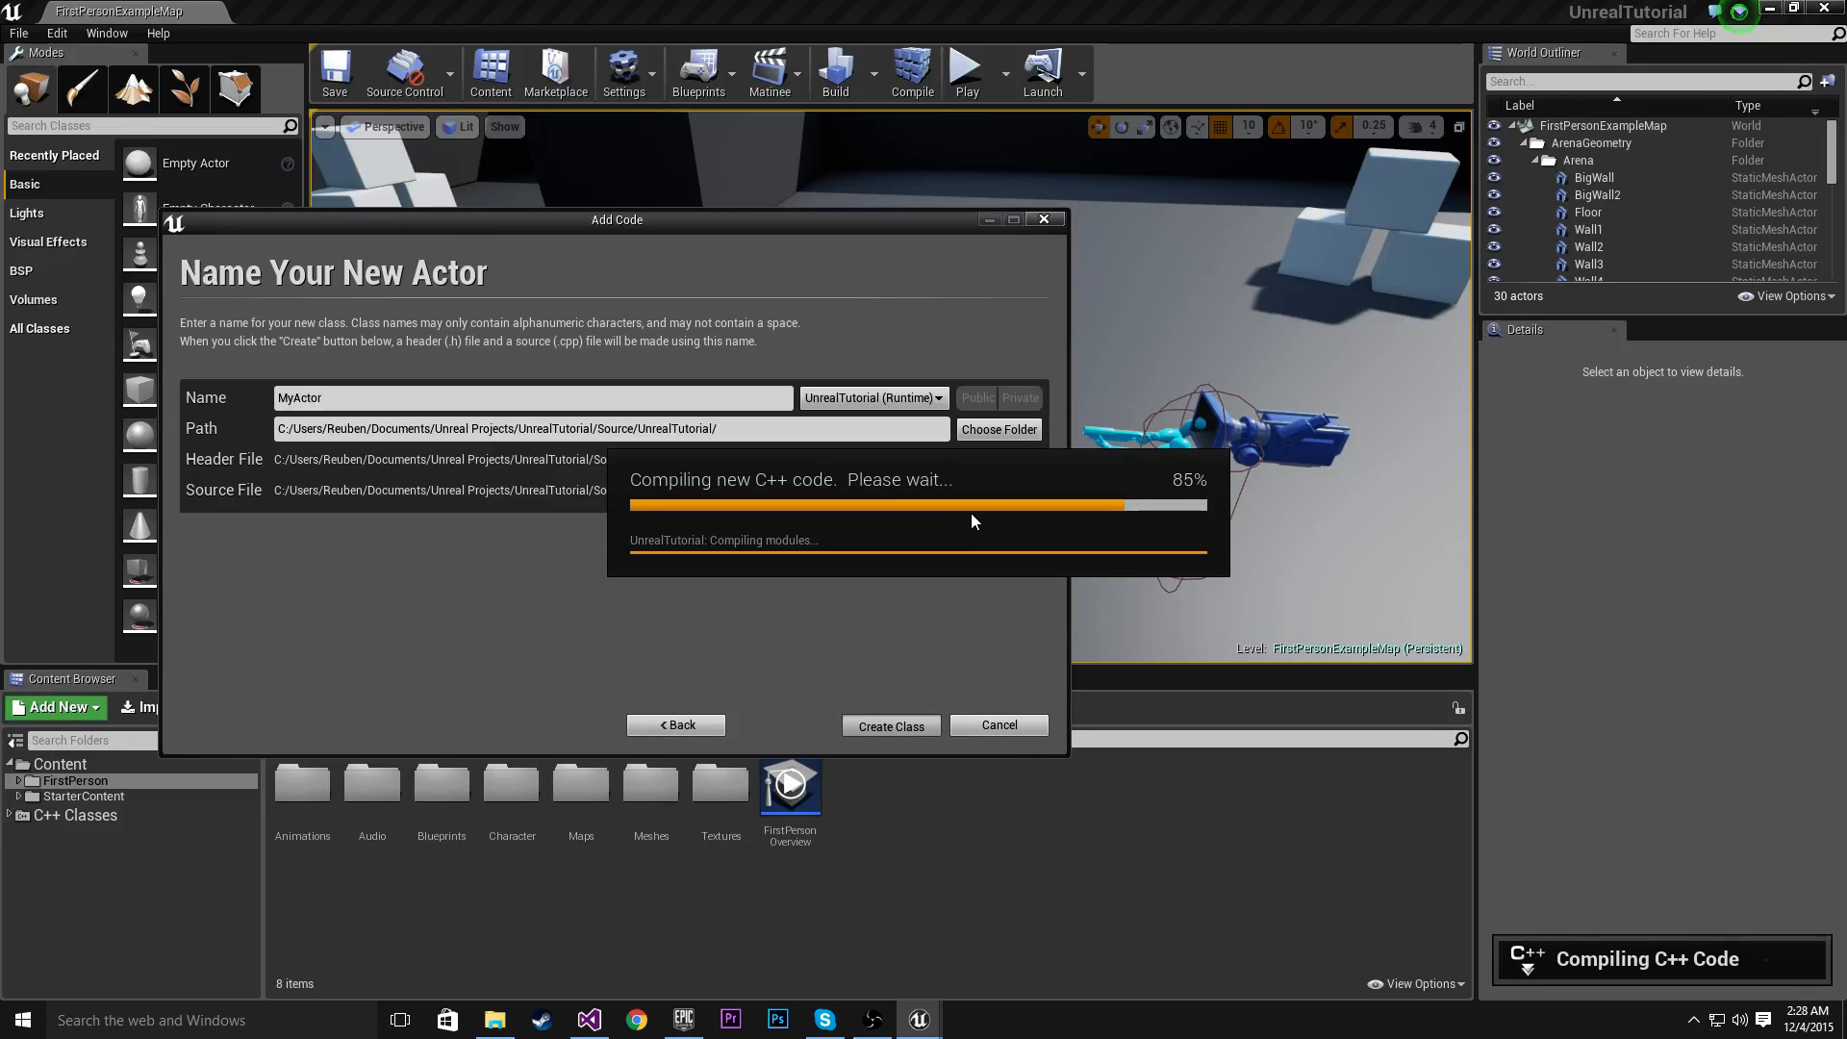
mouse_move(1066, 509)
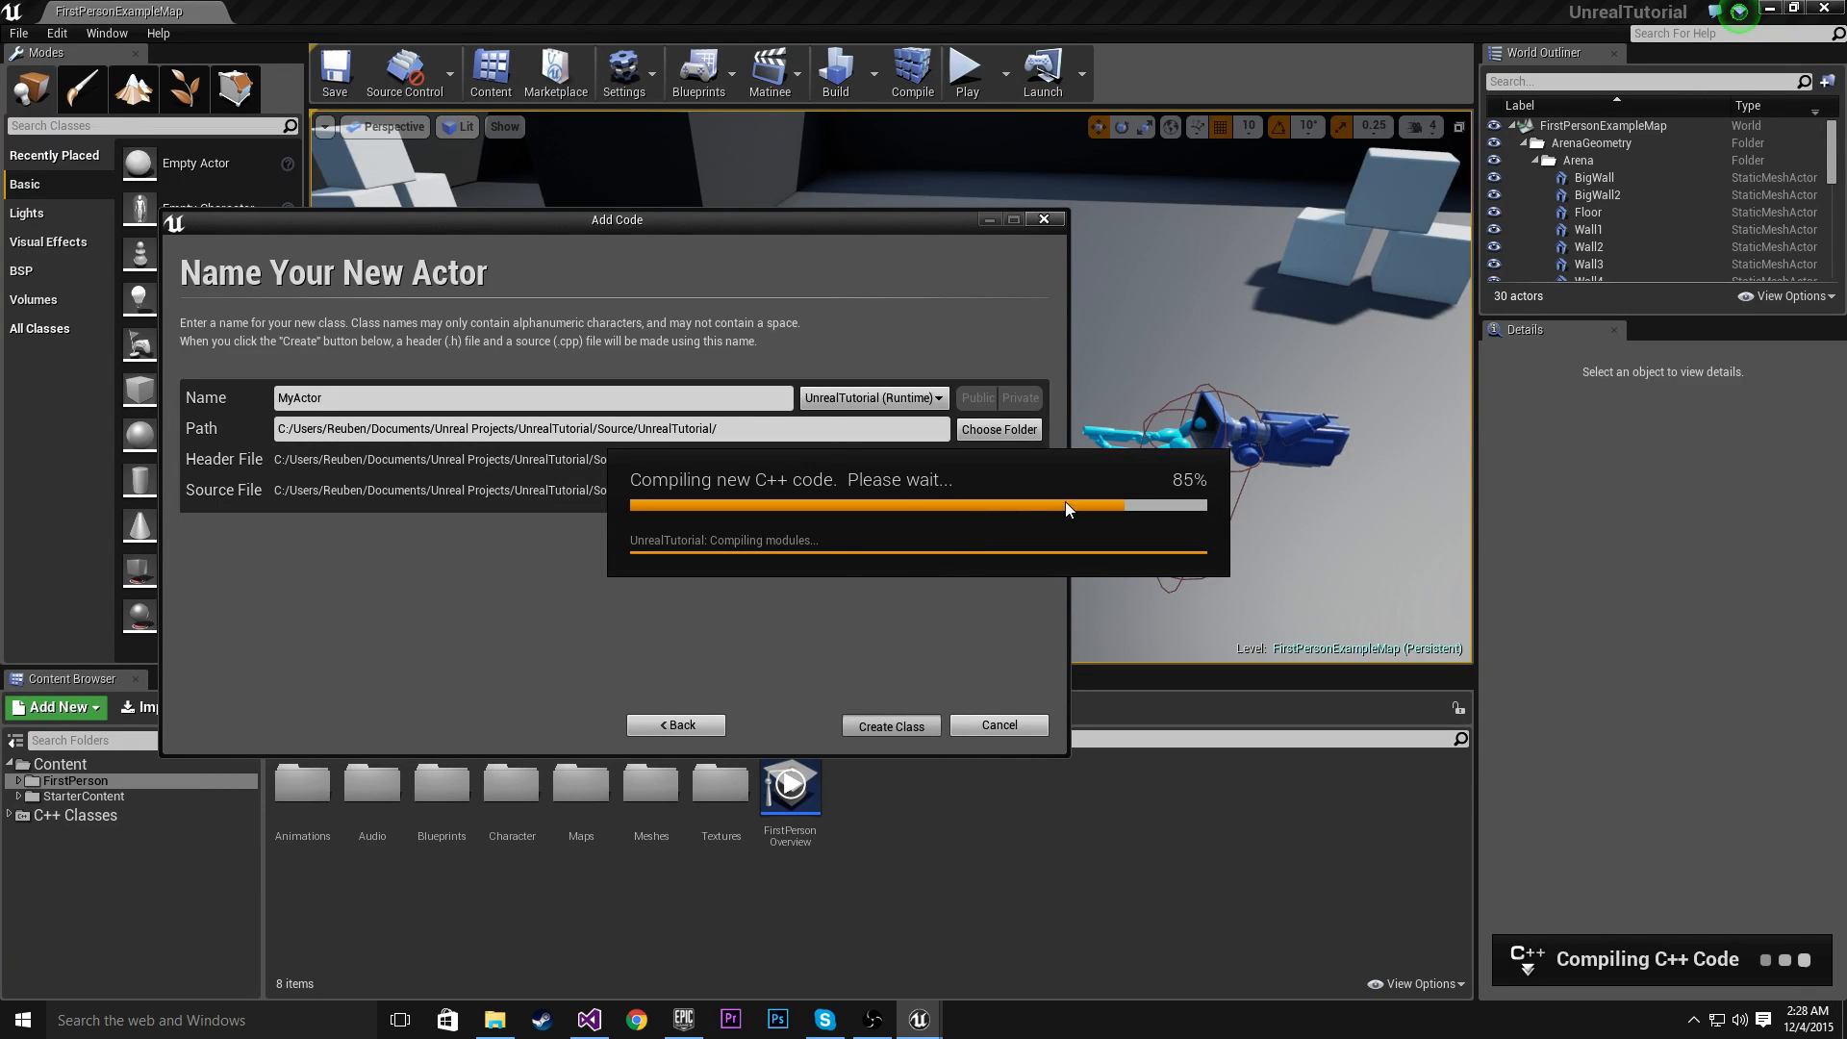
mouse_move(1412, 829)
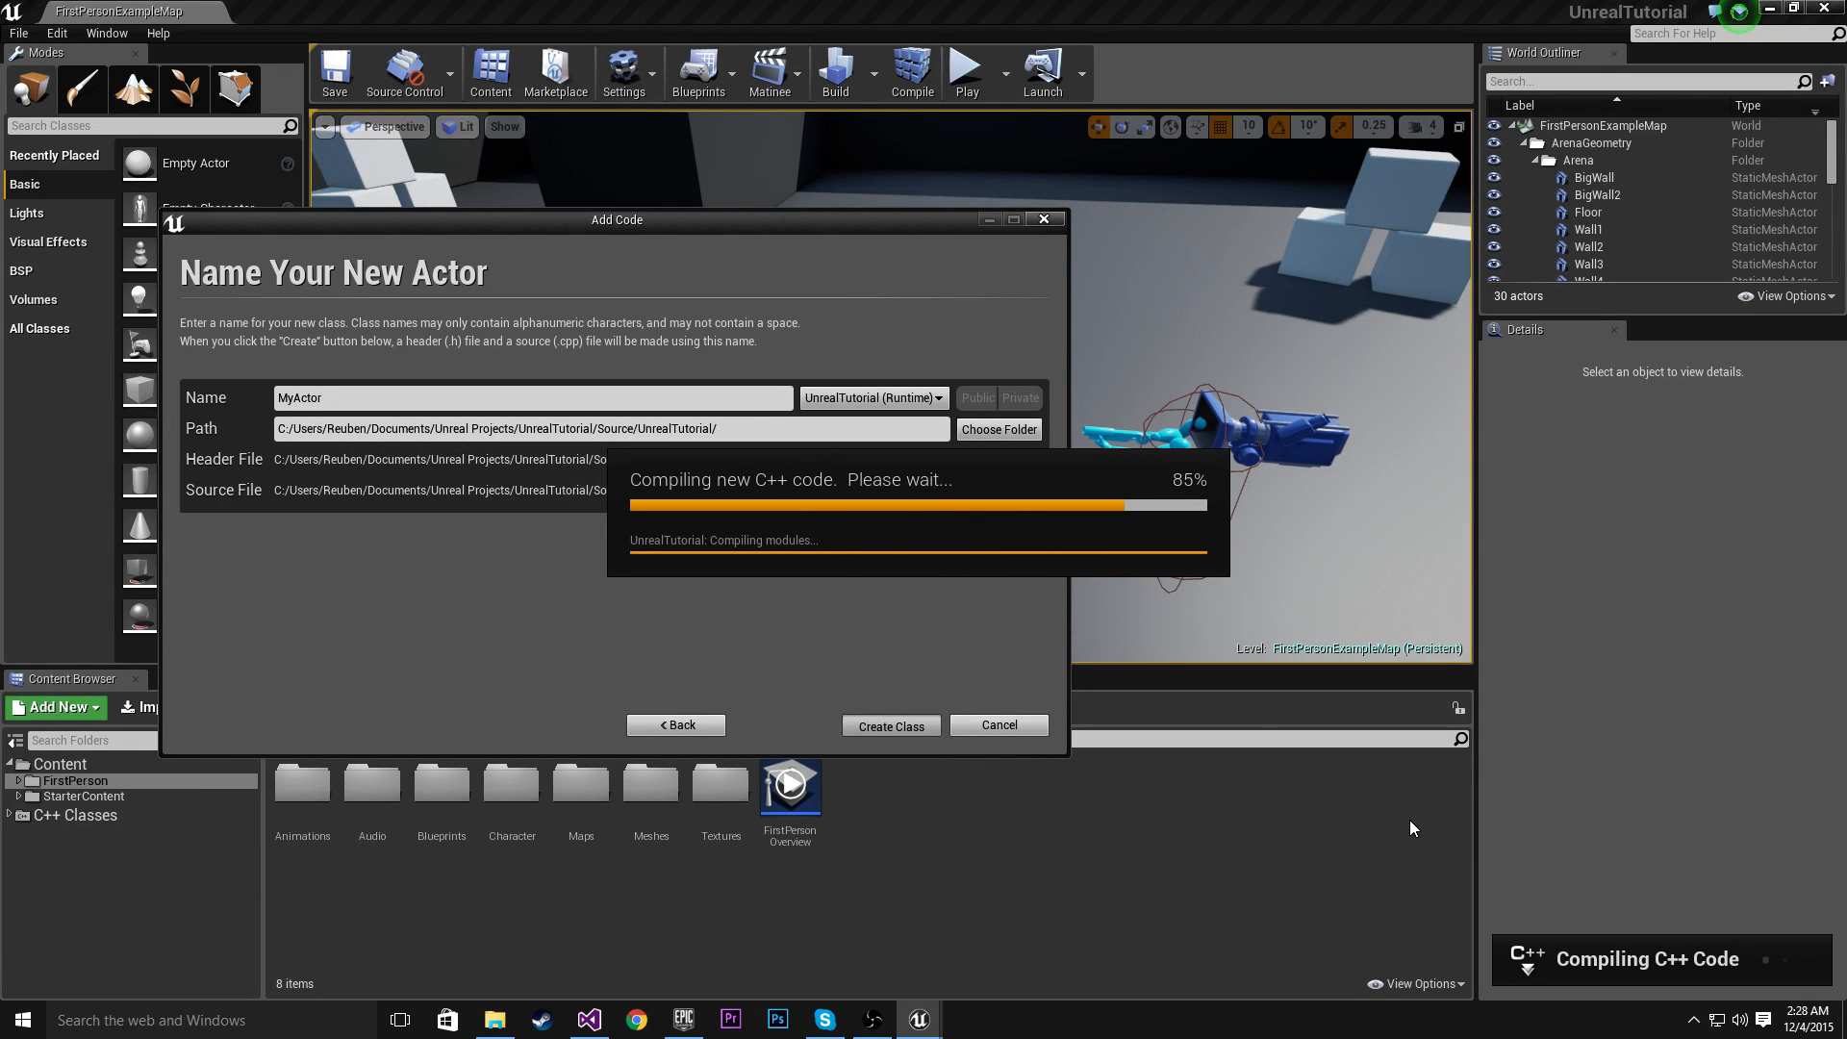
mouse_move(1468, 925)
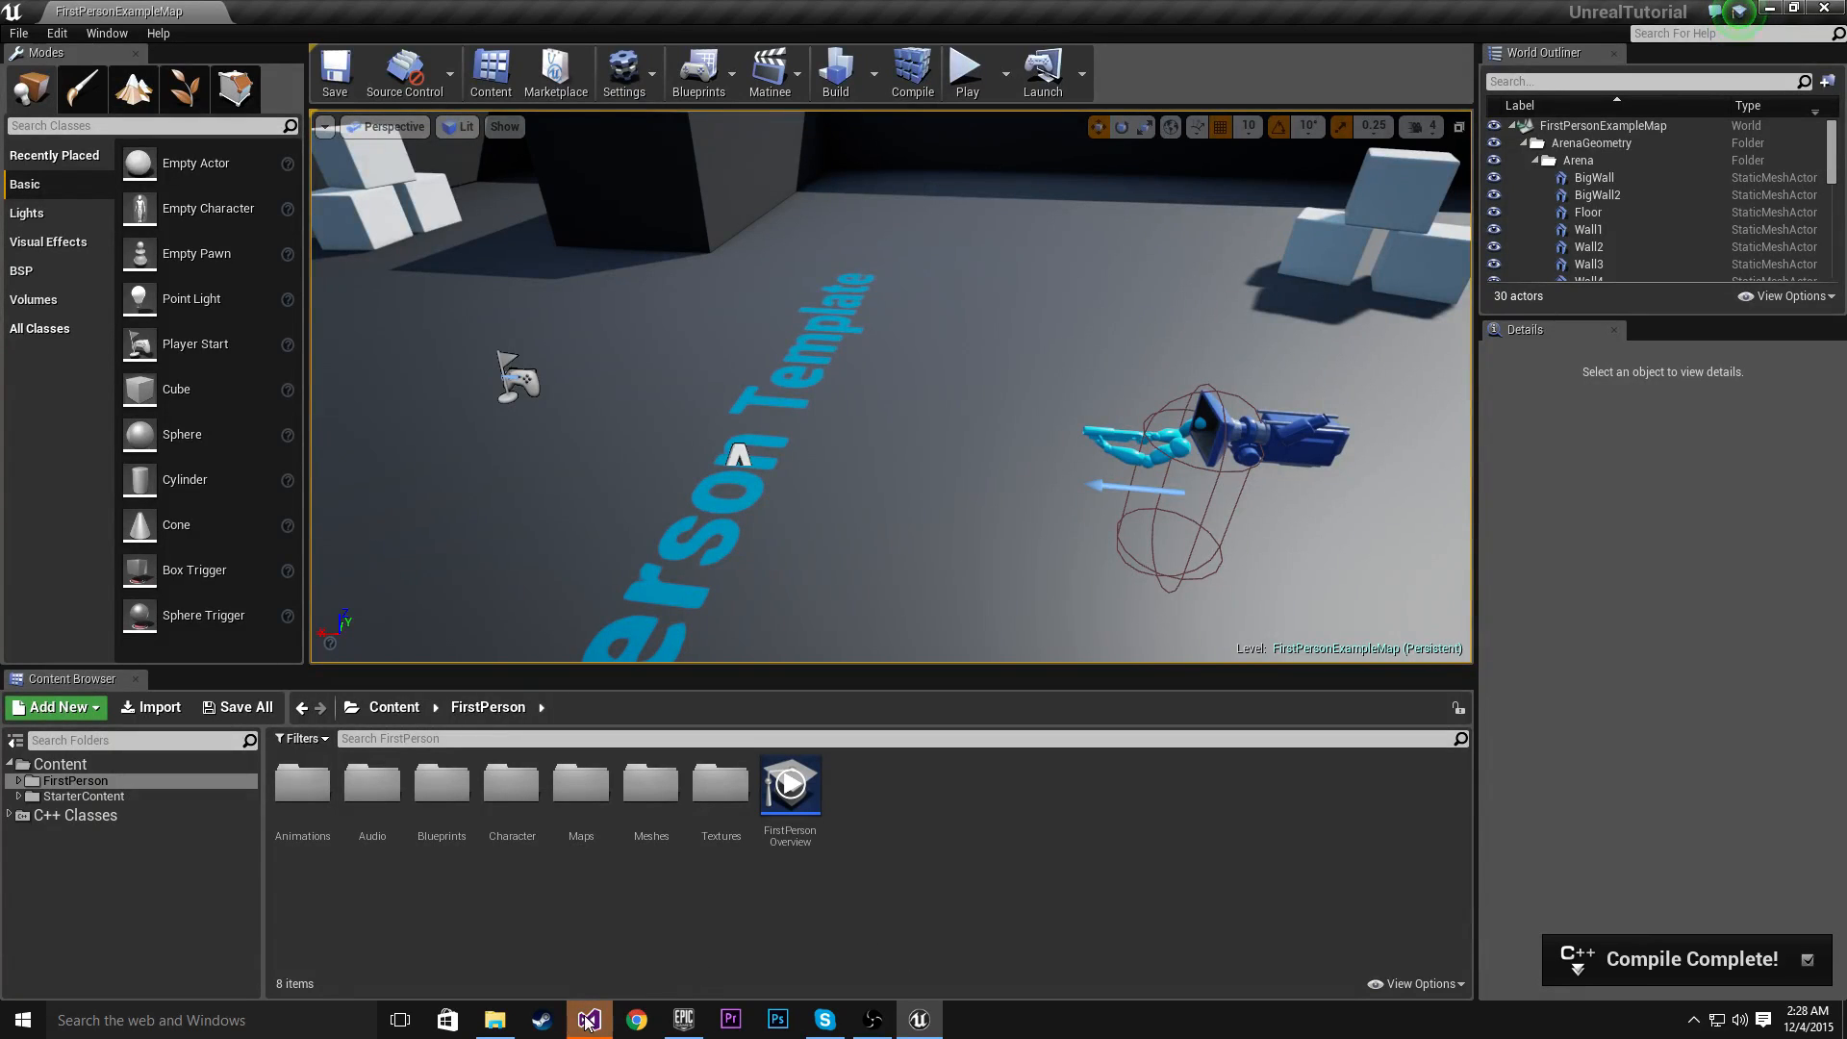
mouse_move(588, 1019)
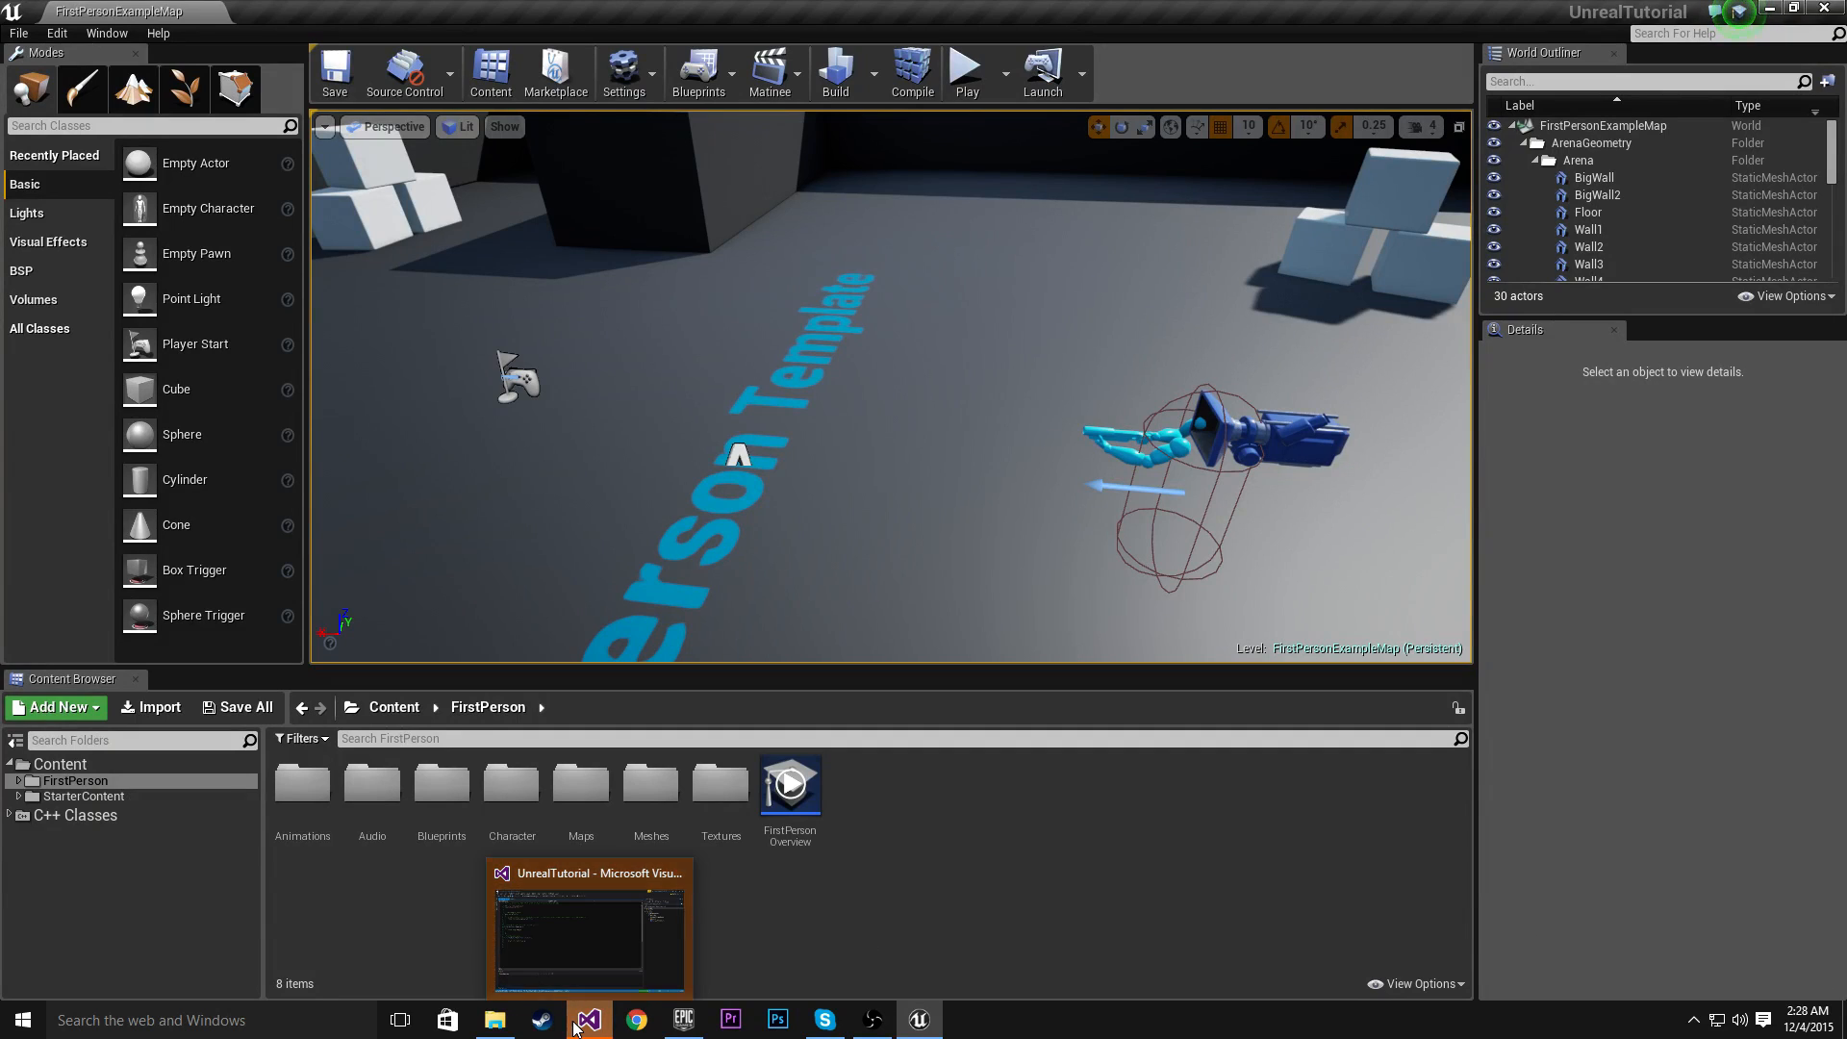
Switch to Visual Studio, compare MyActor.h and MyActor.cpp, and place the cursor on line 23
left_click(587, 931)
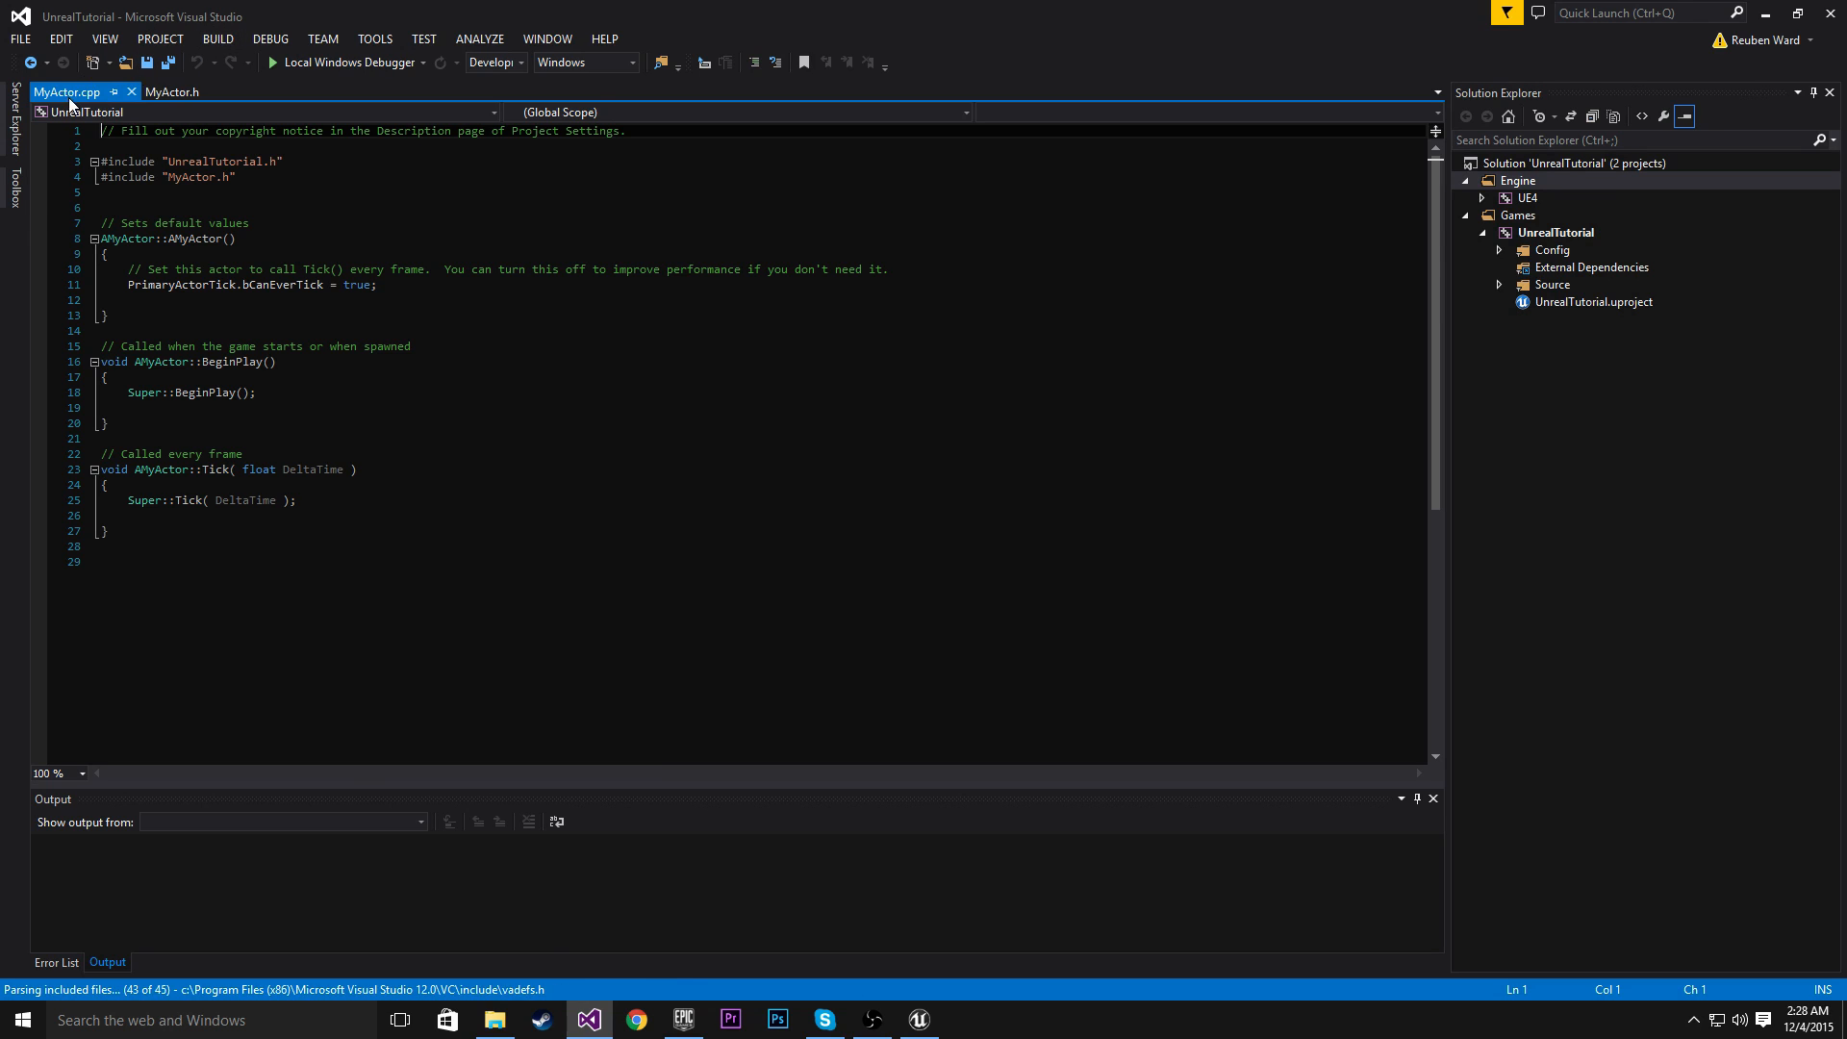
left_click(172, 92)
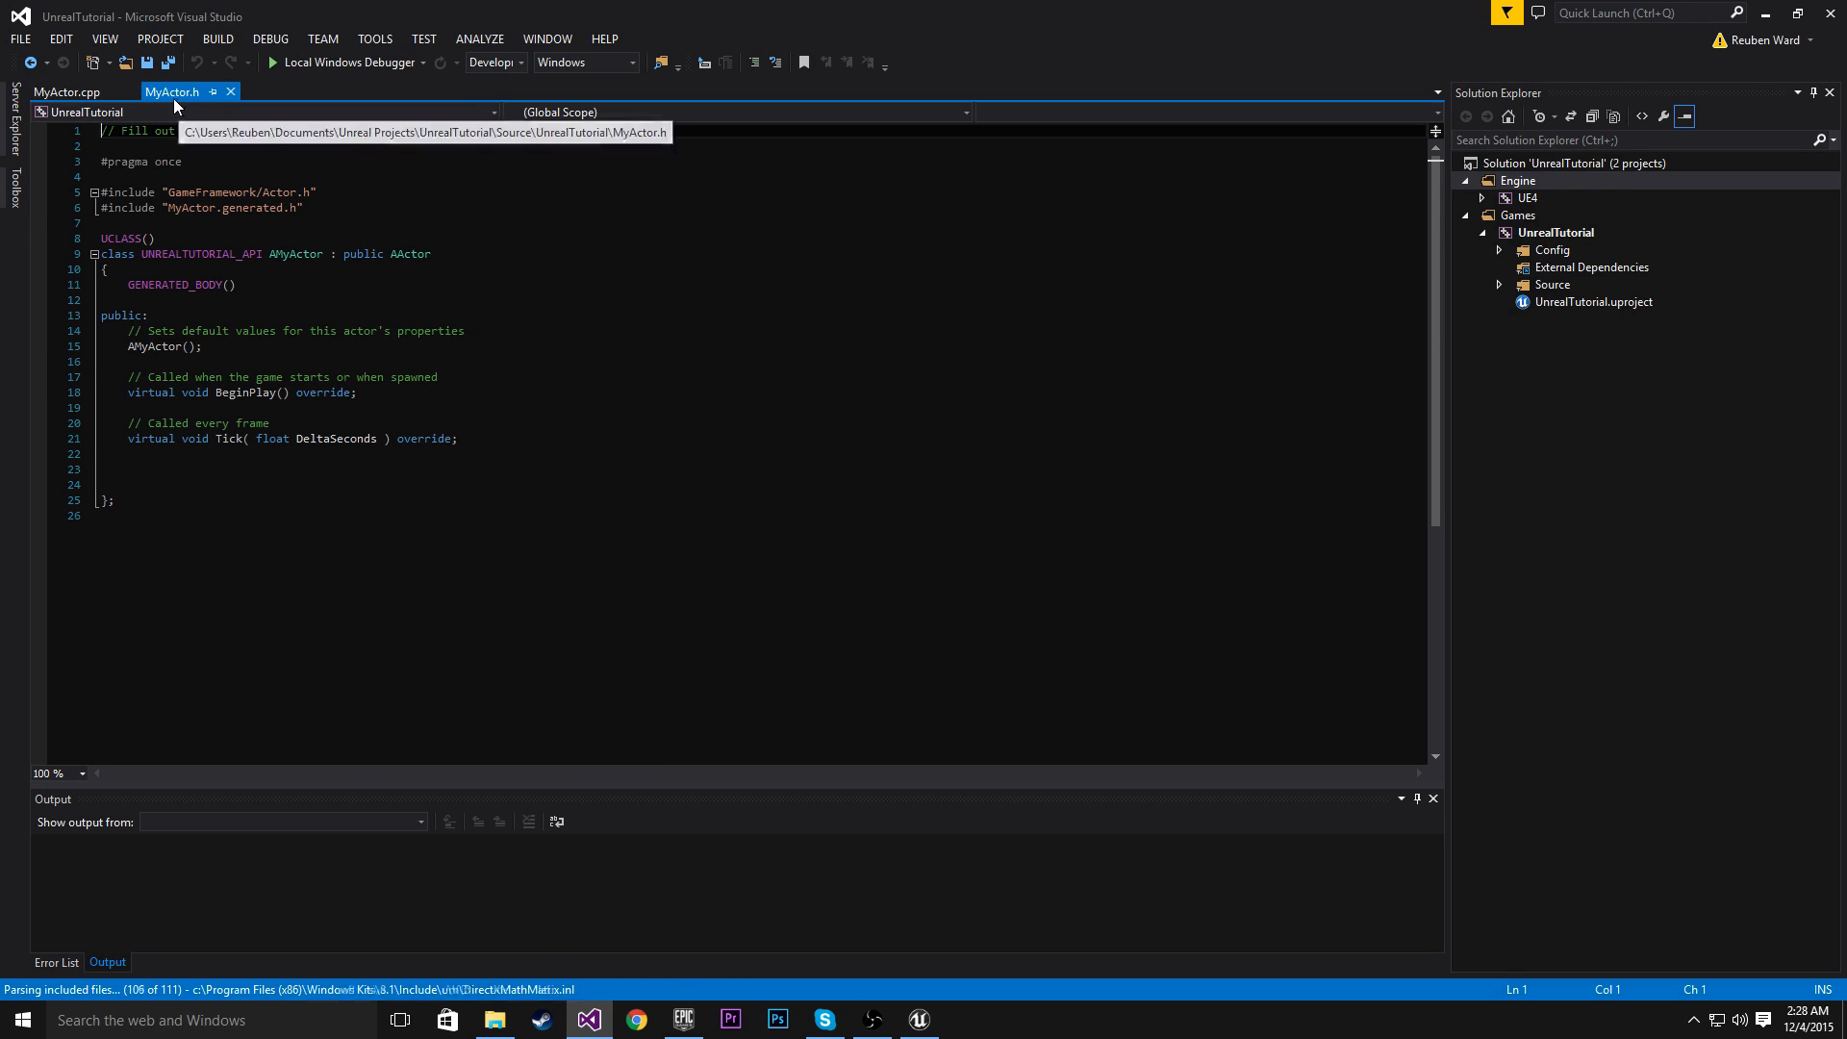
left_click(67, 93)
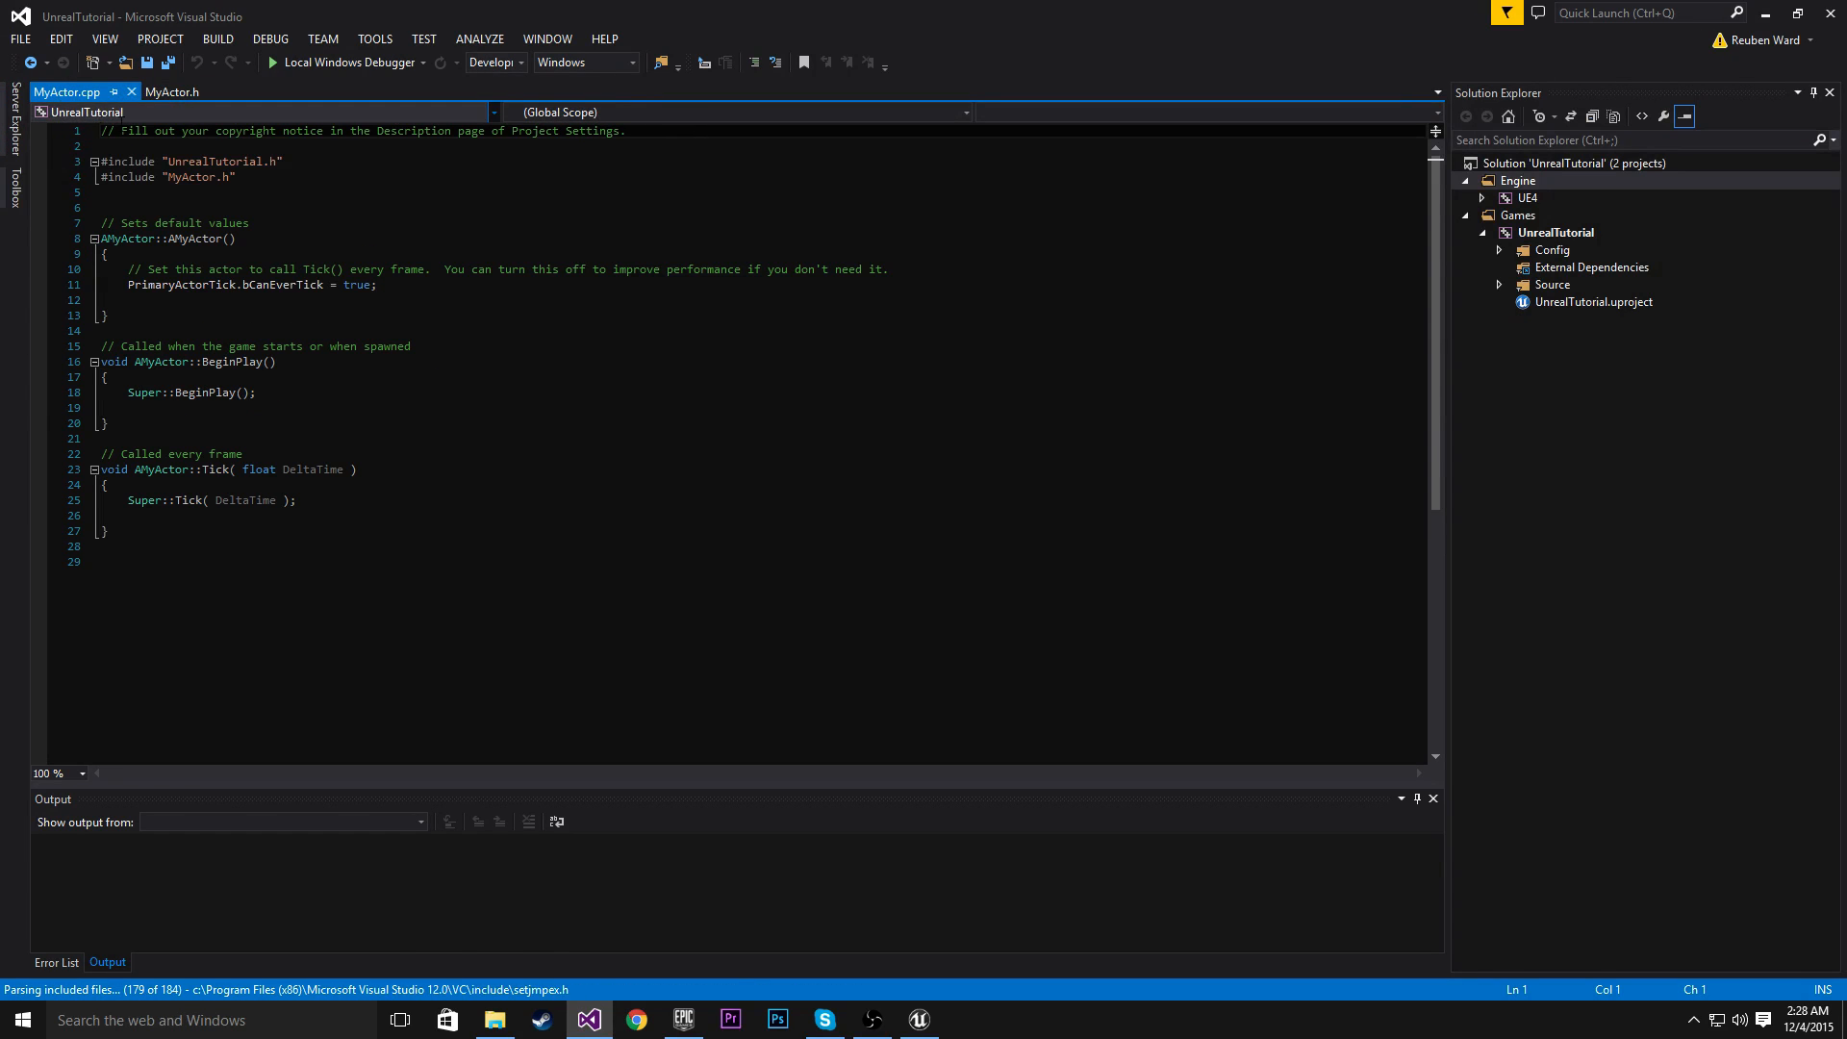
left_click(171, 92)
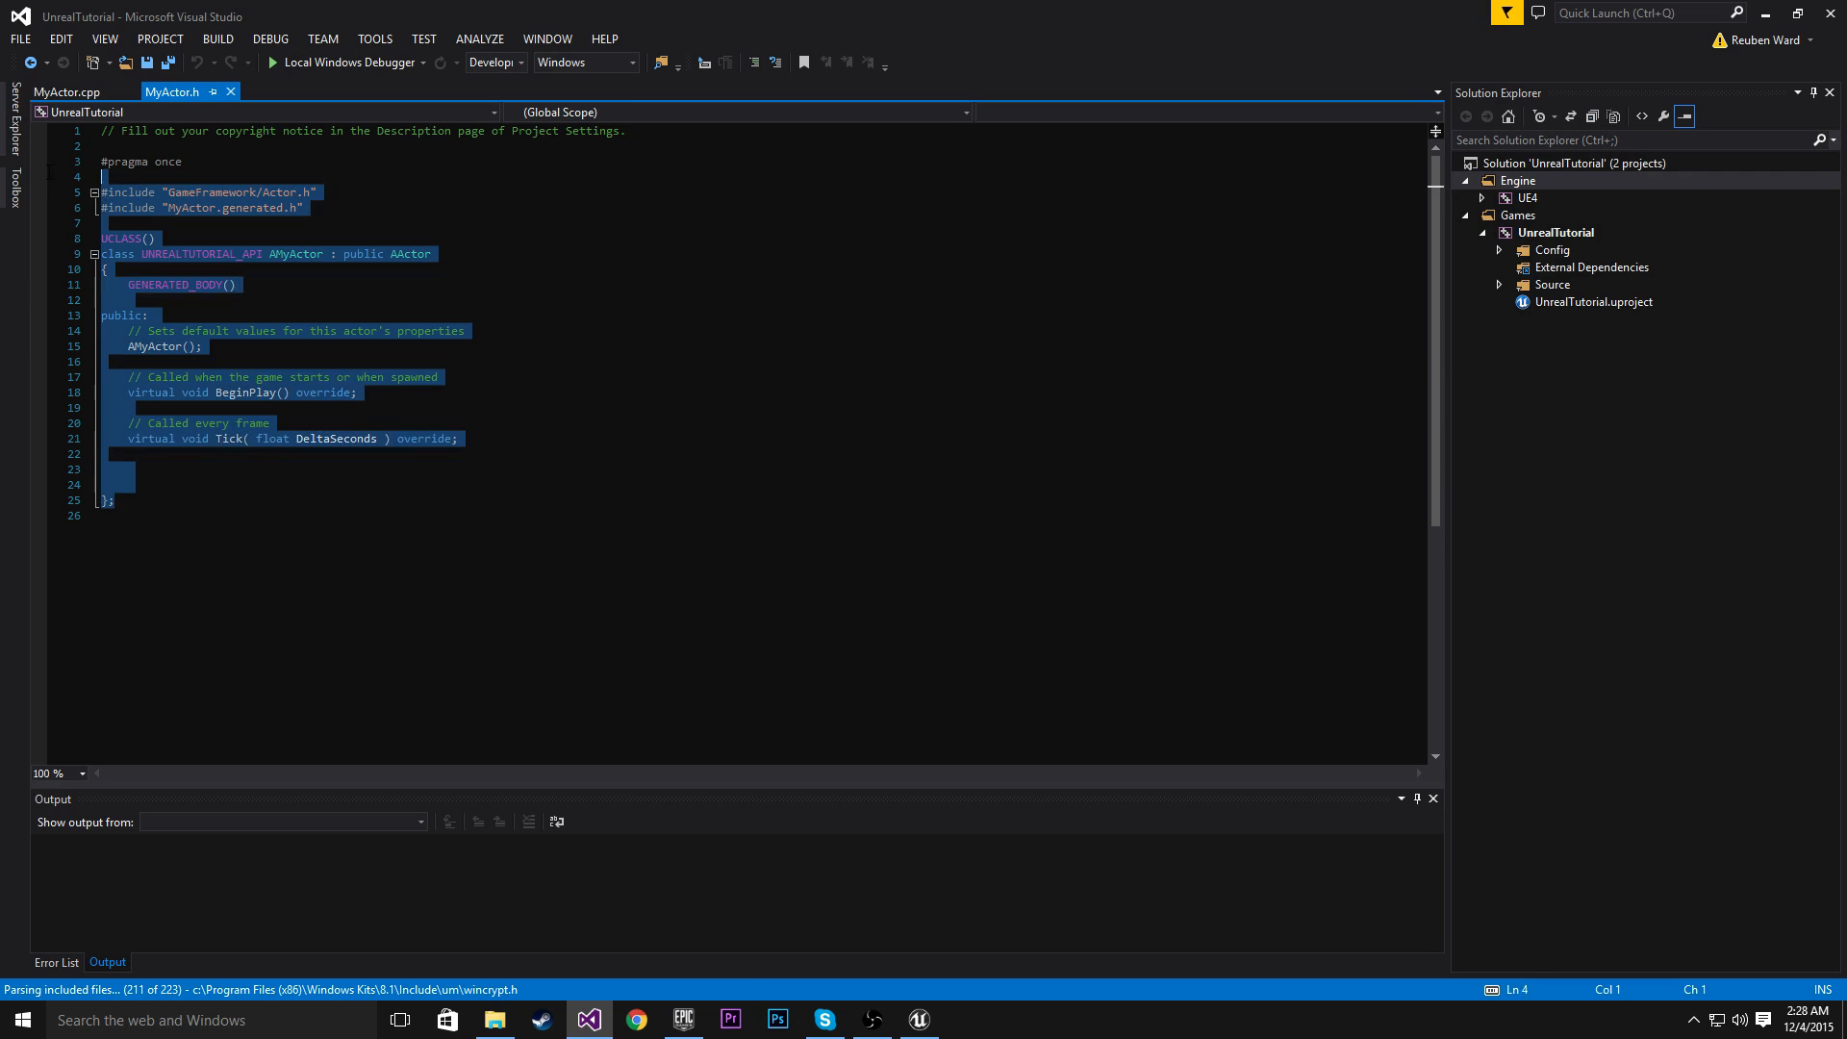
left_click(126, 469)
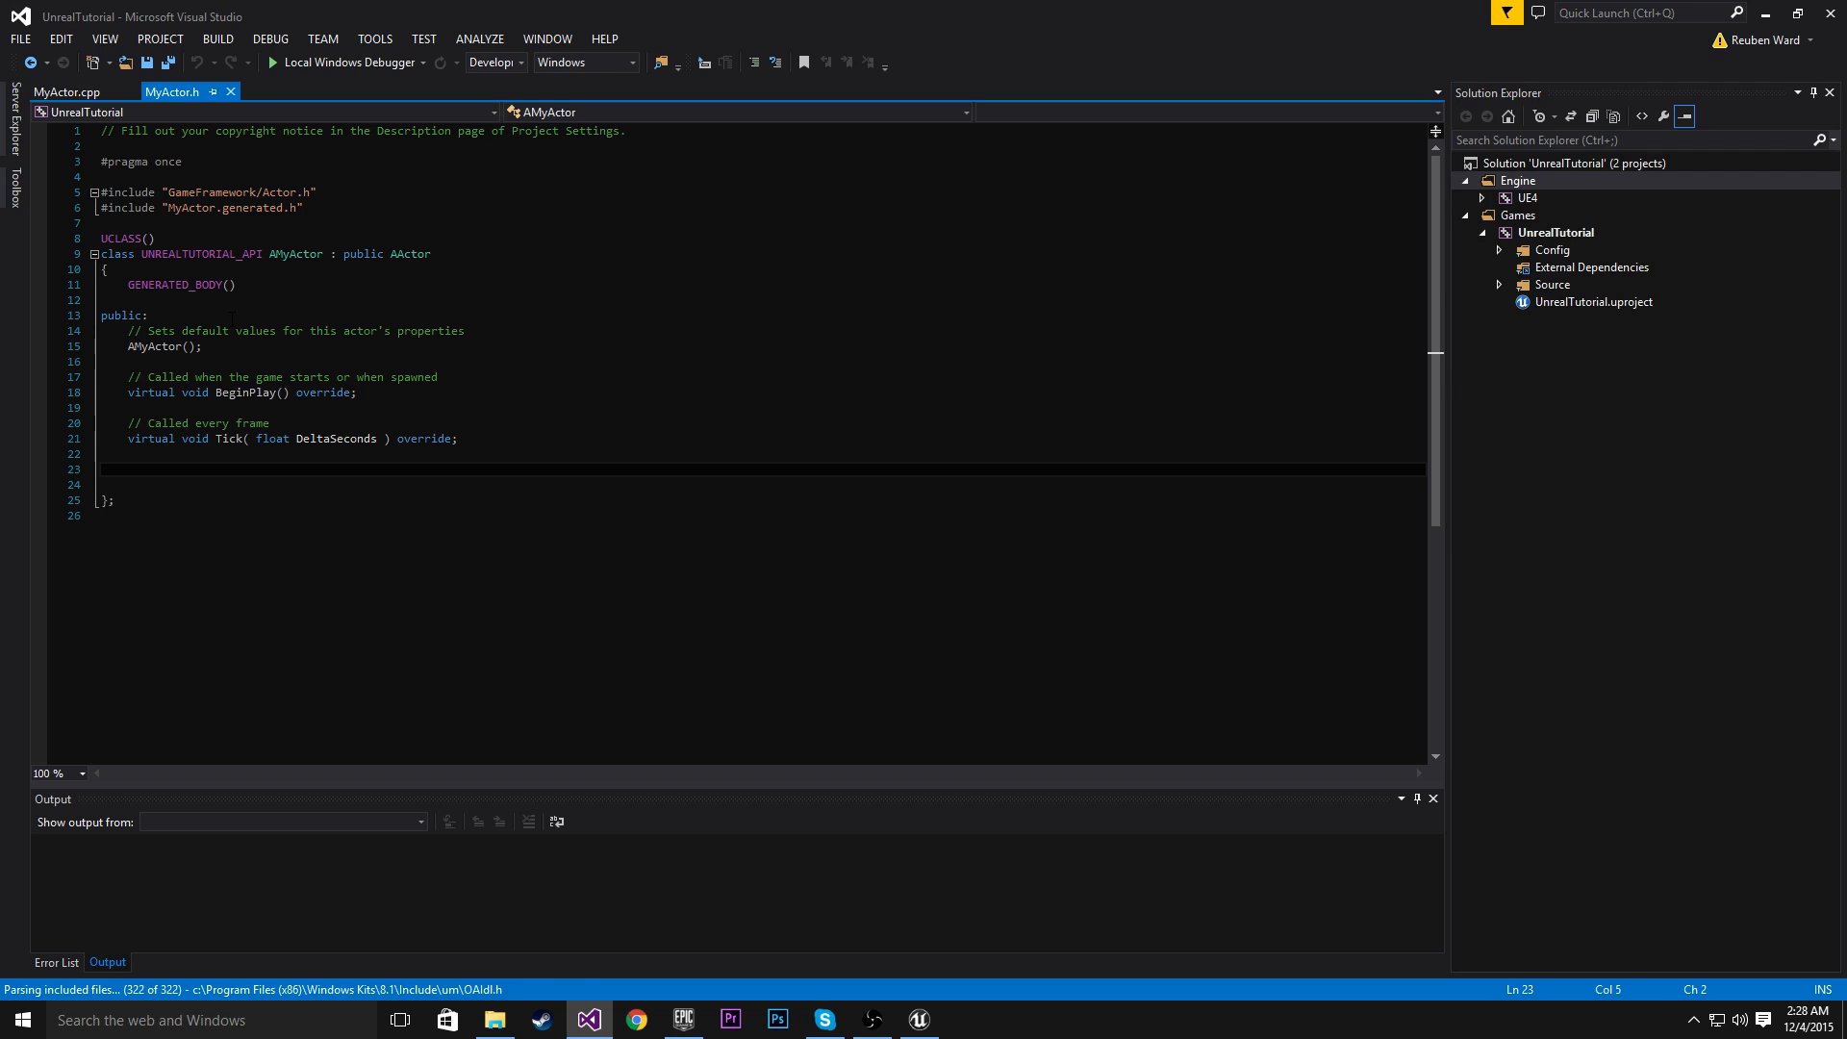
Inspect the MyActor.cpp constructor and Tick function, ending back in MyActor.h
left_click(68, 93)
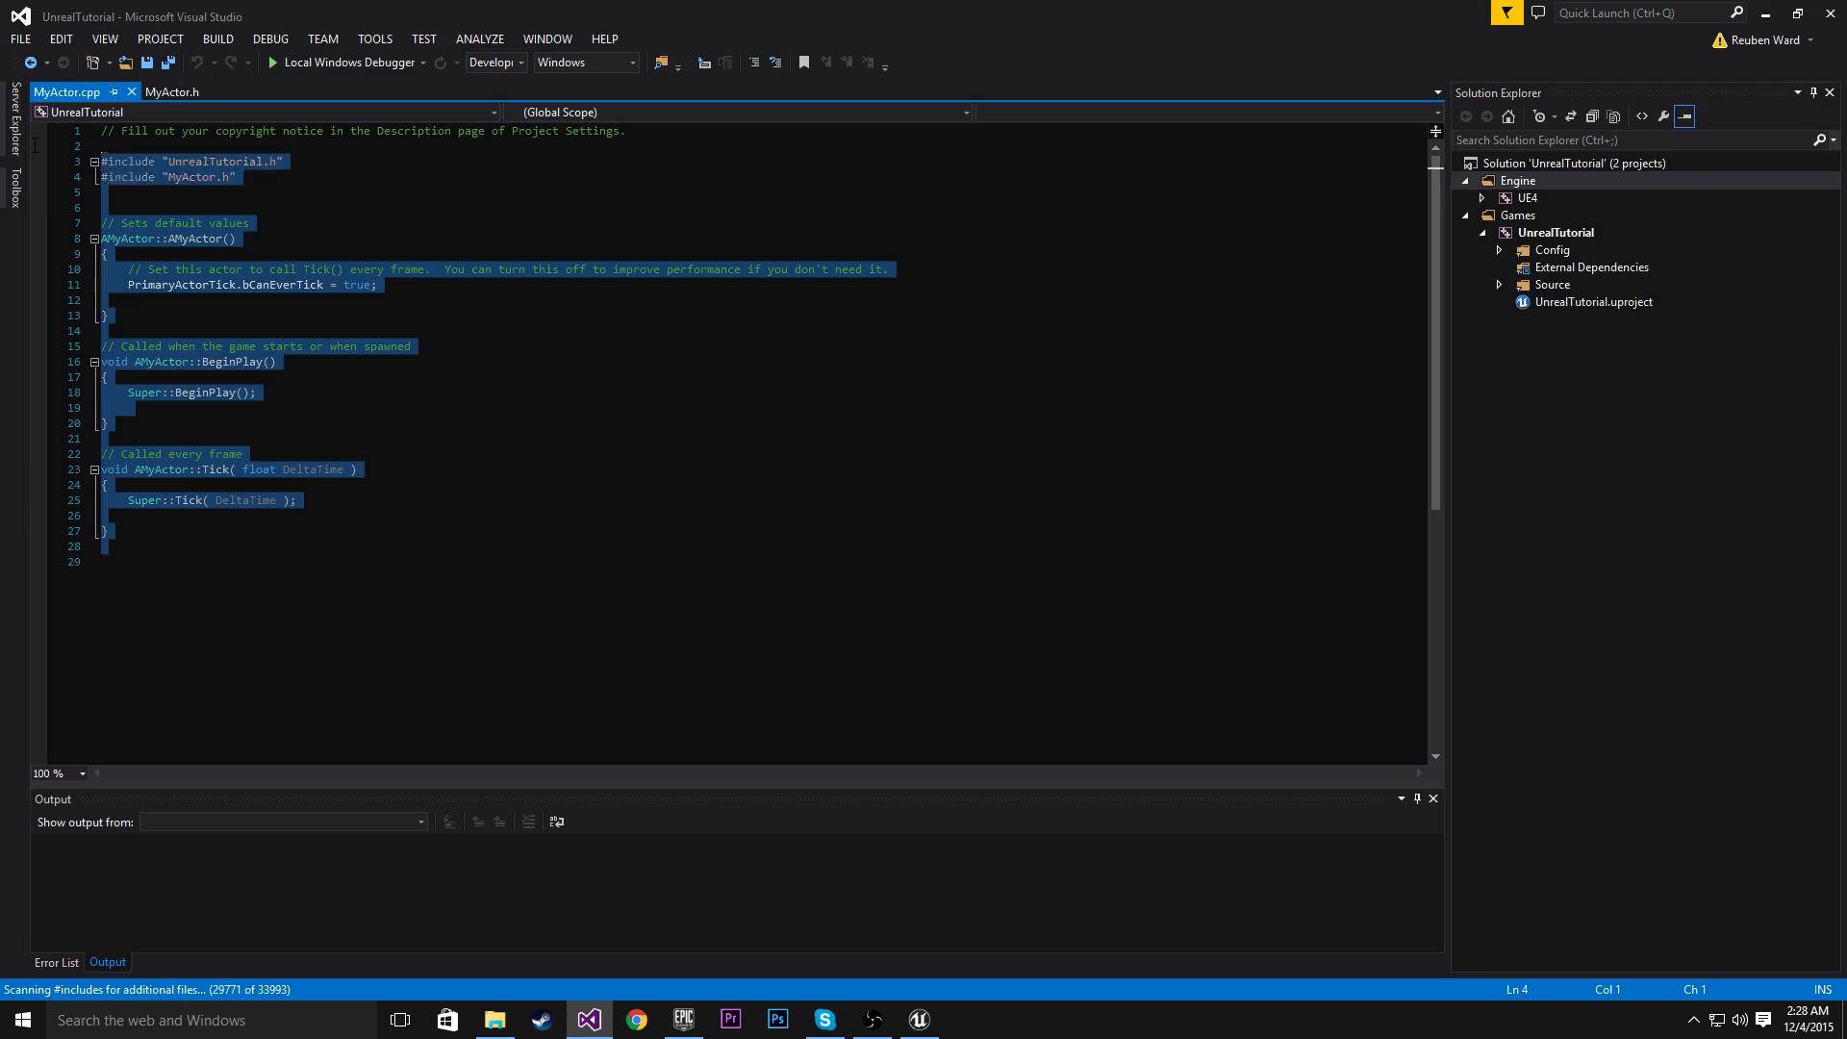
left_click(129, 299)
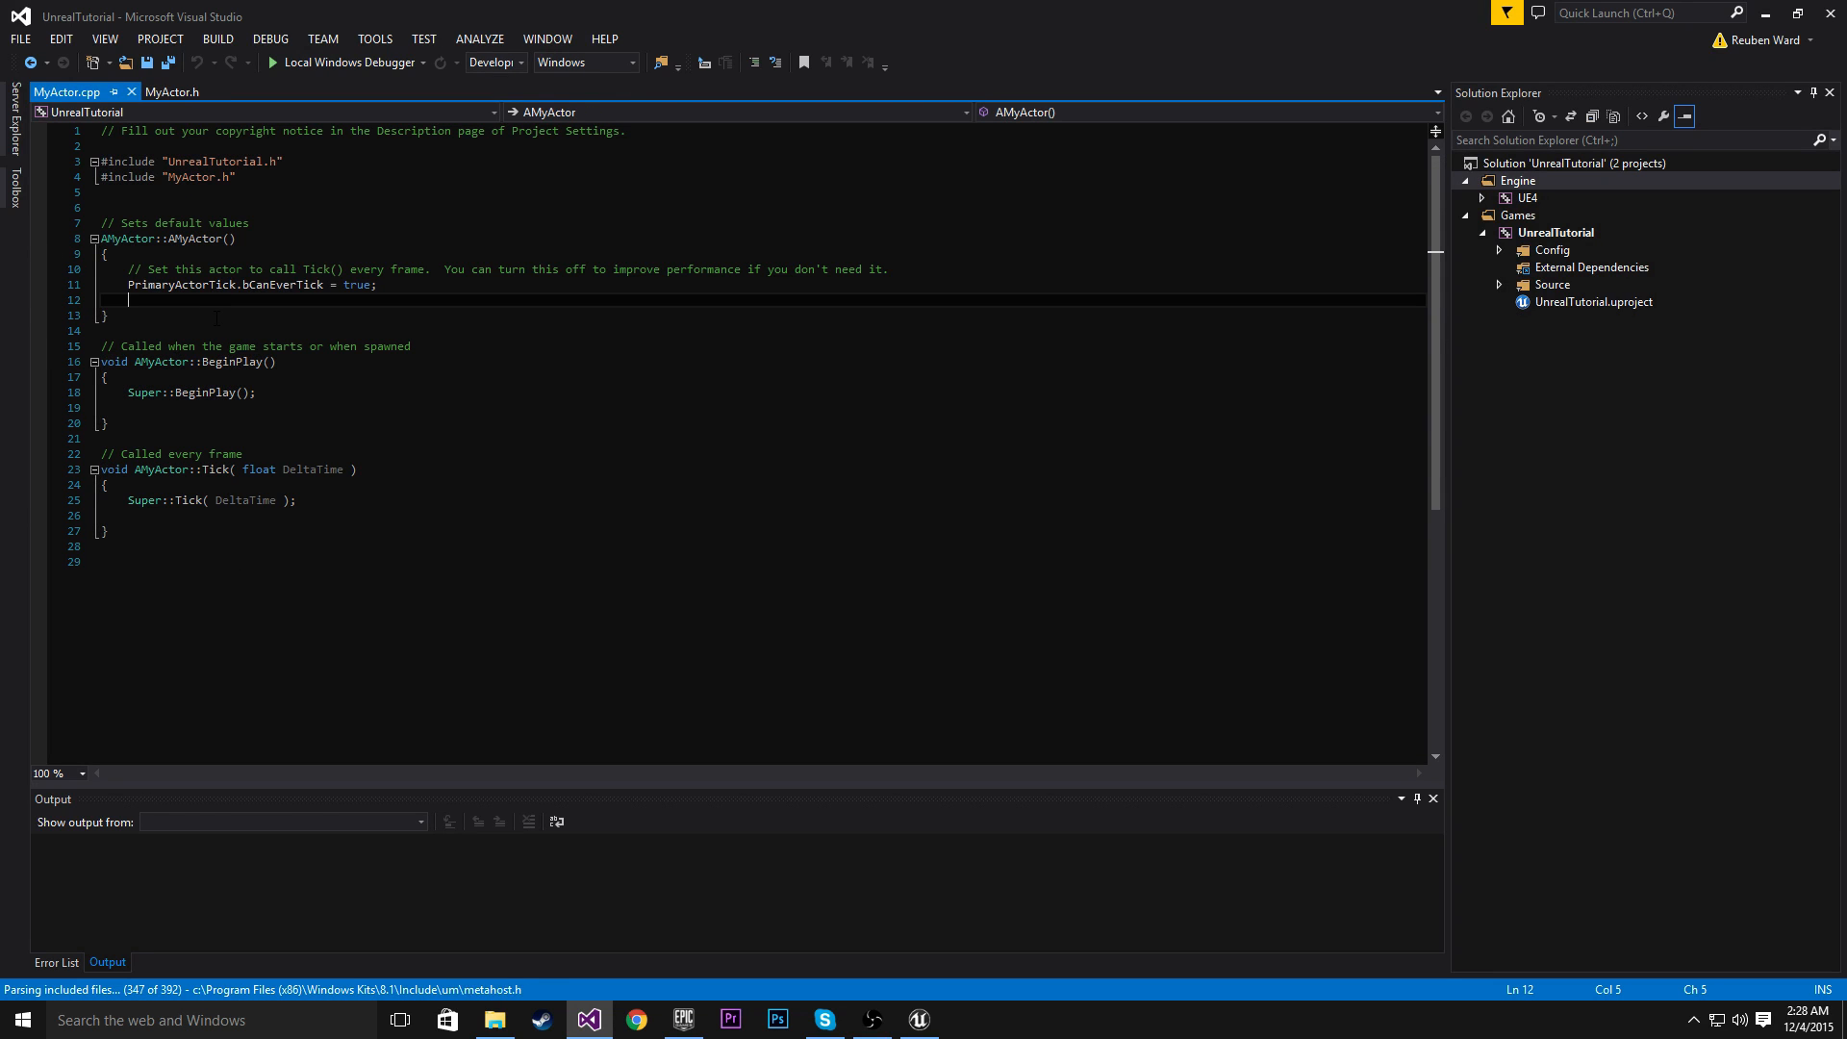
left_click(172, 92)
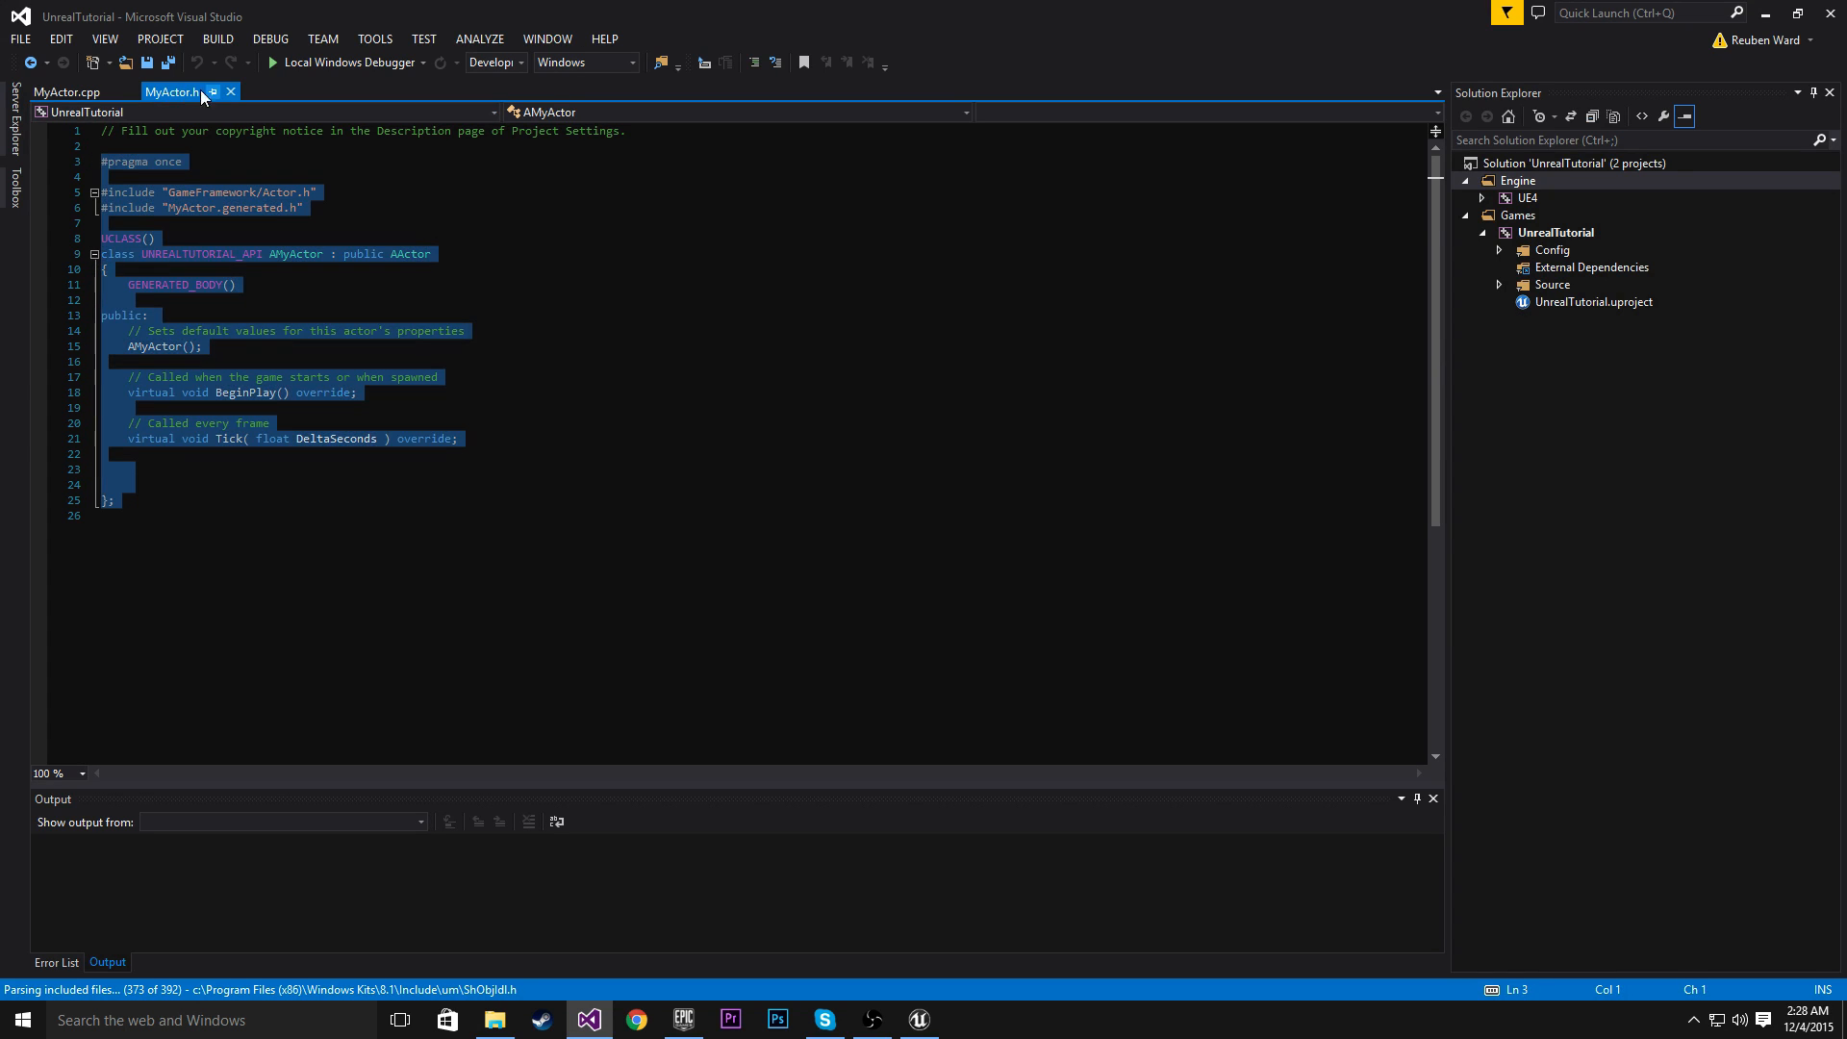
left_click(67, 92)
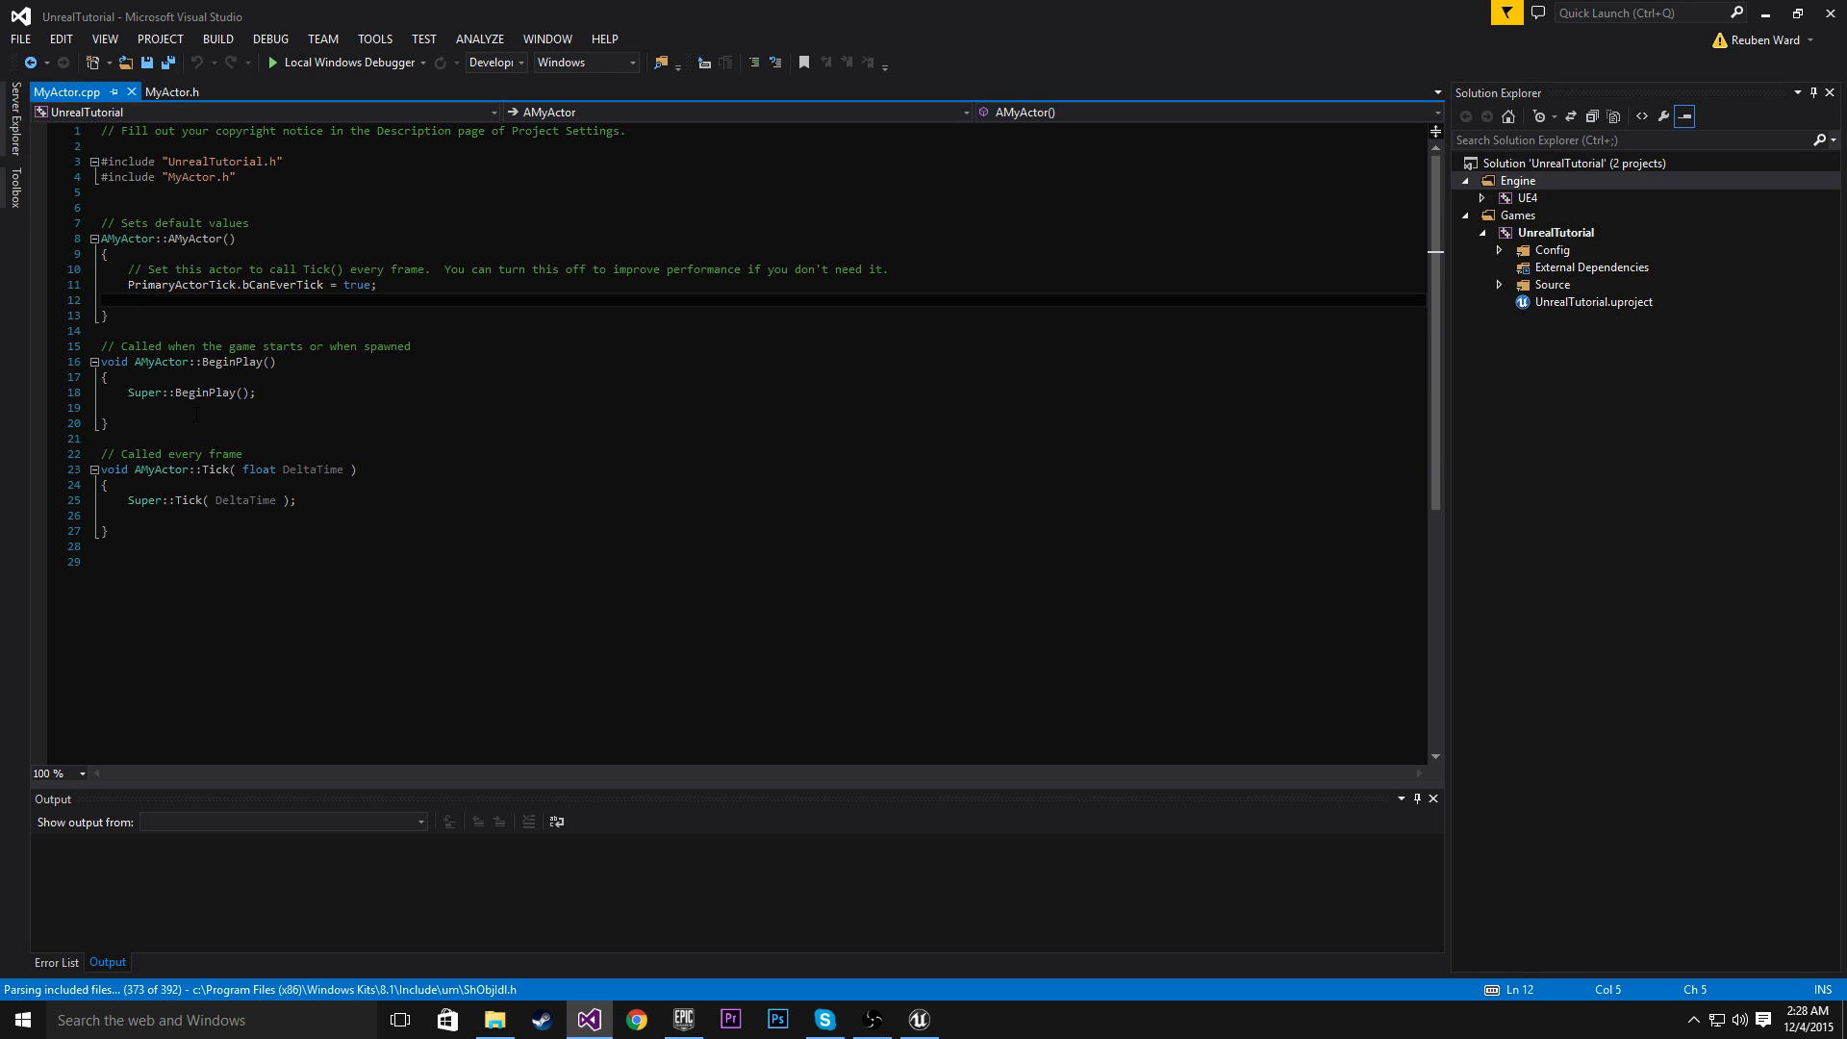
left_click(106, 423)
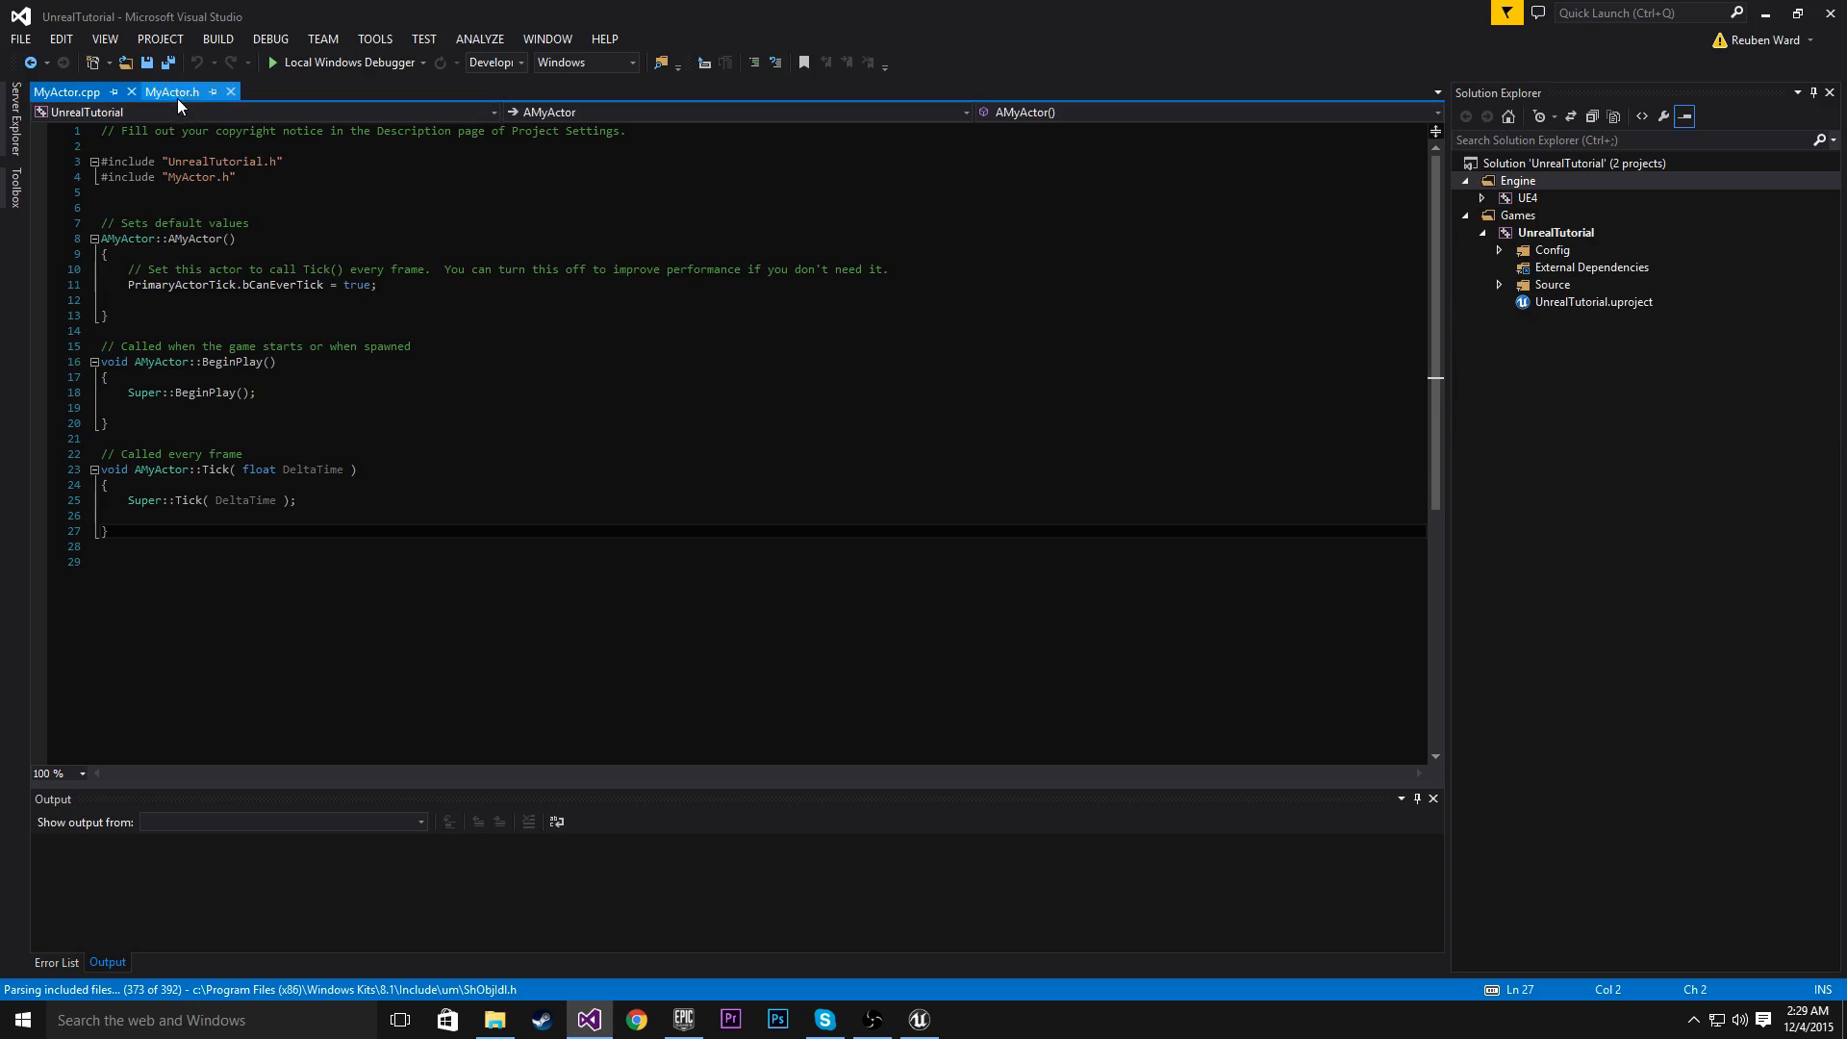
left_click(173, 92)
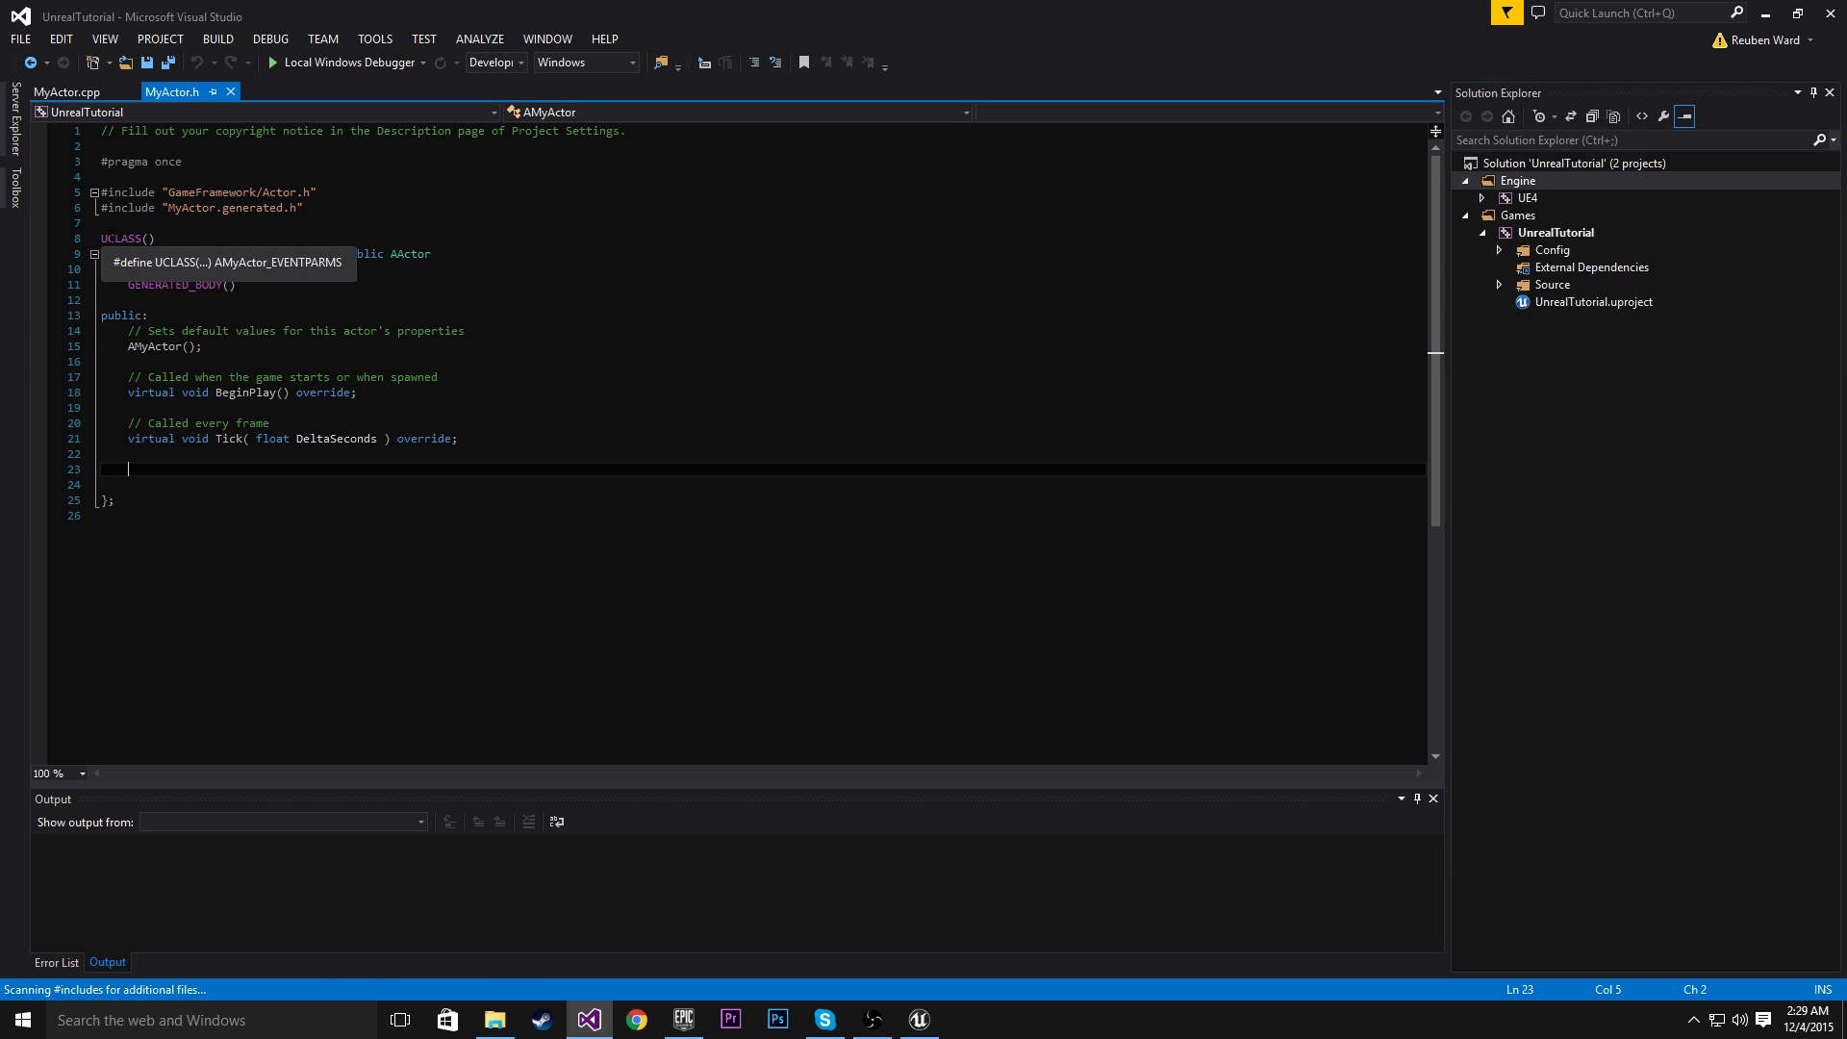
Declare a UShapeComponent* Root member in MyActor.h
type("UShape")
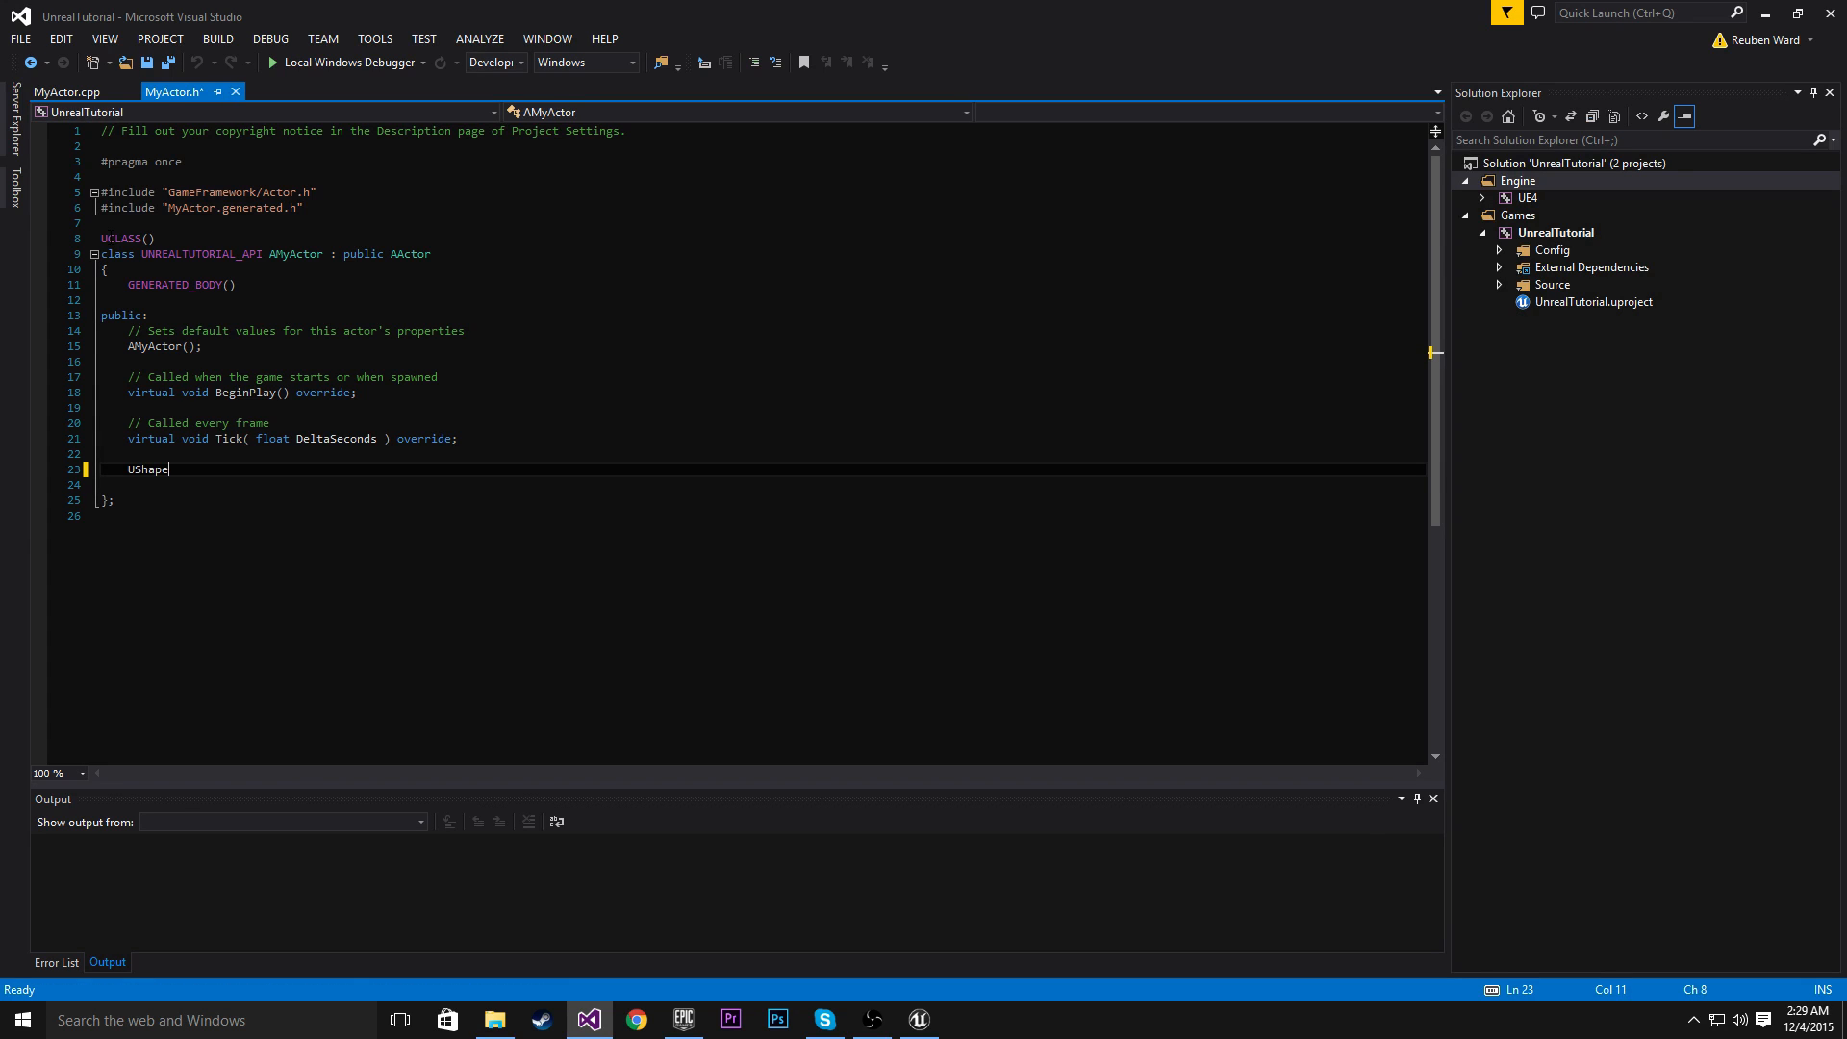
type("Component")
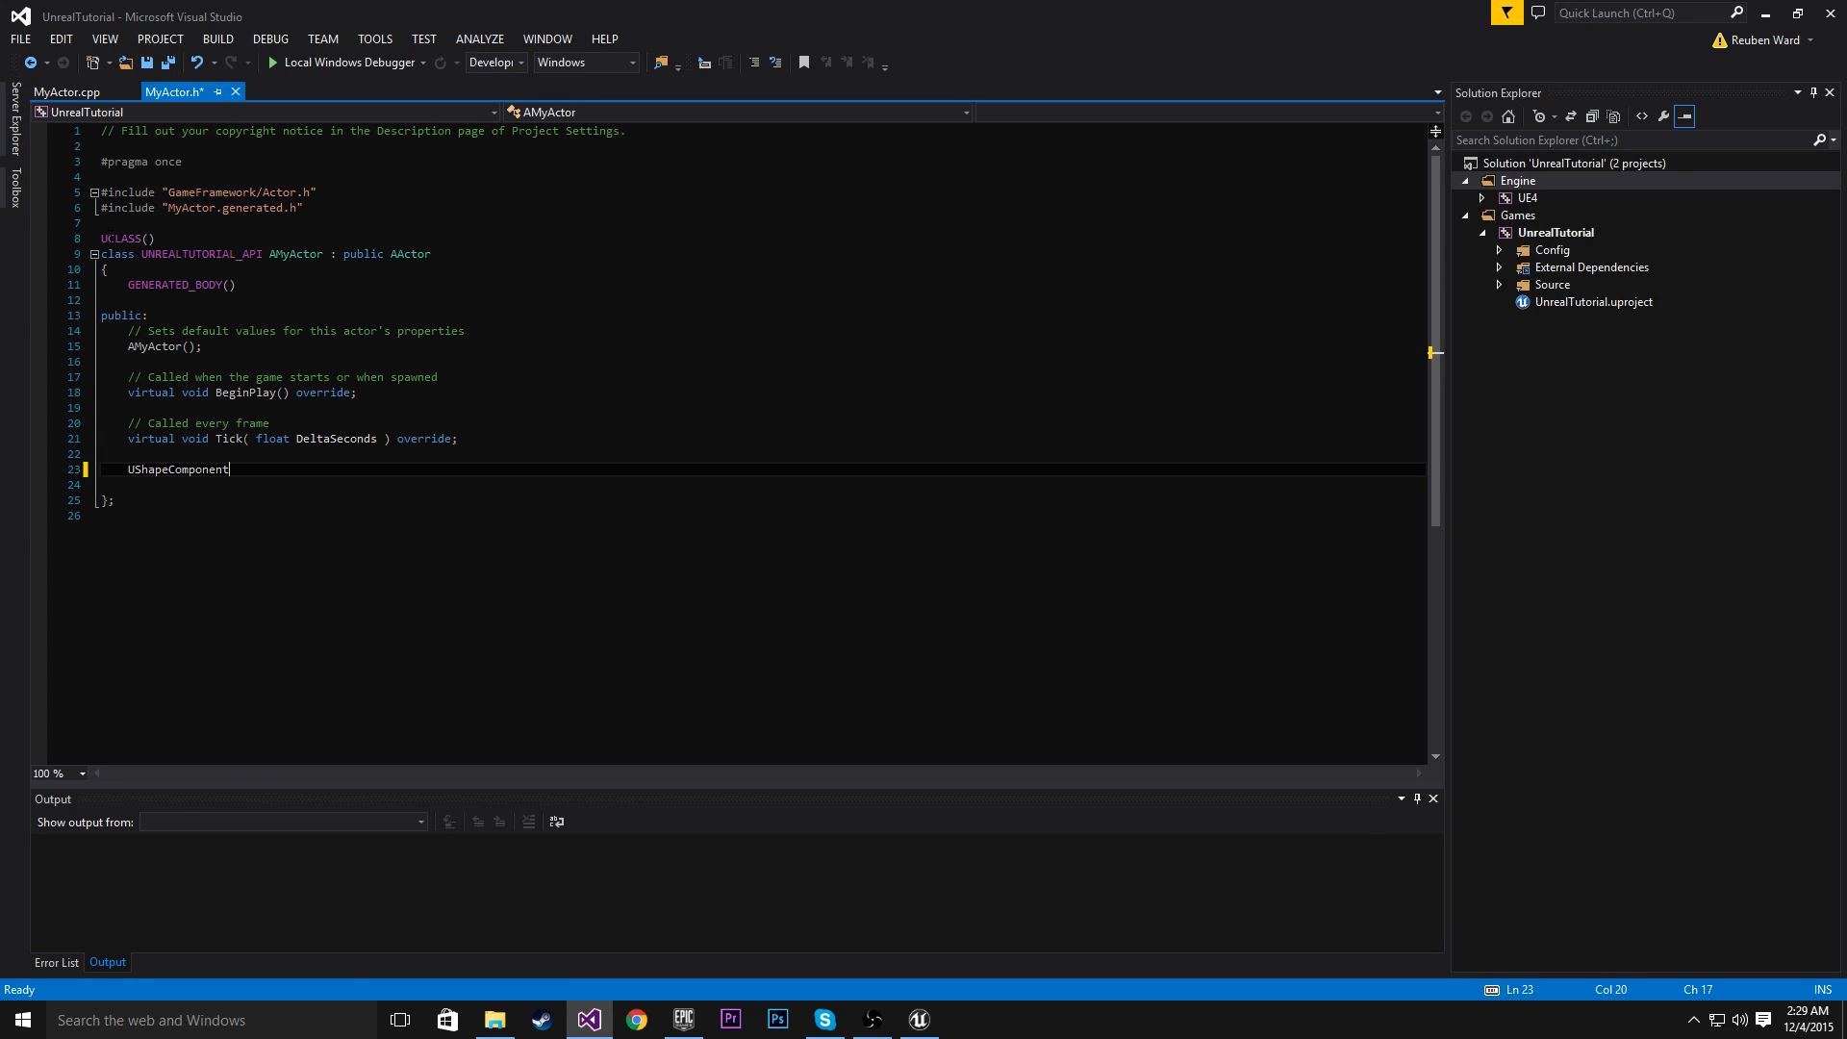
type("*")
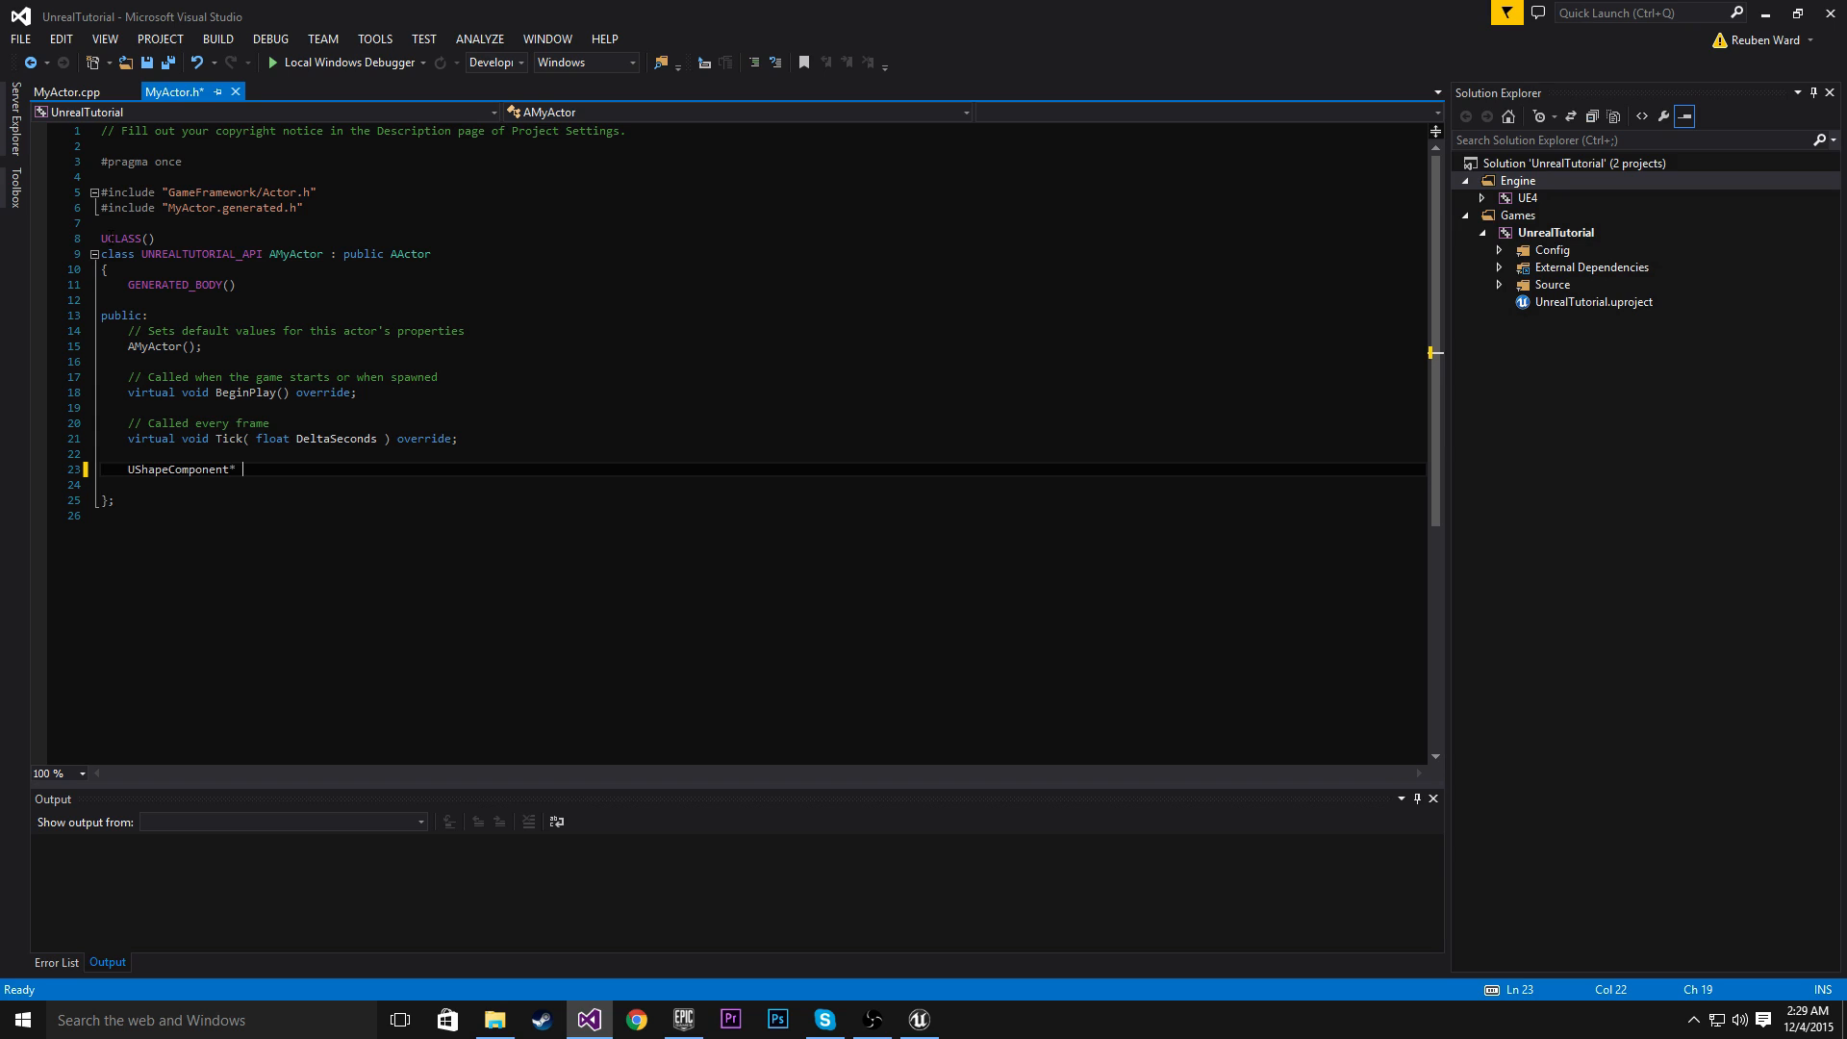
type("Root;")
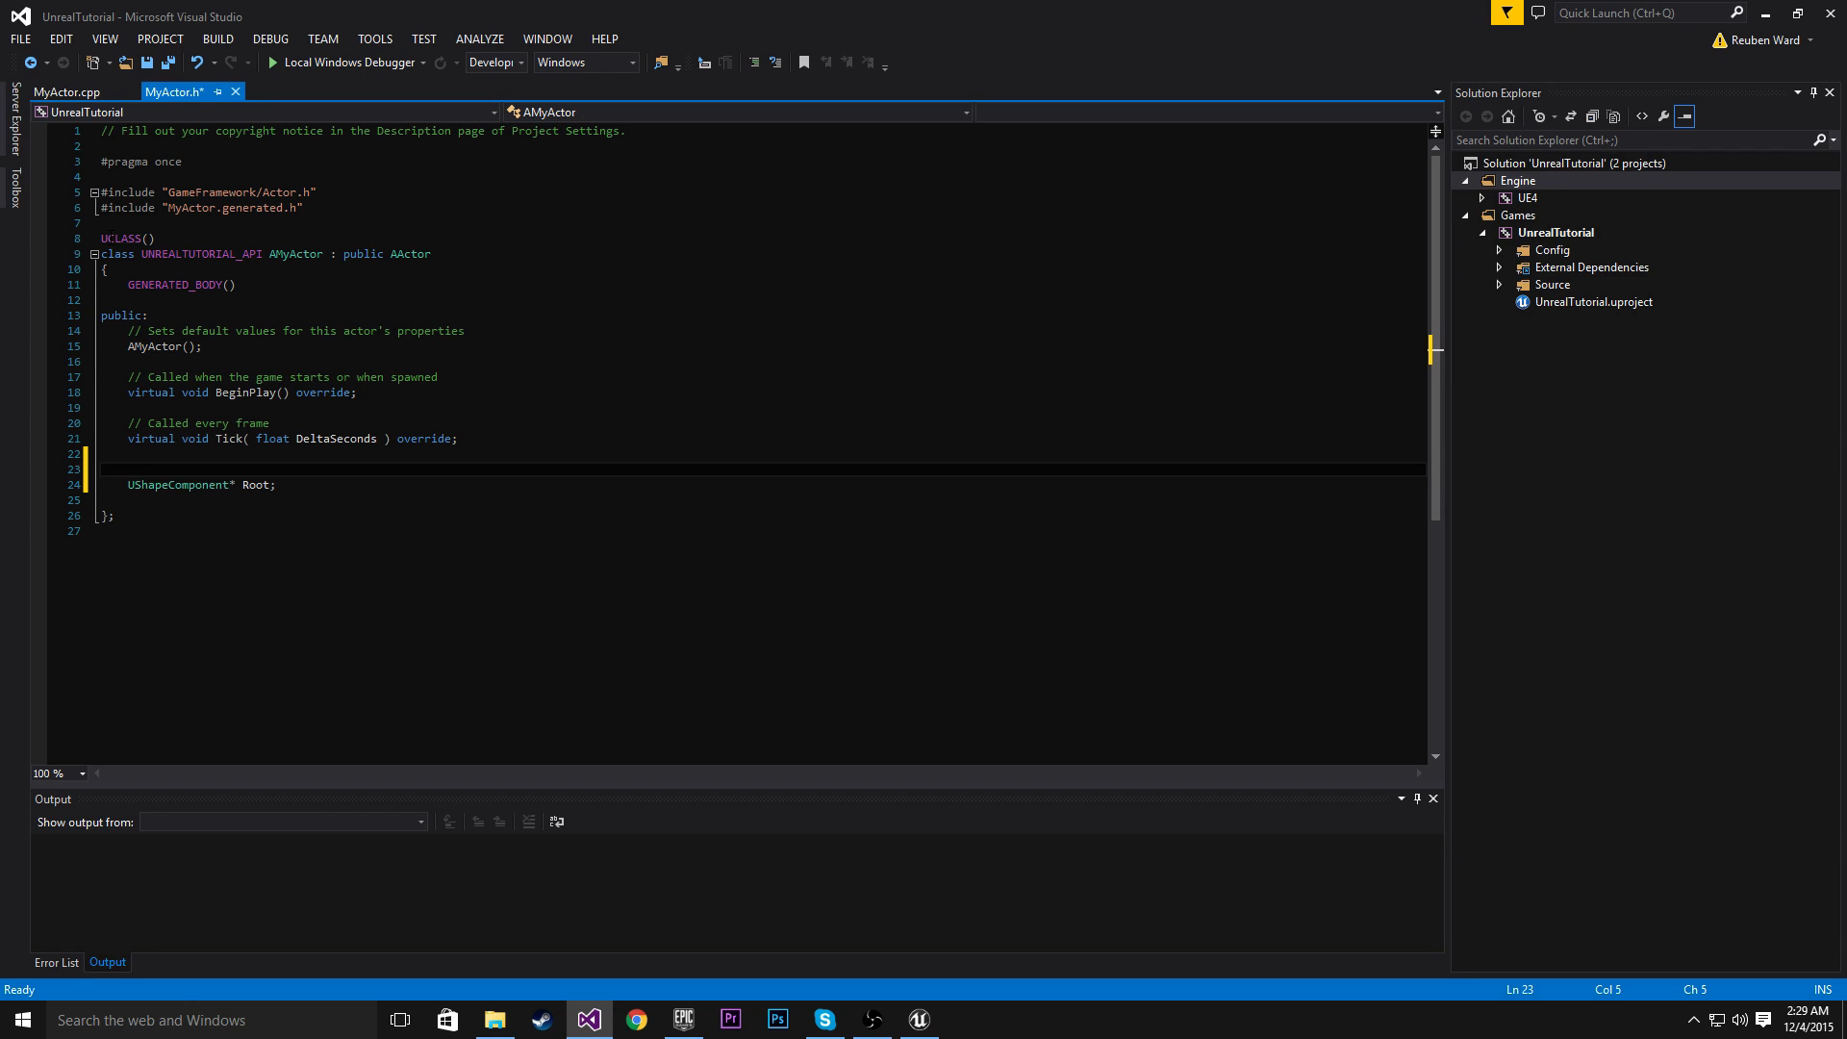
Mark Root with UPROPERTY(EditAnywhere) and start a new line below it
type("UPROPERTY(")
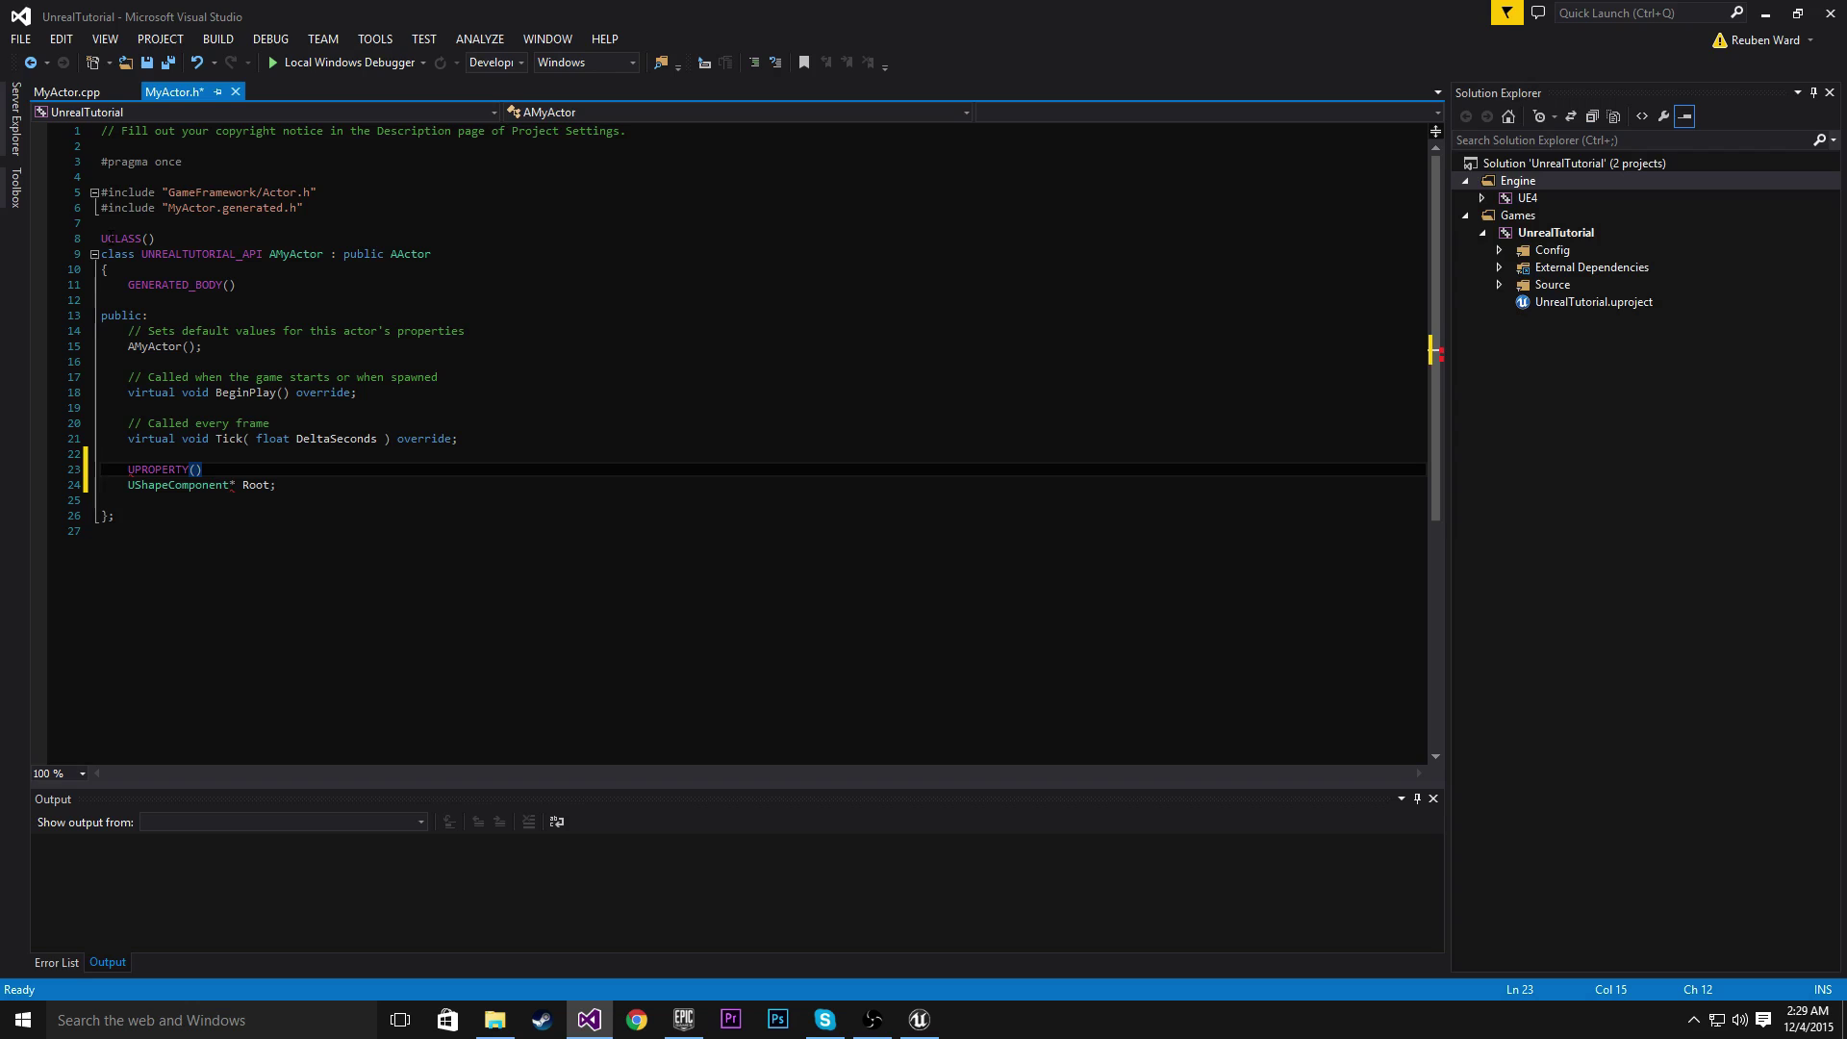
type("EditAnyw")
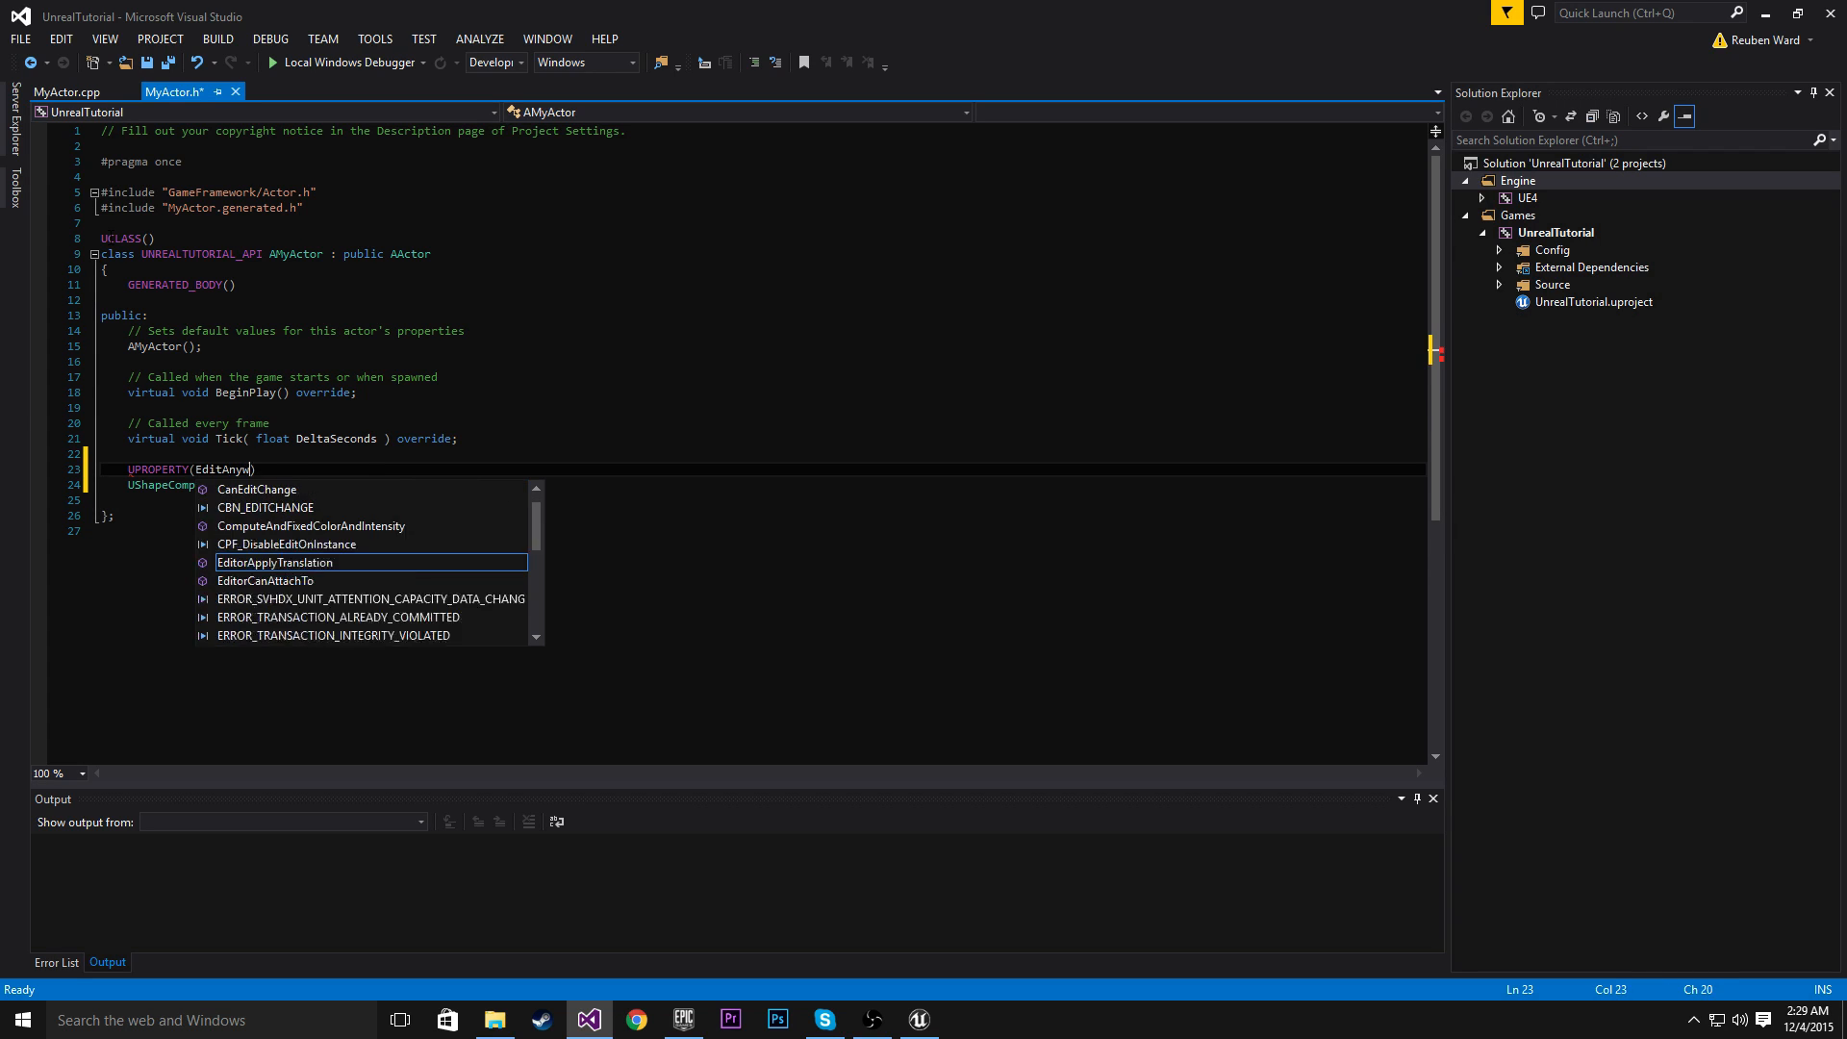
type("here)")
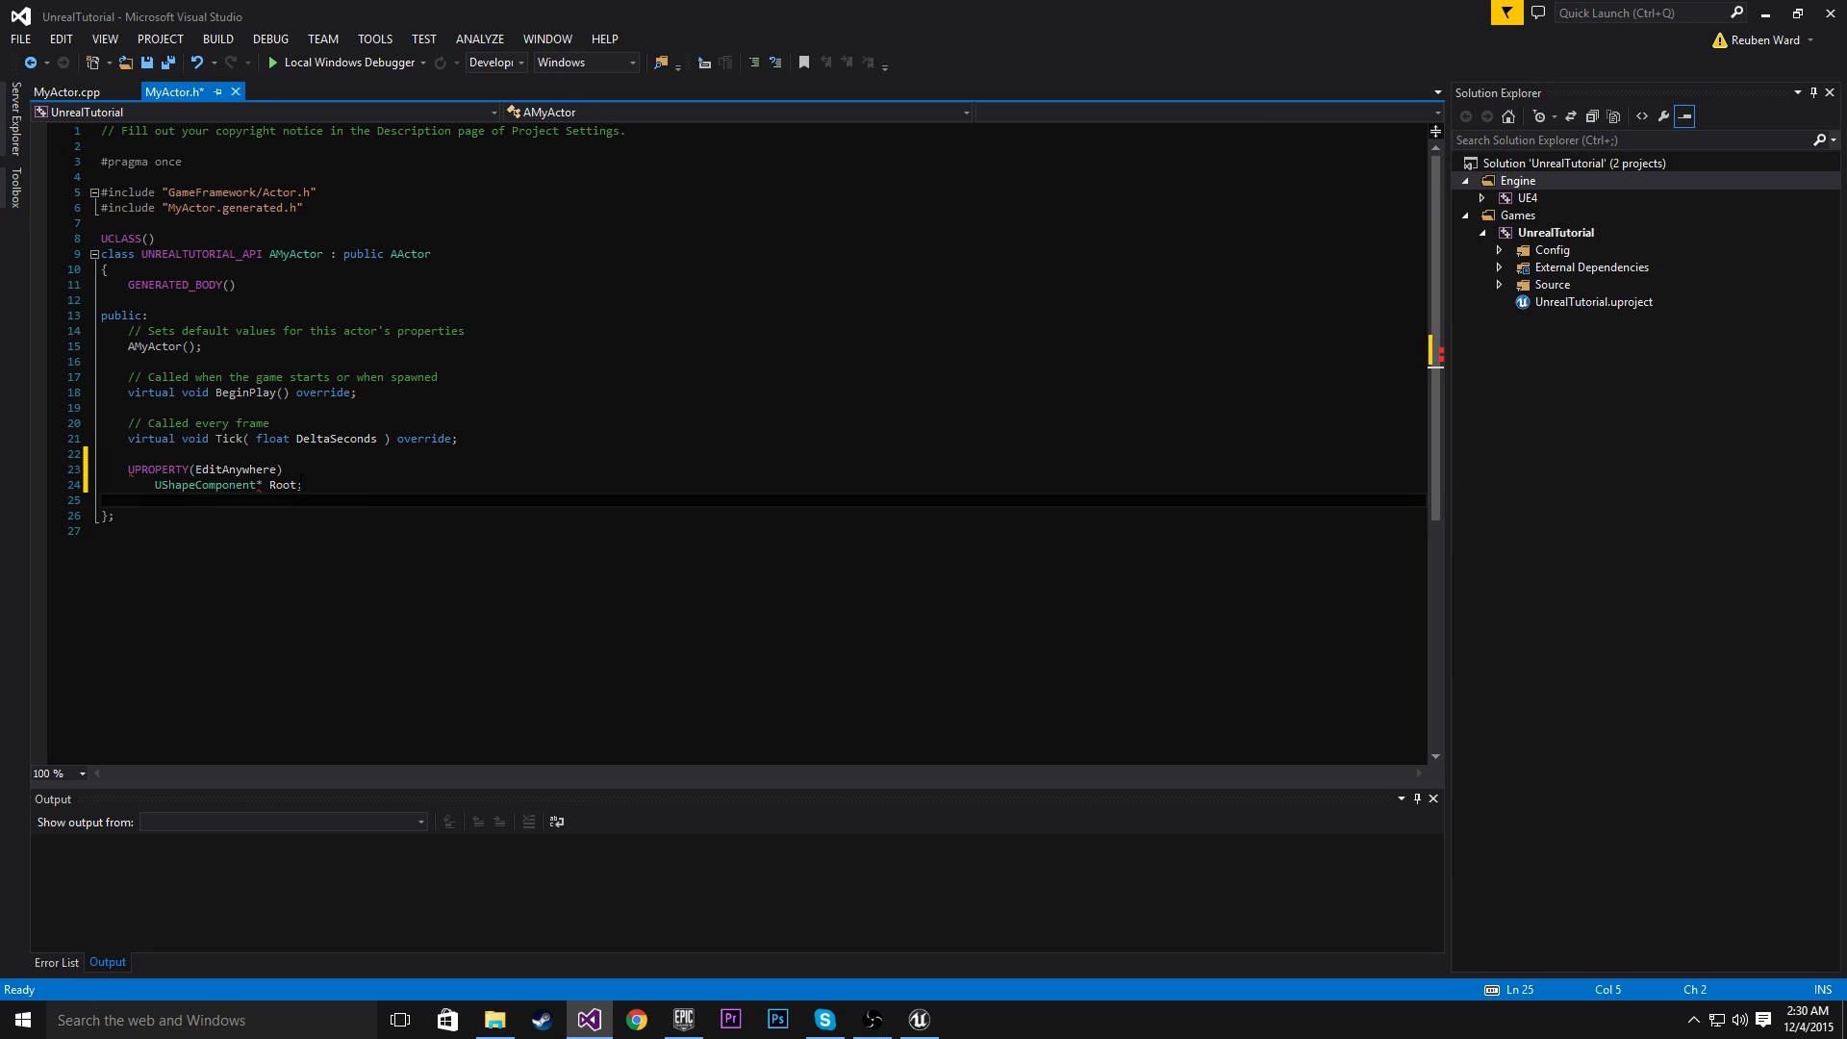
left_click(280, 484)
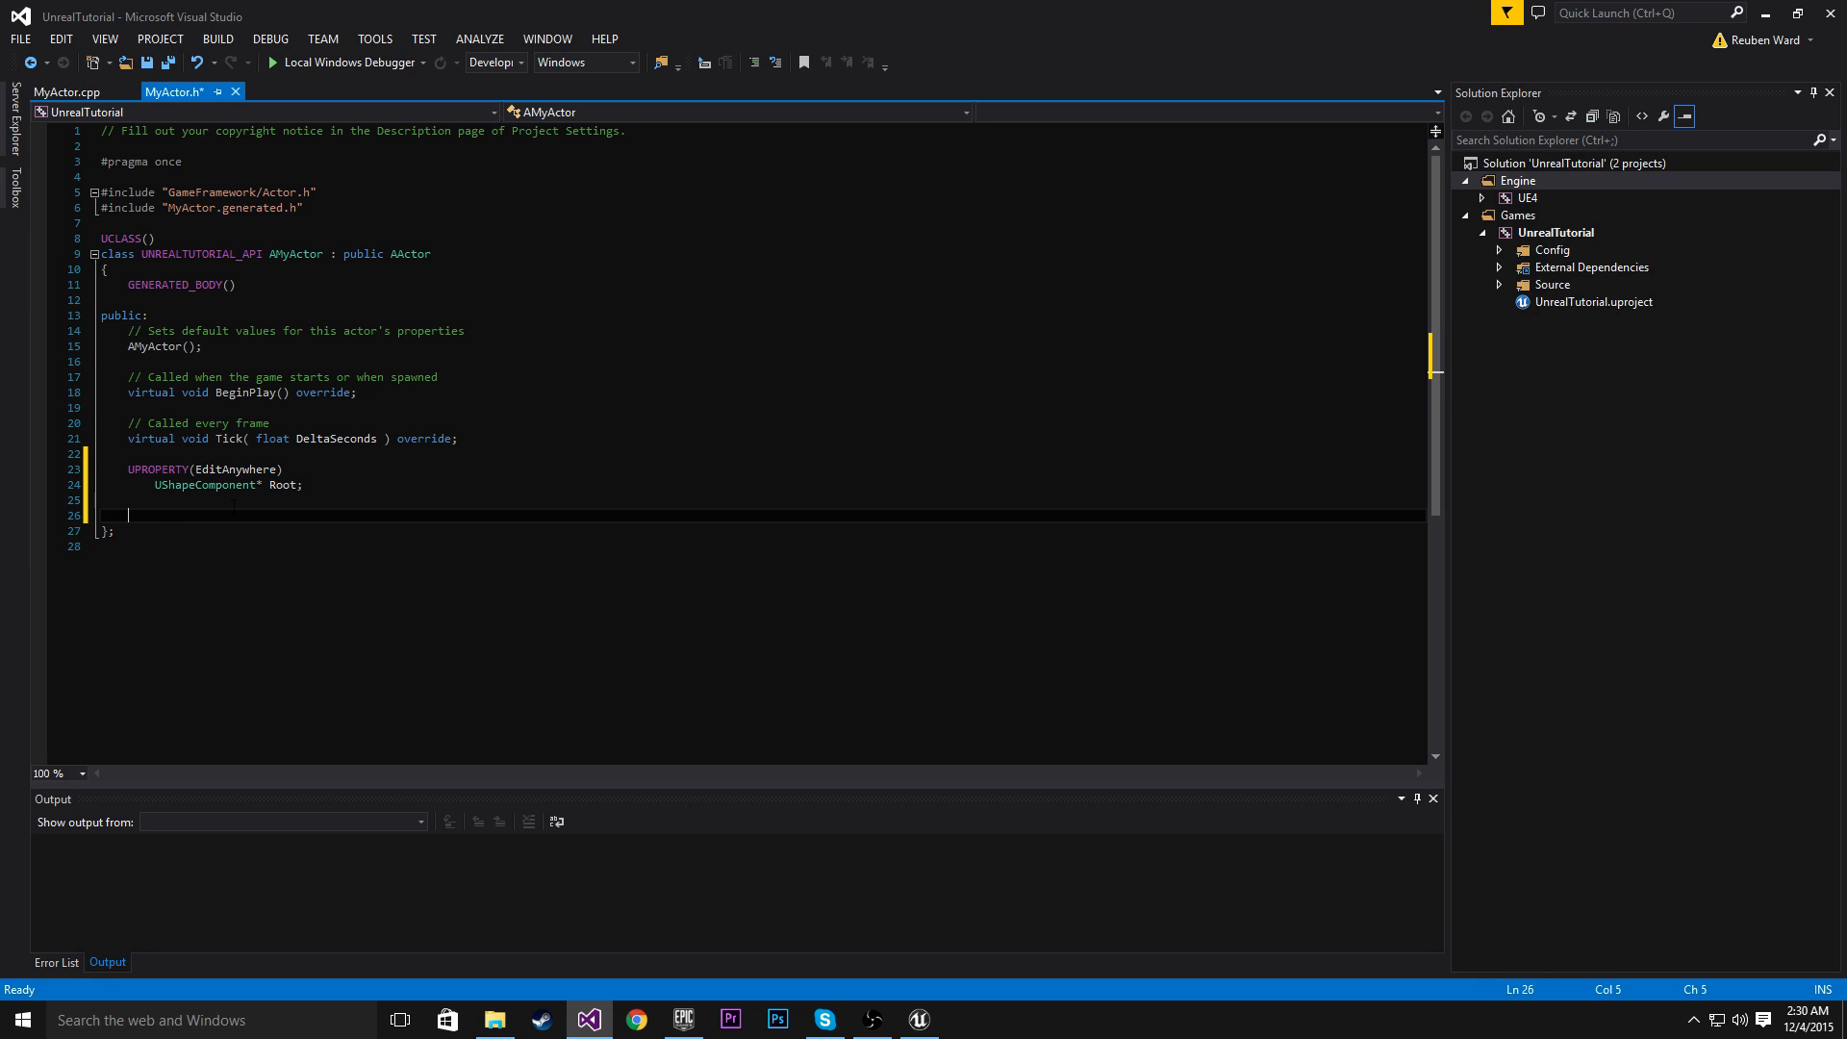
Add UPROPERTY(EditAnywhere) UStaticMeshComponent* MyMesh; below Root in MyActor.h
type("UPRO")
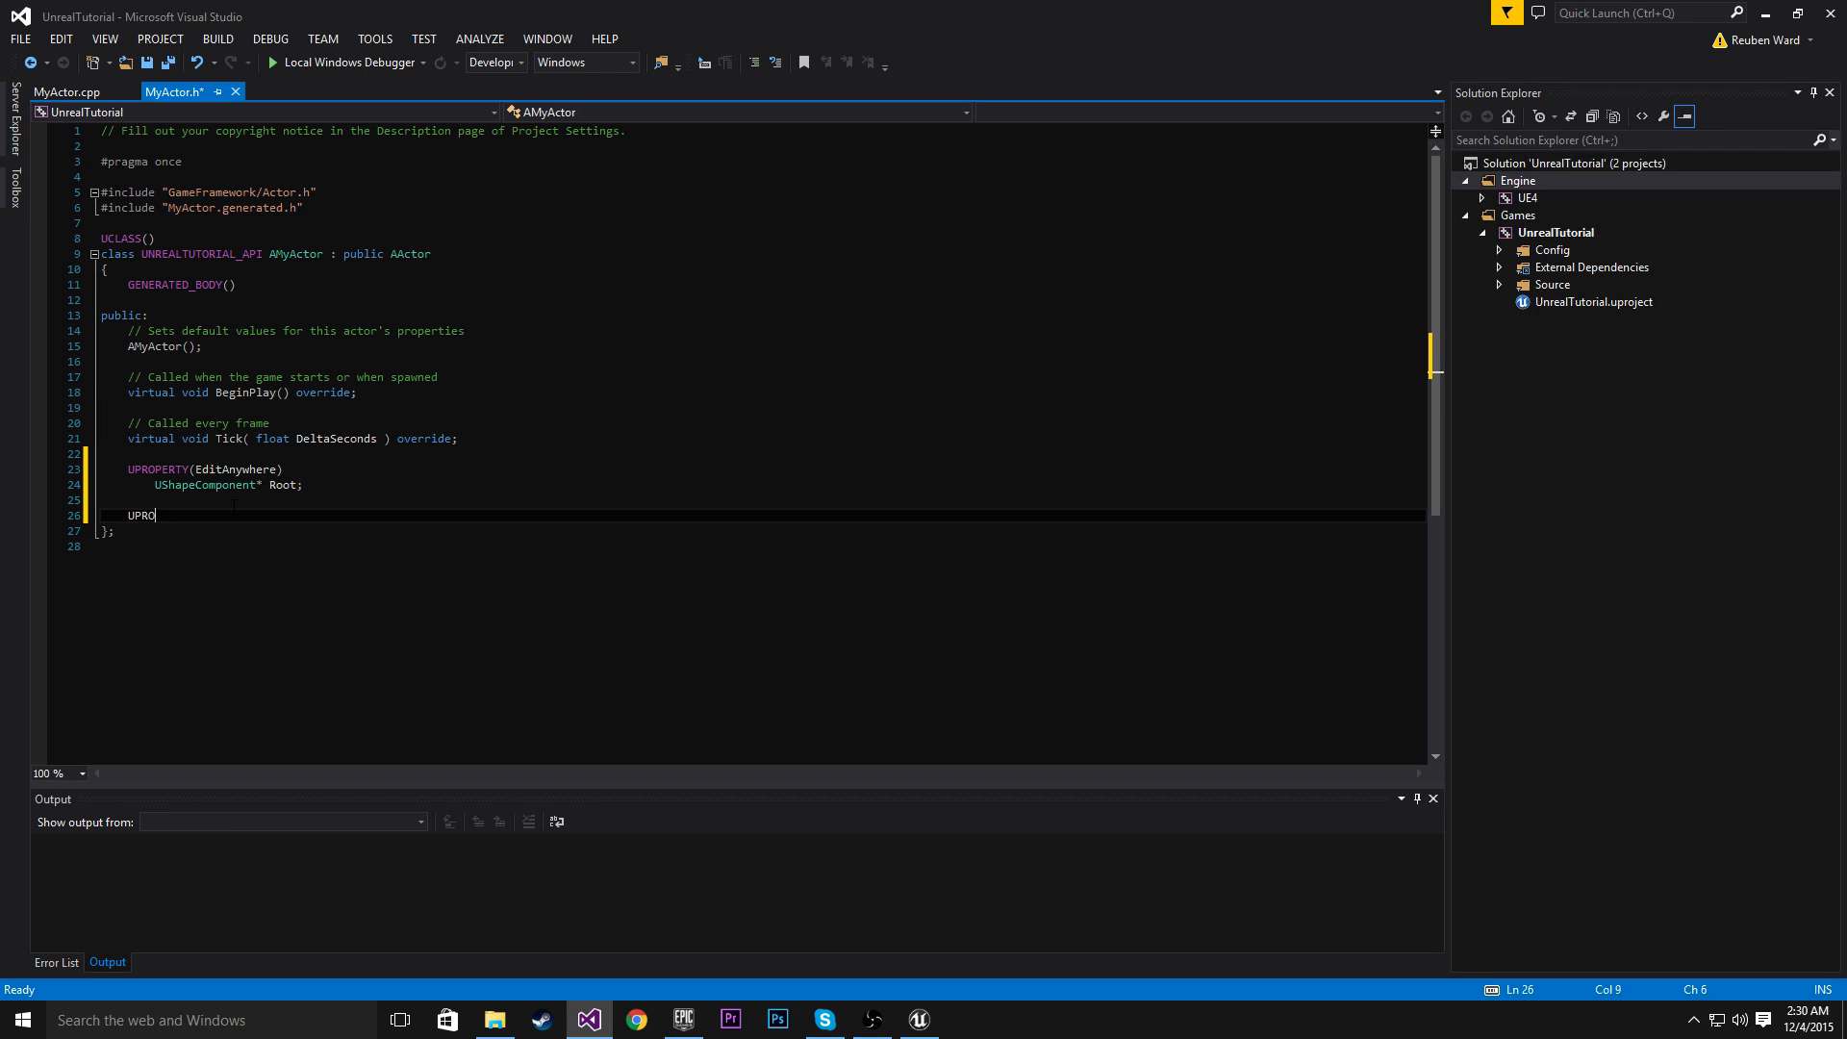
type("PERTY(Ed")
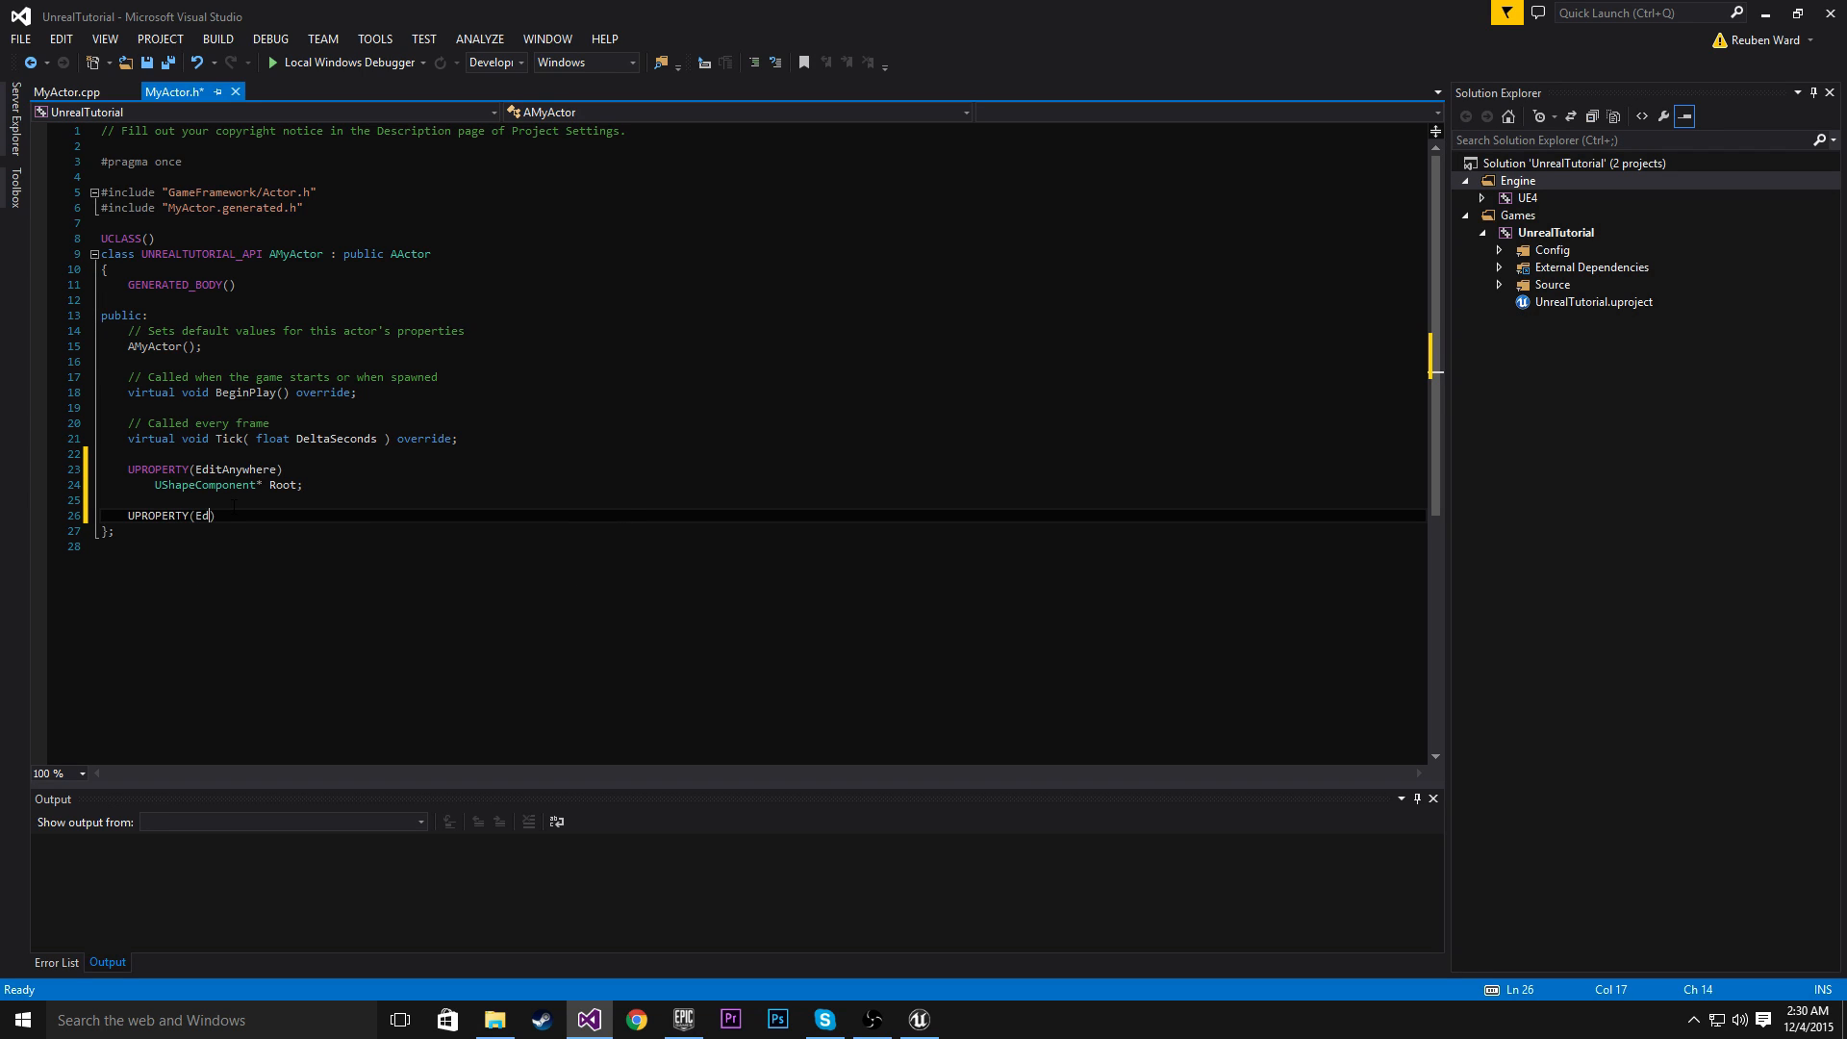
type("itAnywhere")
type("UStaticMeshComponent*")
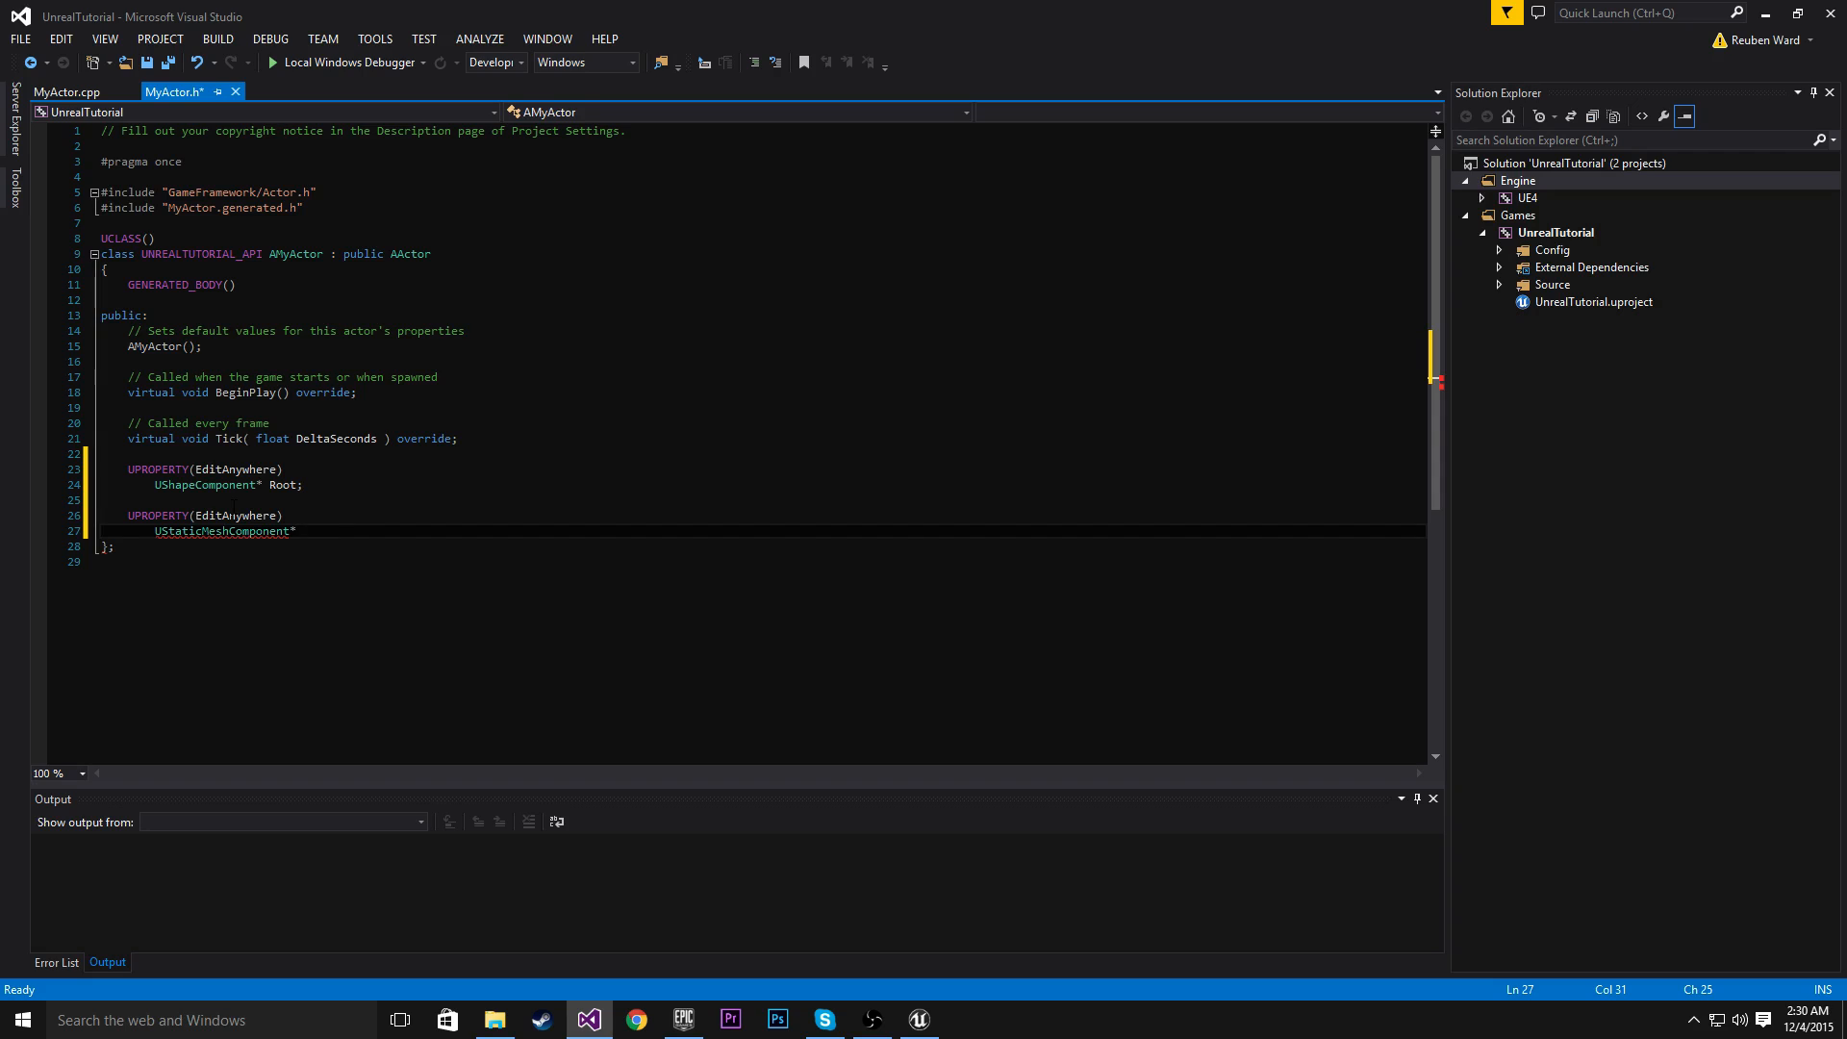
type("MyMesh;")
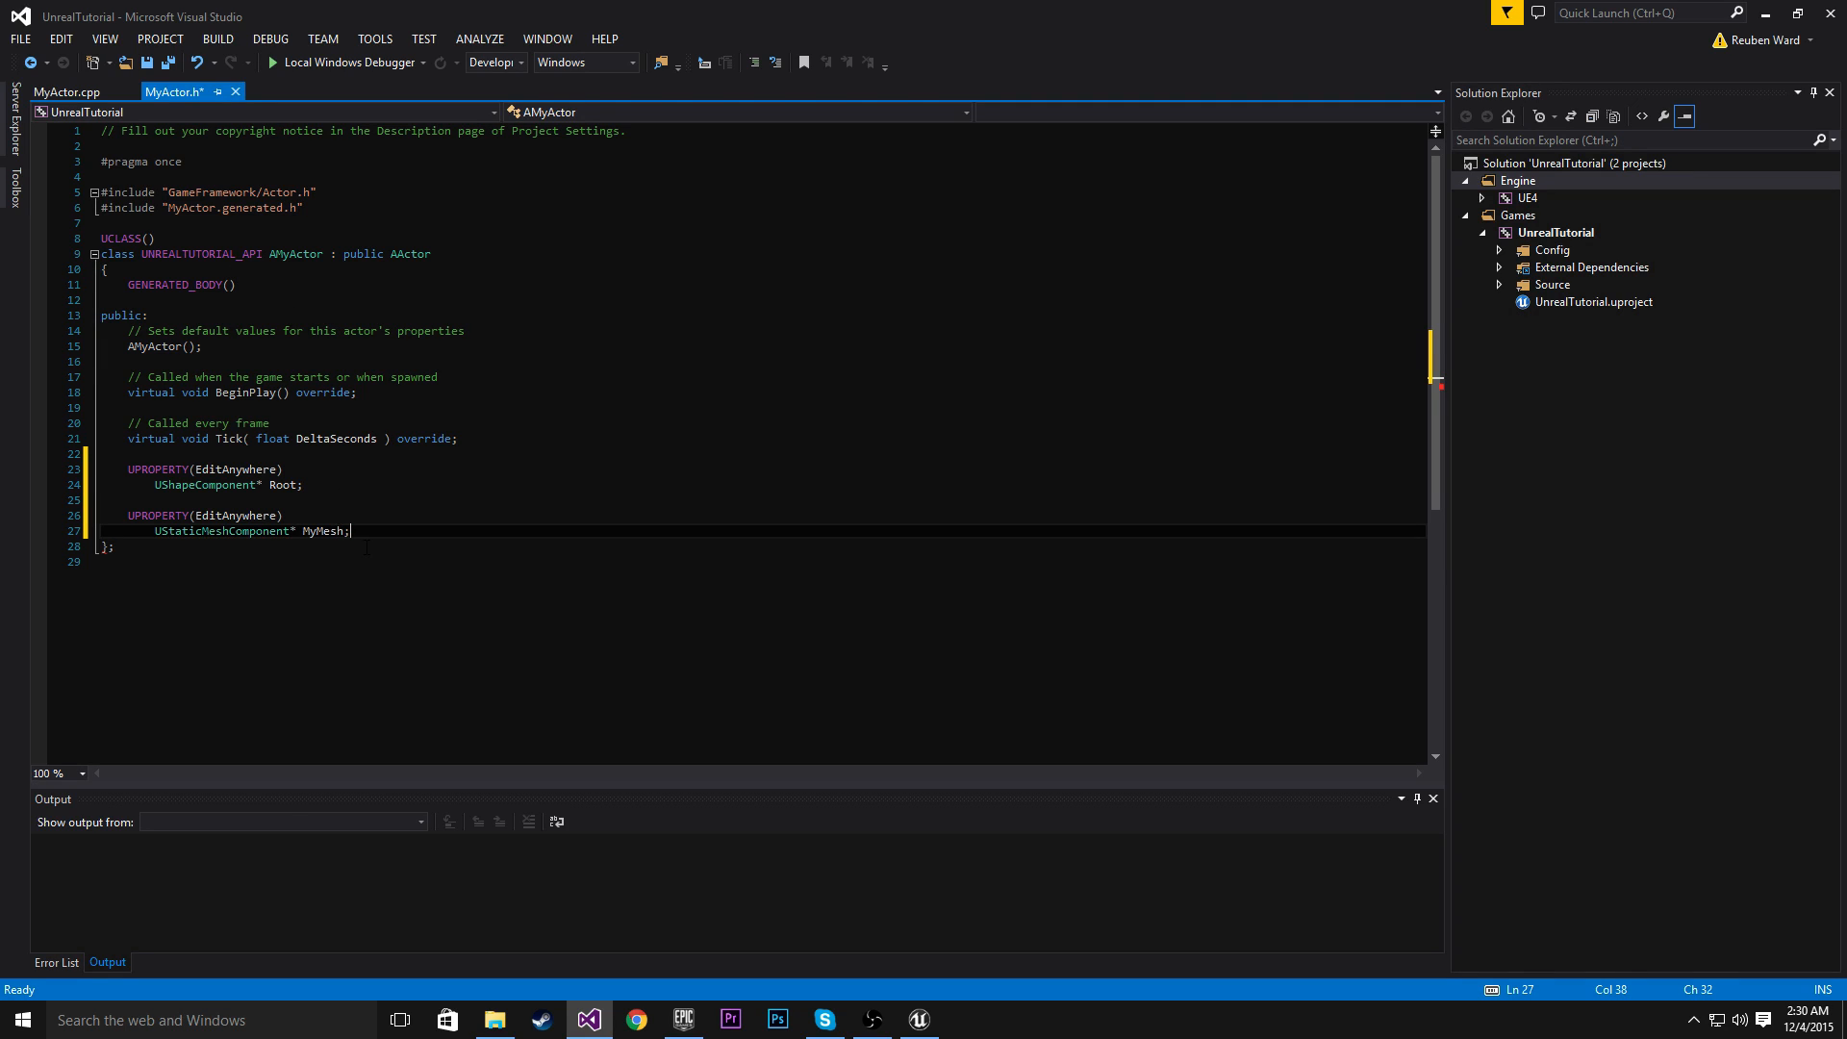
left_click(130, 499)
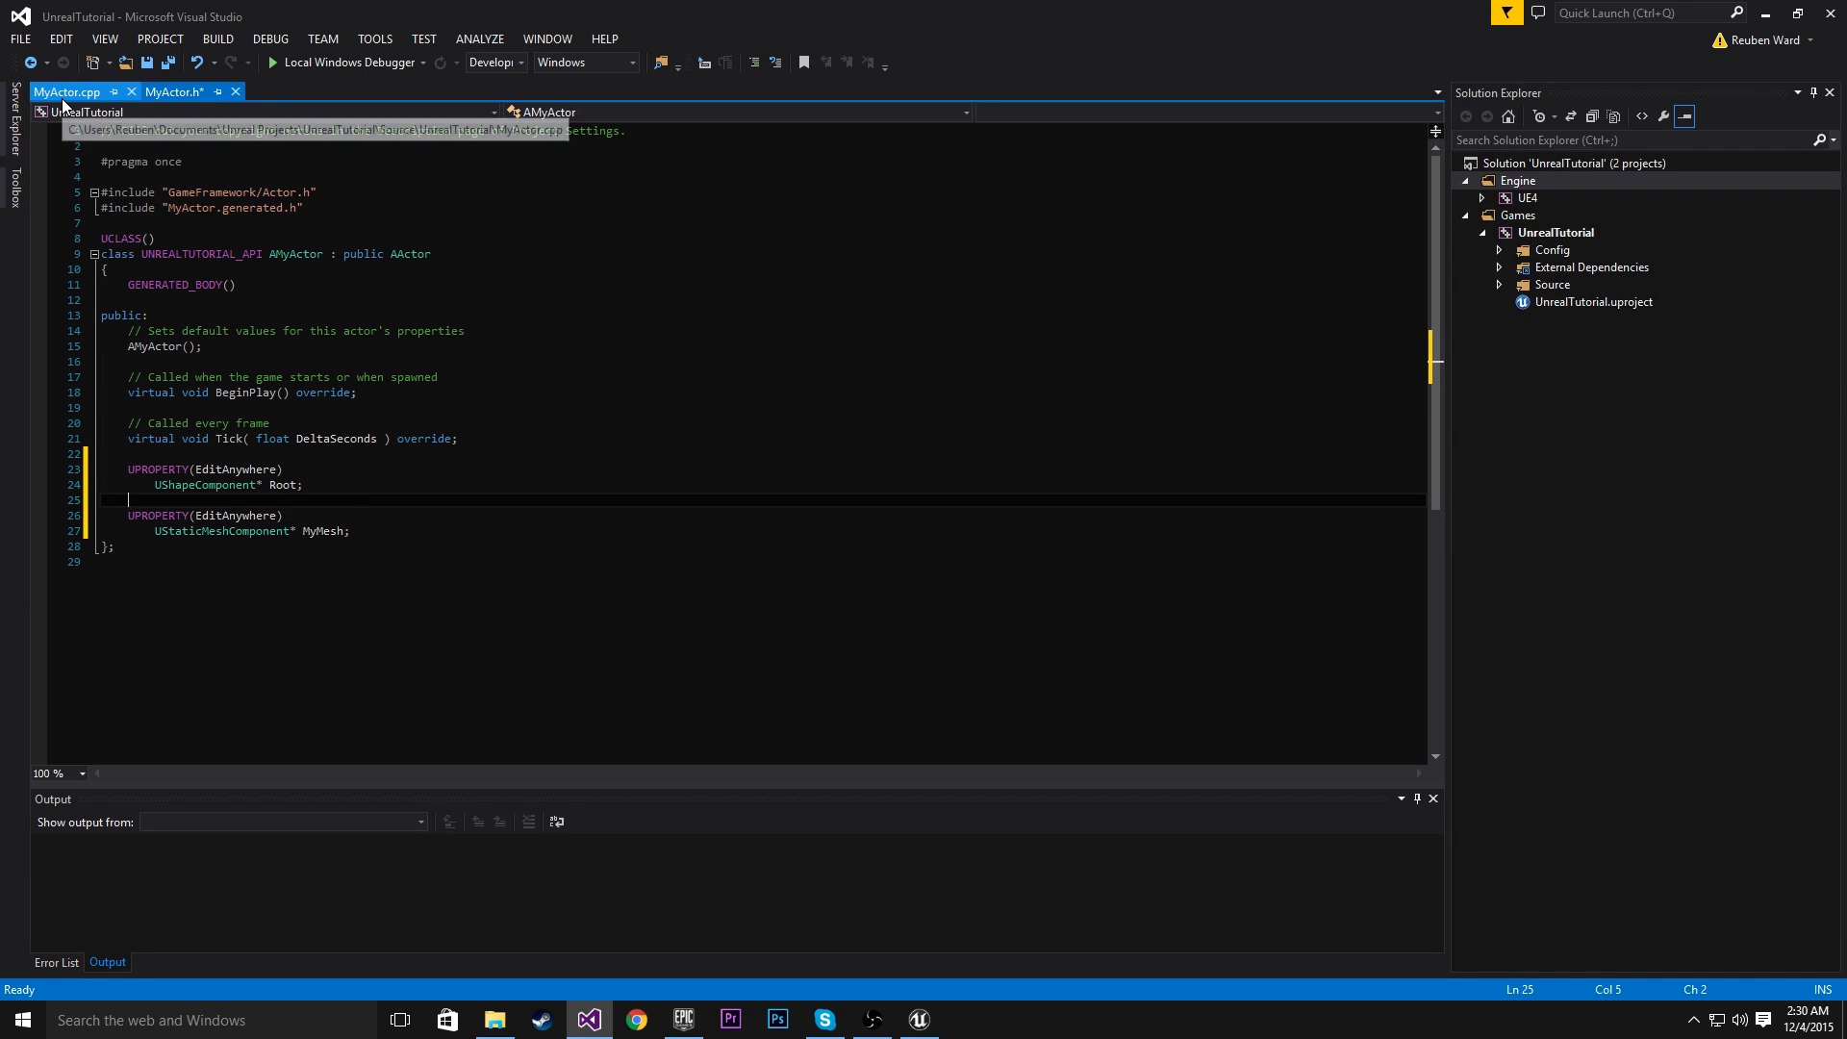
In the MyActor.cpp constructor, begin the Root assignment with the subobject creation call
left_click(67, 90)
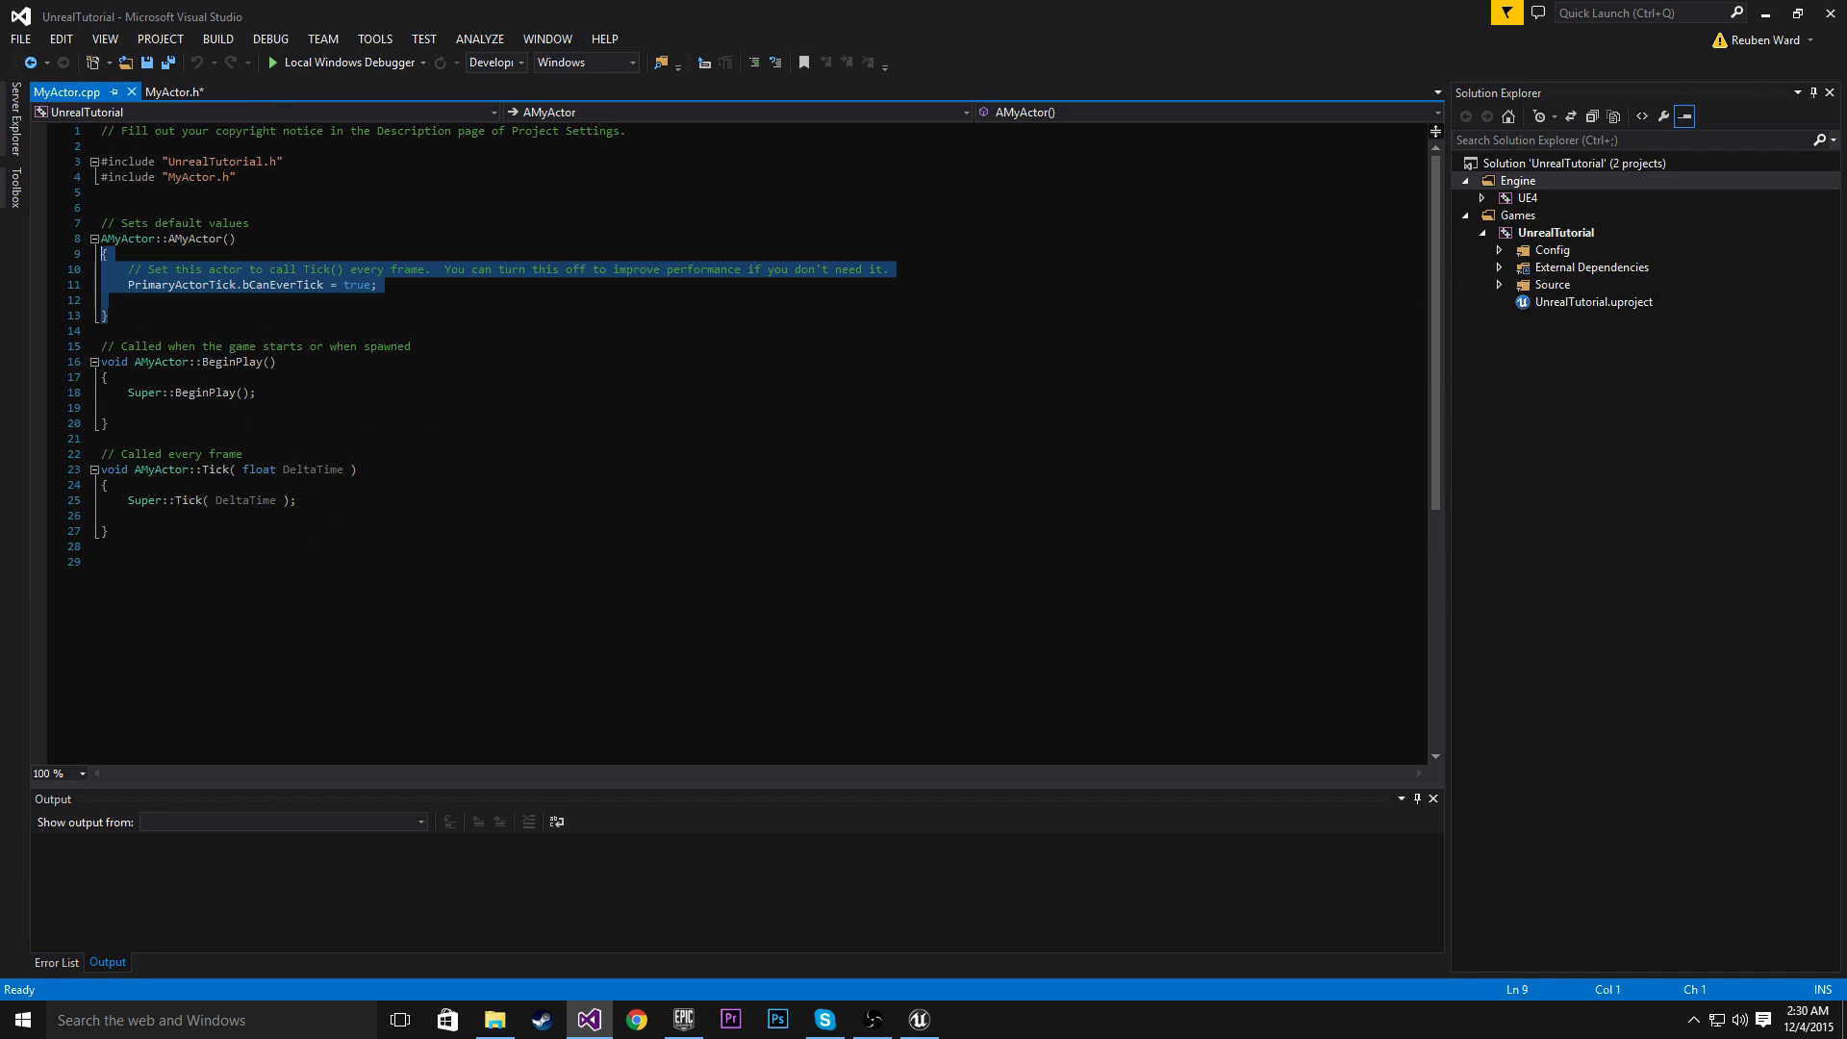
left_click(130, 300)
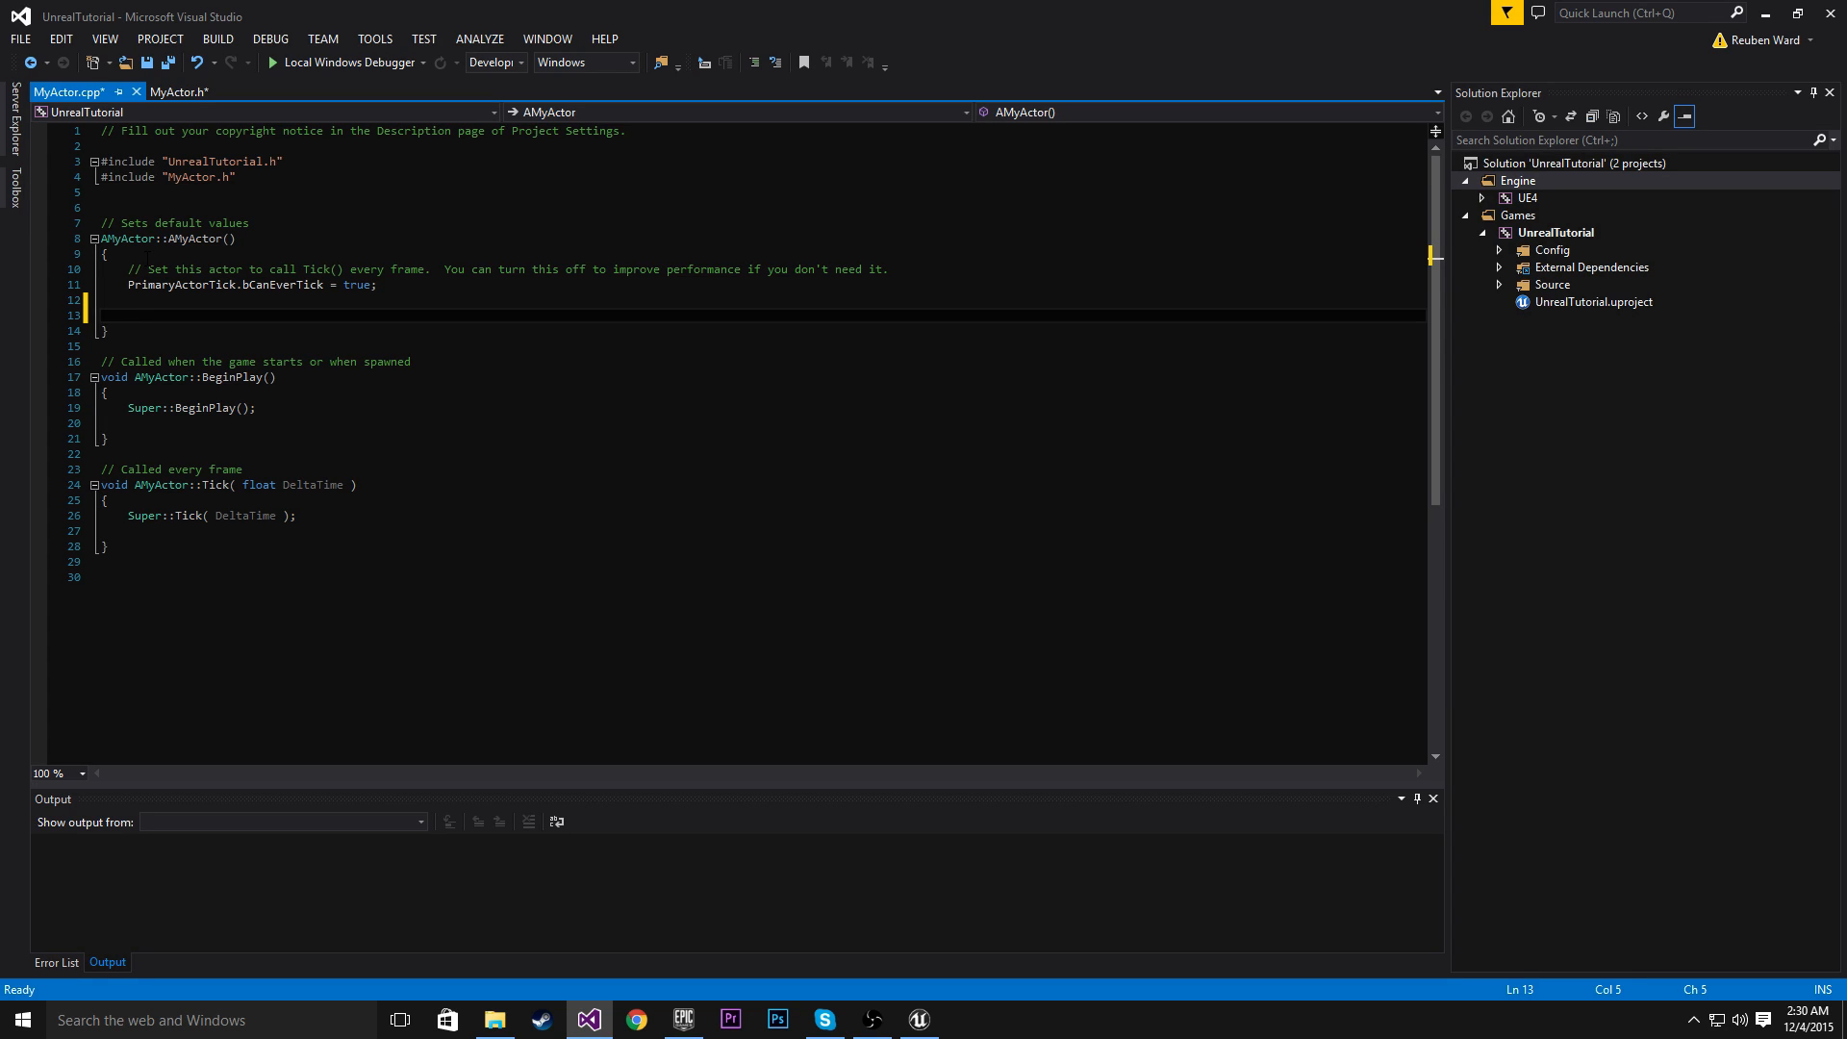
type("Root =")
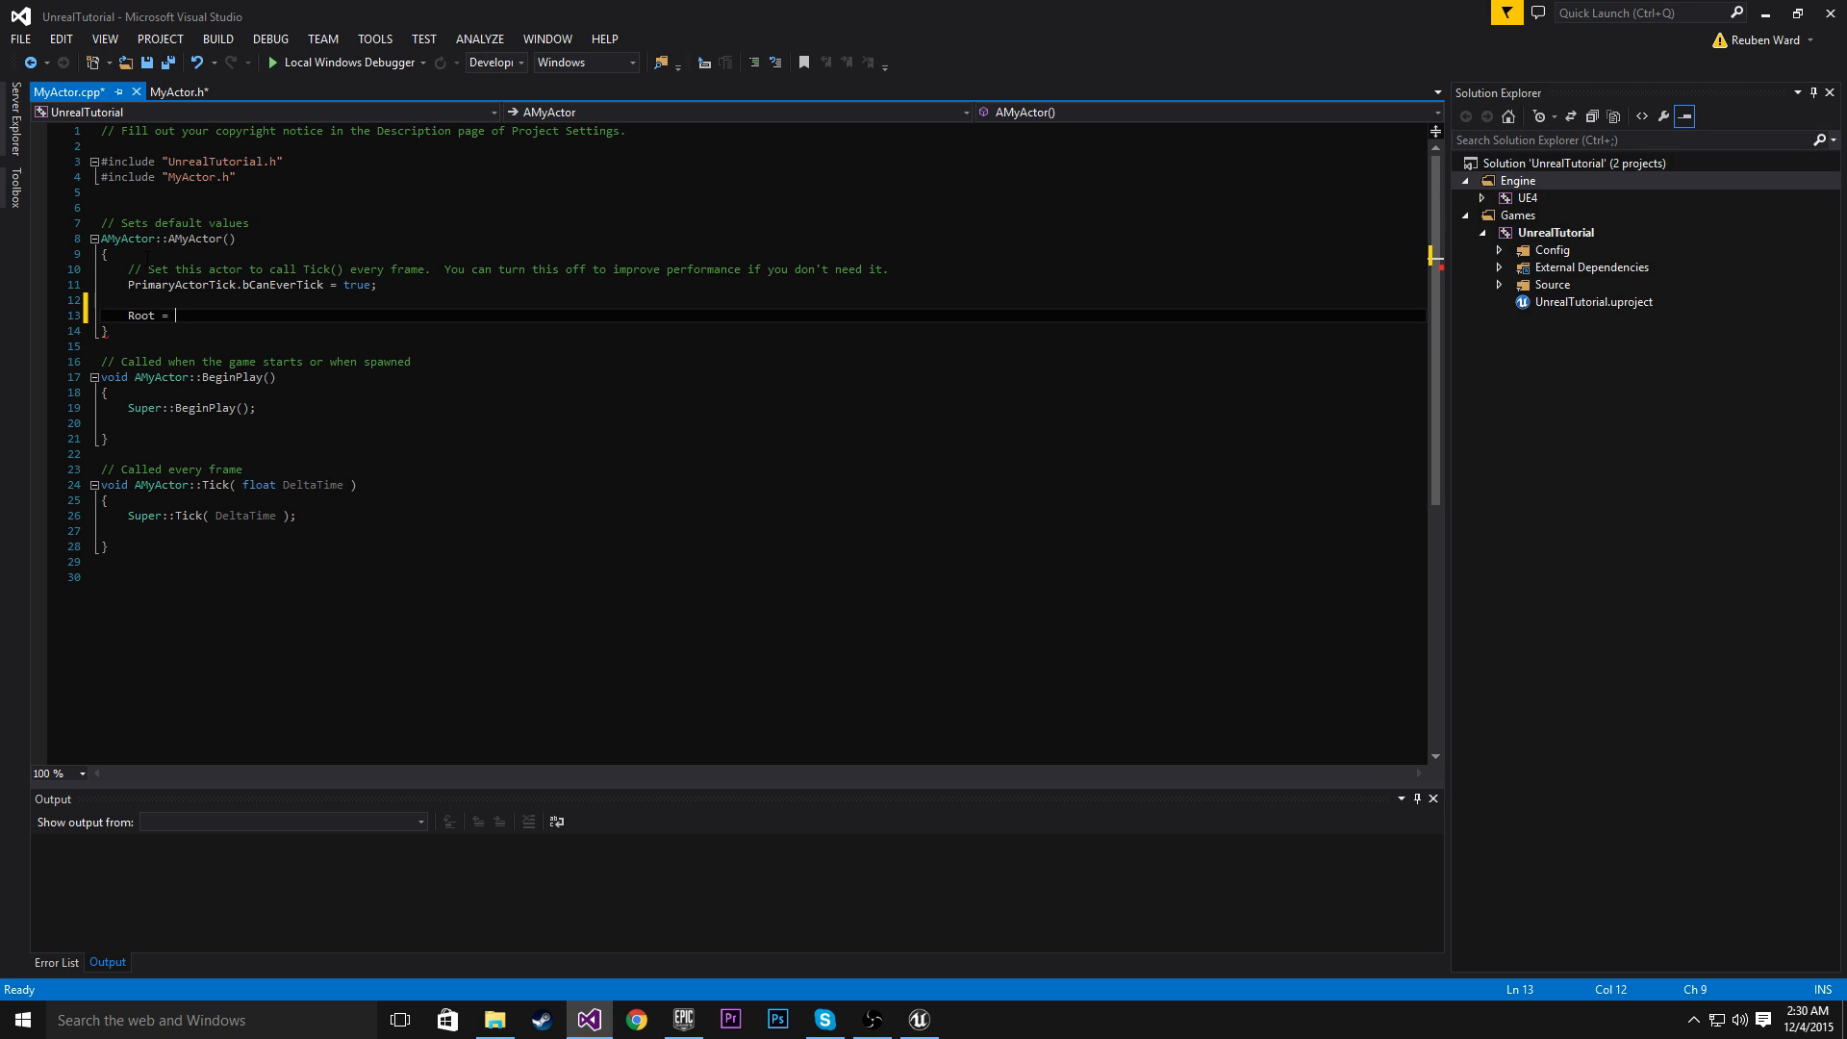
type("CreateC")
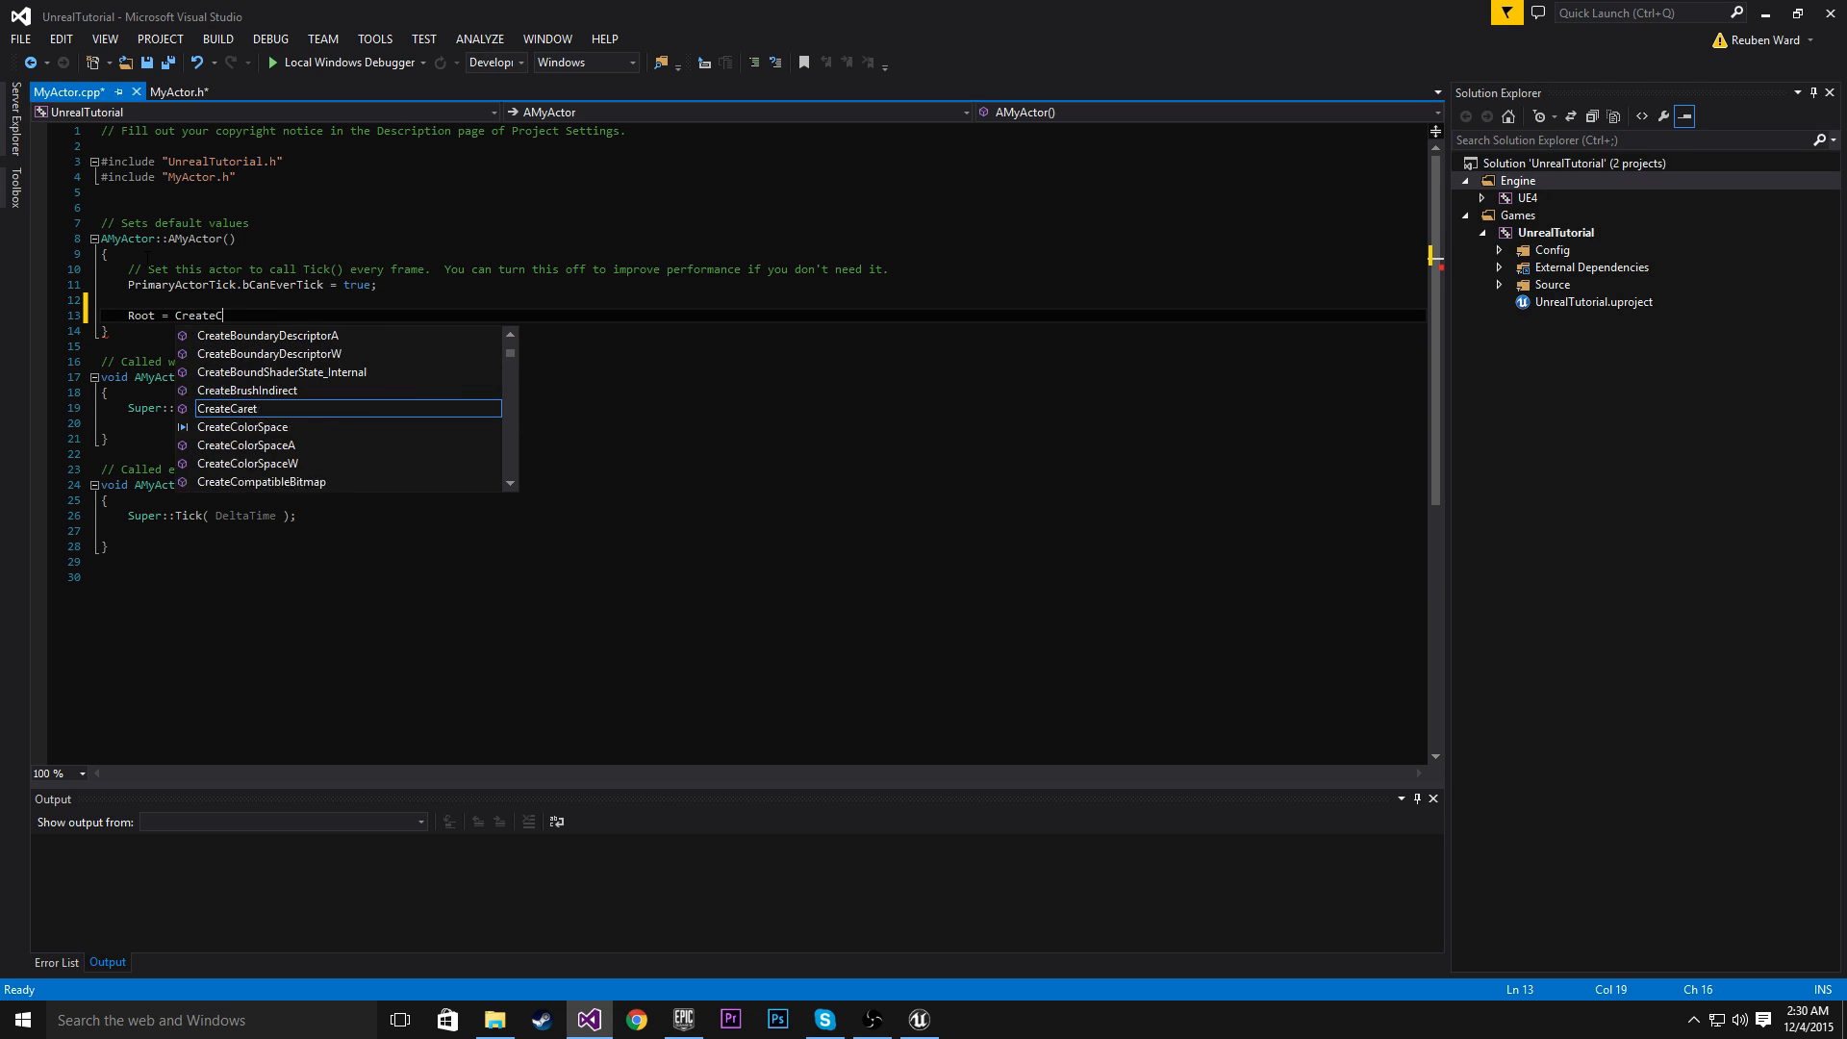
type("omponent")
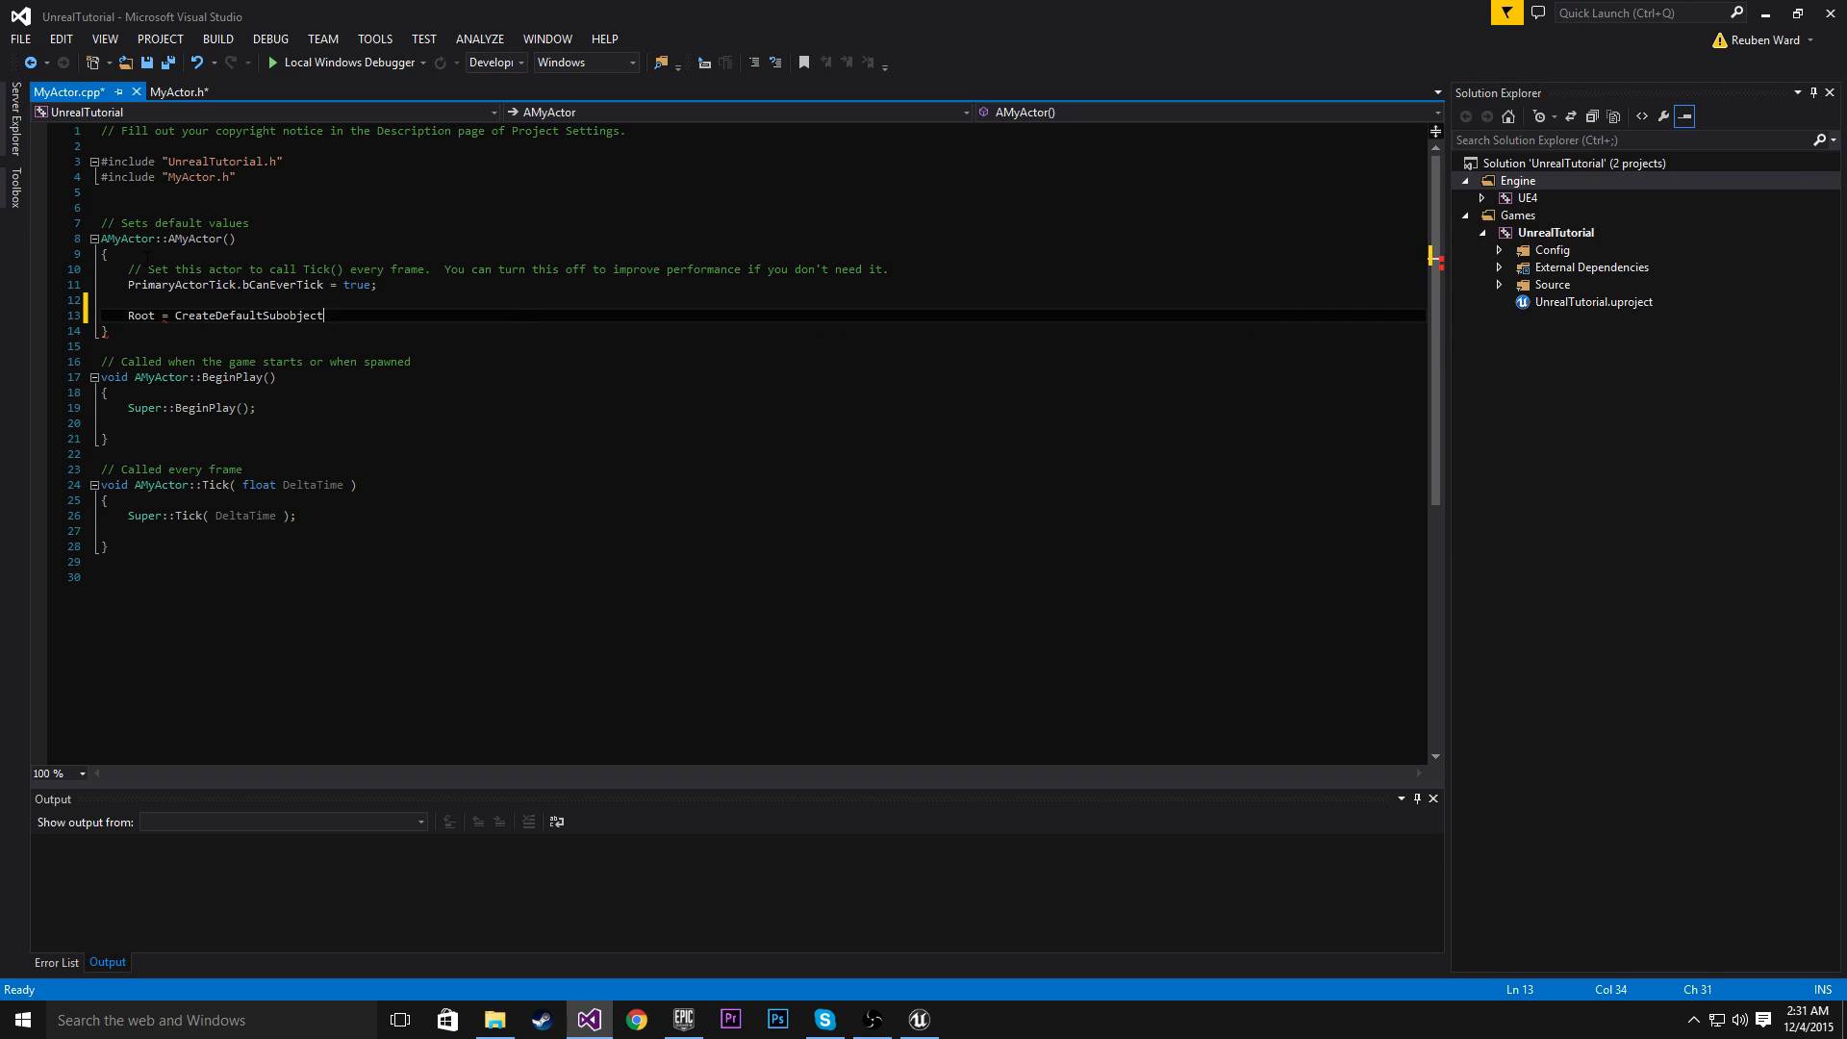
type("<>")
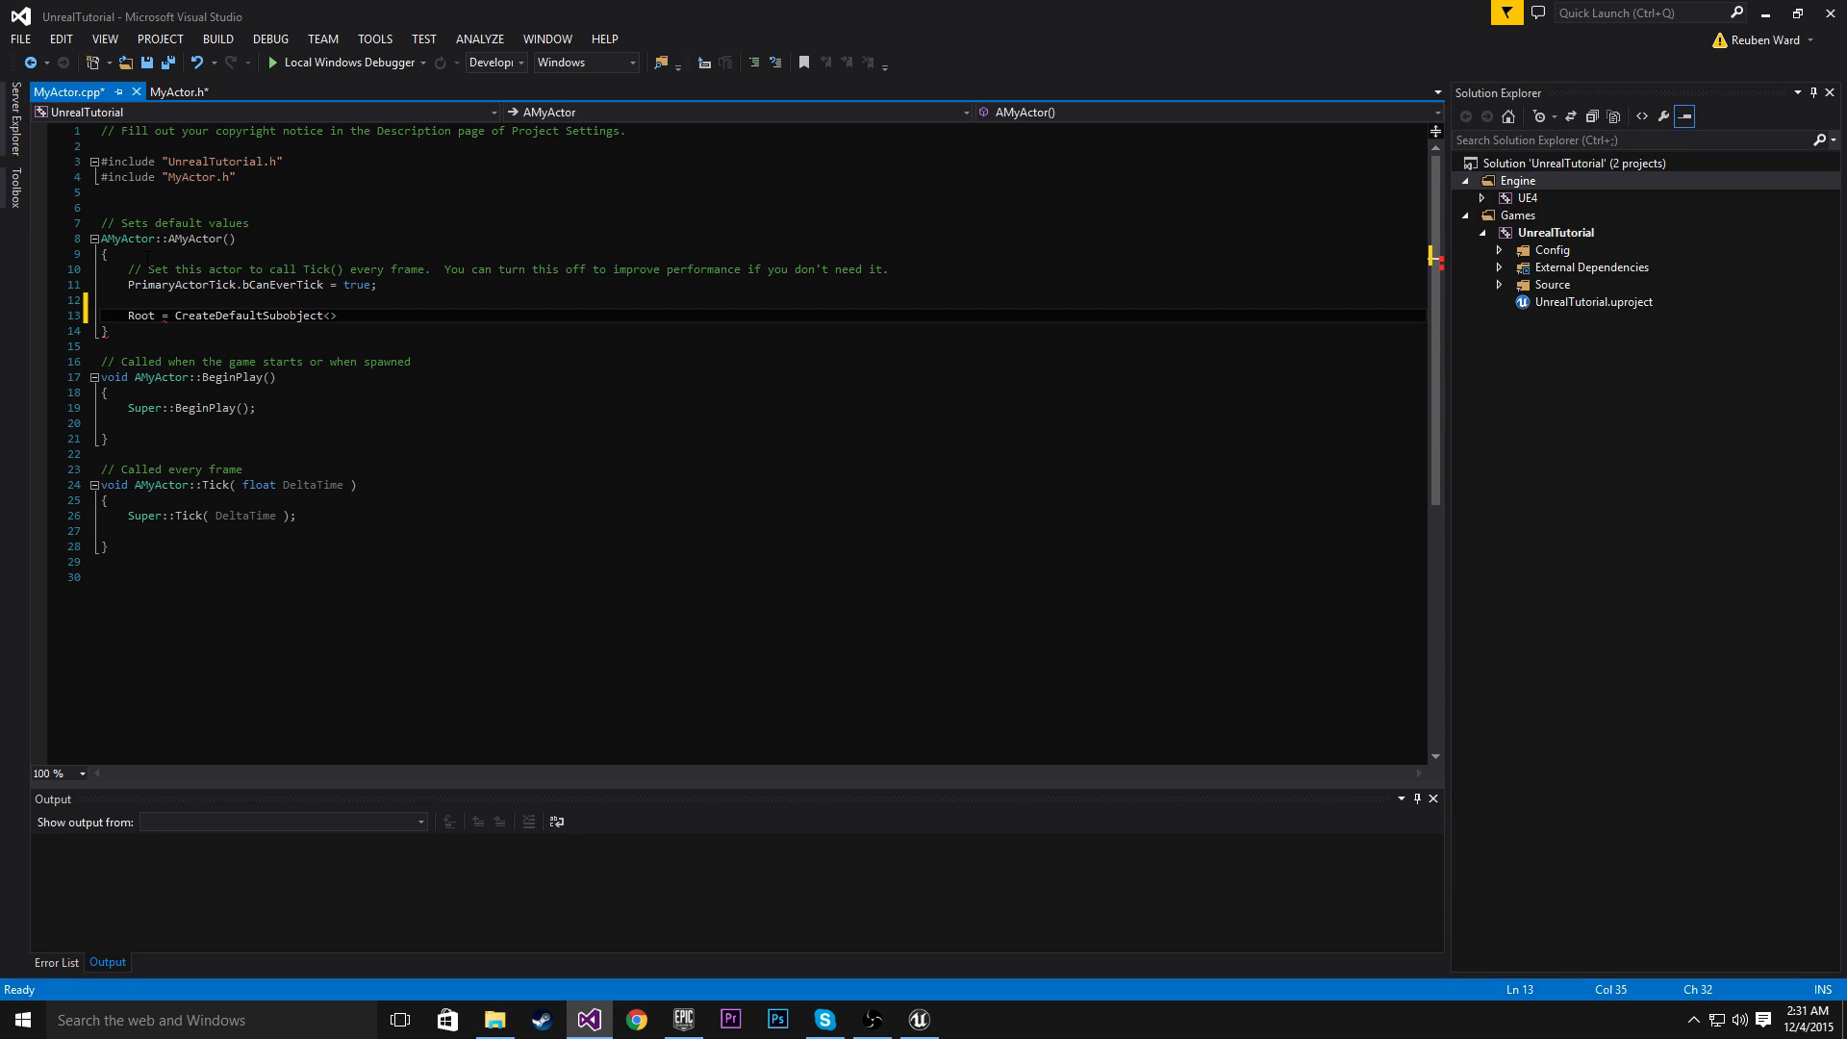
Finish it as <UBoxComponent>(TEXT("Root")) and add new lines below
type("UBoxcom")
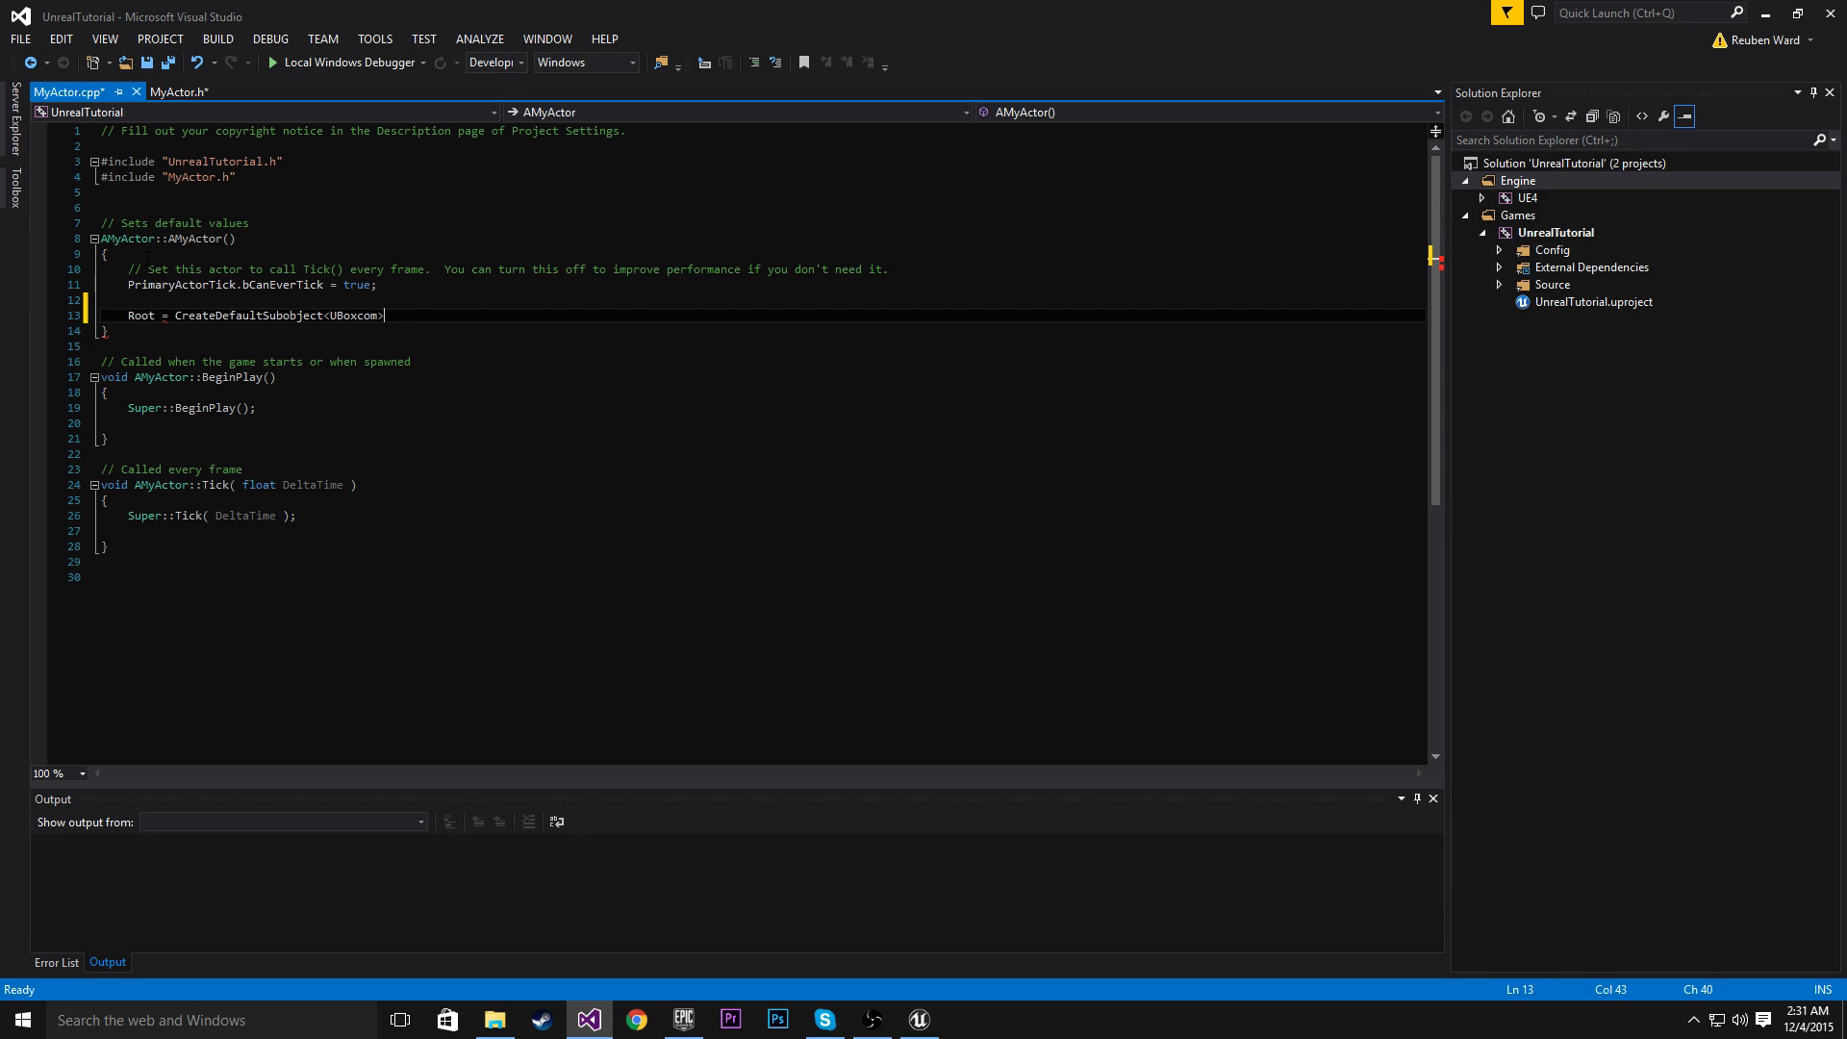
key("Backspace")
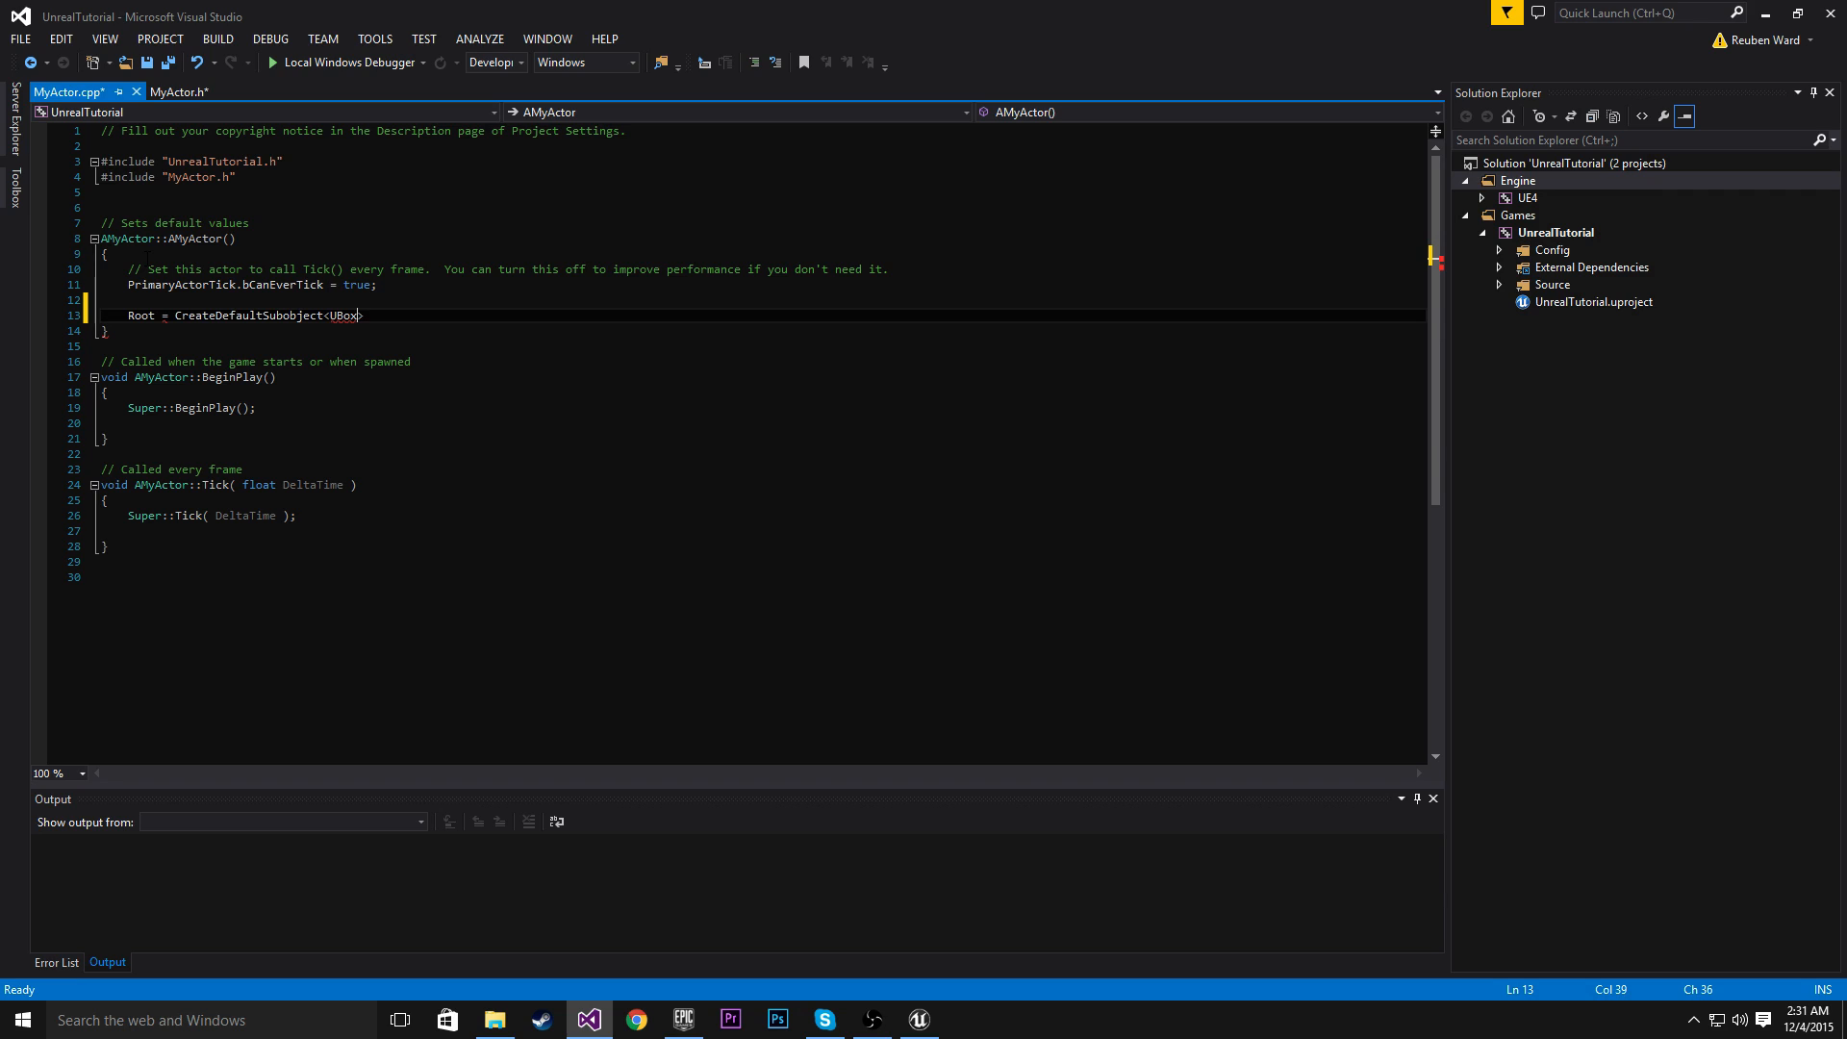
type("Component")
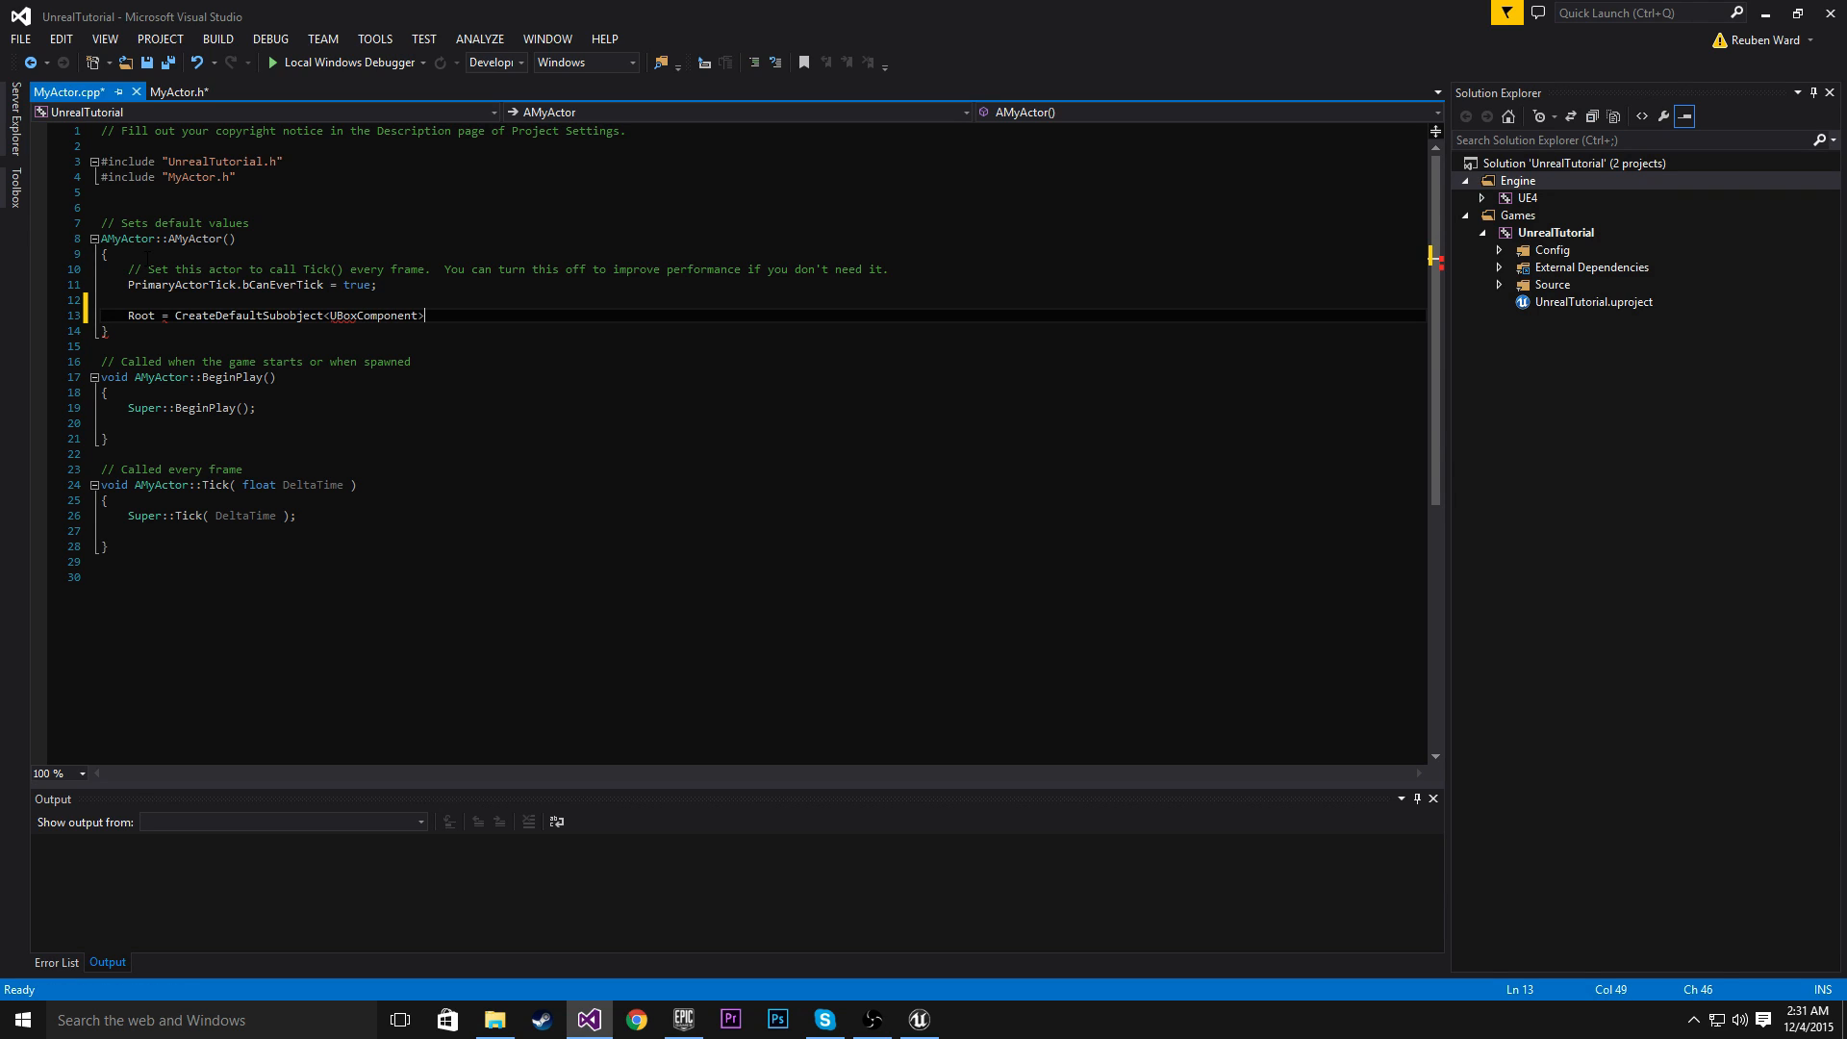
type("(T);")
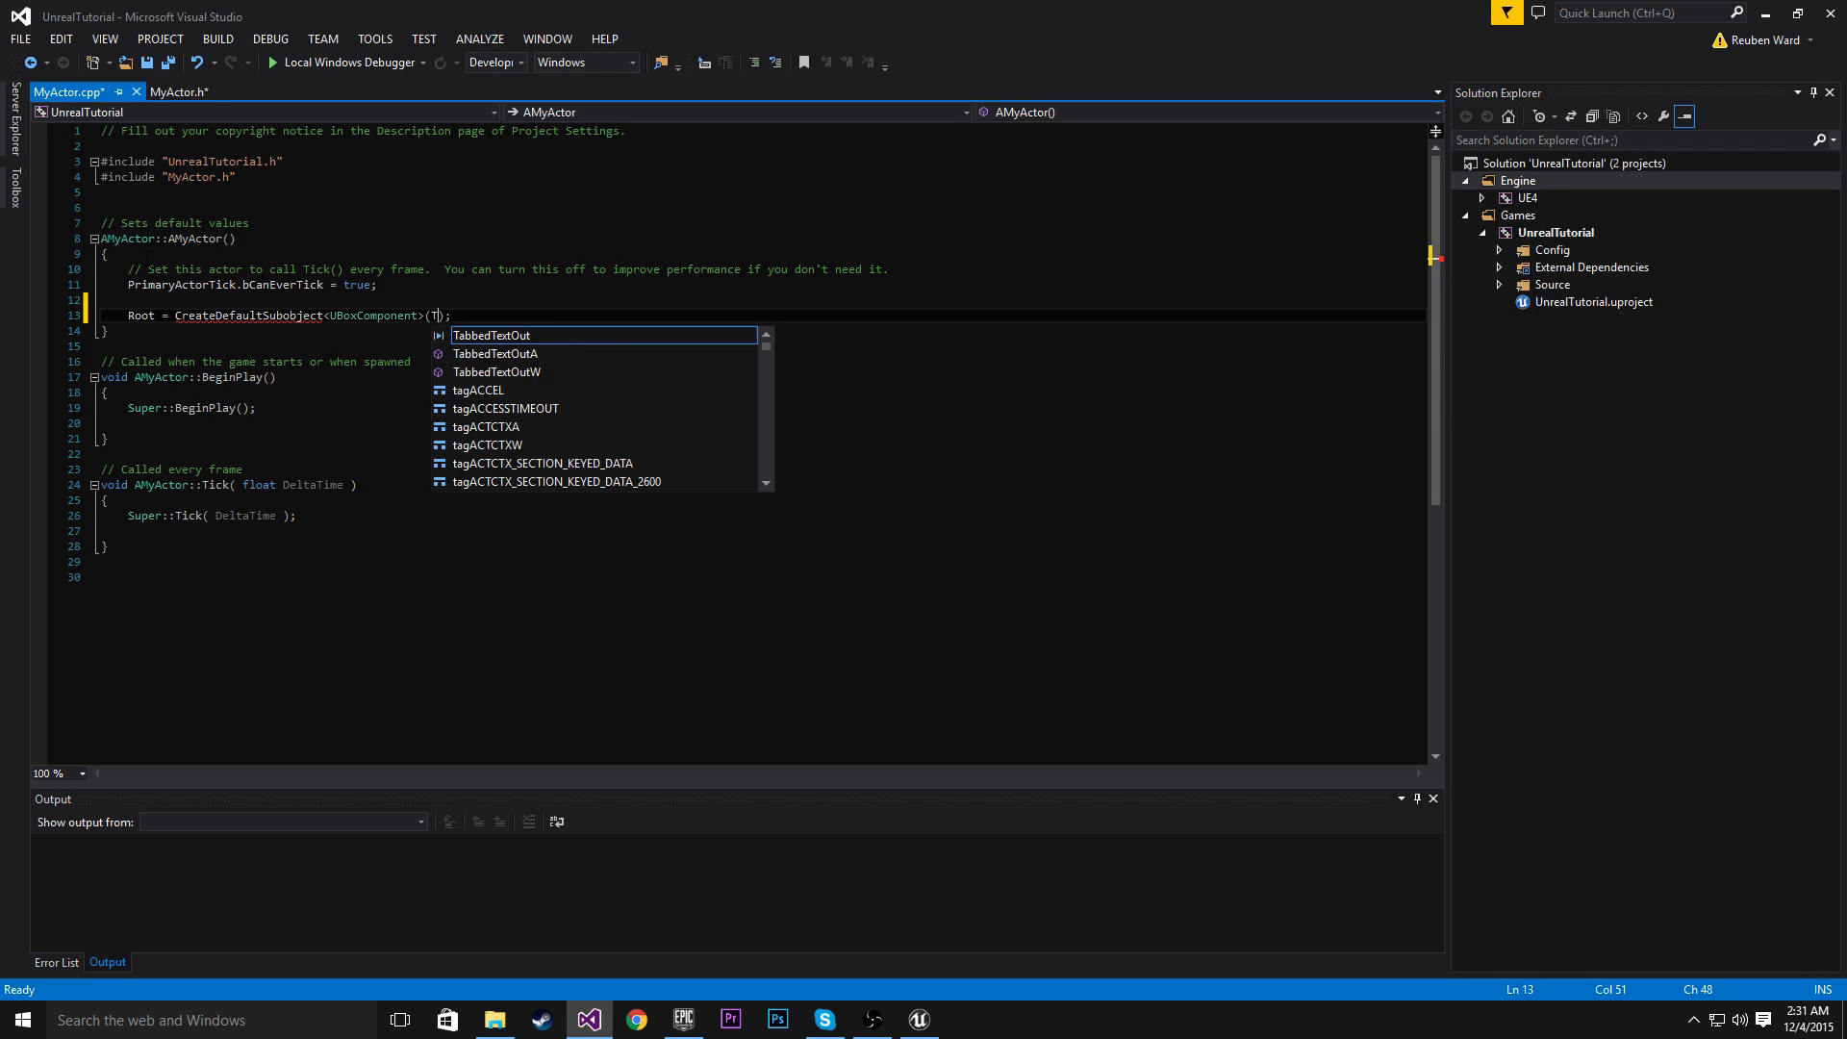
type("EXT(")
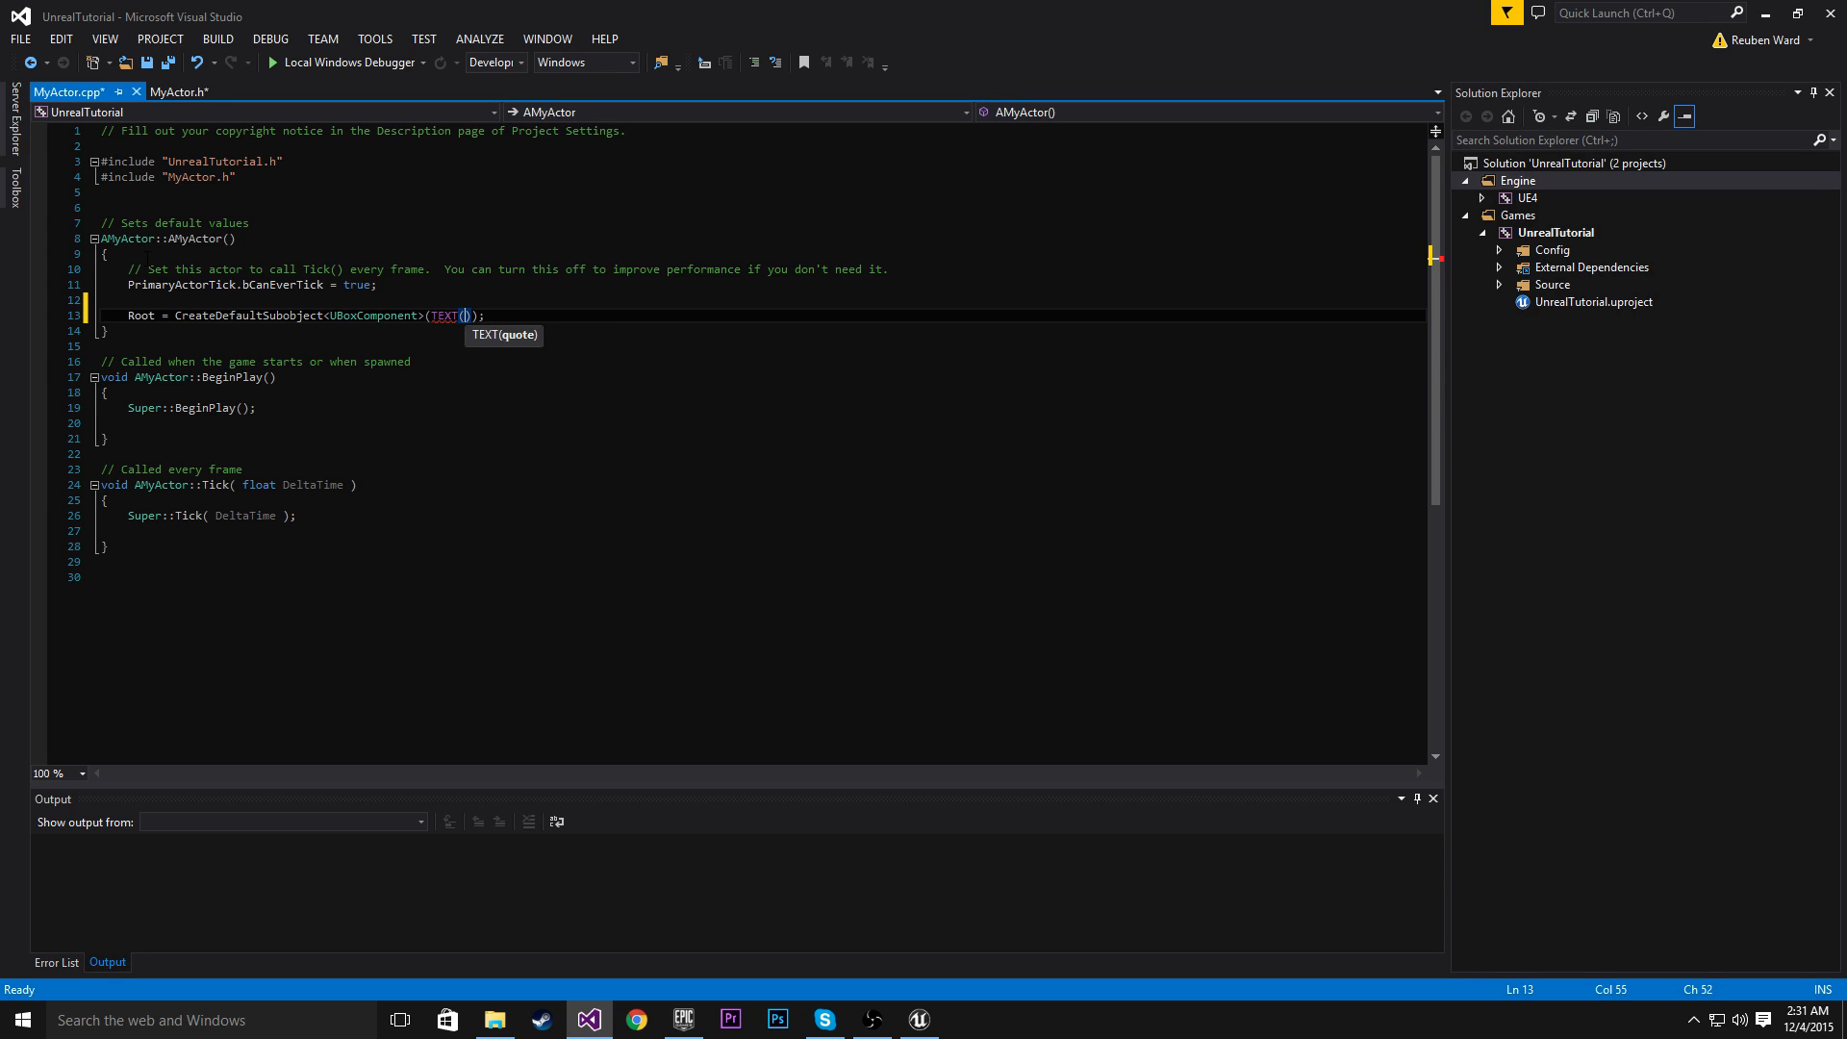
type("\"")
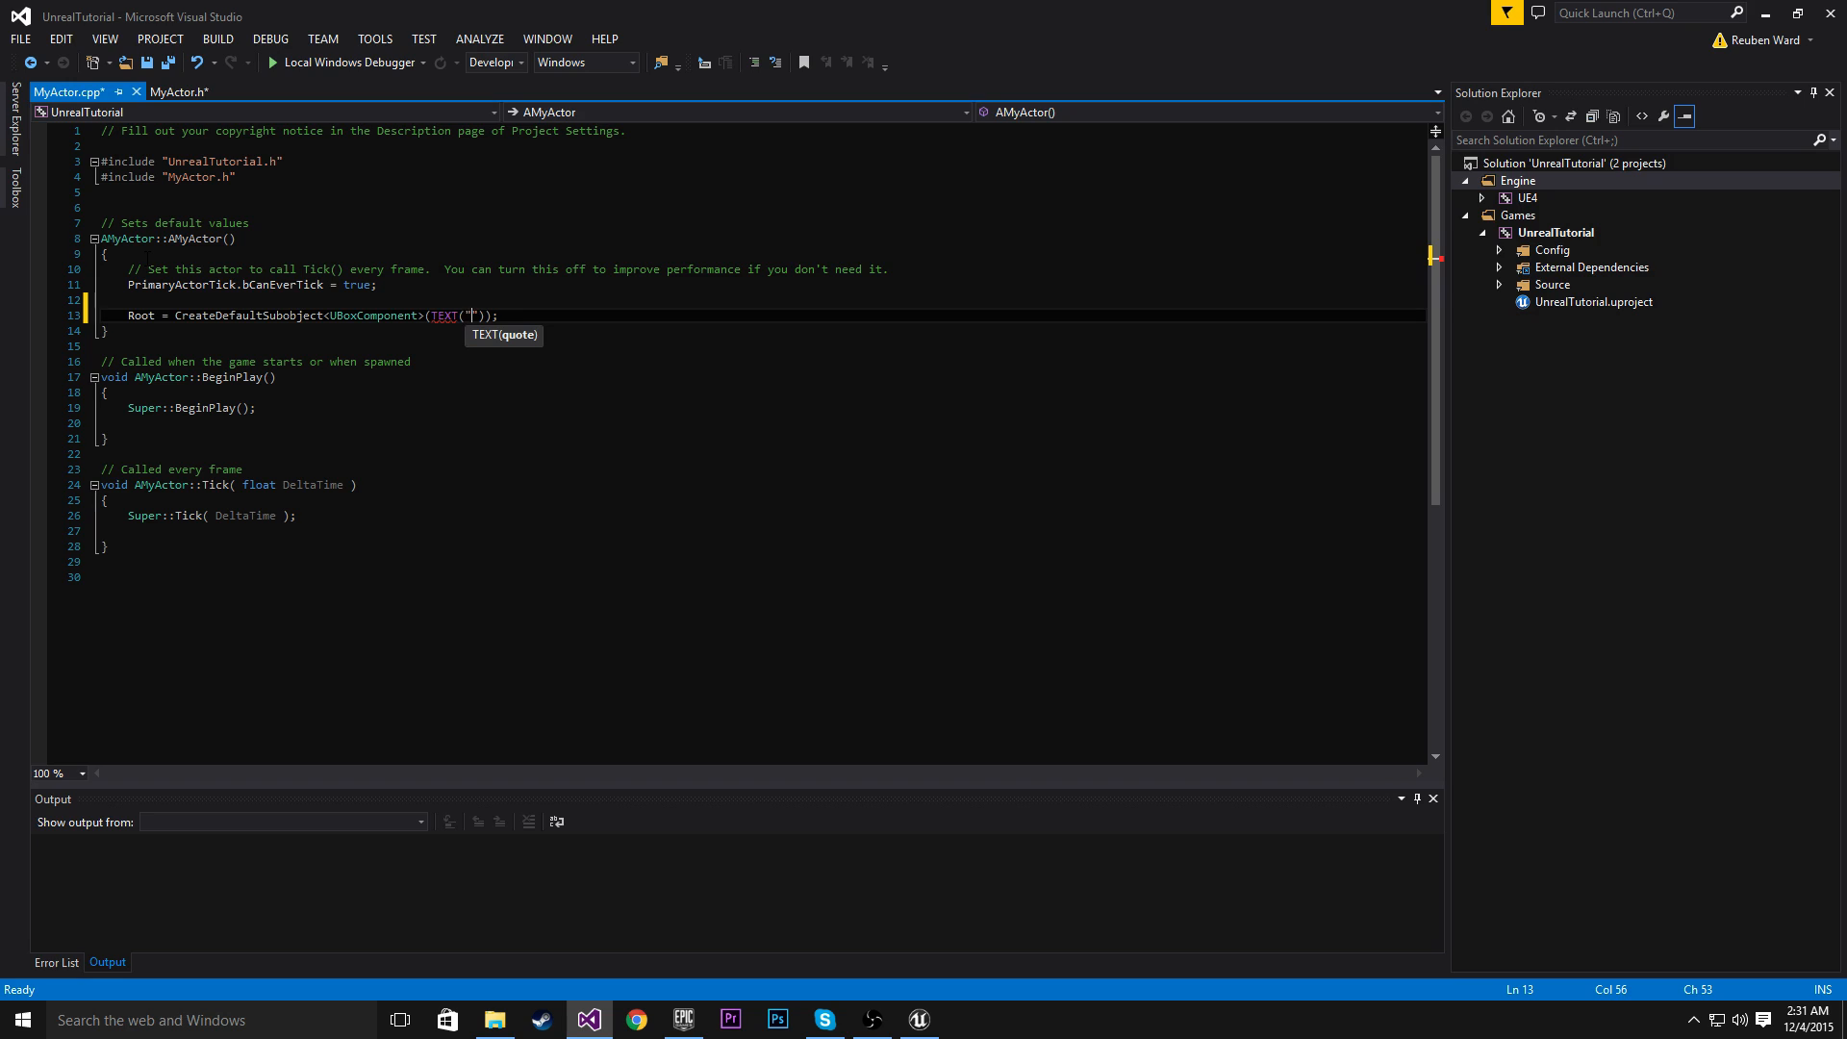
type("Root")
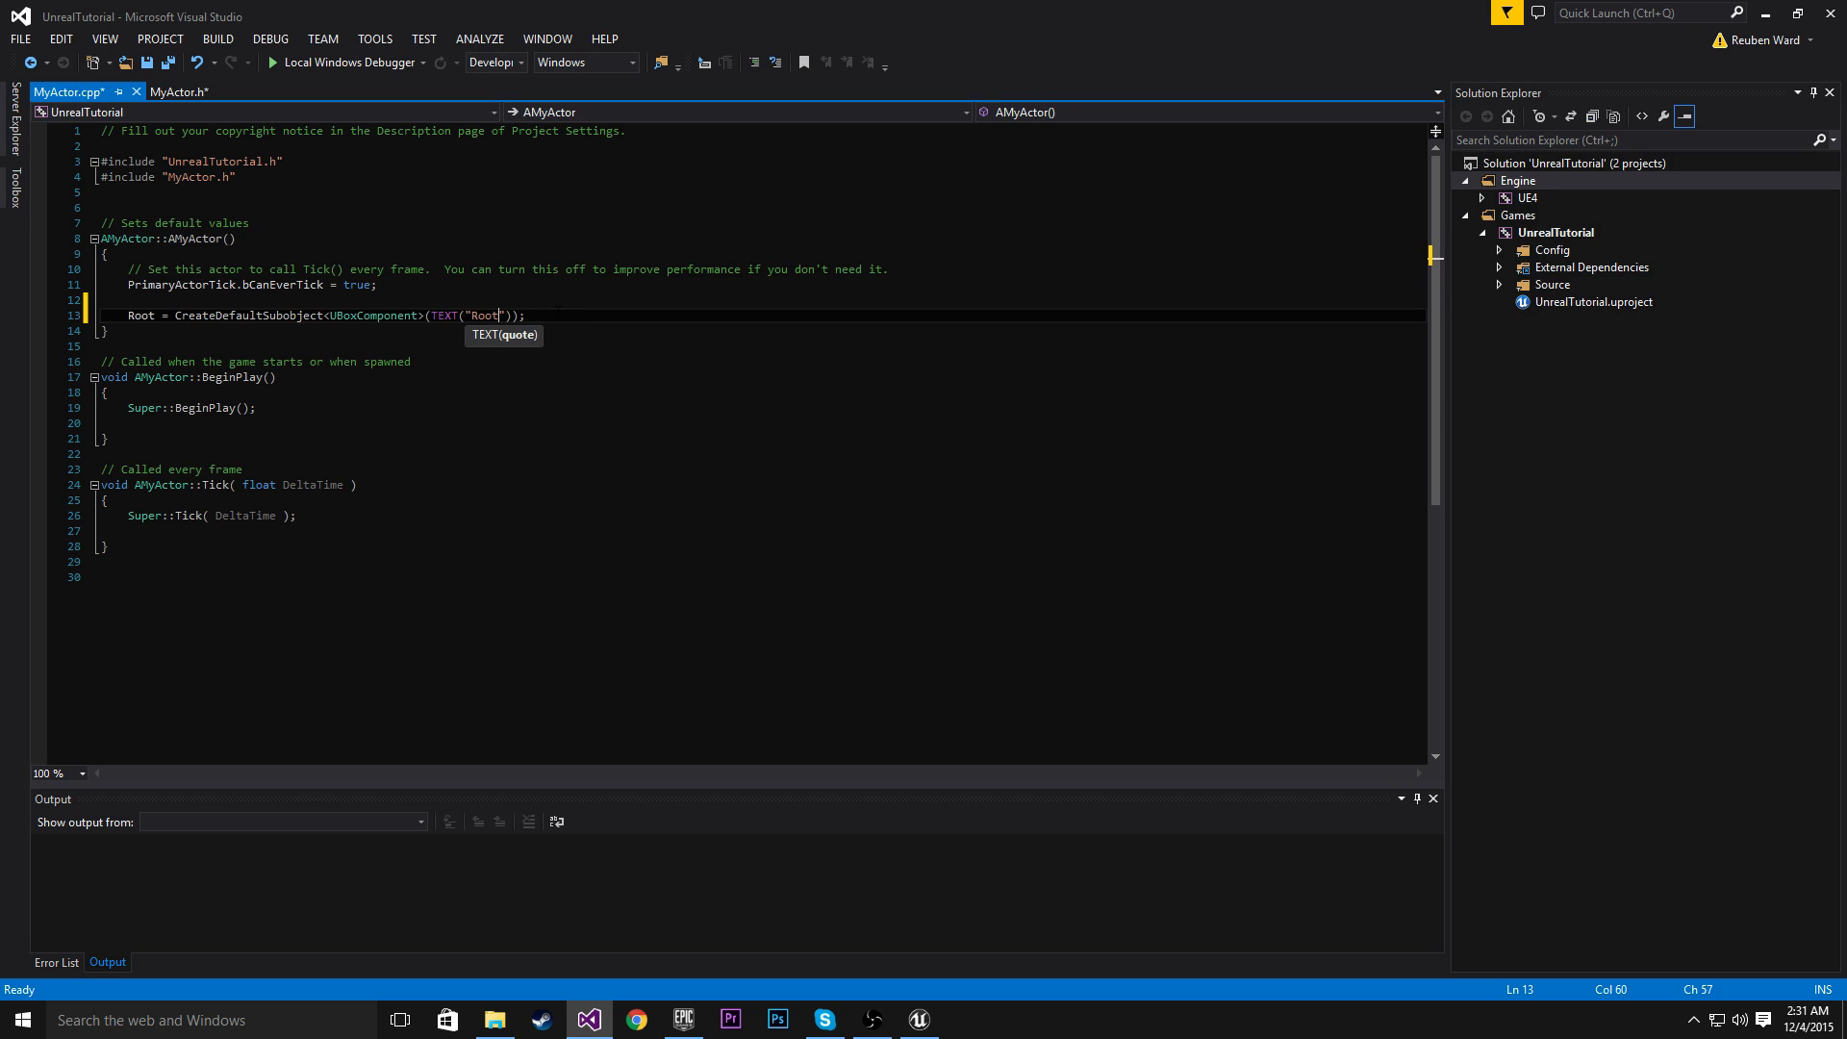
key("Enter")
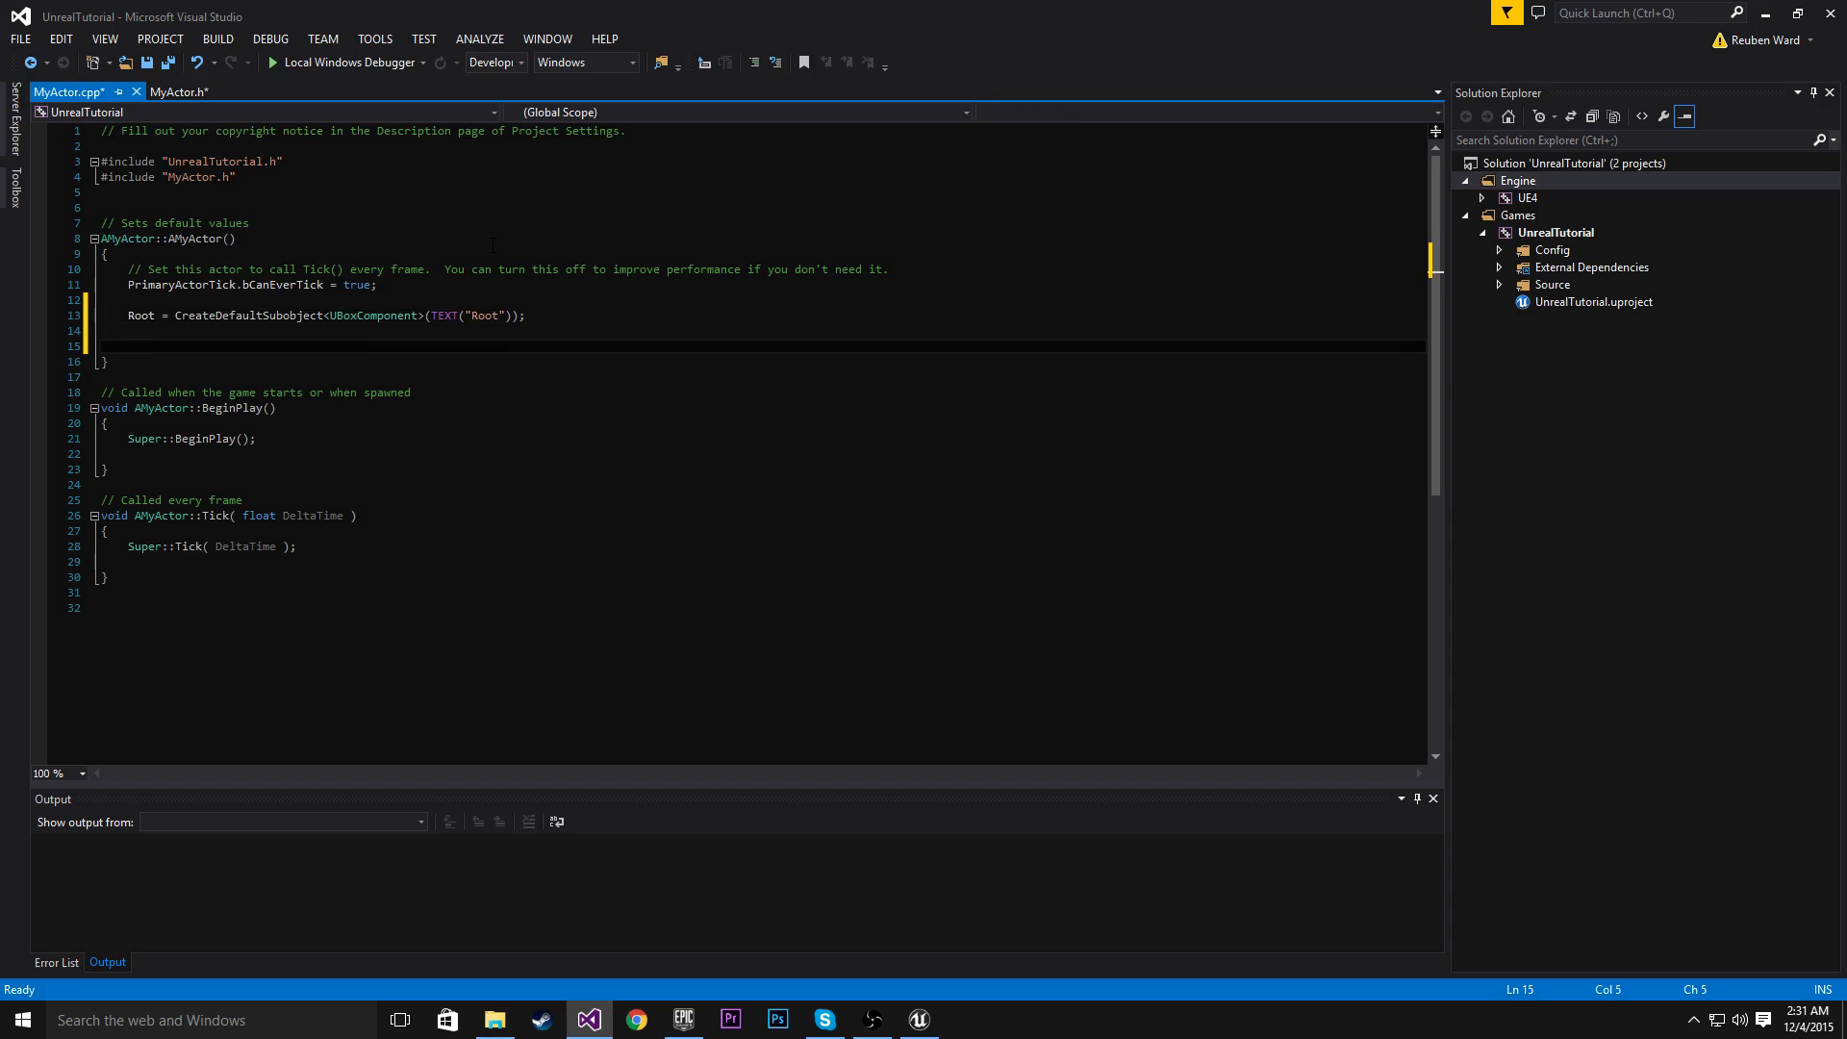
Add 'RootComponent = Root;' to the constructor, checking the Root name in MyActor.h
left_click(127, 346)
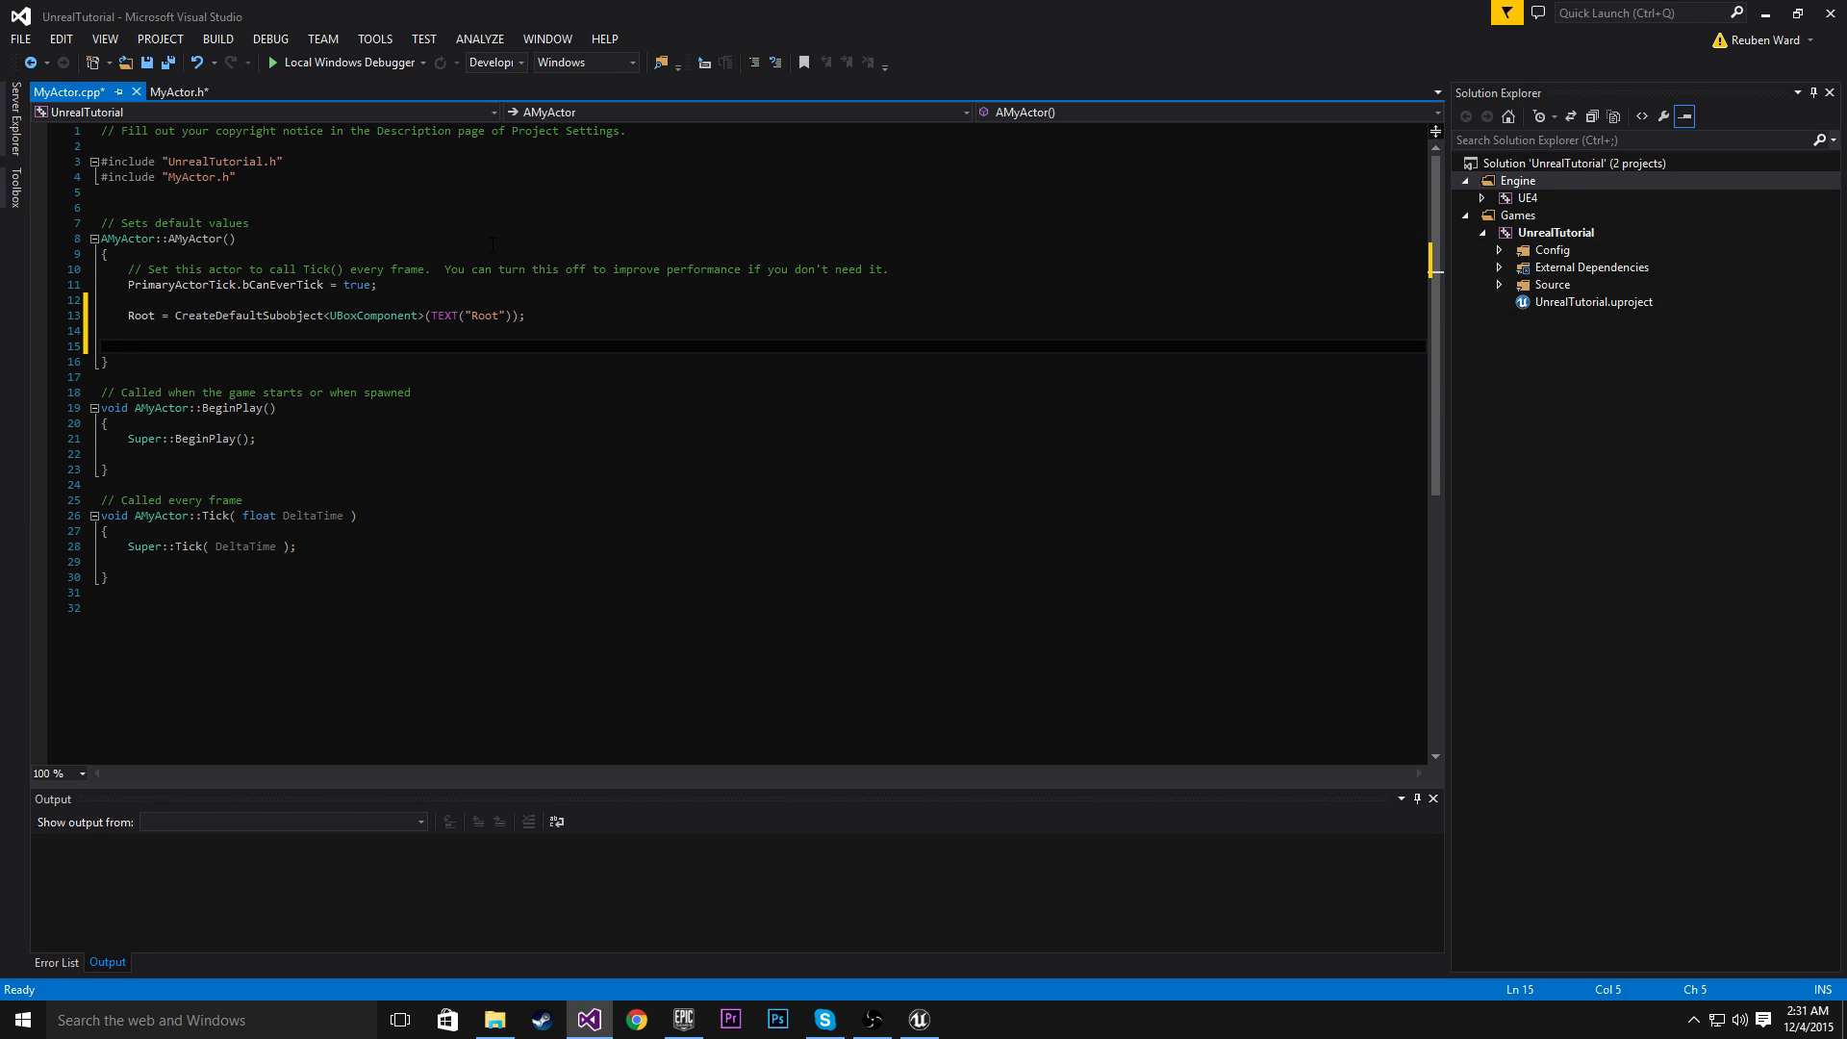
type("RootCompo")
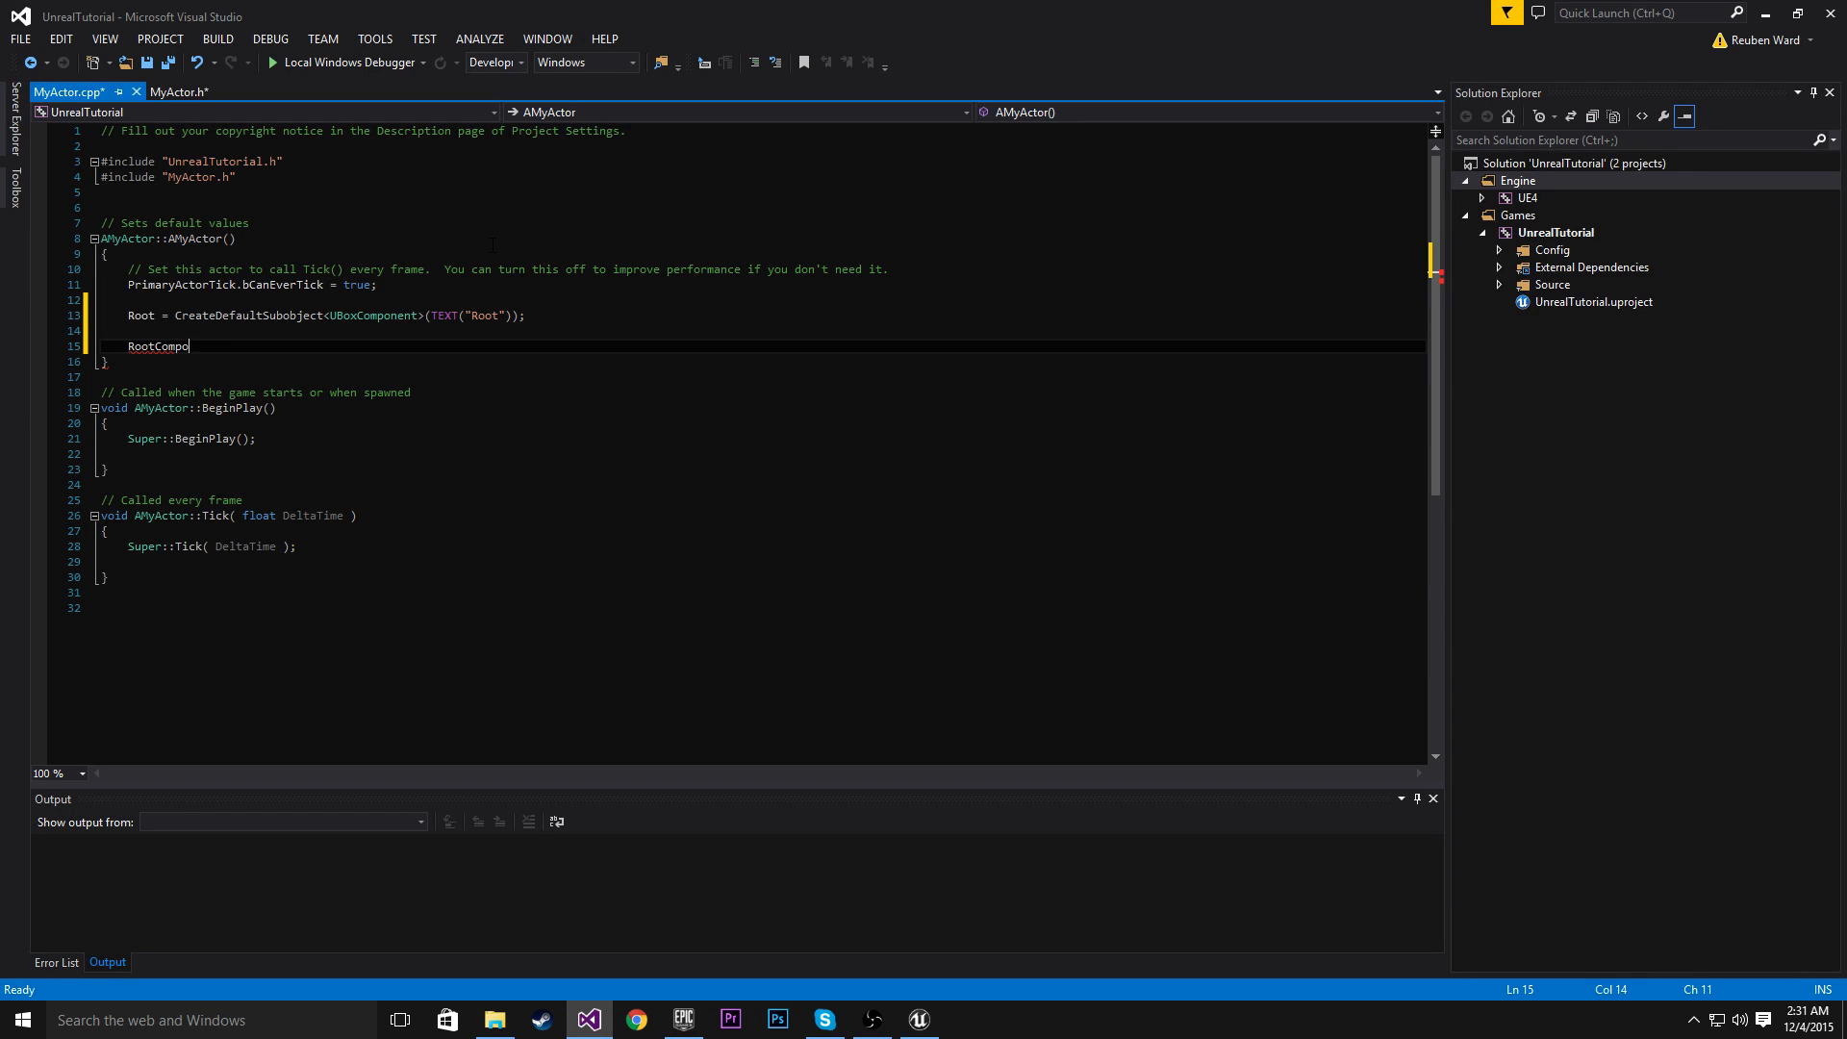
type("nent = Root;")
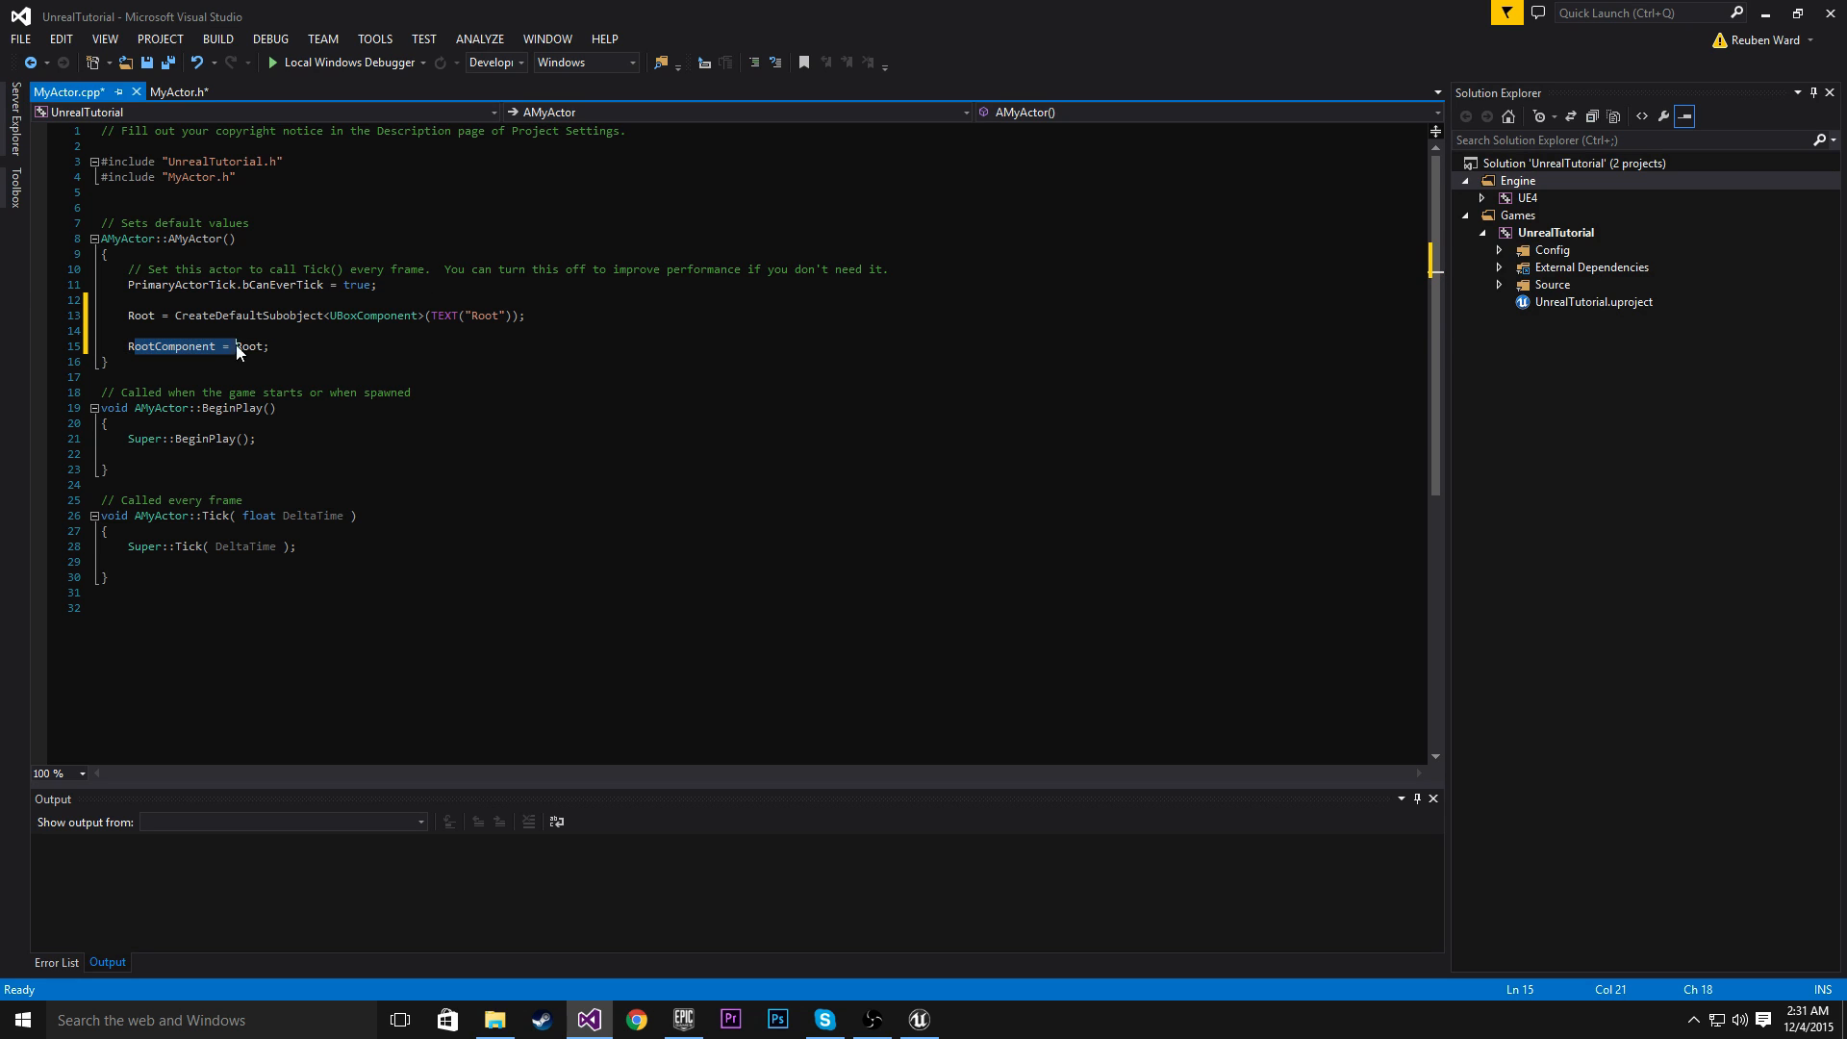
left_click(174, 92)
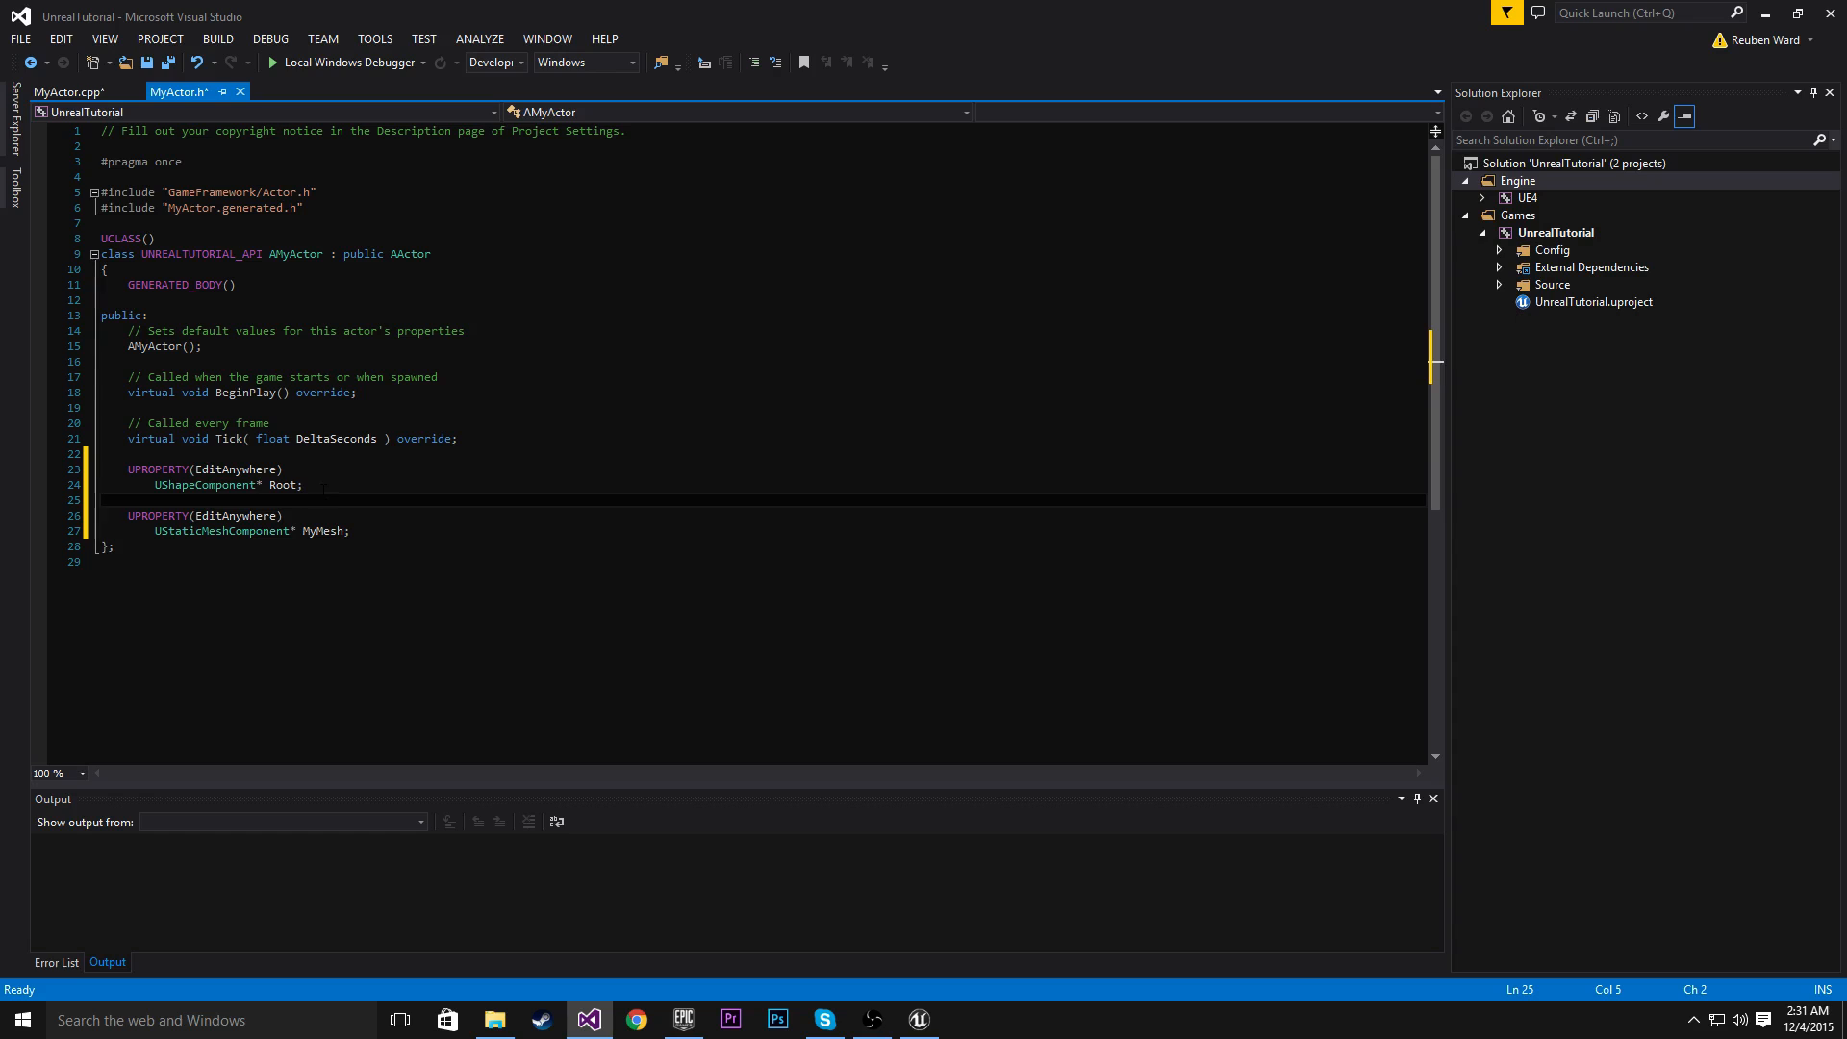
double_click(282, 484)
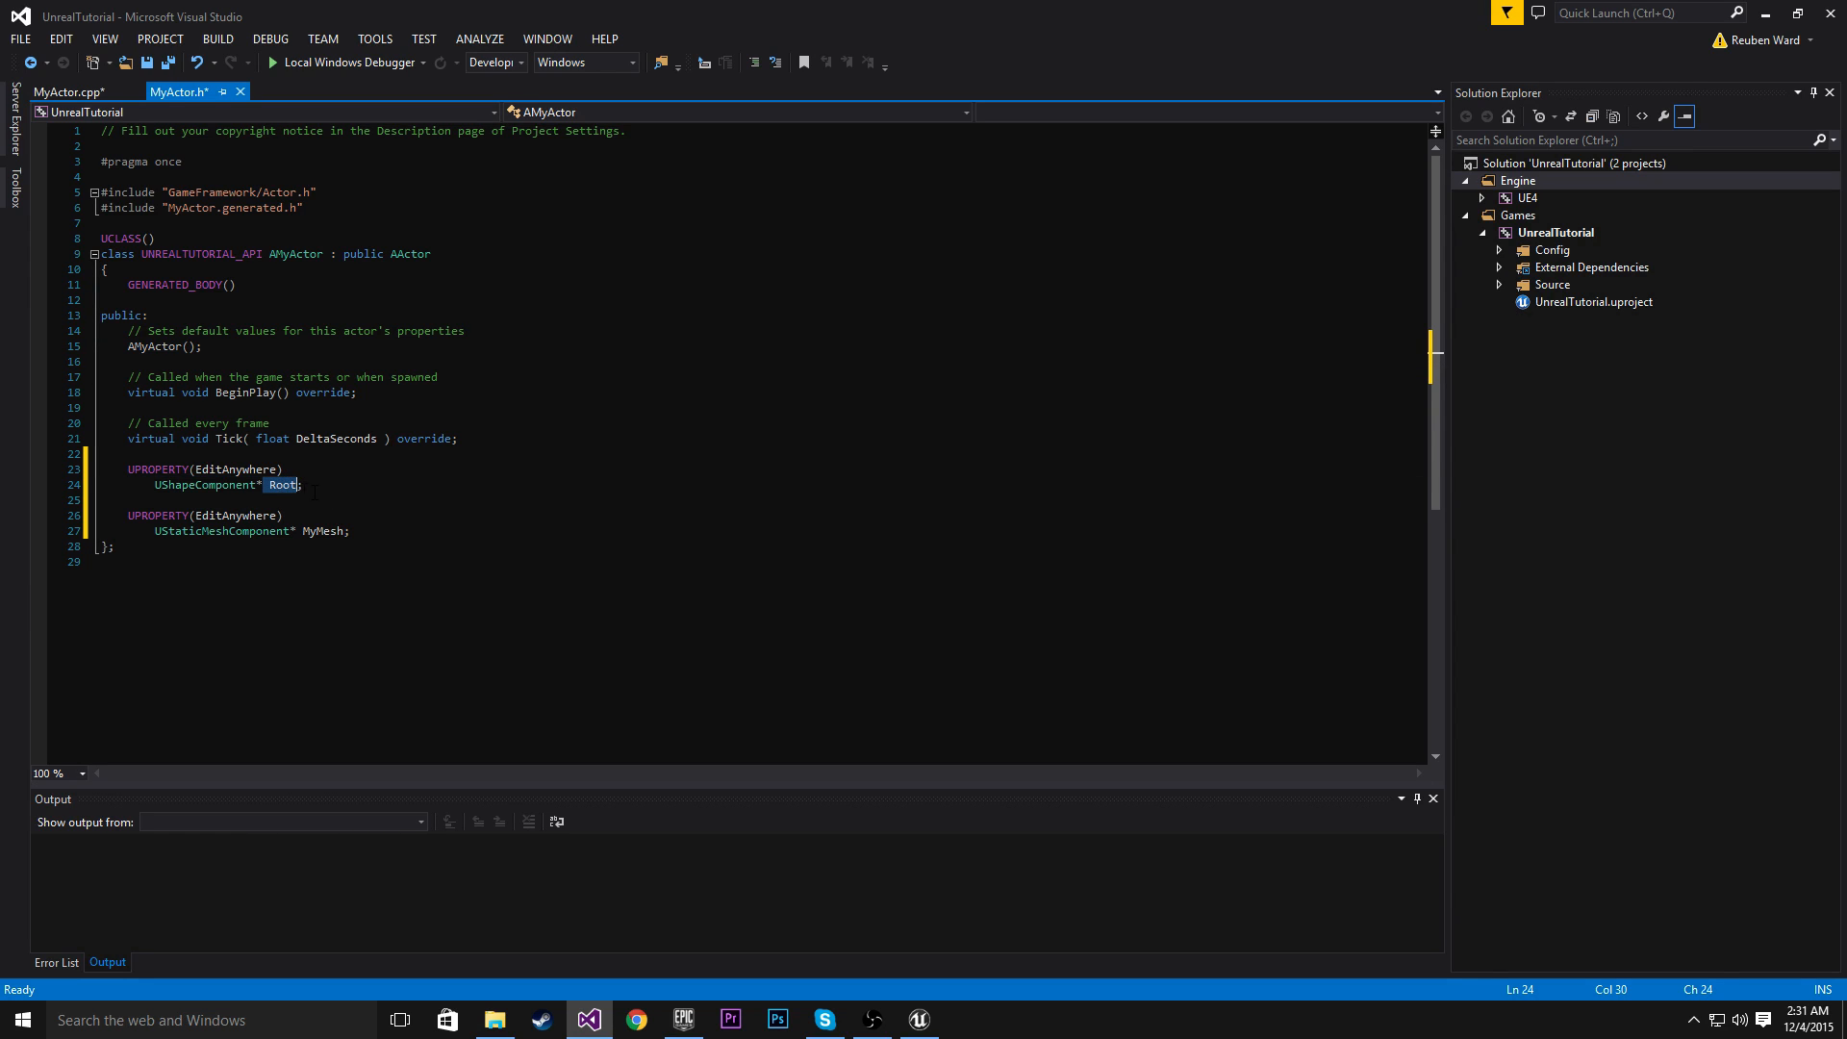
left_click(68, 92)
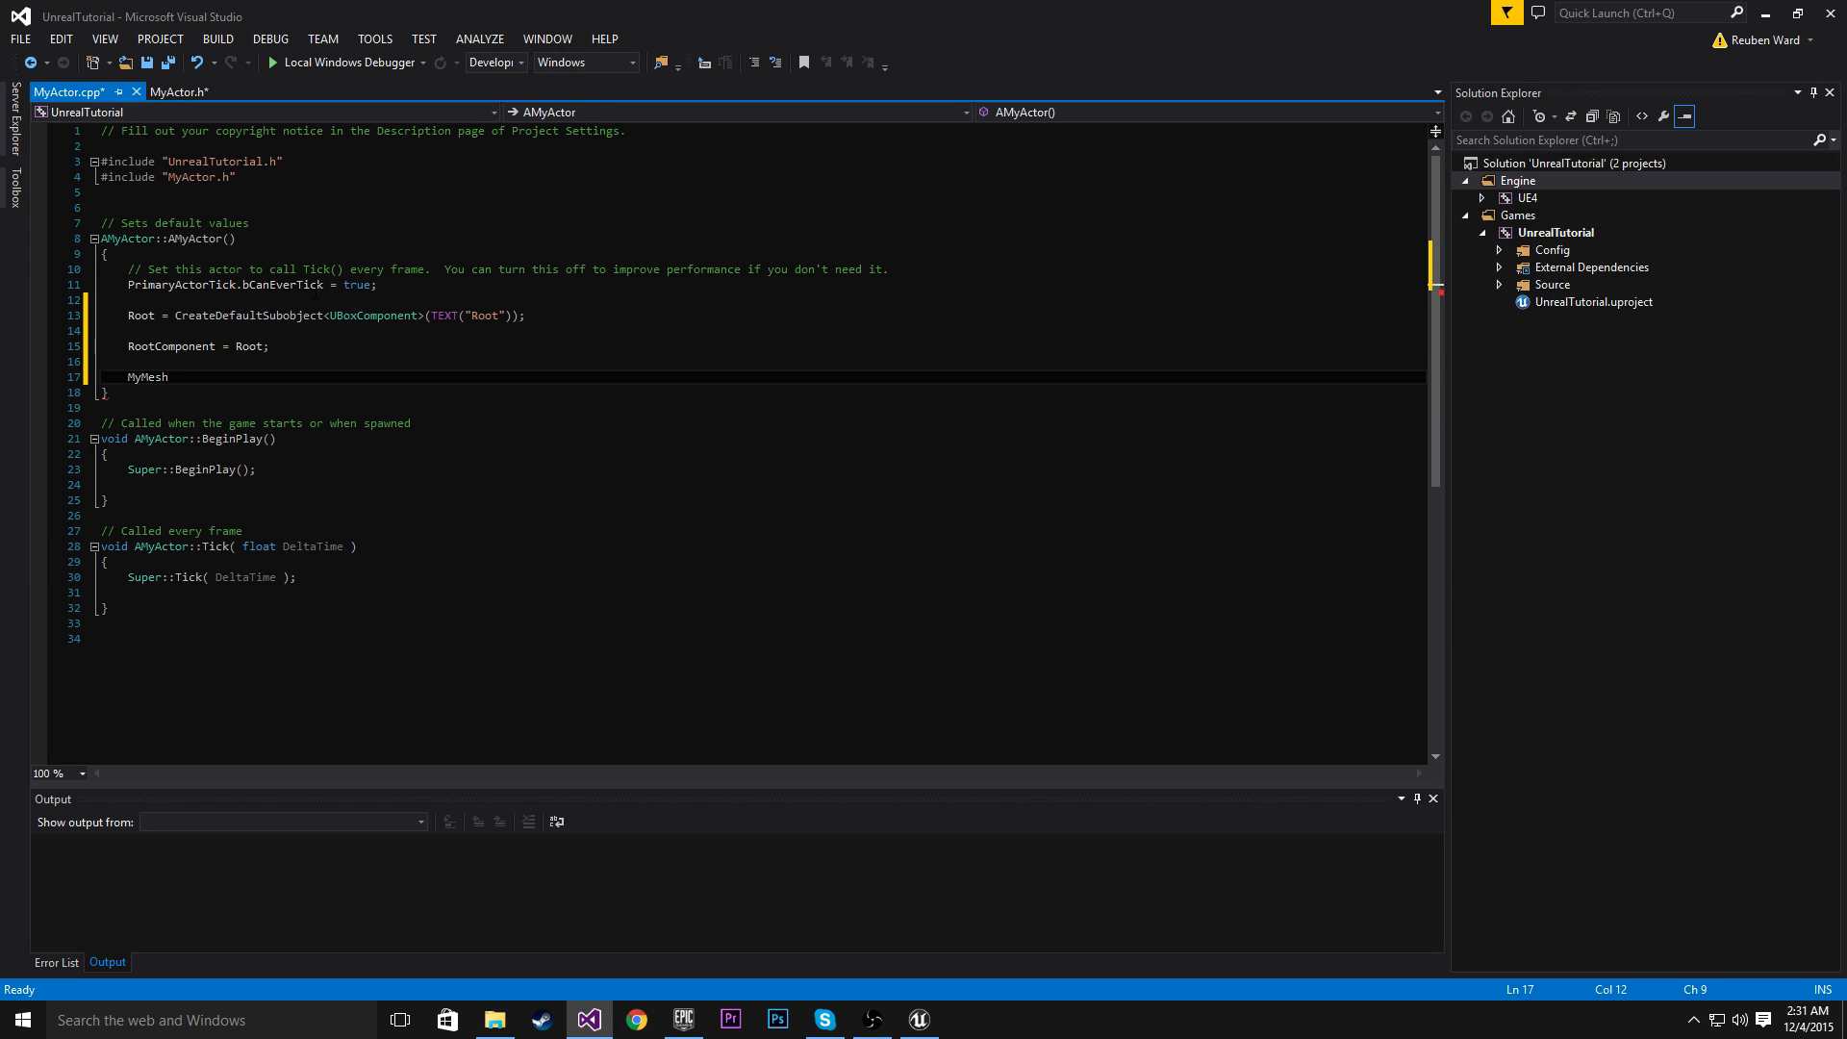
Write 'MyMesh = CreateDefaultSubobject<UStaticMeshComponent>(TEXT("MyMesh"));' in the MyActor constructor
type("= CreateF")
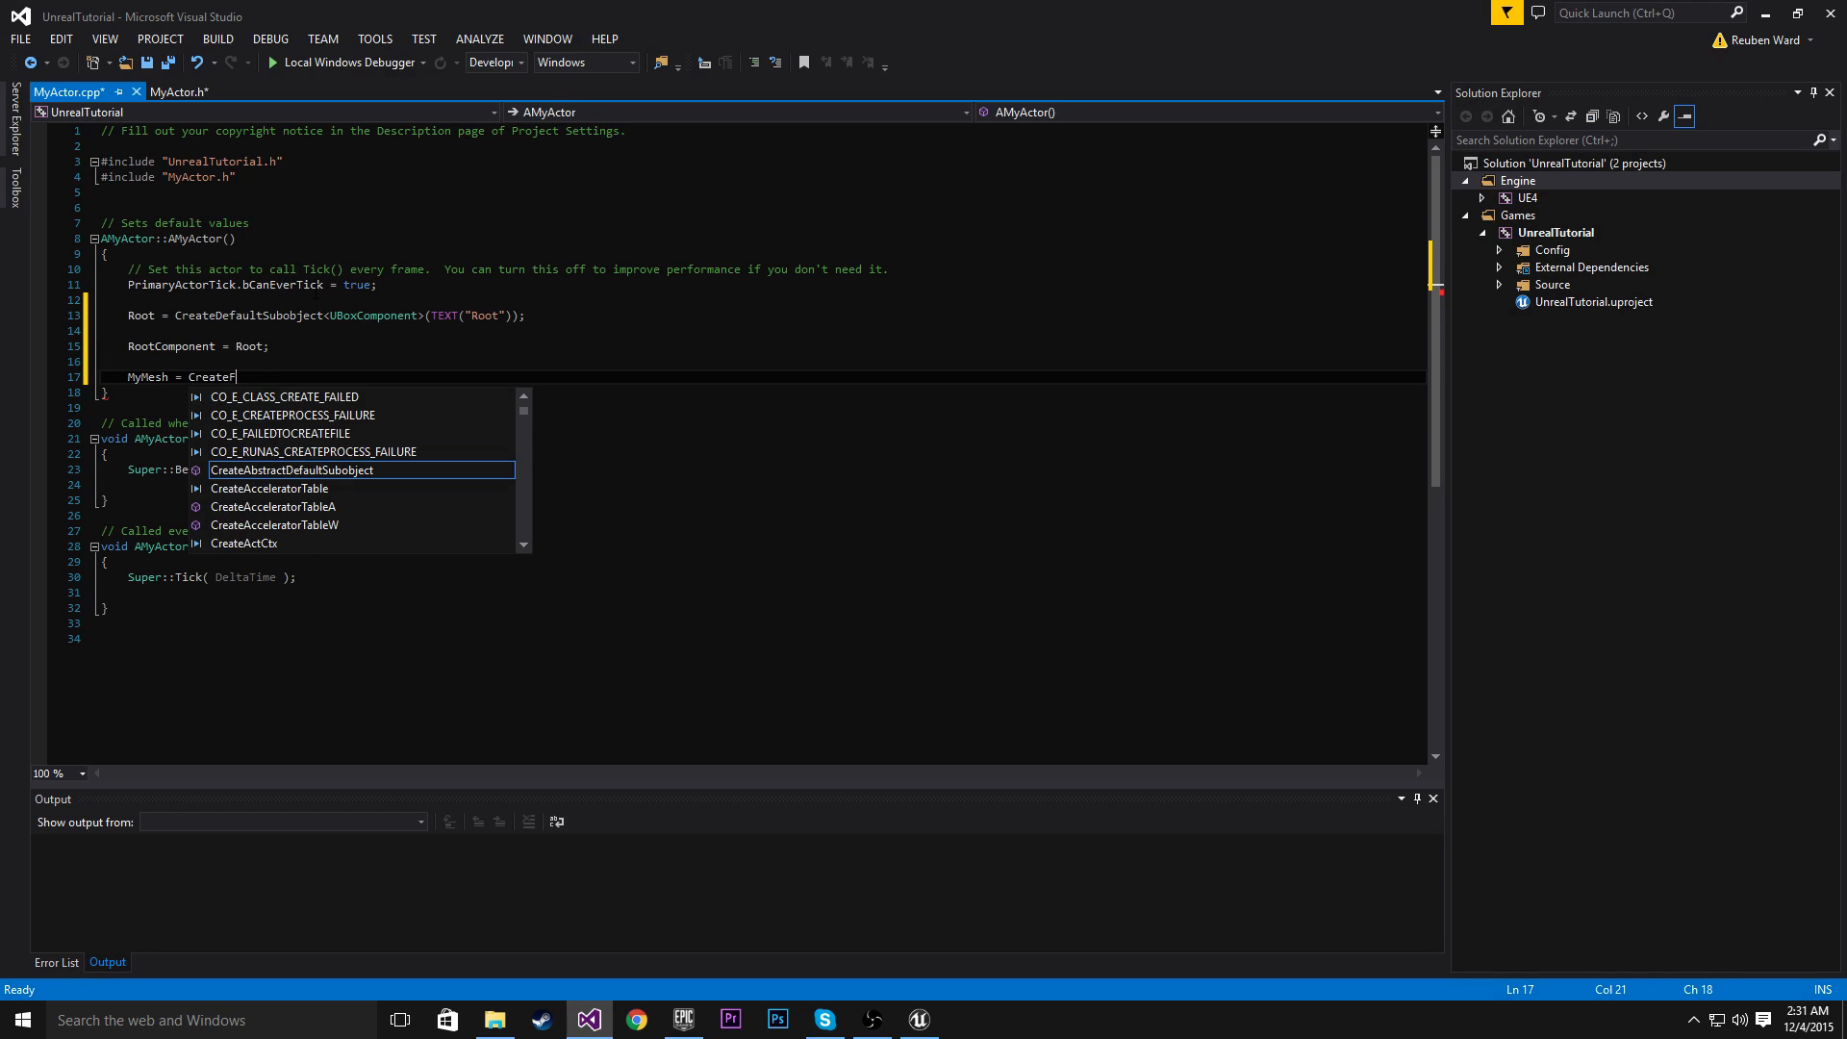
type("Defaults")
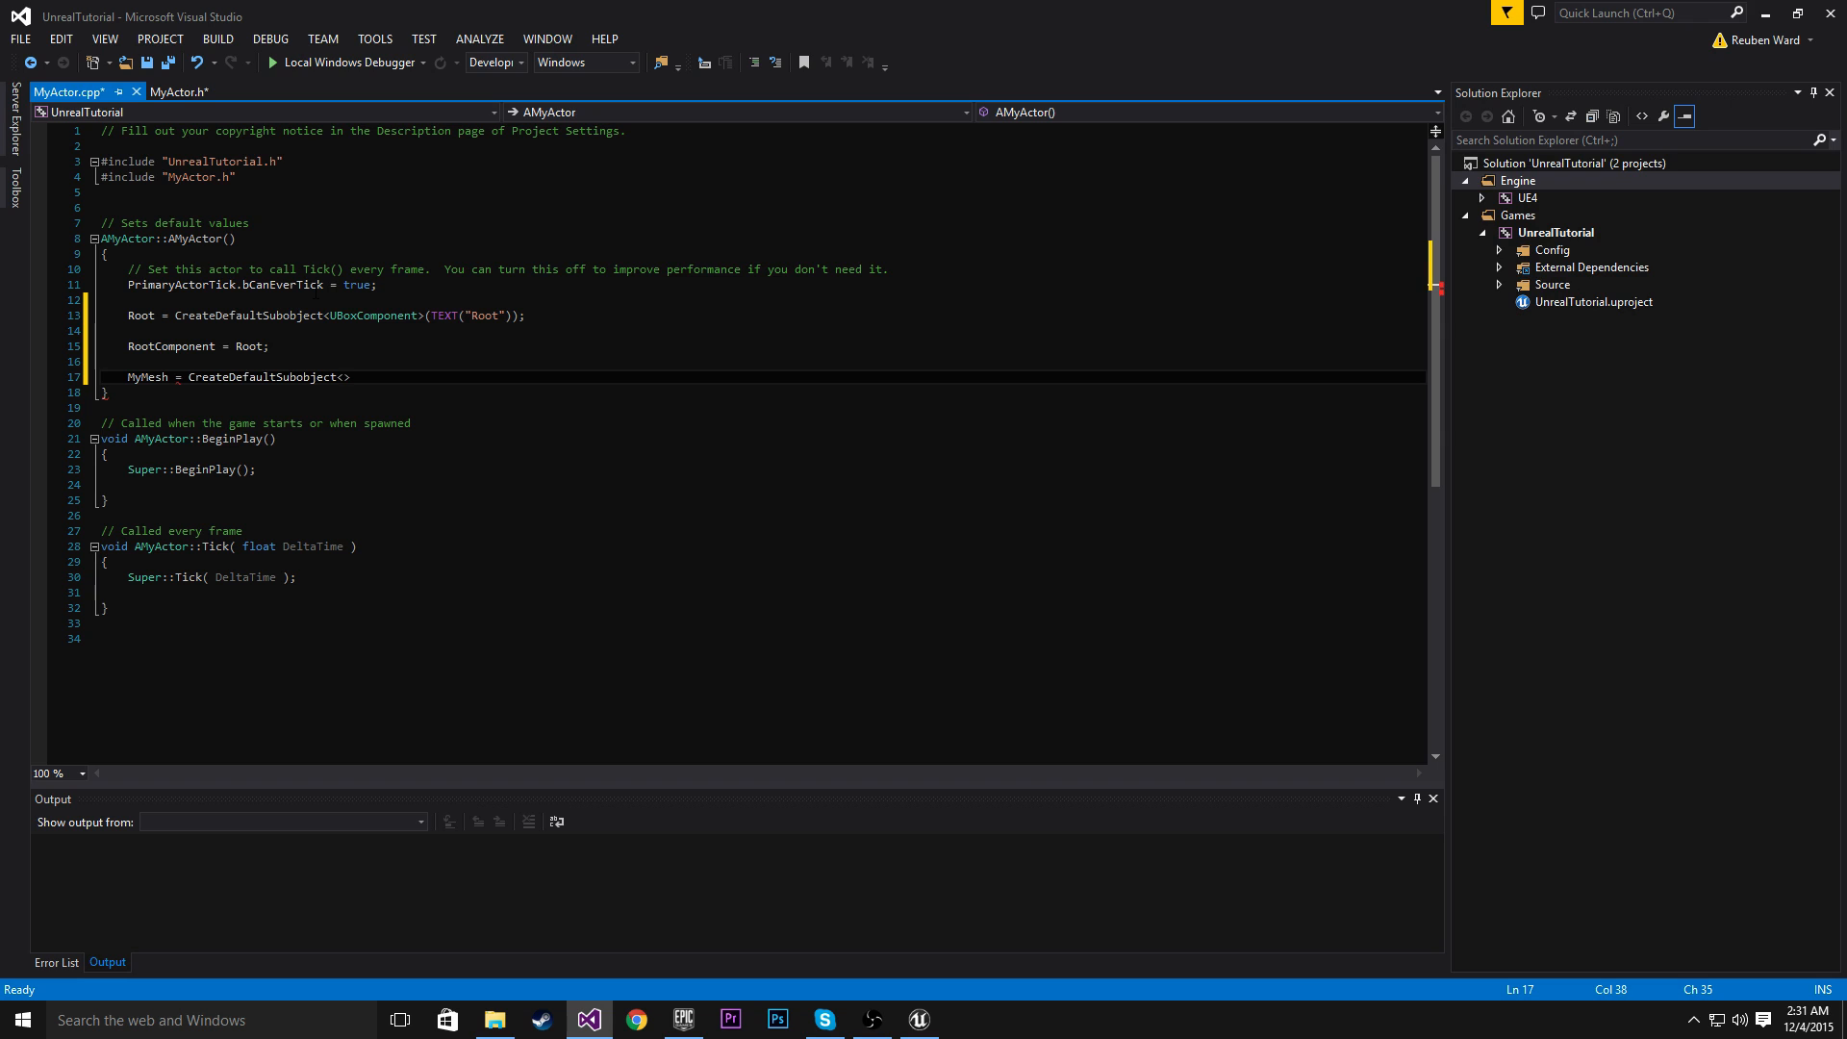
type("<UStaticMeshComponent")
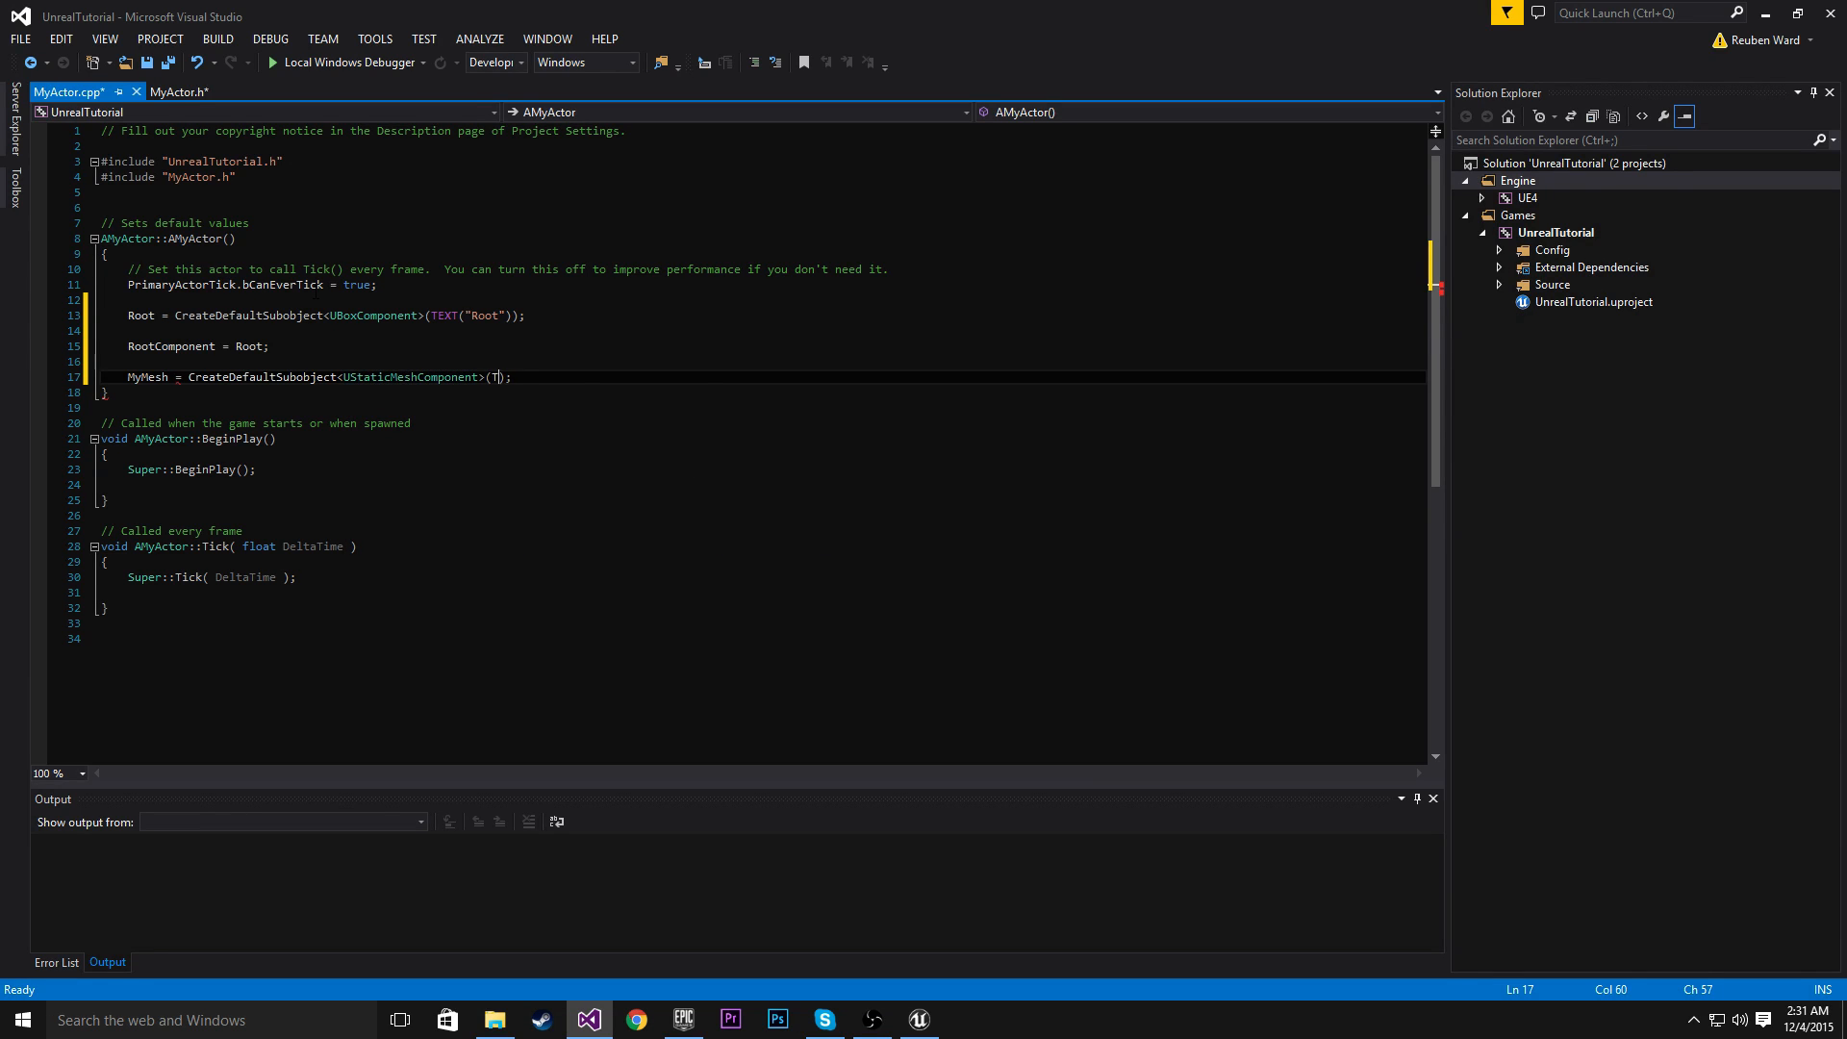
type("EXT(\"MyMesh")
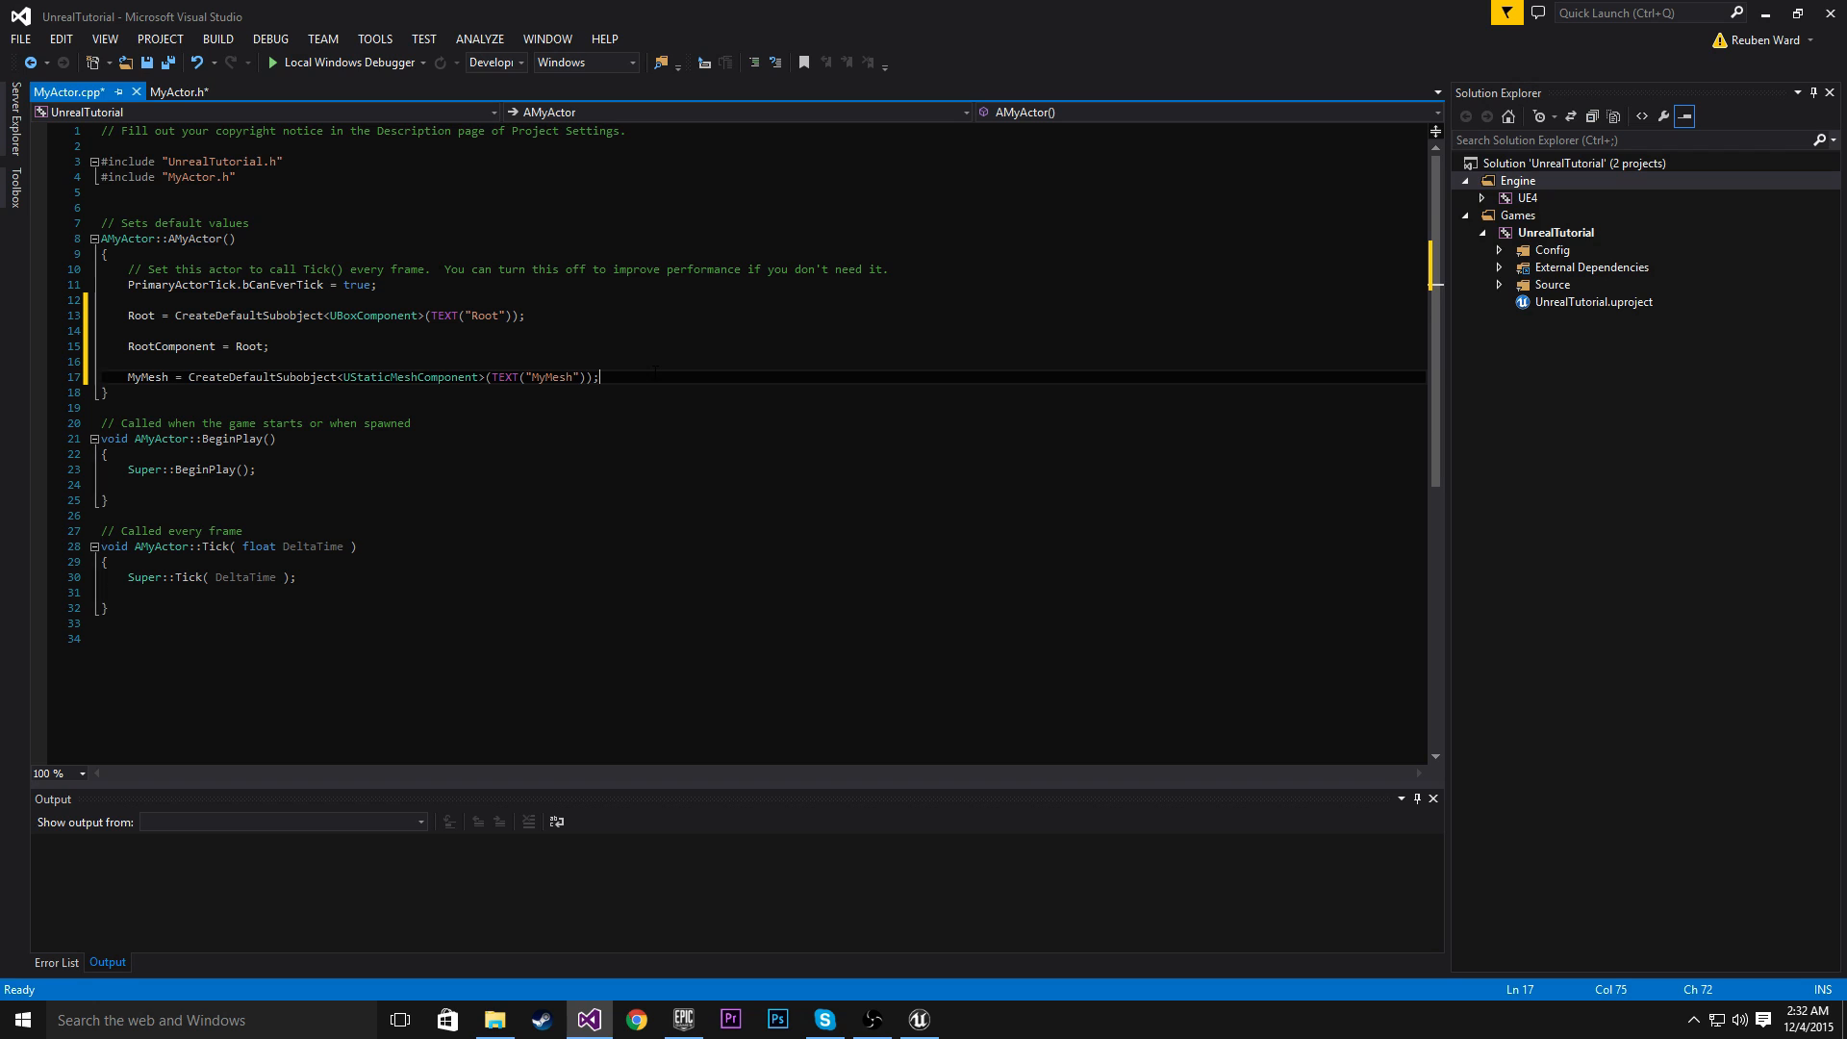
key("enter")
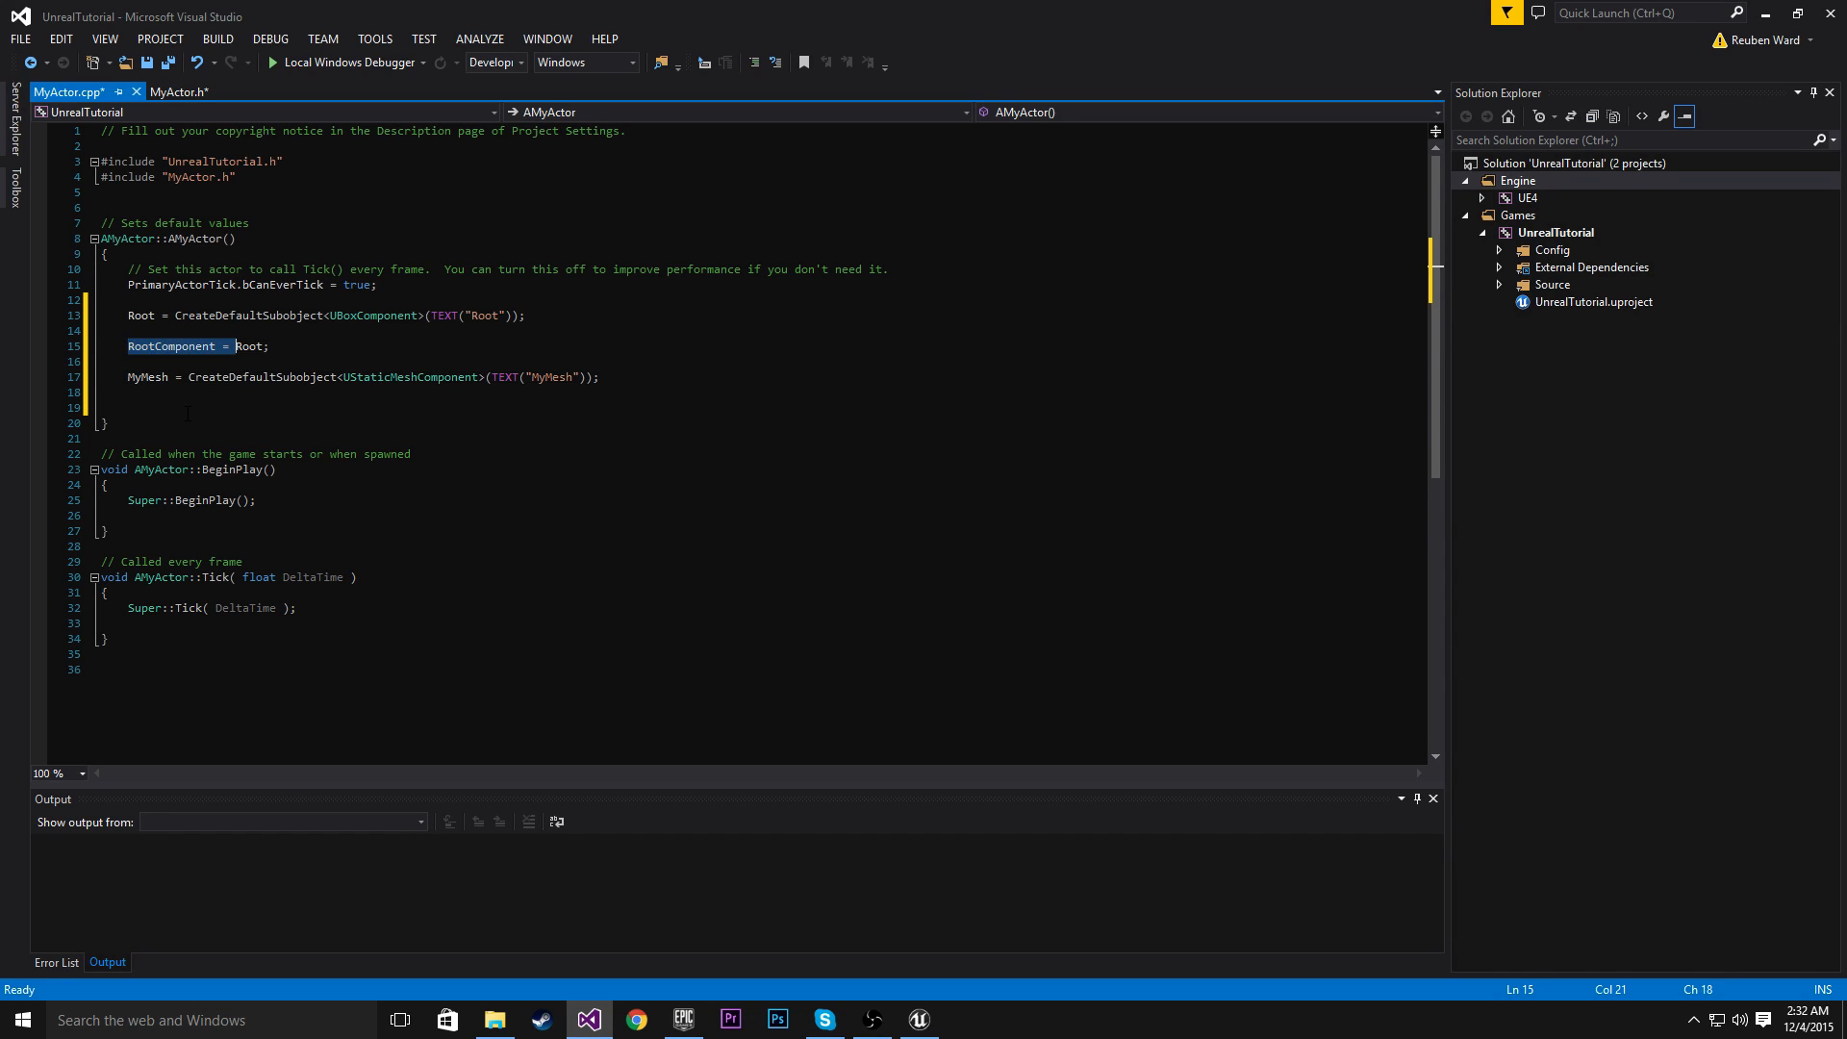
Type the line 'MyMesh->AttachTo(RootComponent);' below the mesh creation
type("MyMesh")
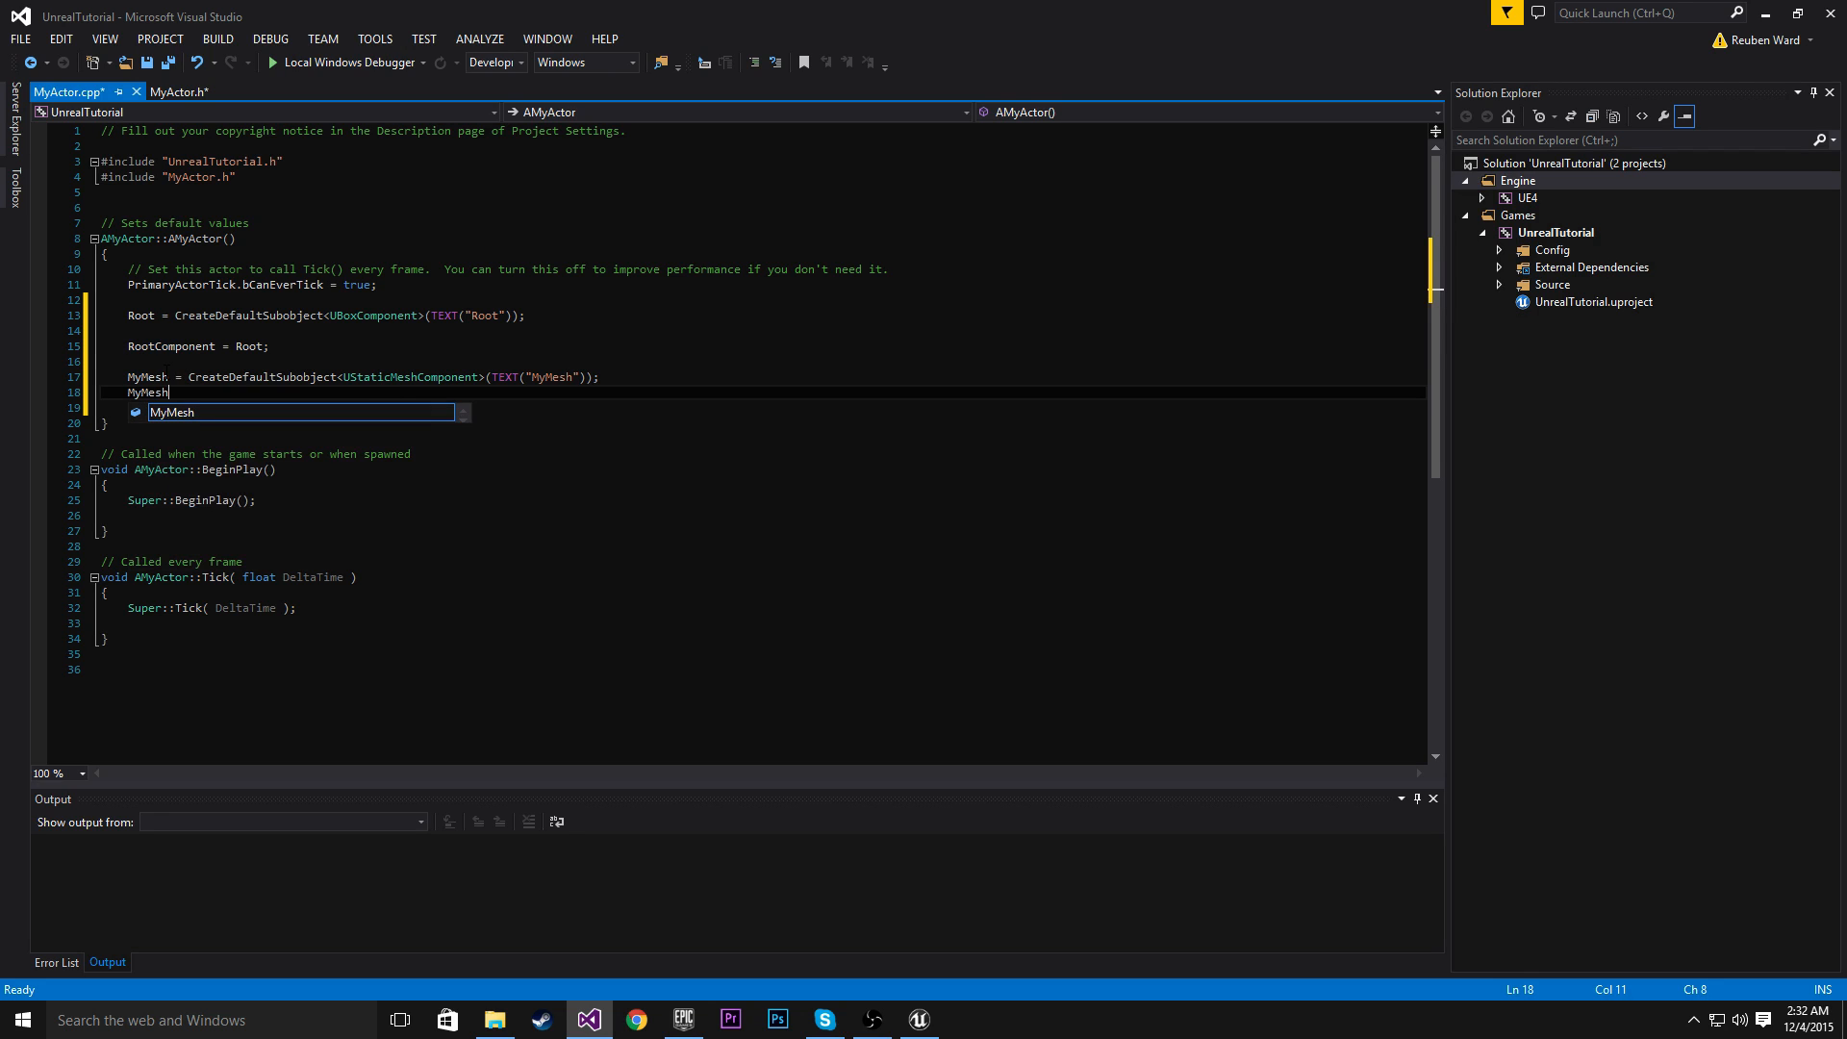
type("->")
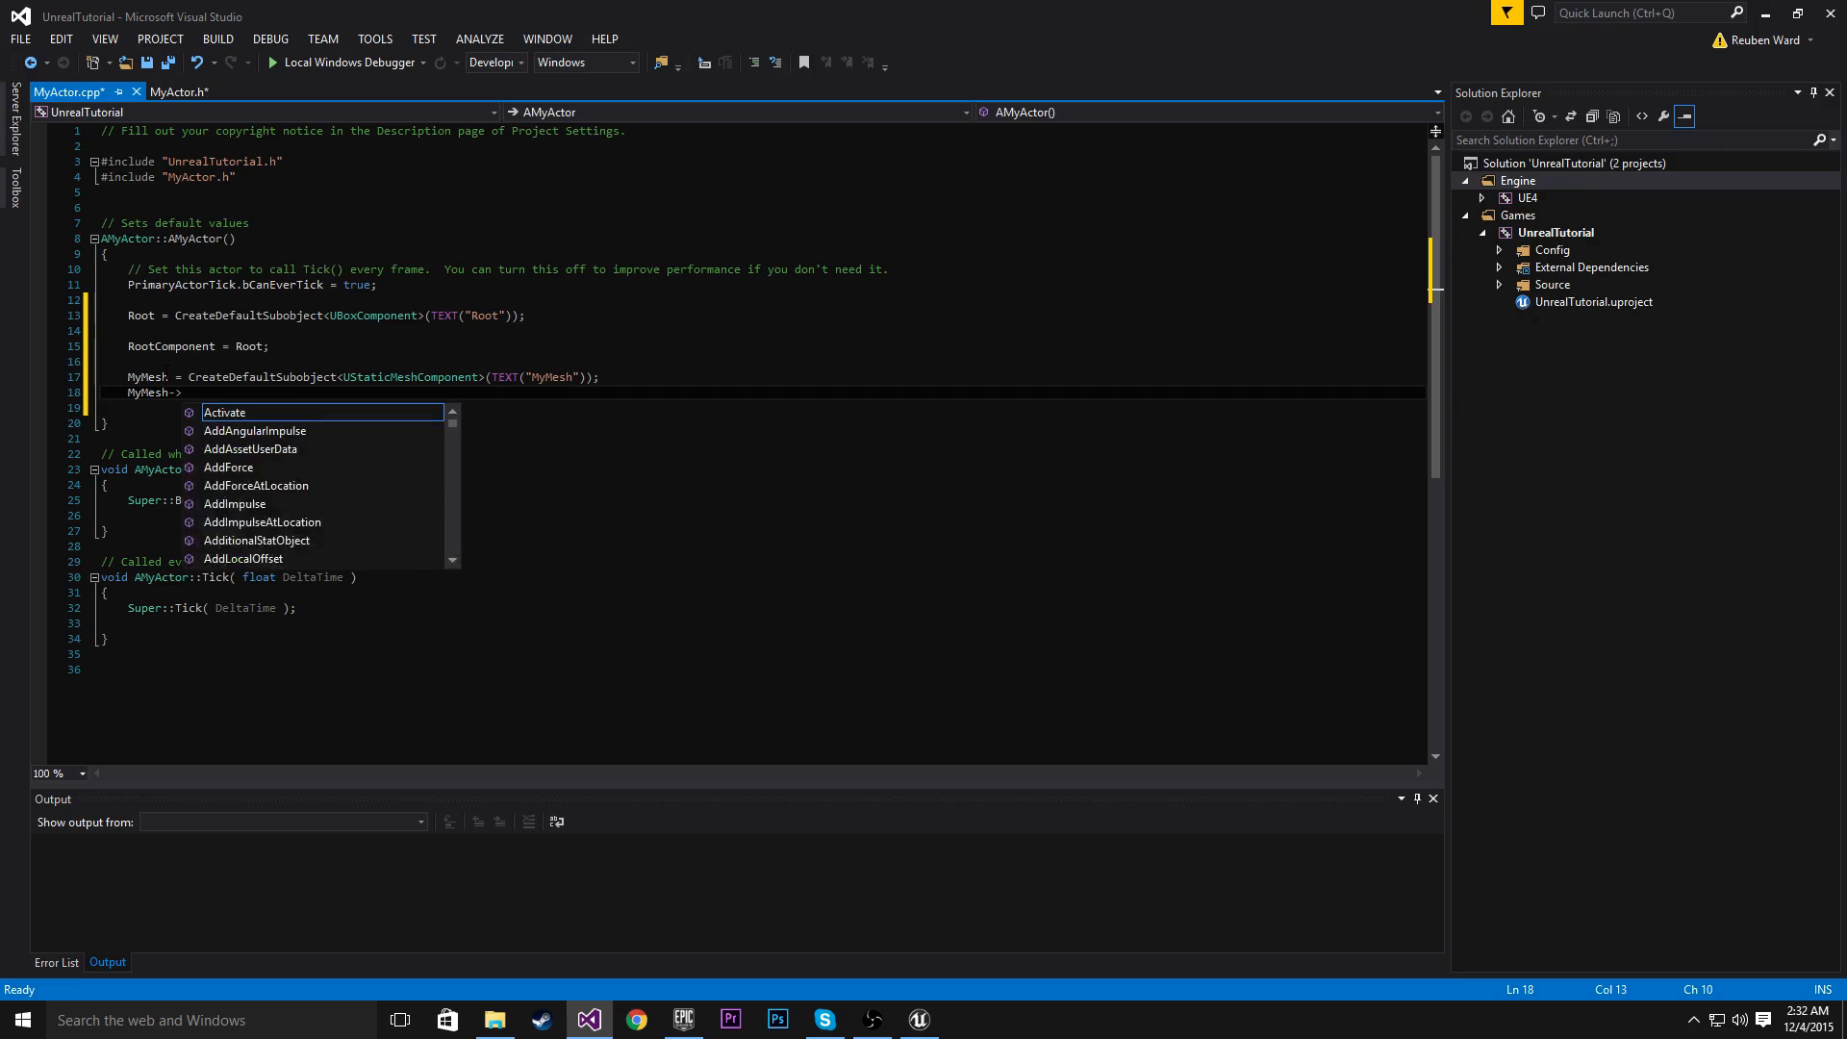
type("AttachTo();")
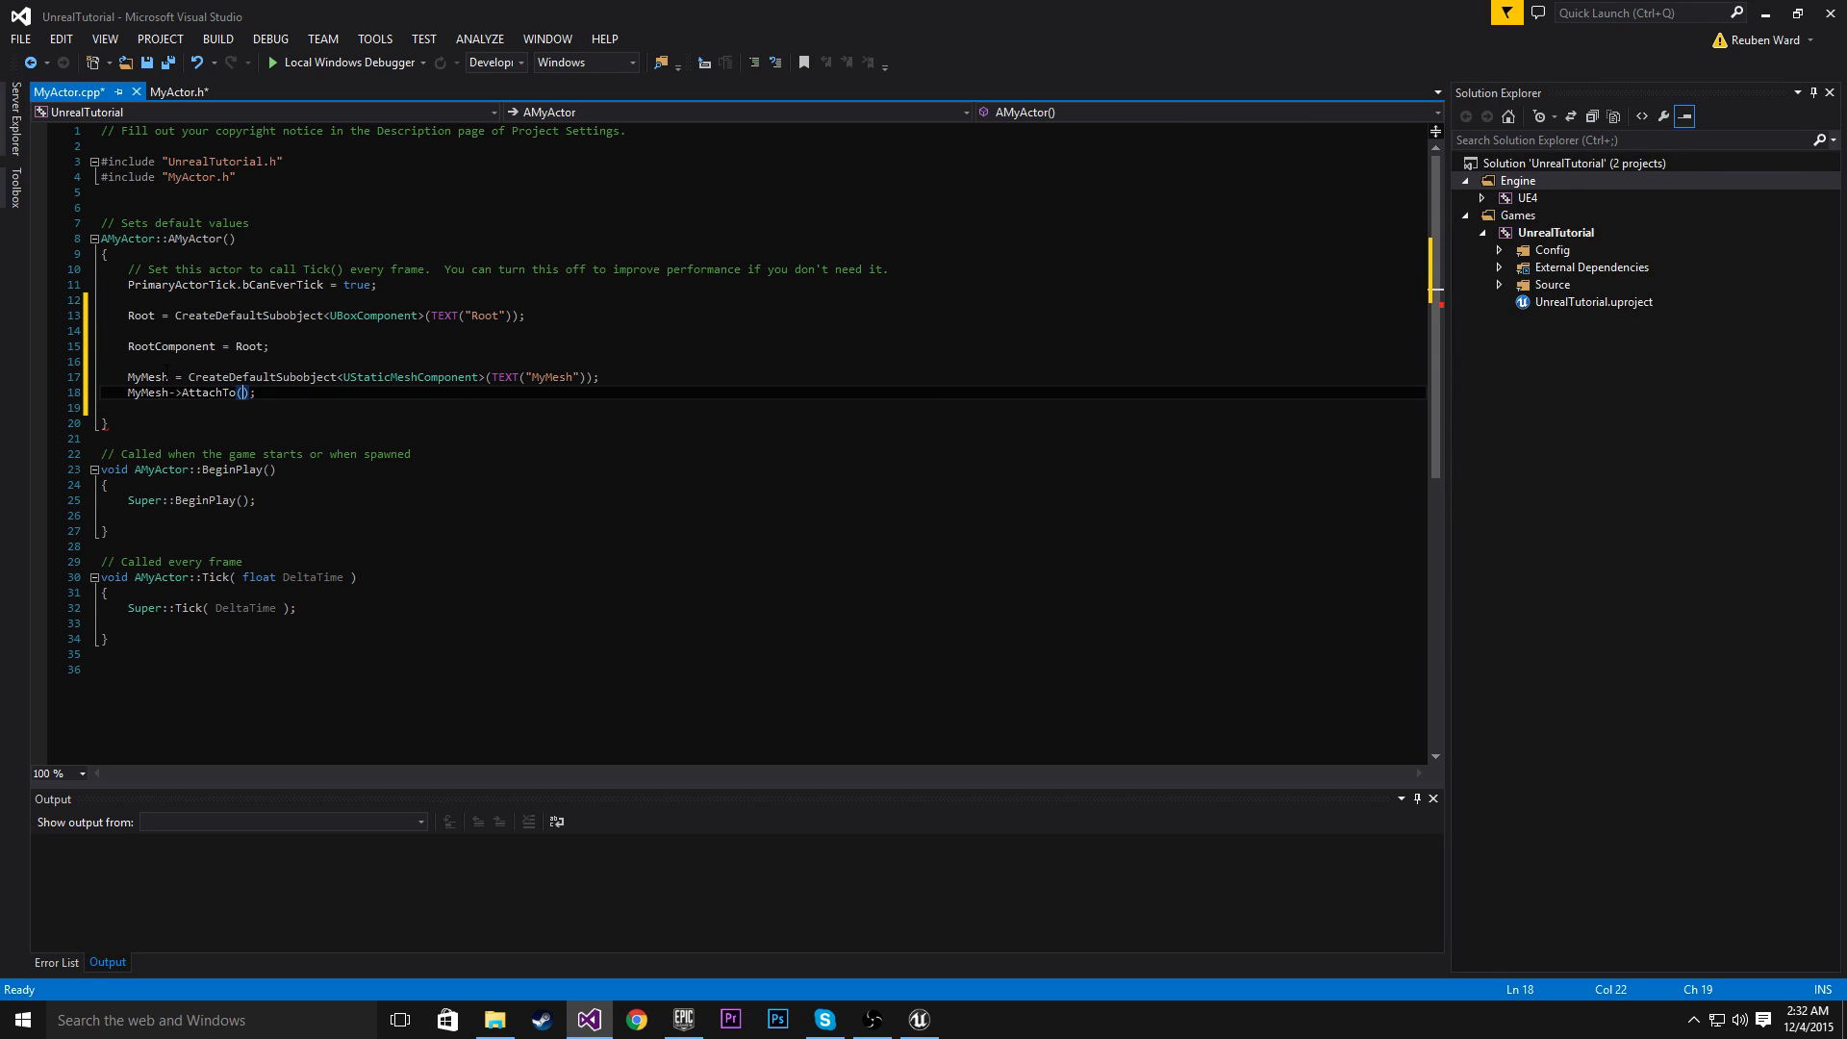
type("RootComponent")
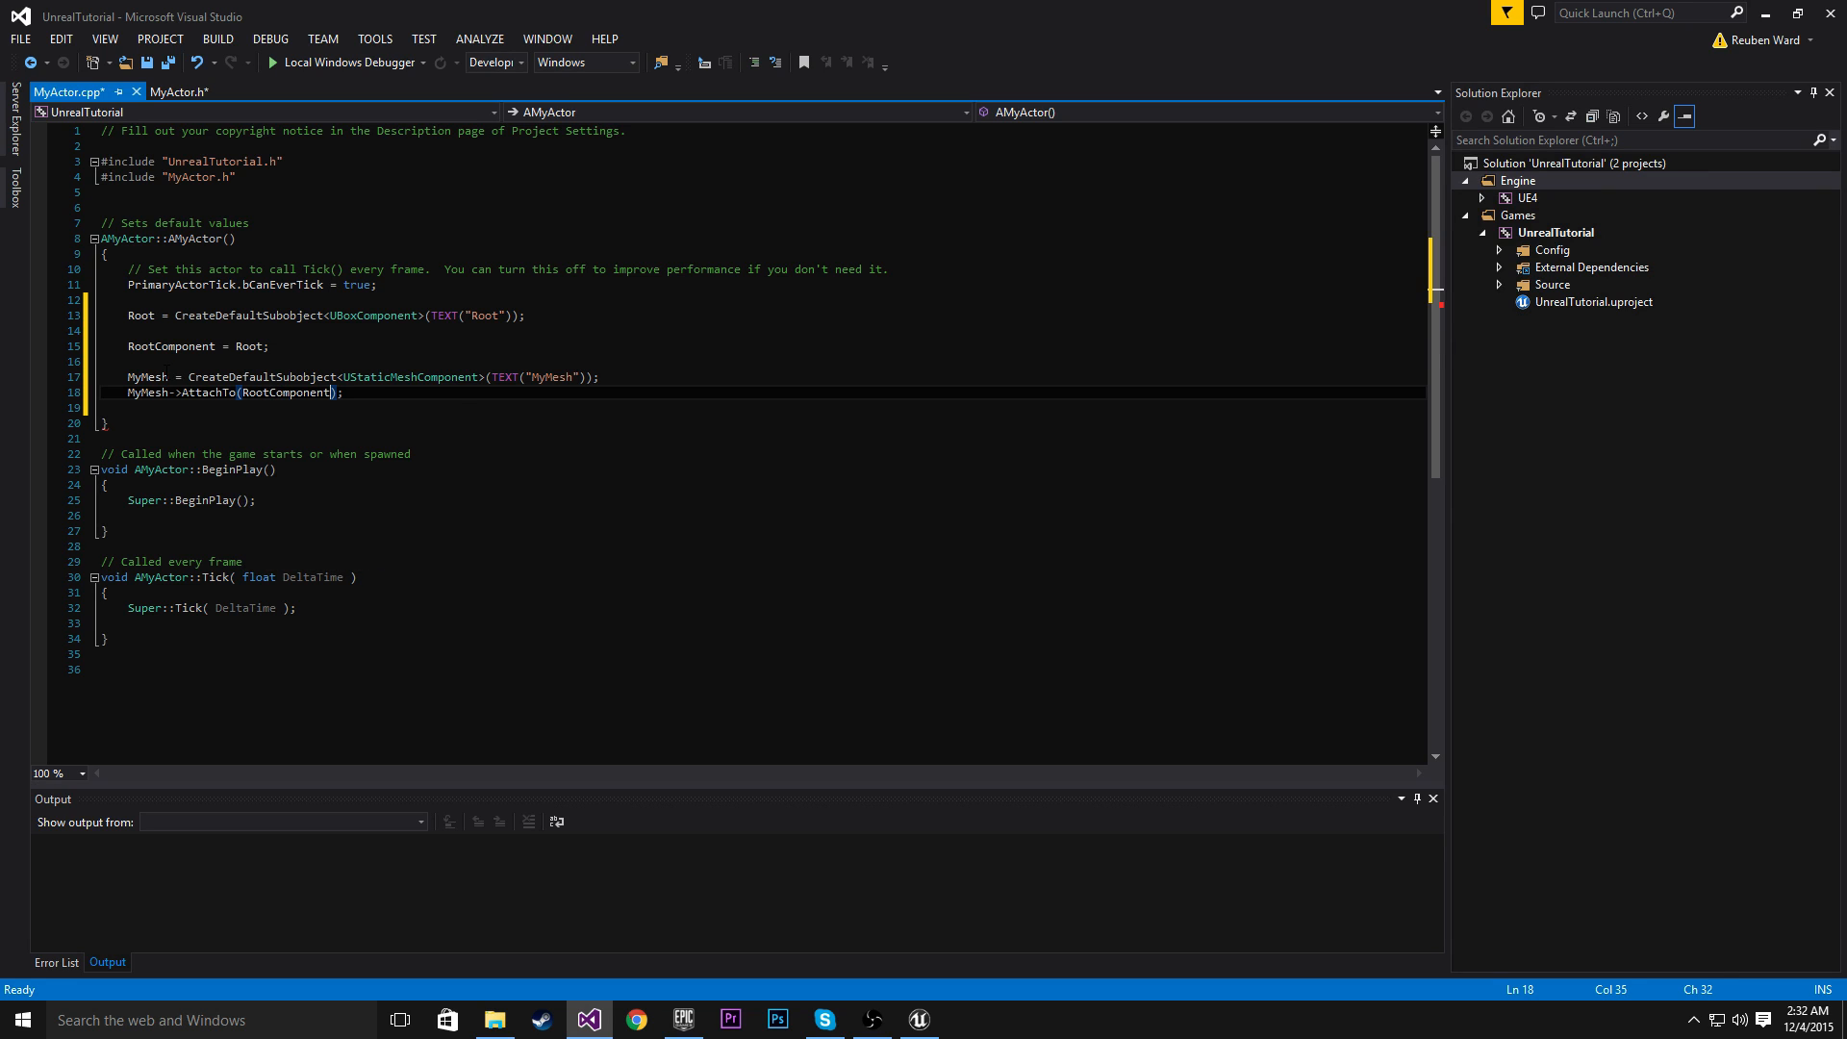
Finish editing the AttachTo line and bring the Unreal editor to the front
double_click(409, 377)
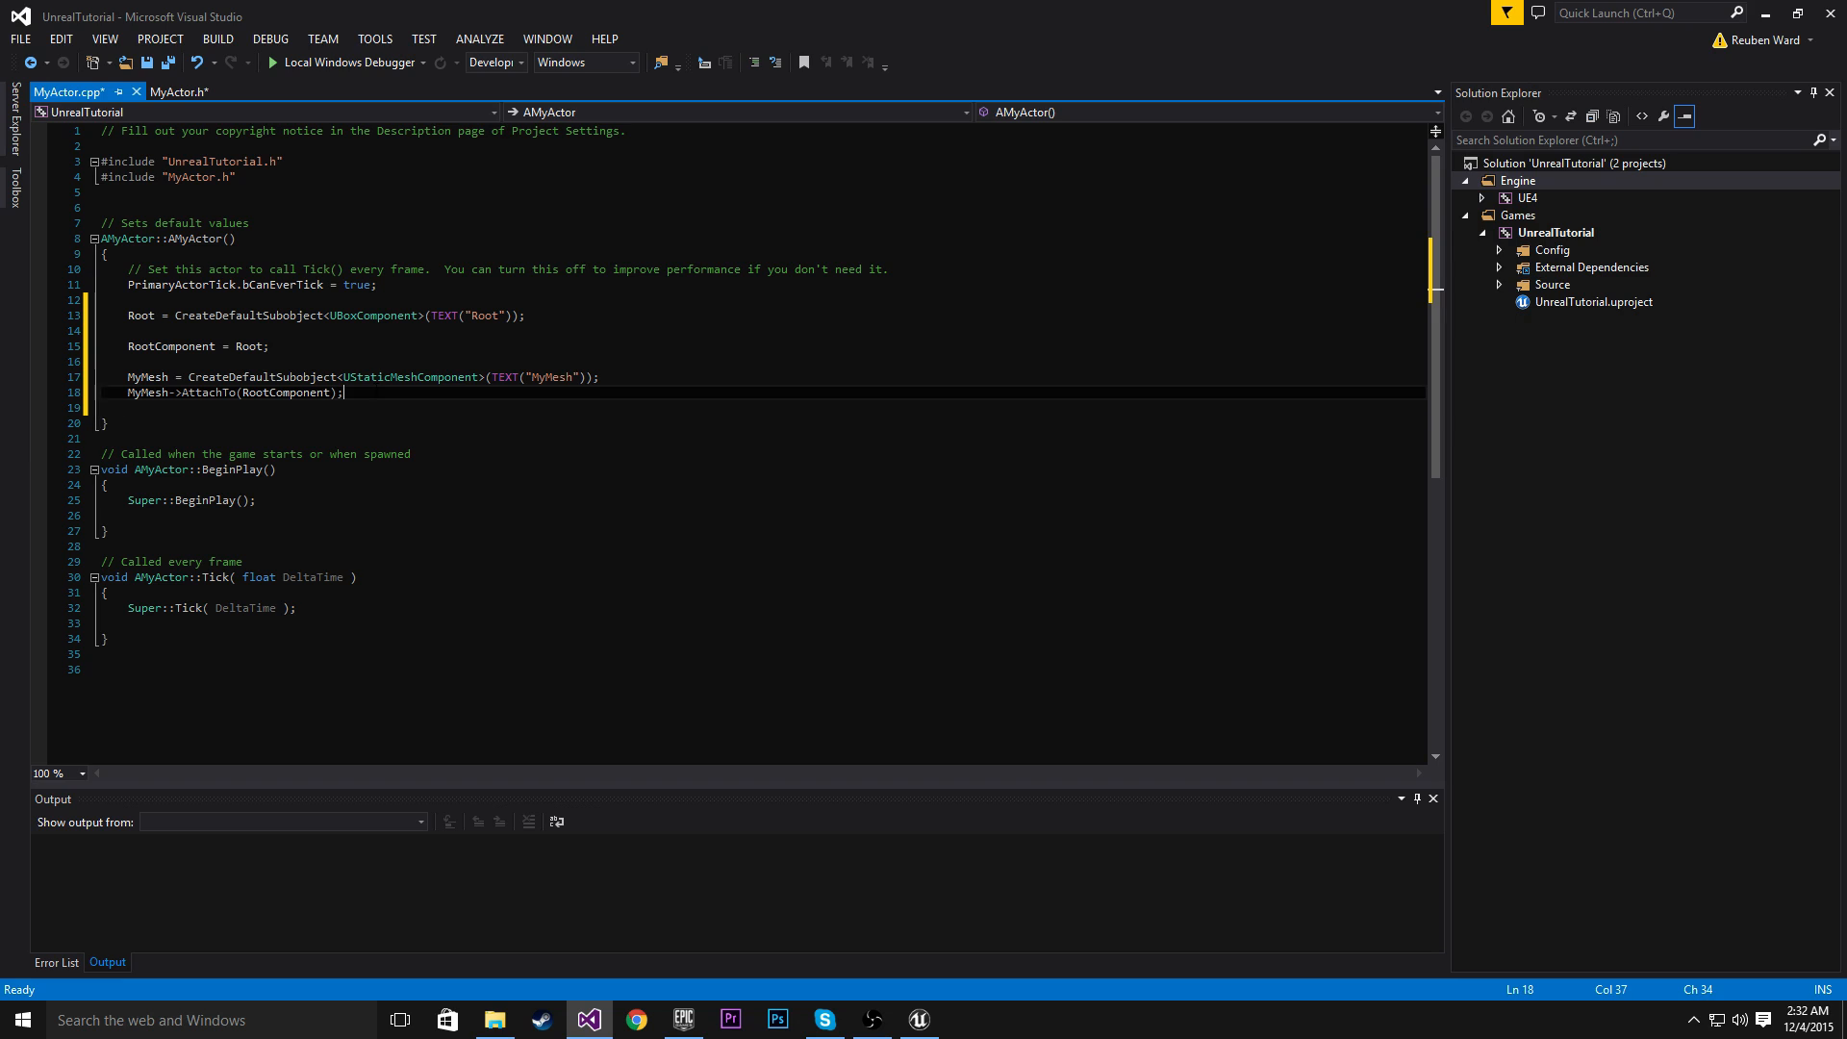
left_click(598, 377)
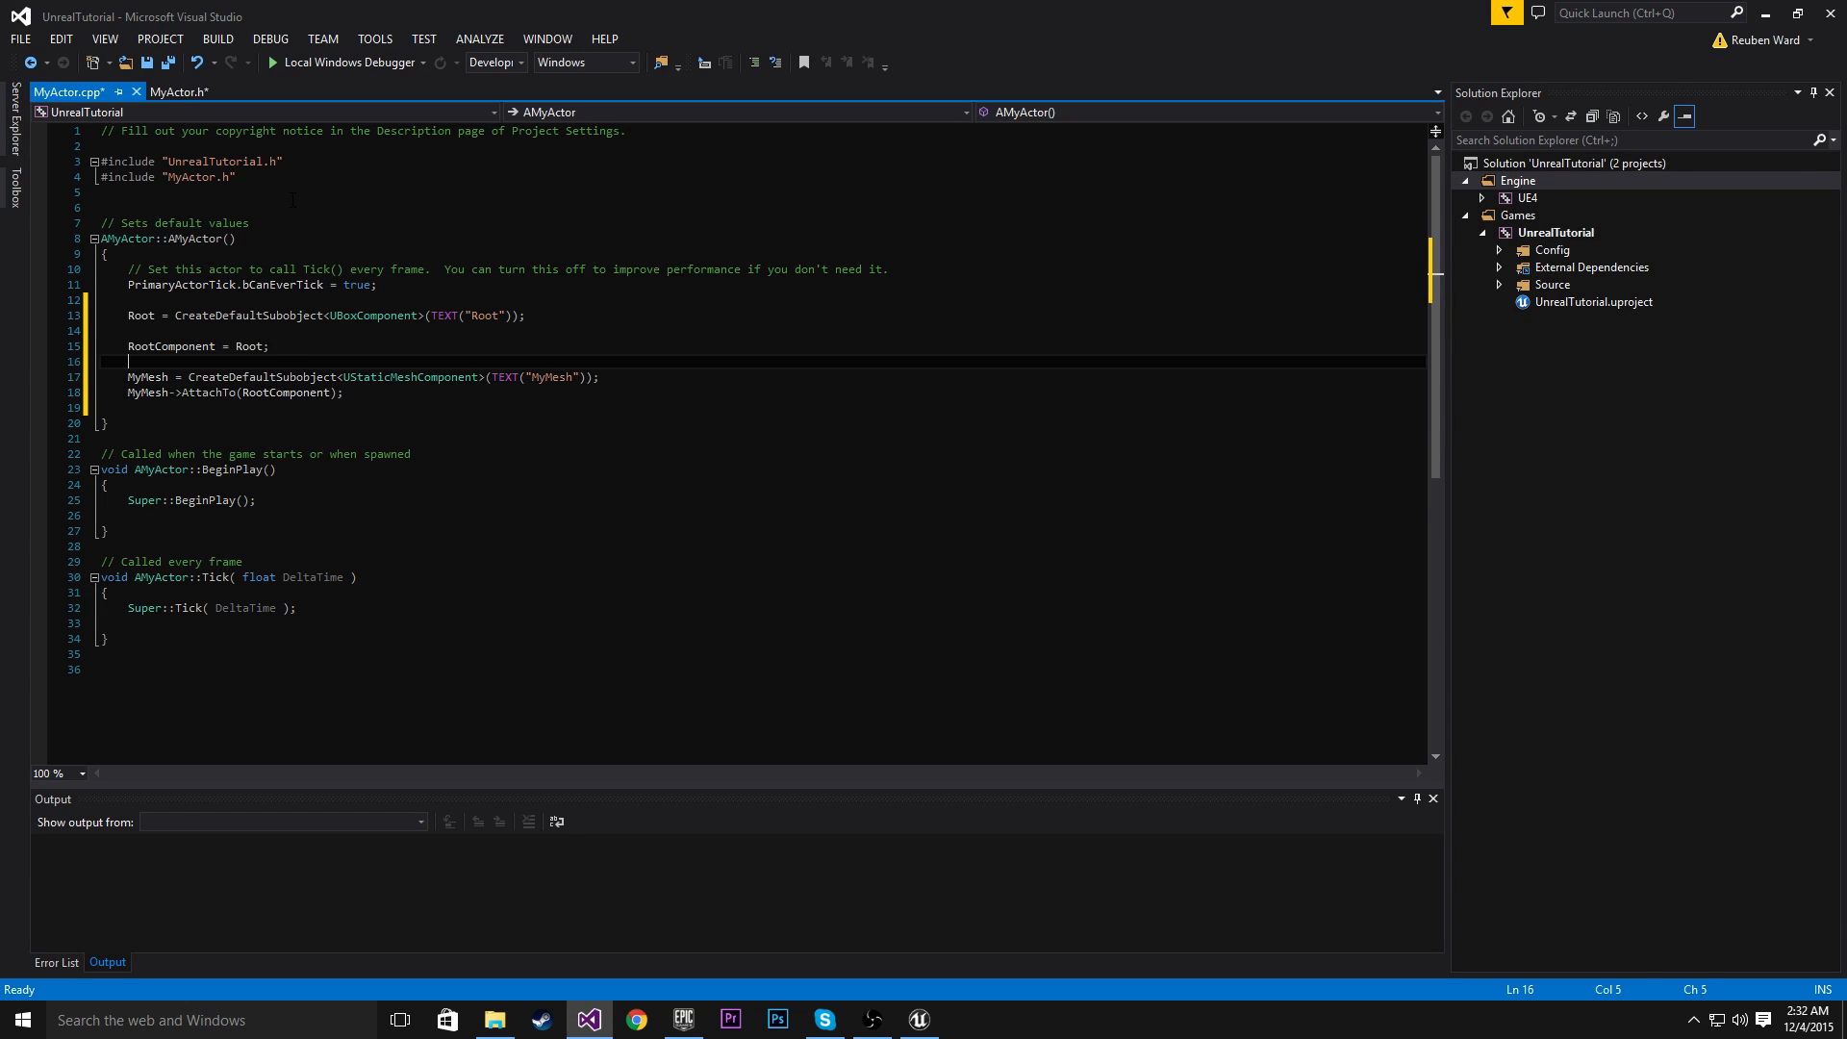
left_click(268, 346)
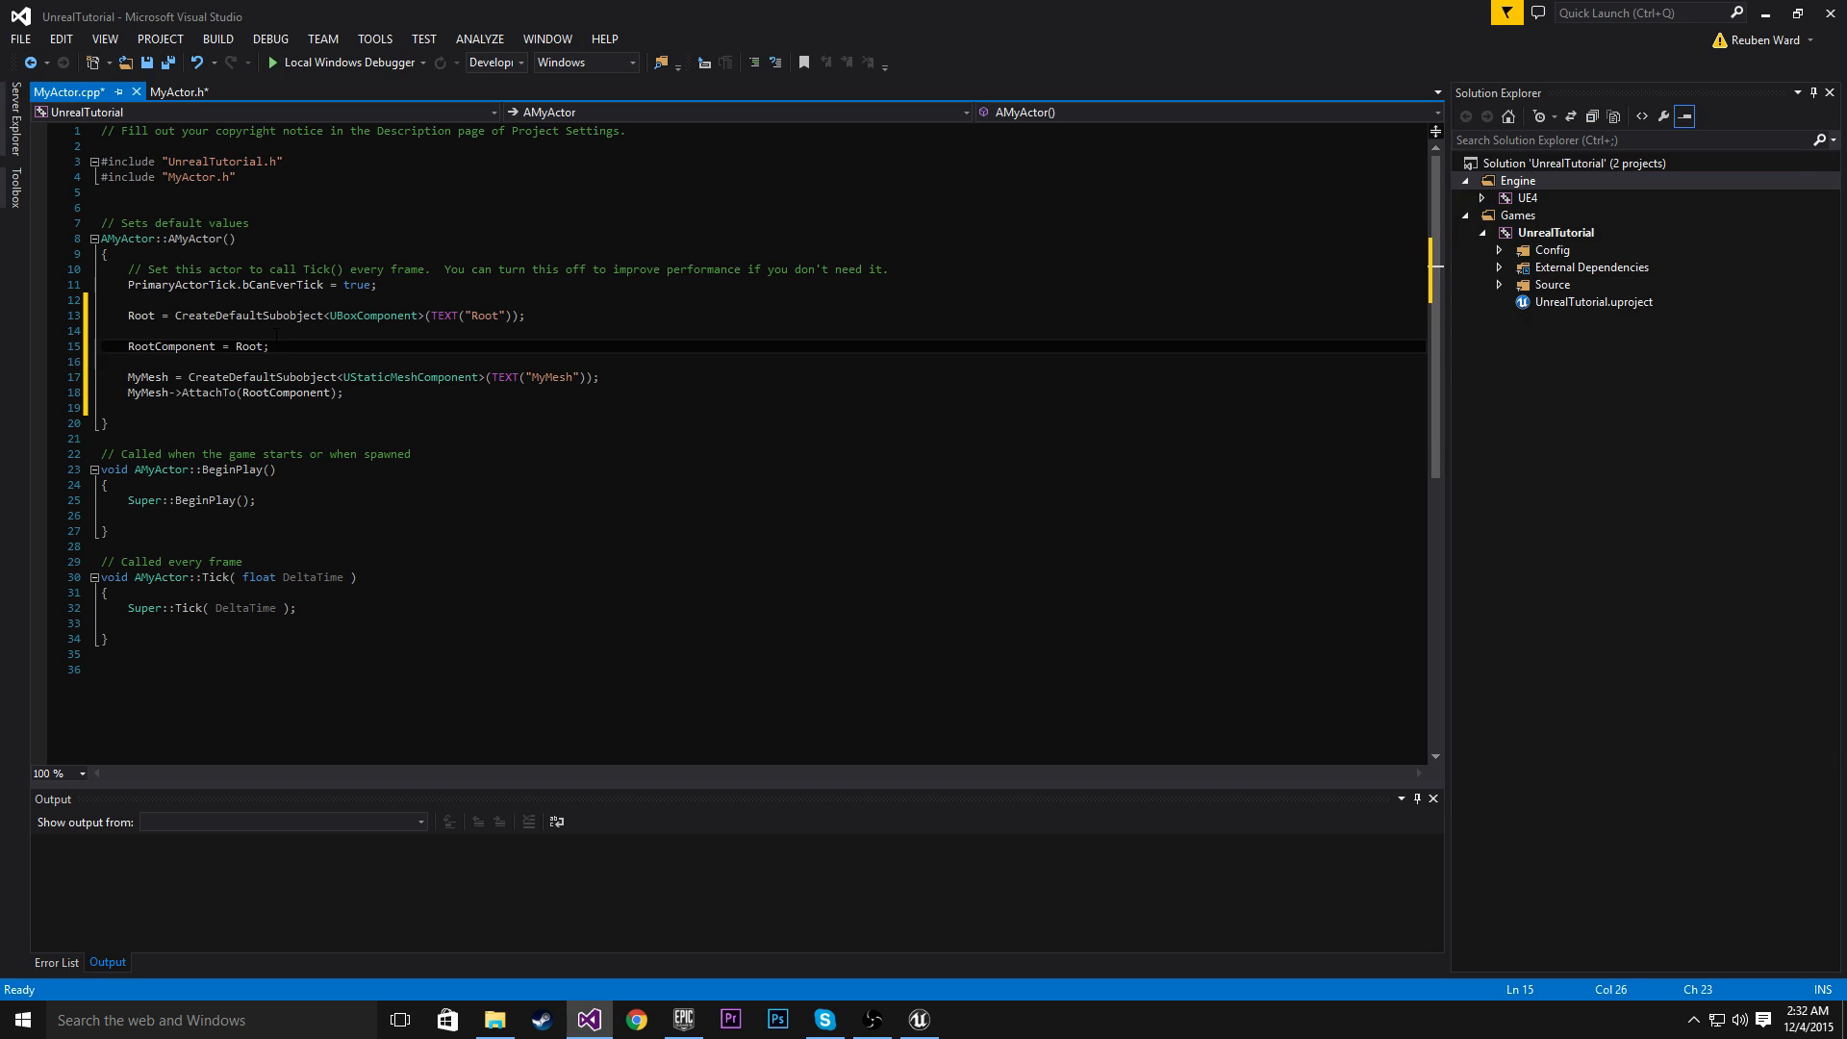
left_click(127, 330)
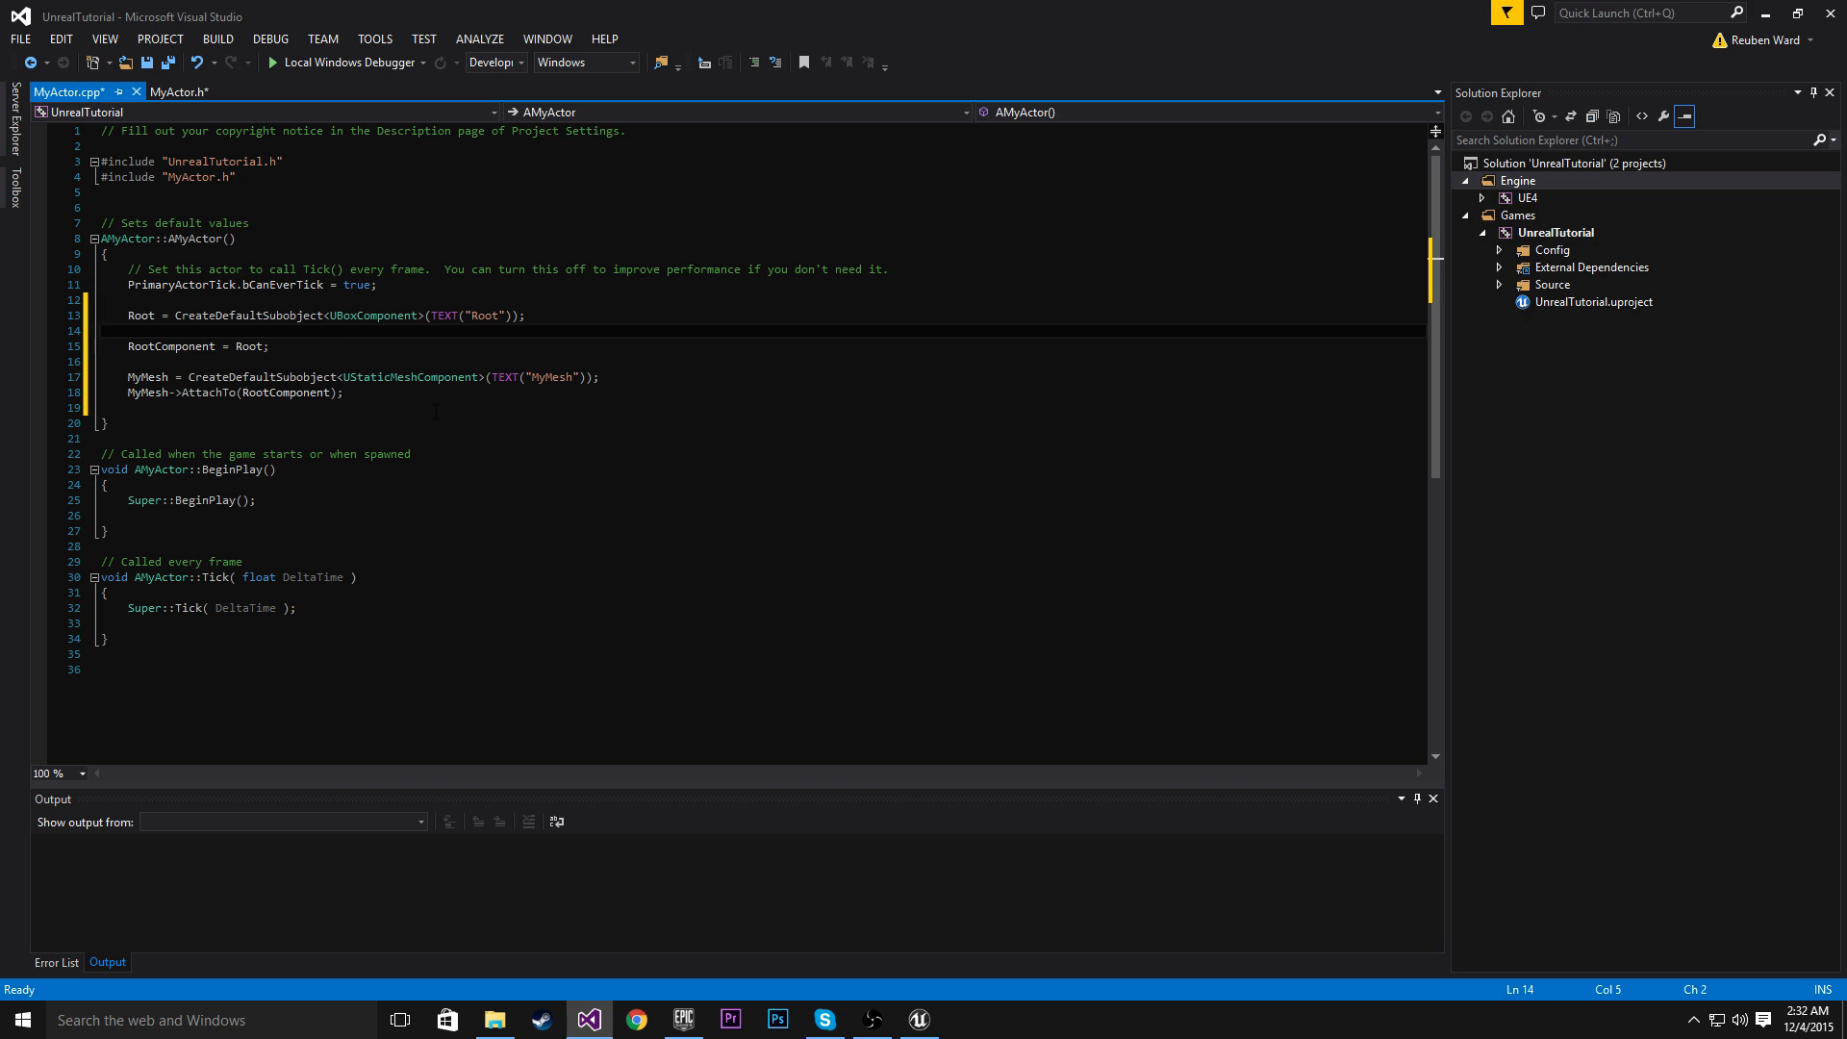
left_click(346, 393)
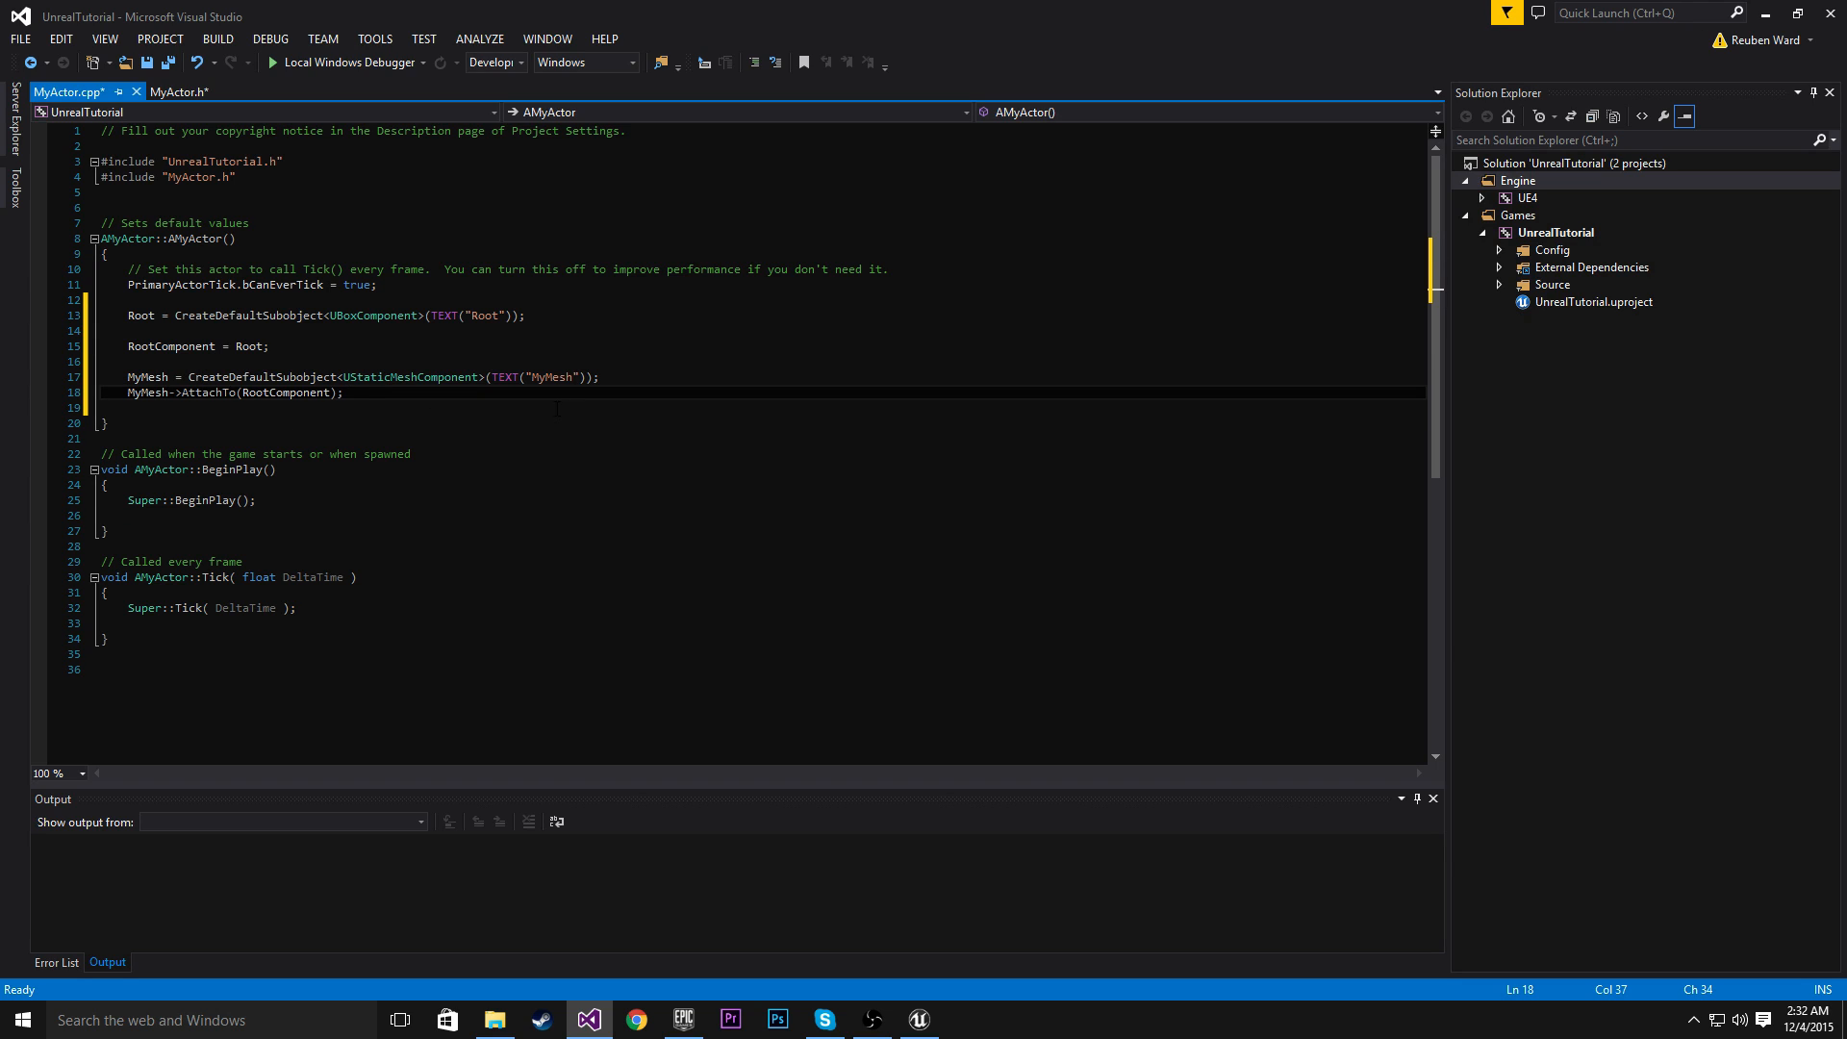
left_click(918, 1020)
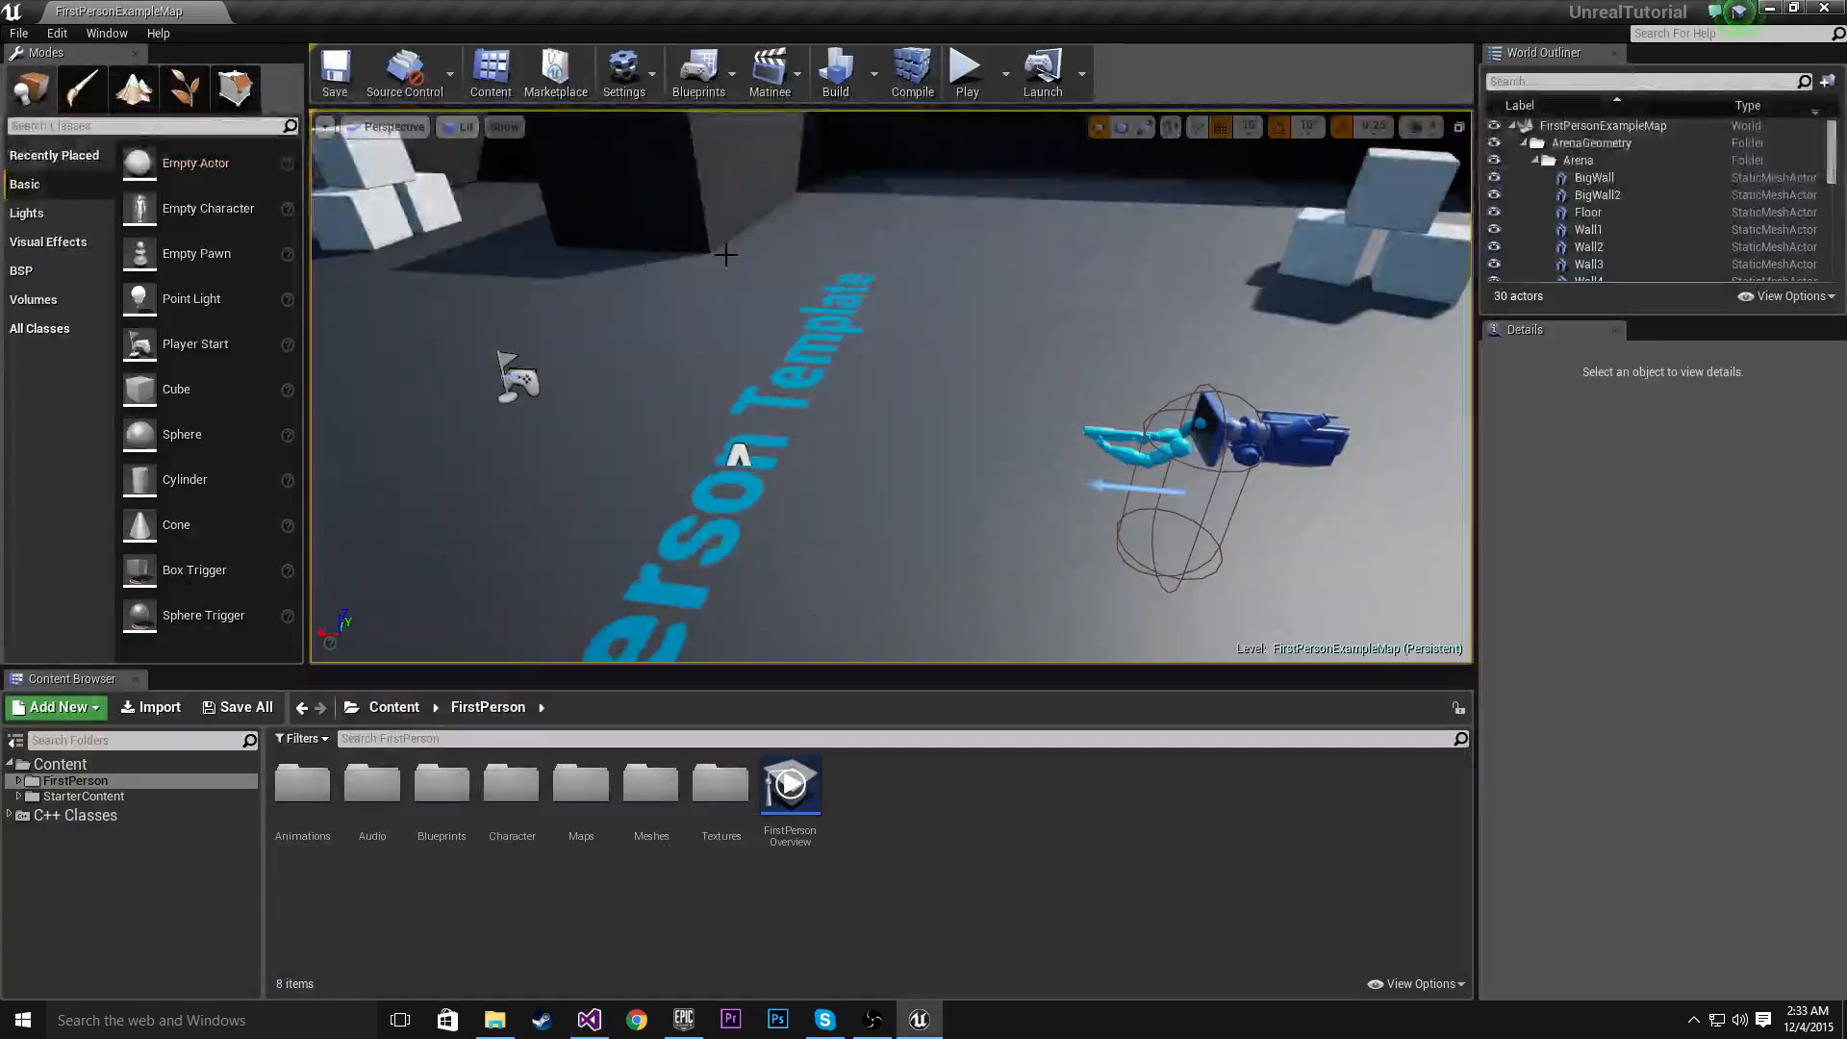
Recompile the C++ code and select MyActor under C++ Classes > UnrealTutorial
left_click(913, 73)
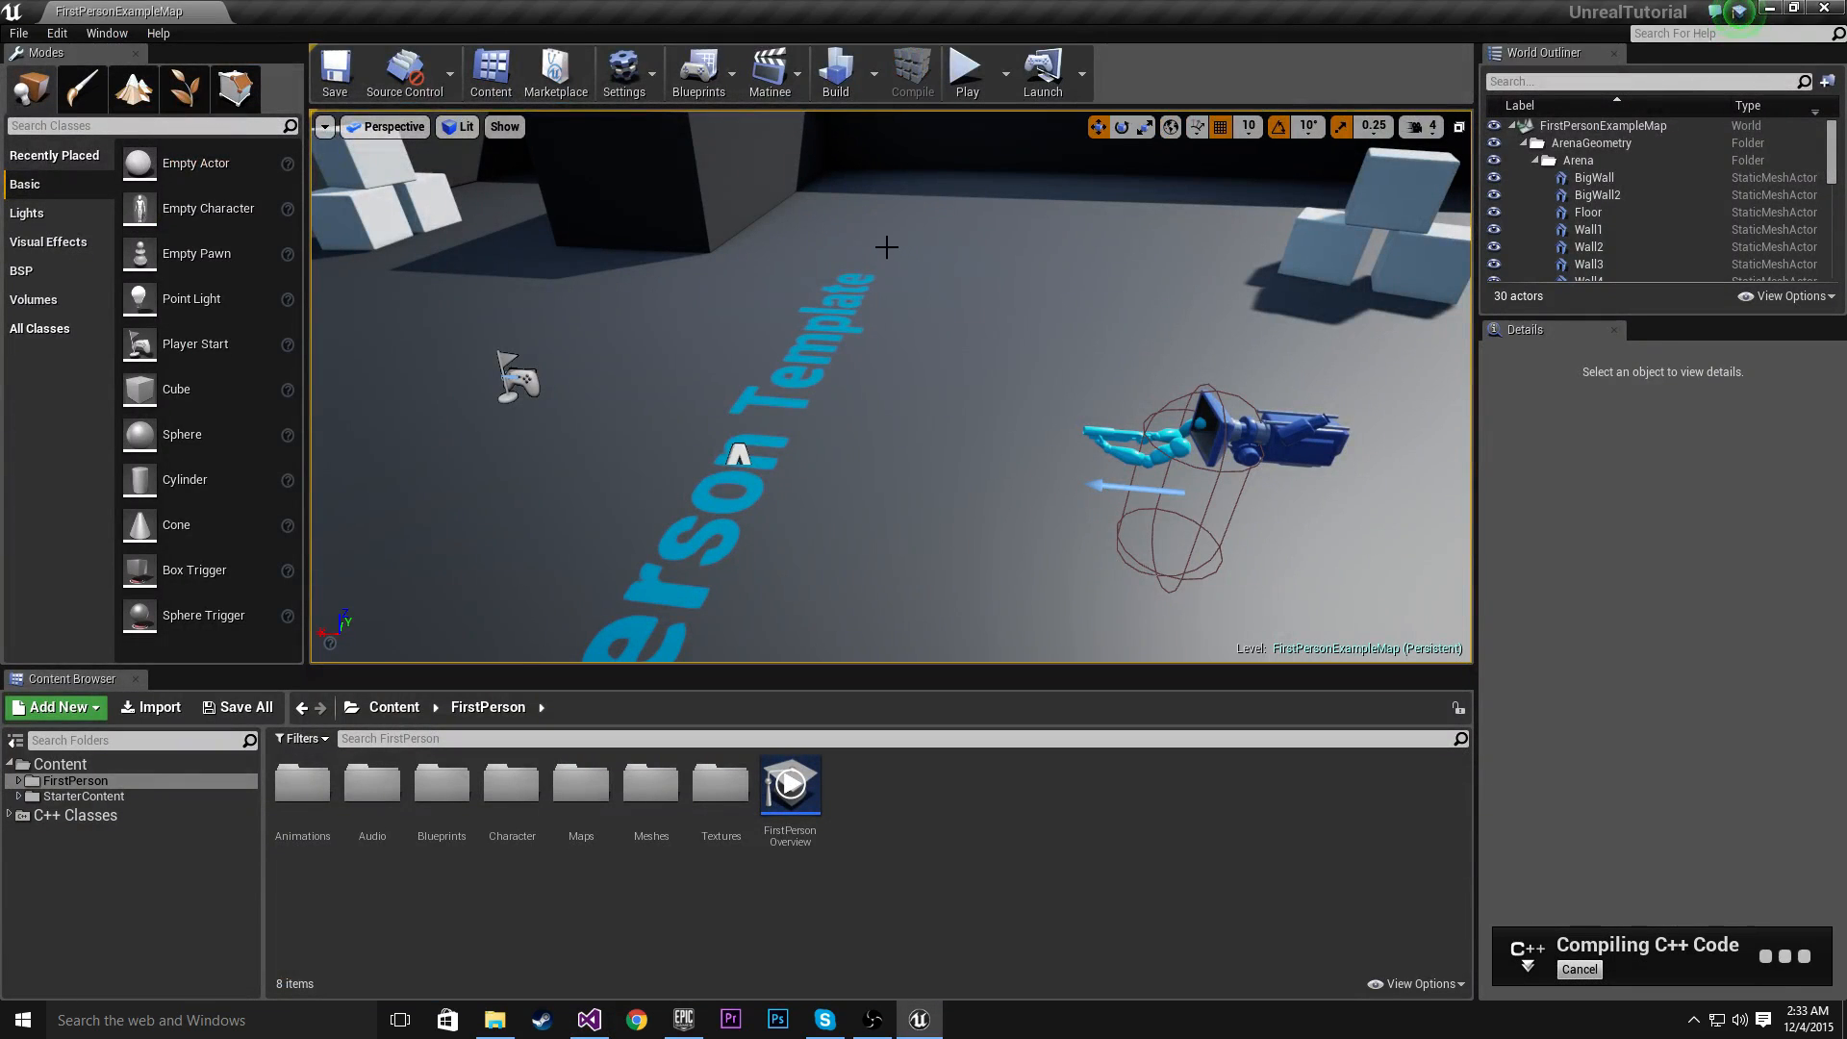
mouse_move(1082, 709)
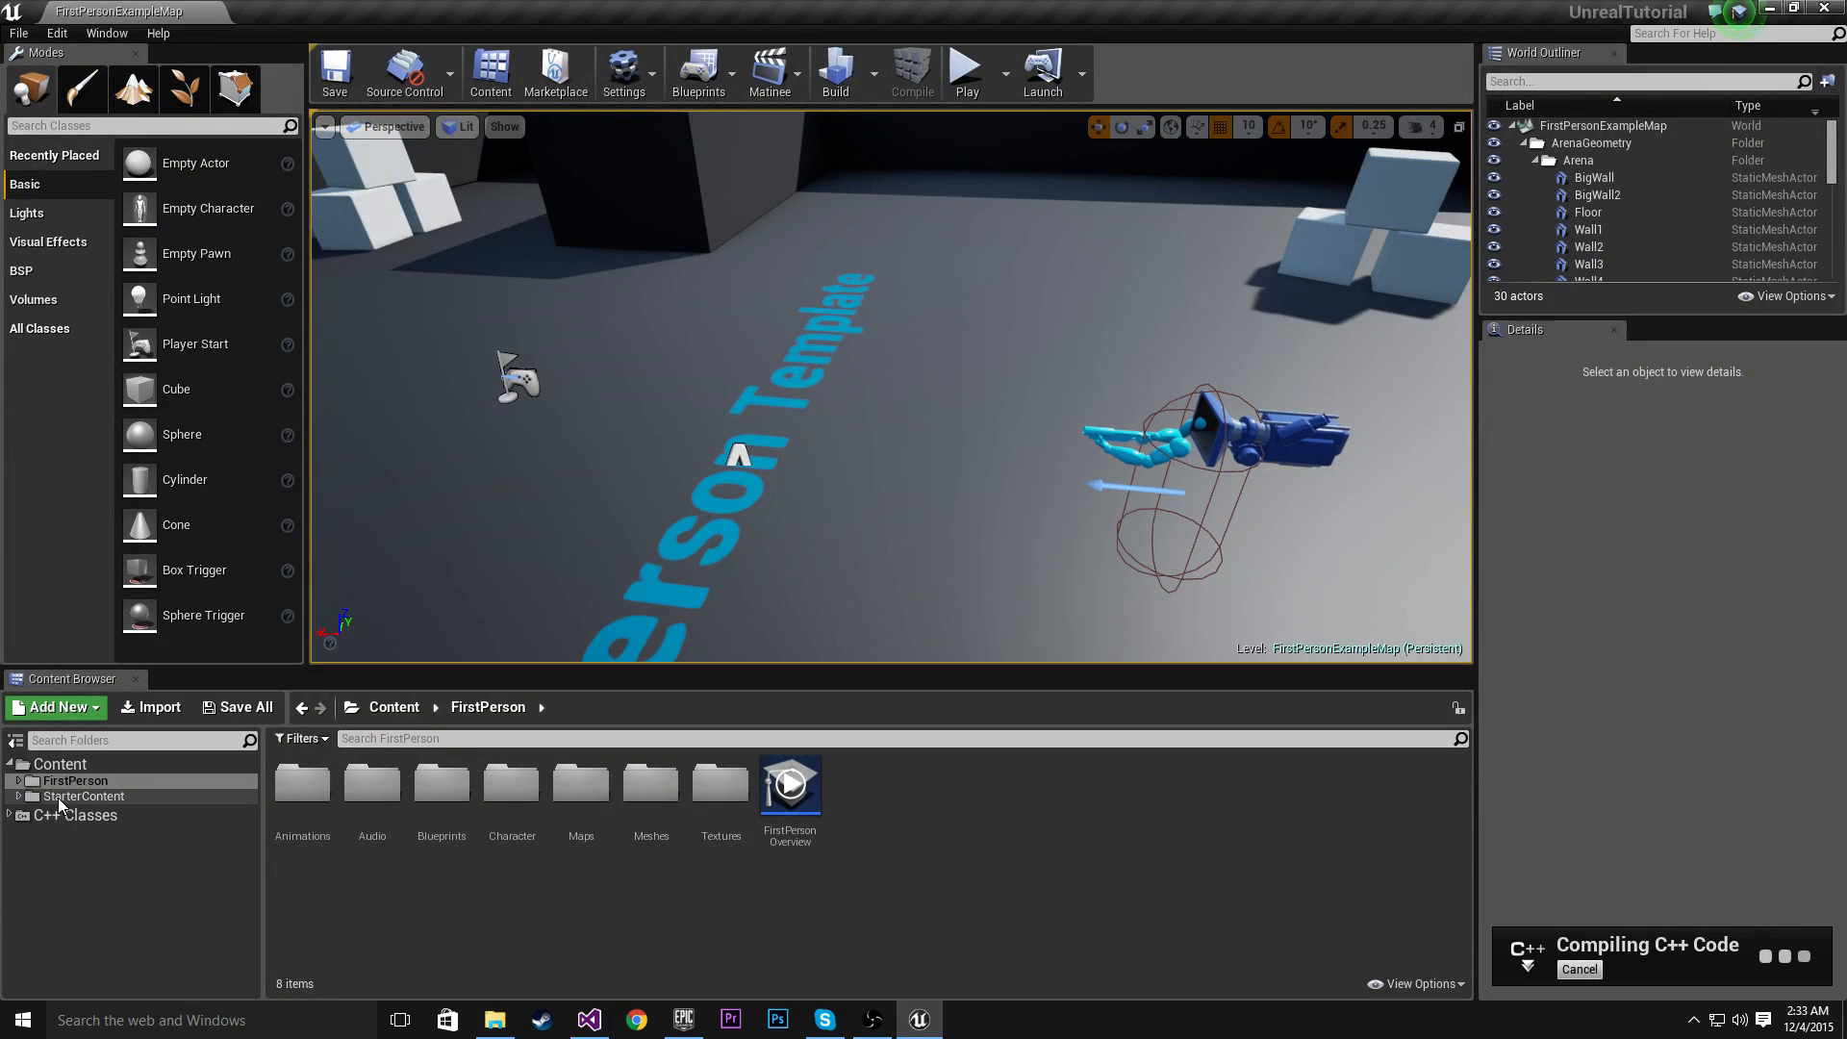
mouse_move(177, 815)
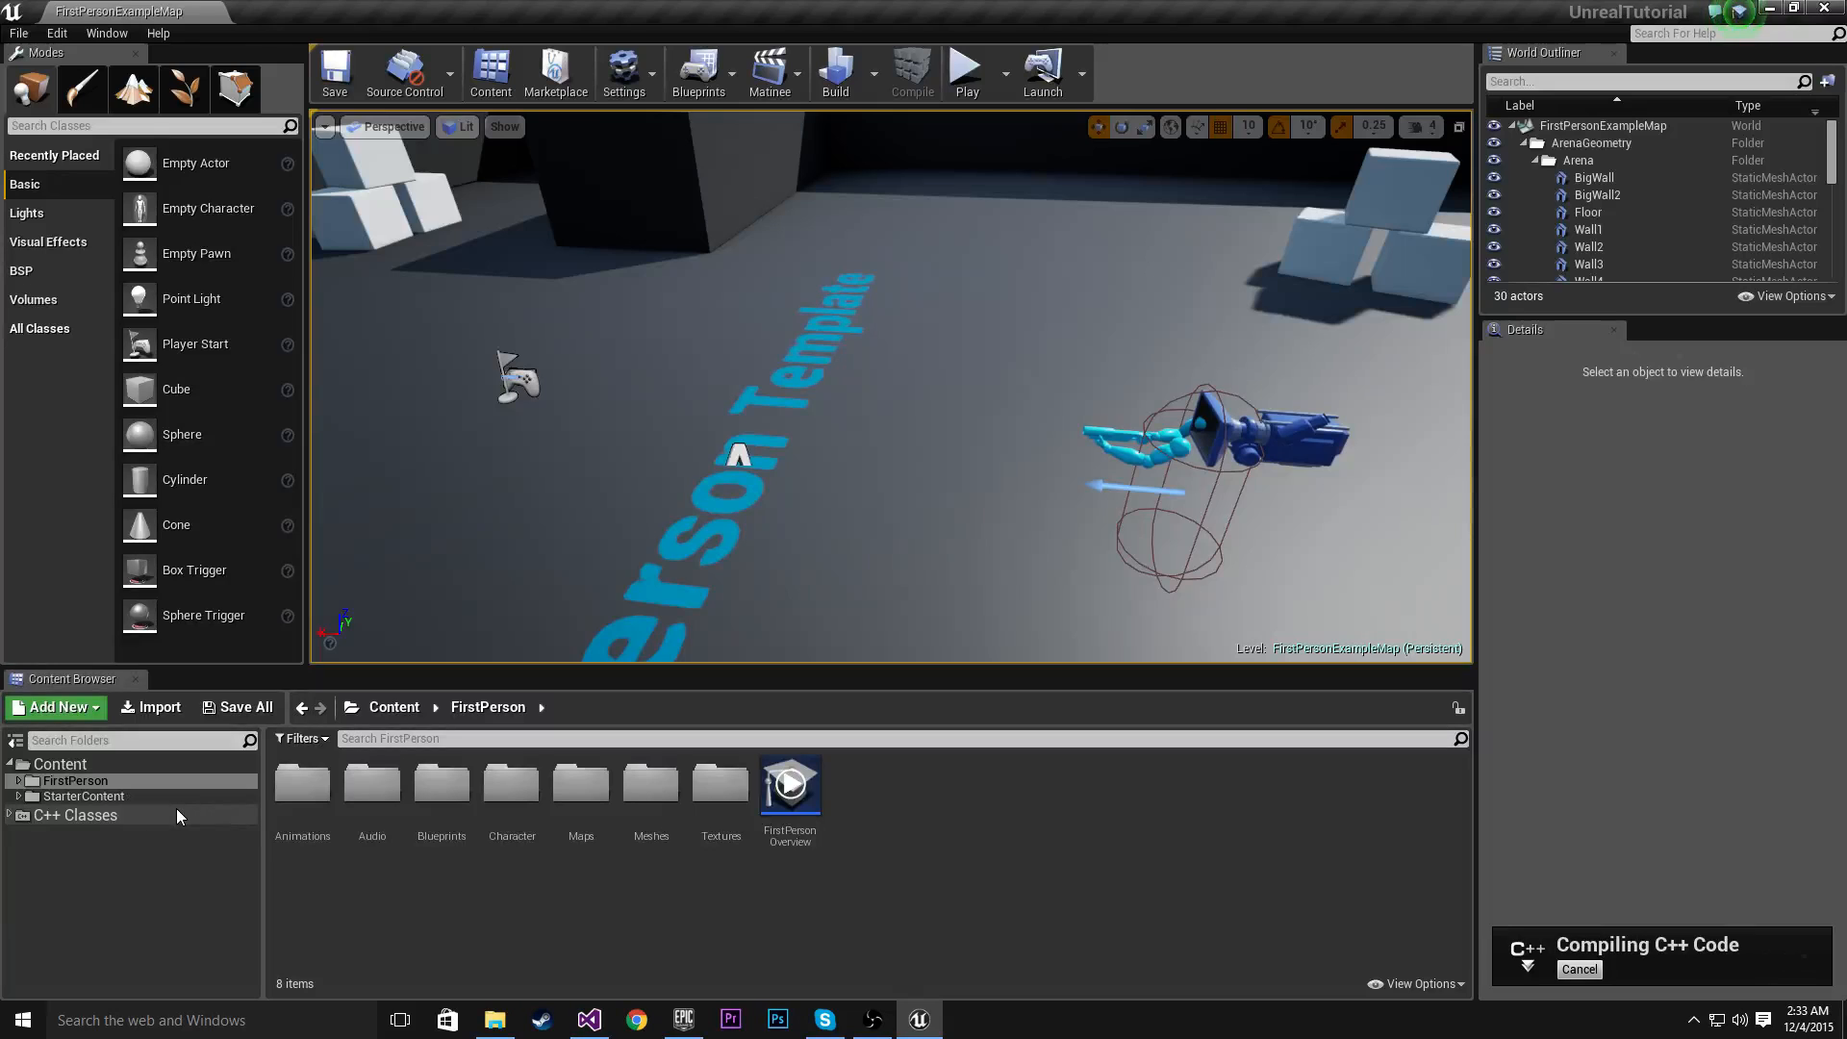
left_click(75, 815)
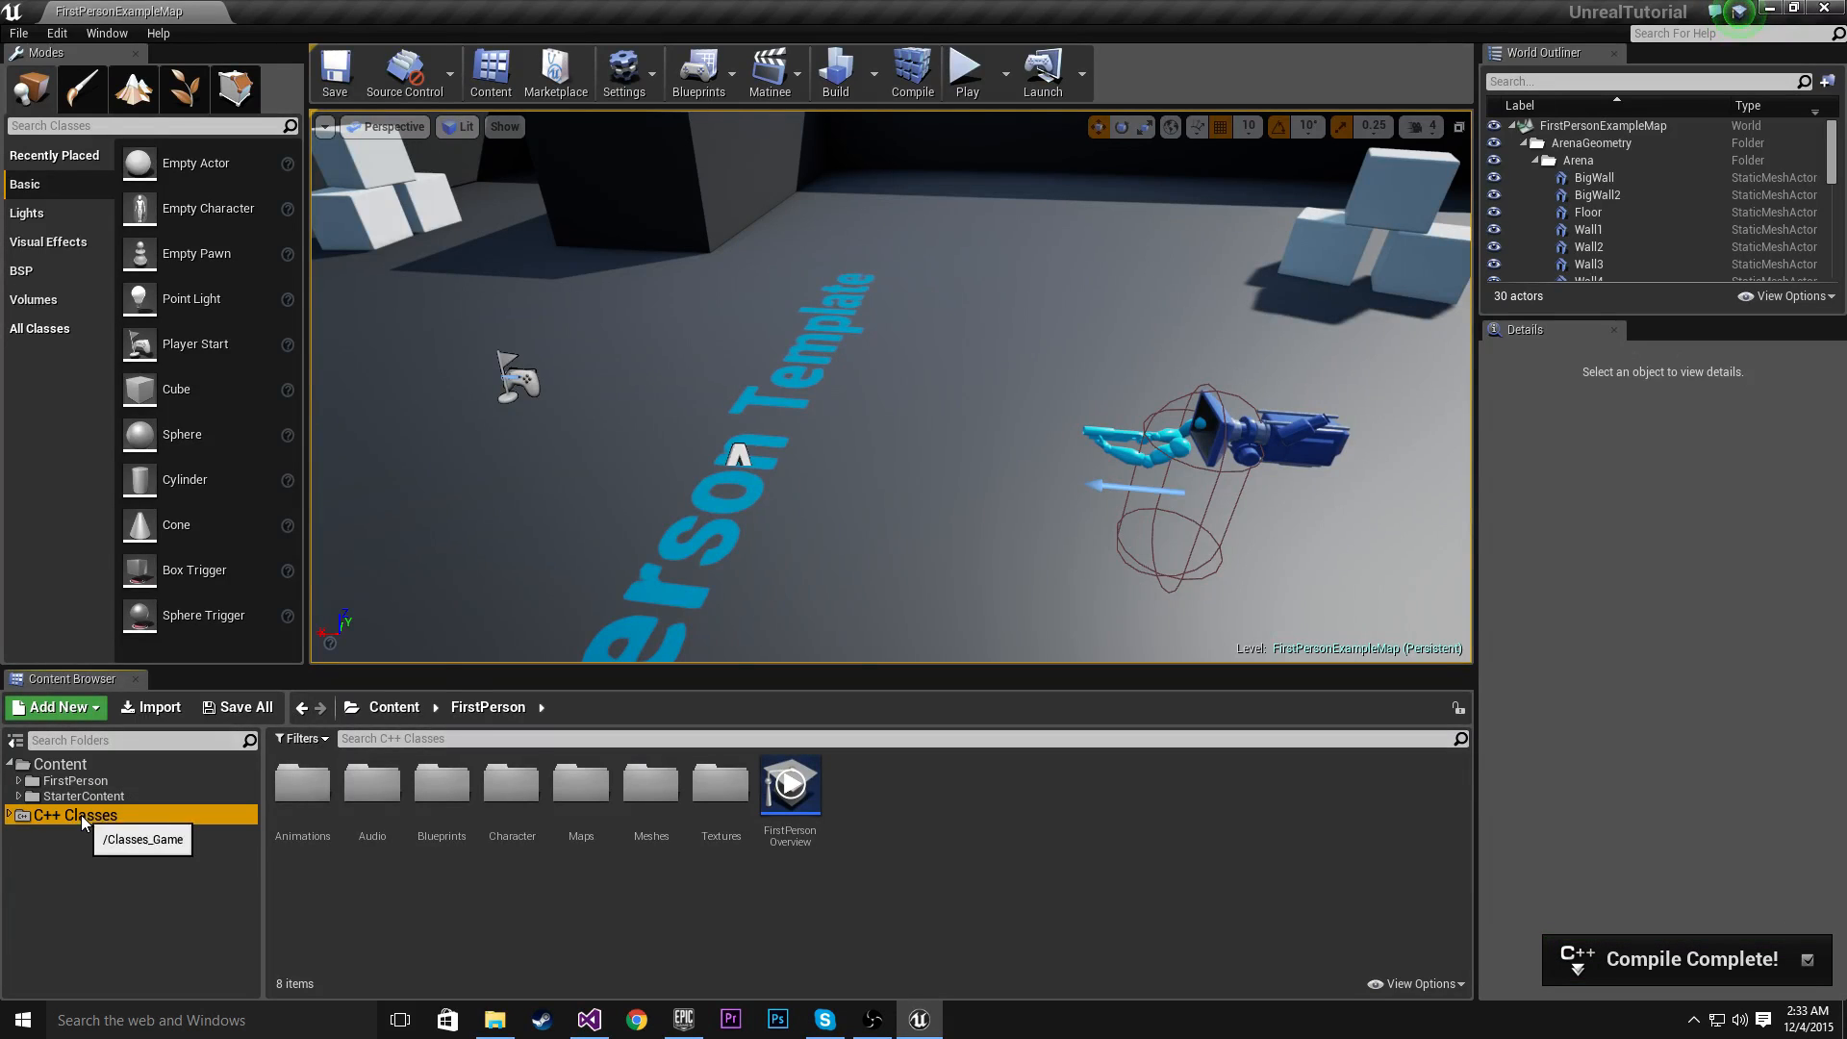
left_click(75, 815)
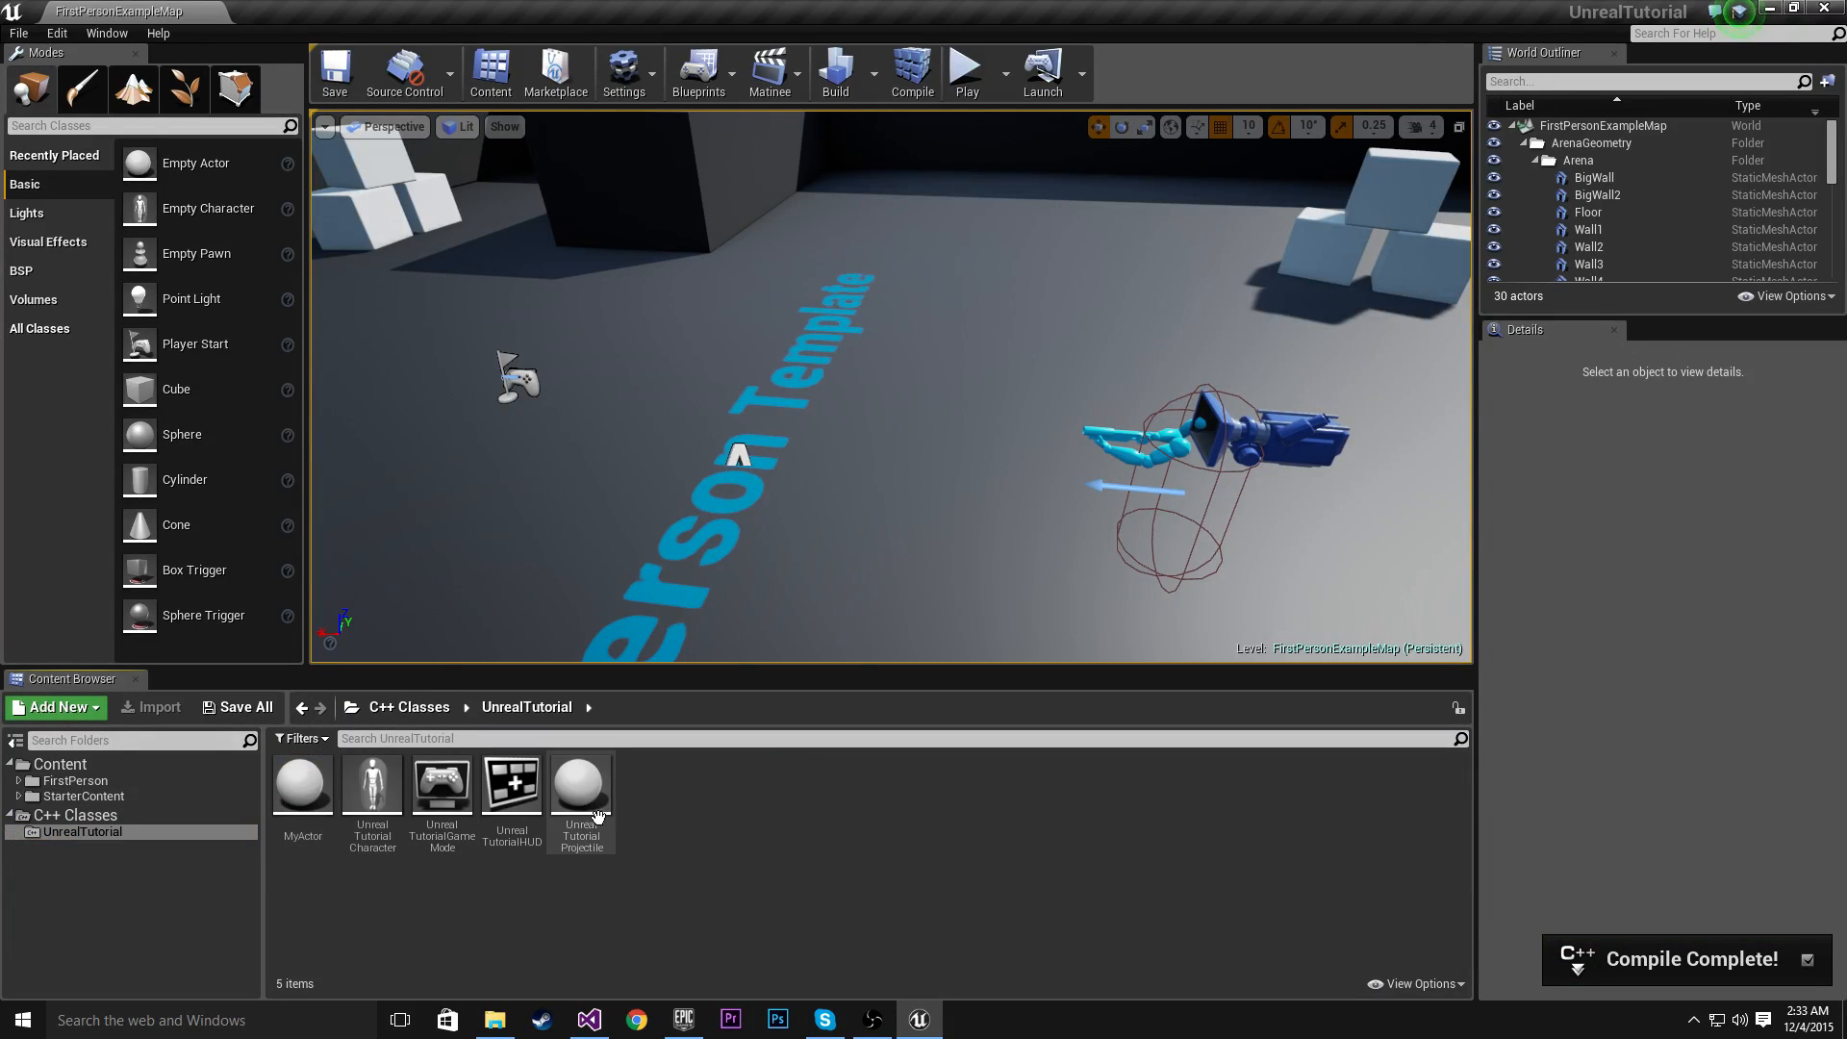
mouse_move(300, 783)
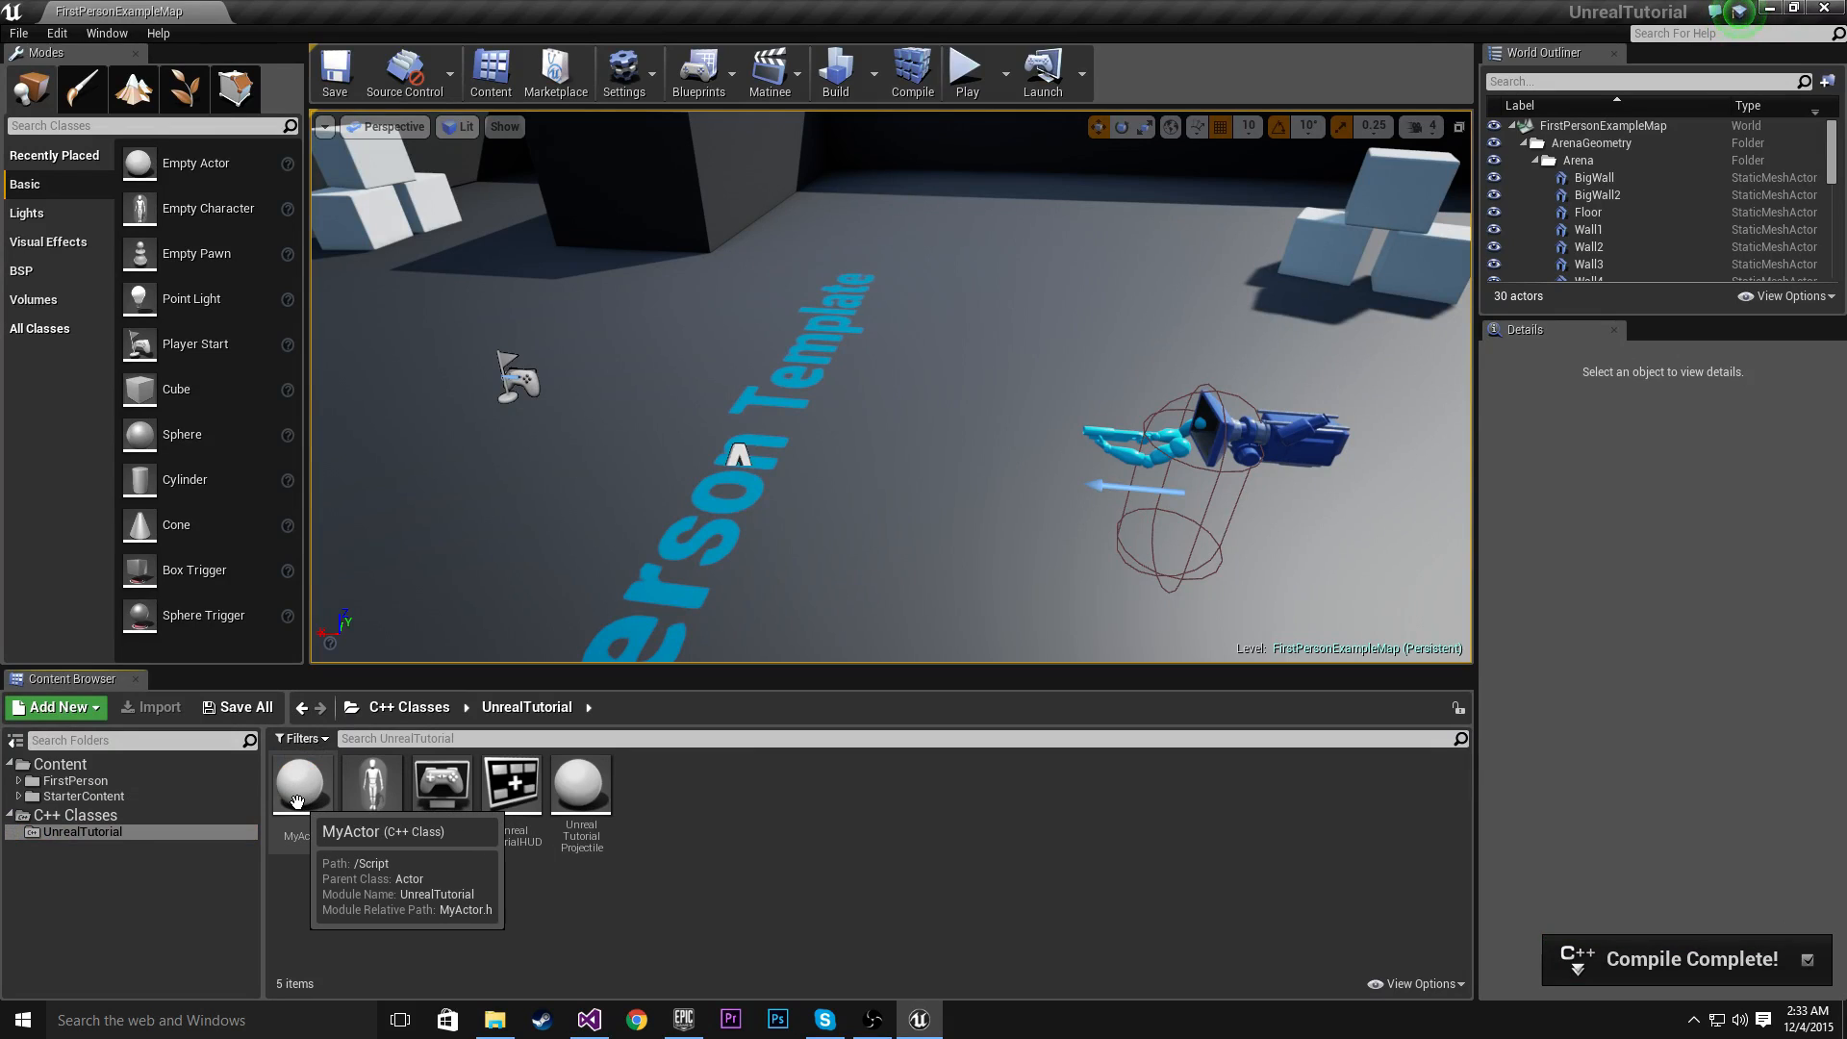
left_click(303, 784)
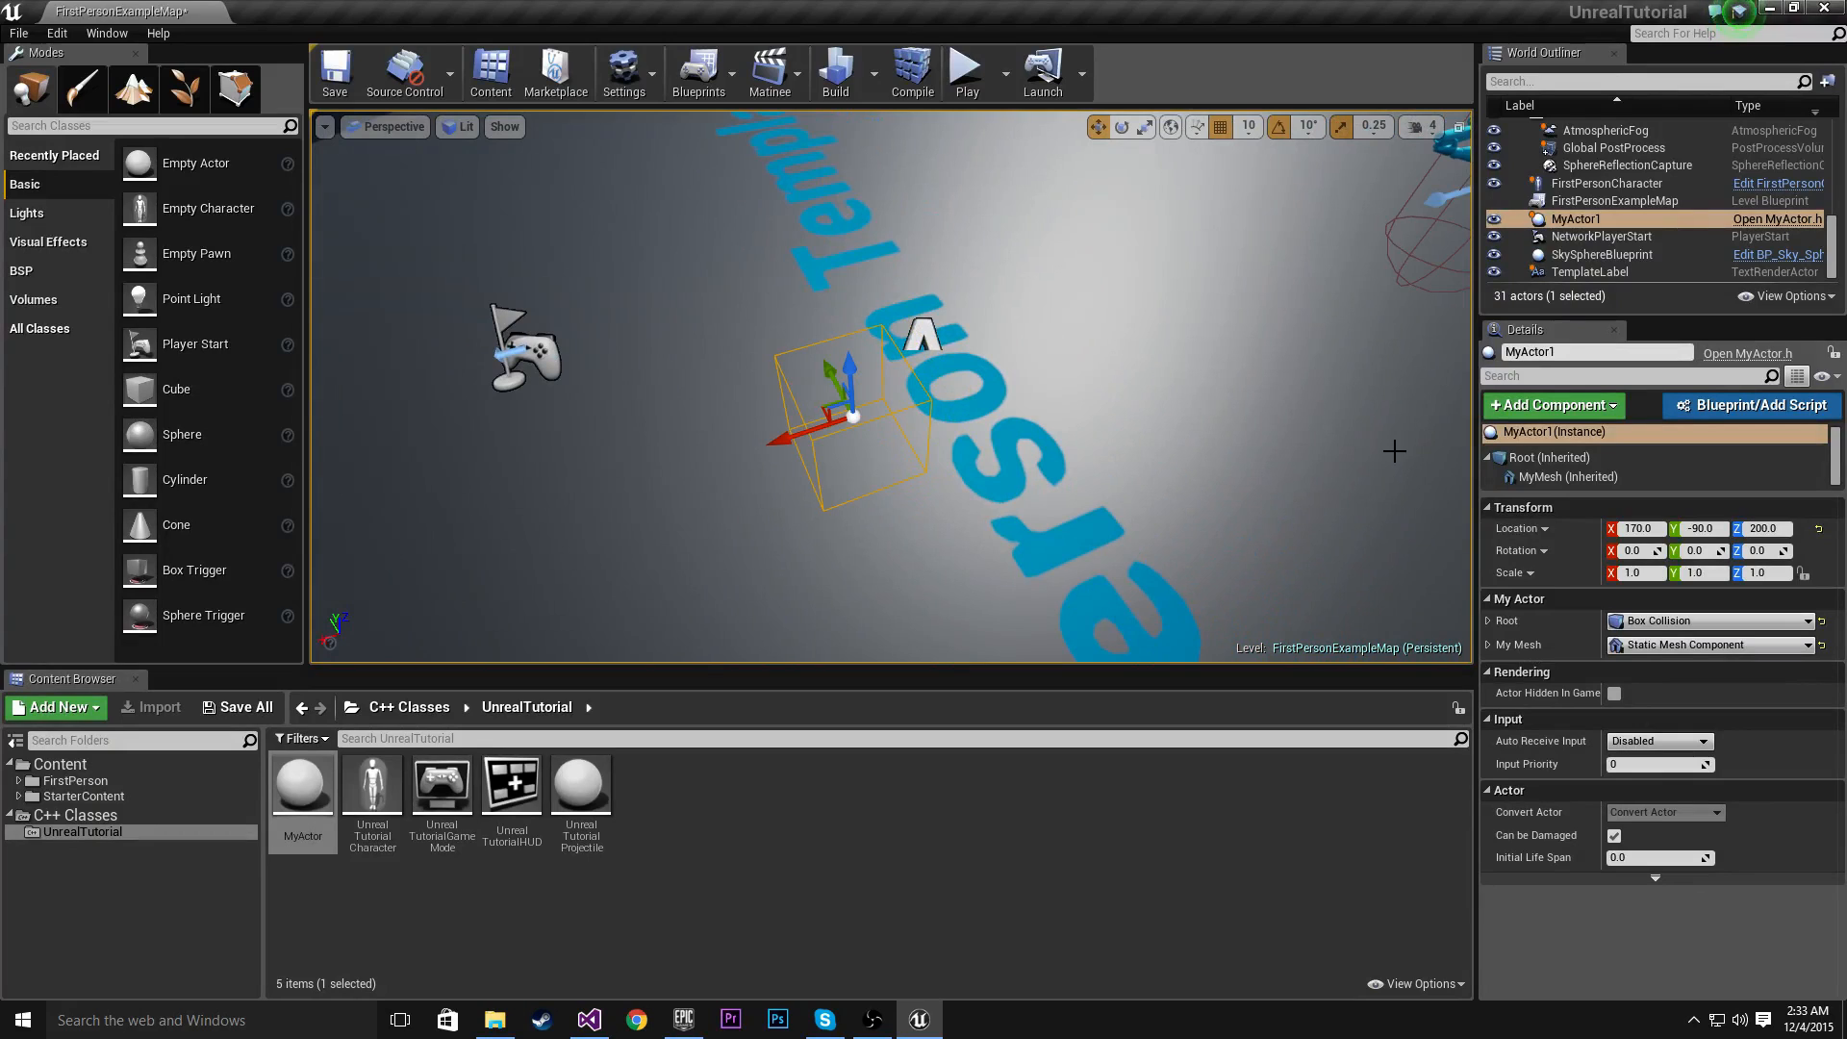
mouse_move(1543, 476)
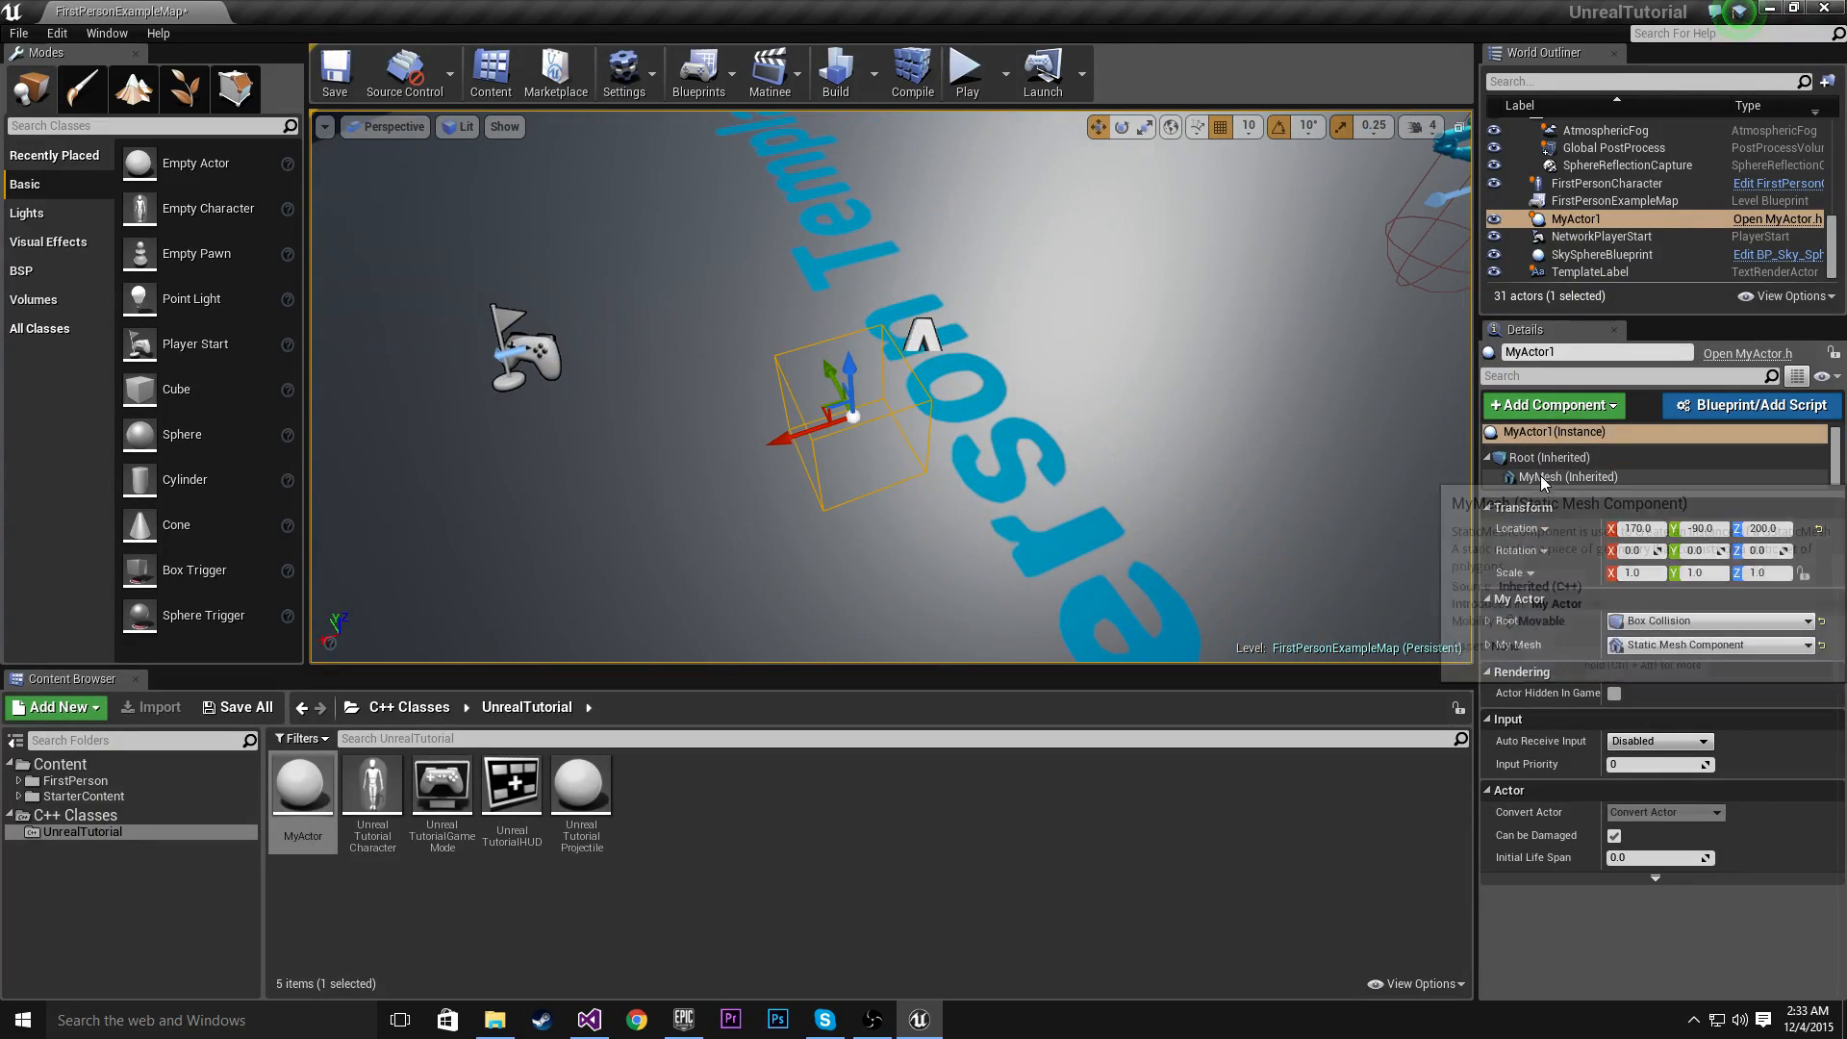
Set the MyMesh component's Static Mesh to SM_TableRound
left_click(1568, 477)
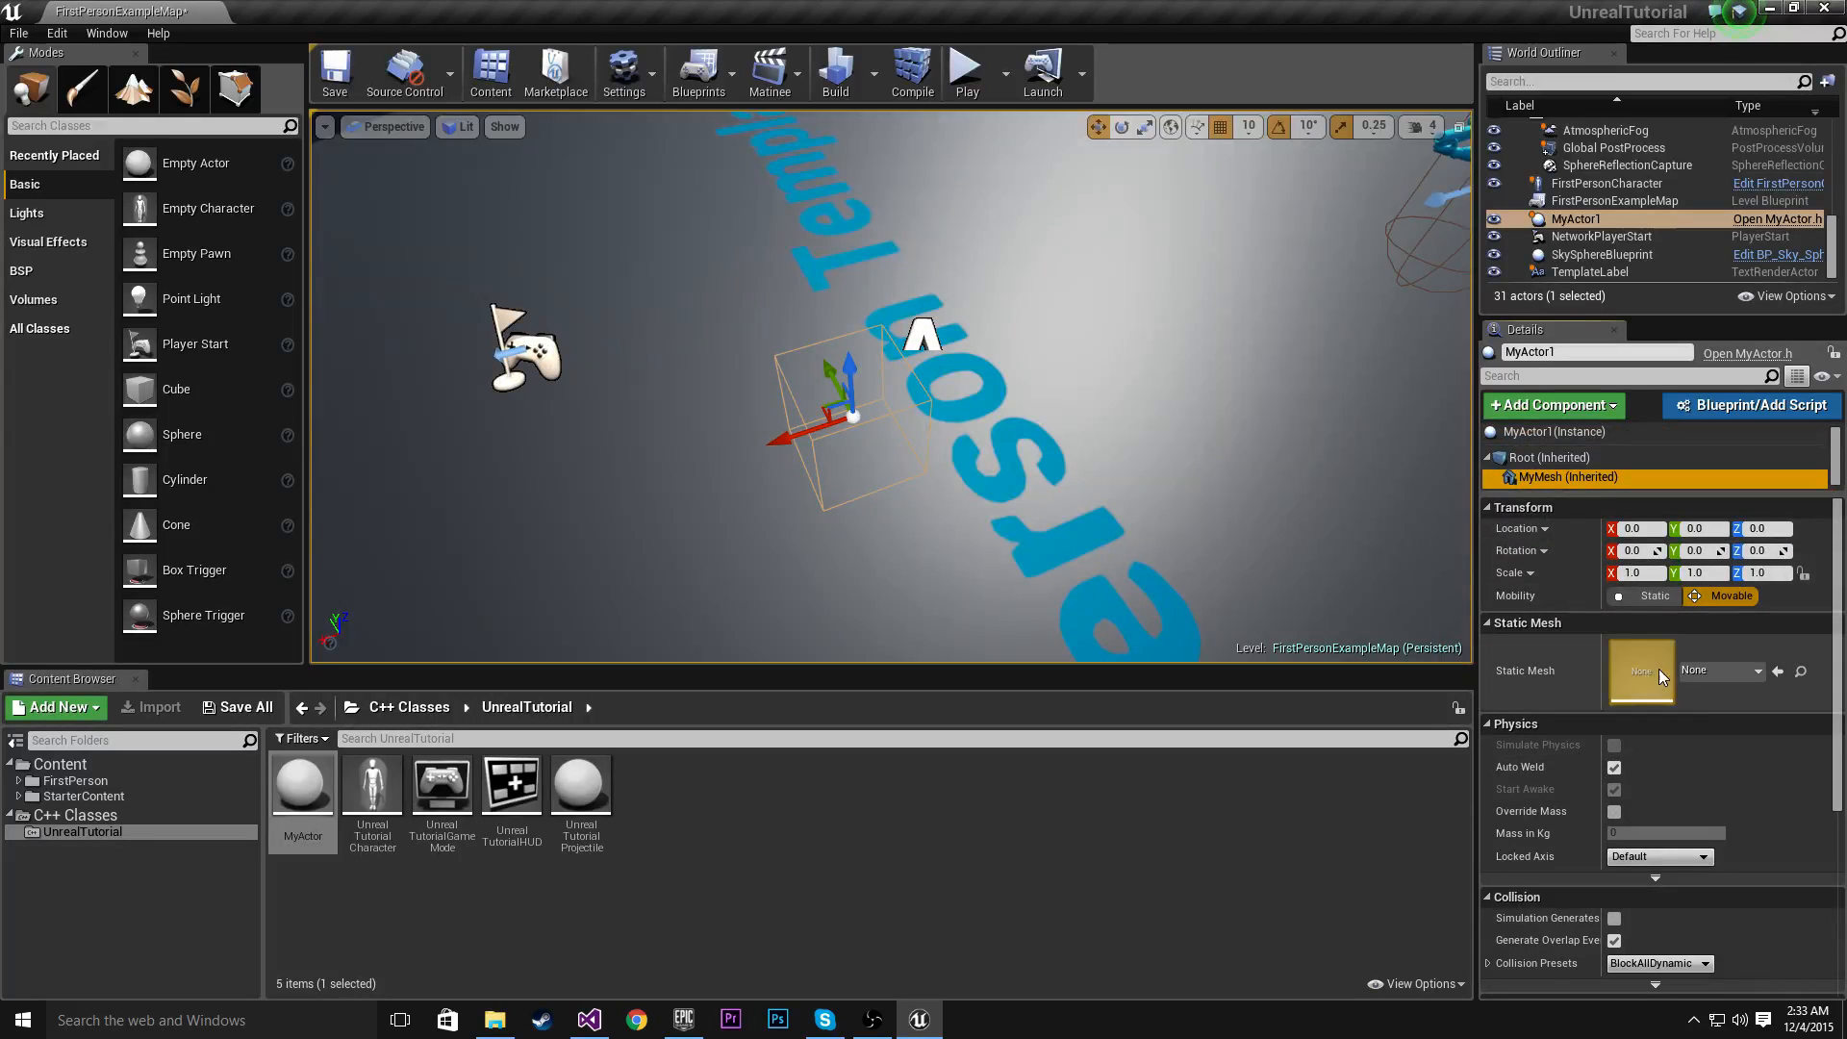
left_click(1719, 670)
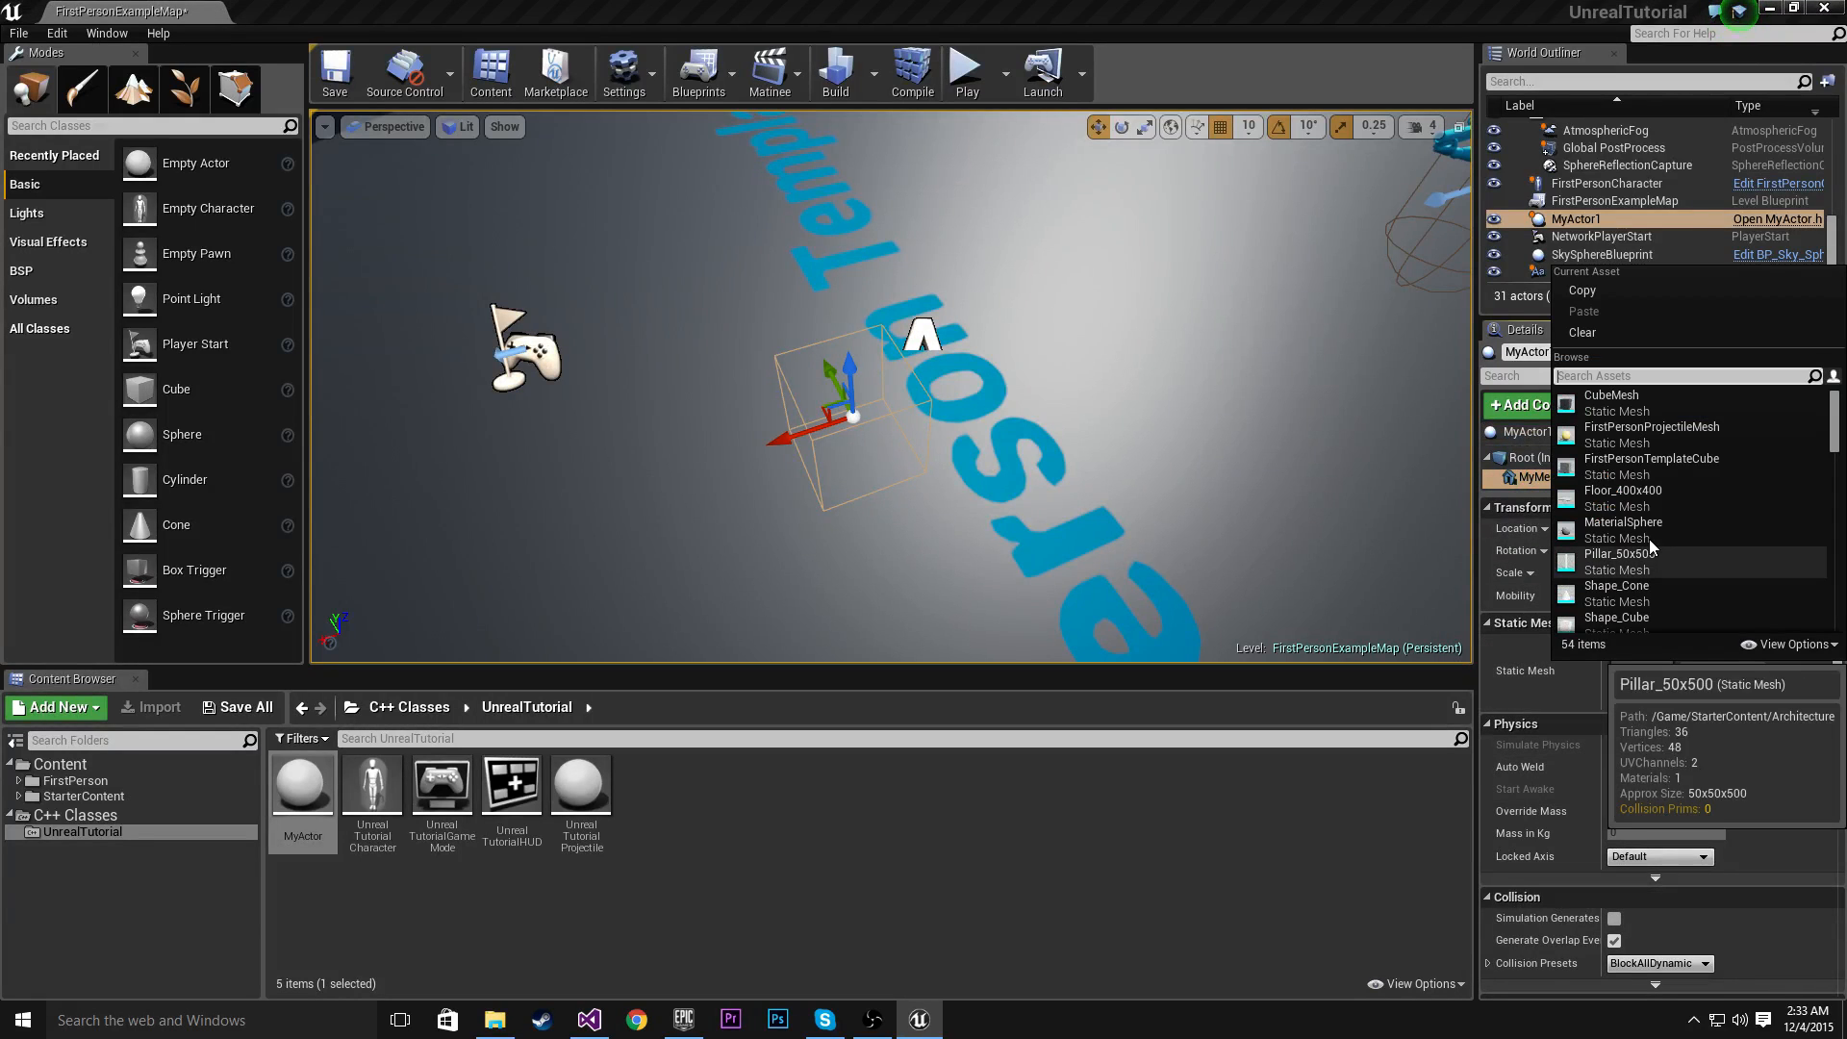
scroll("down", 3)
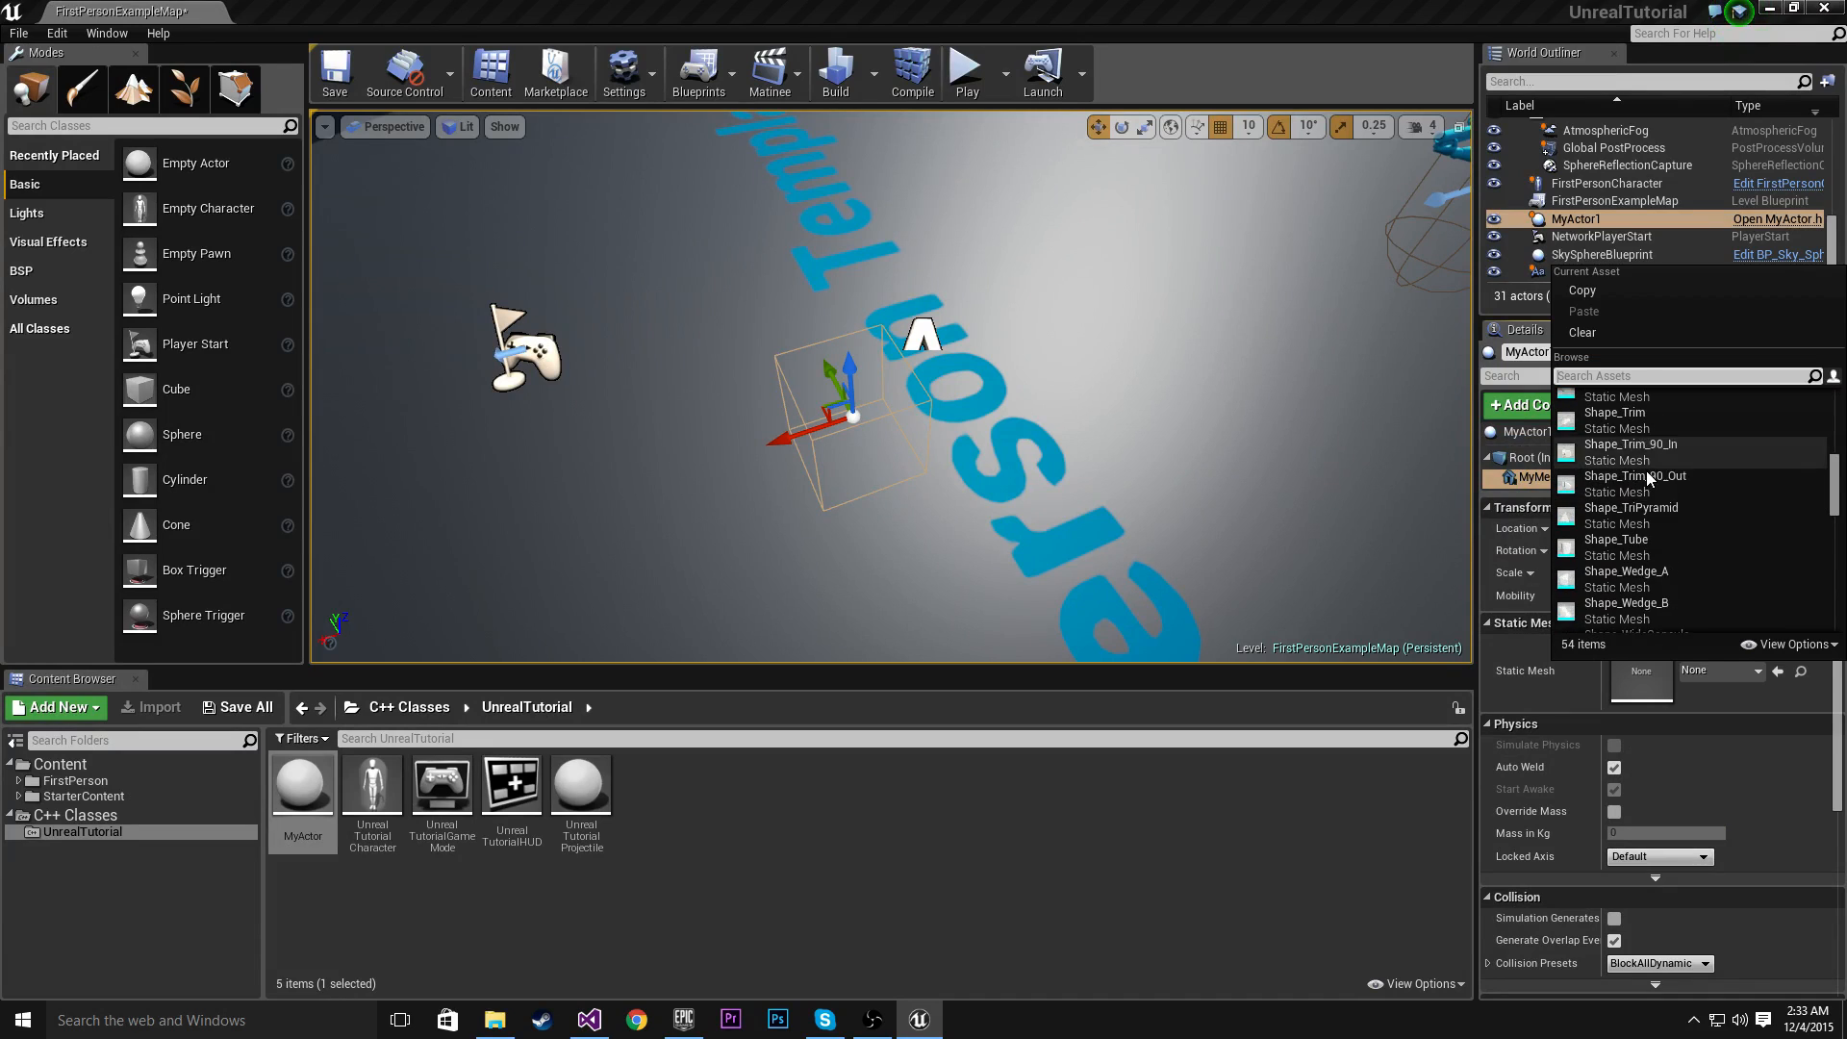
scroll("down", 3)
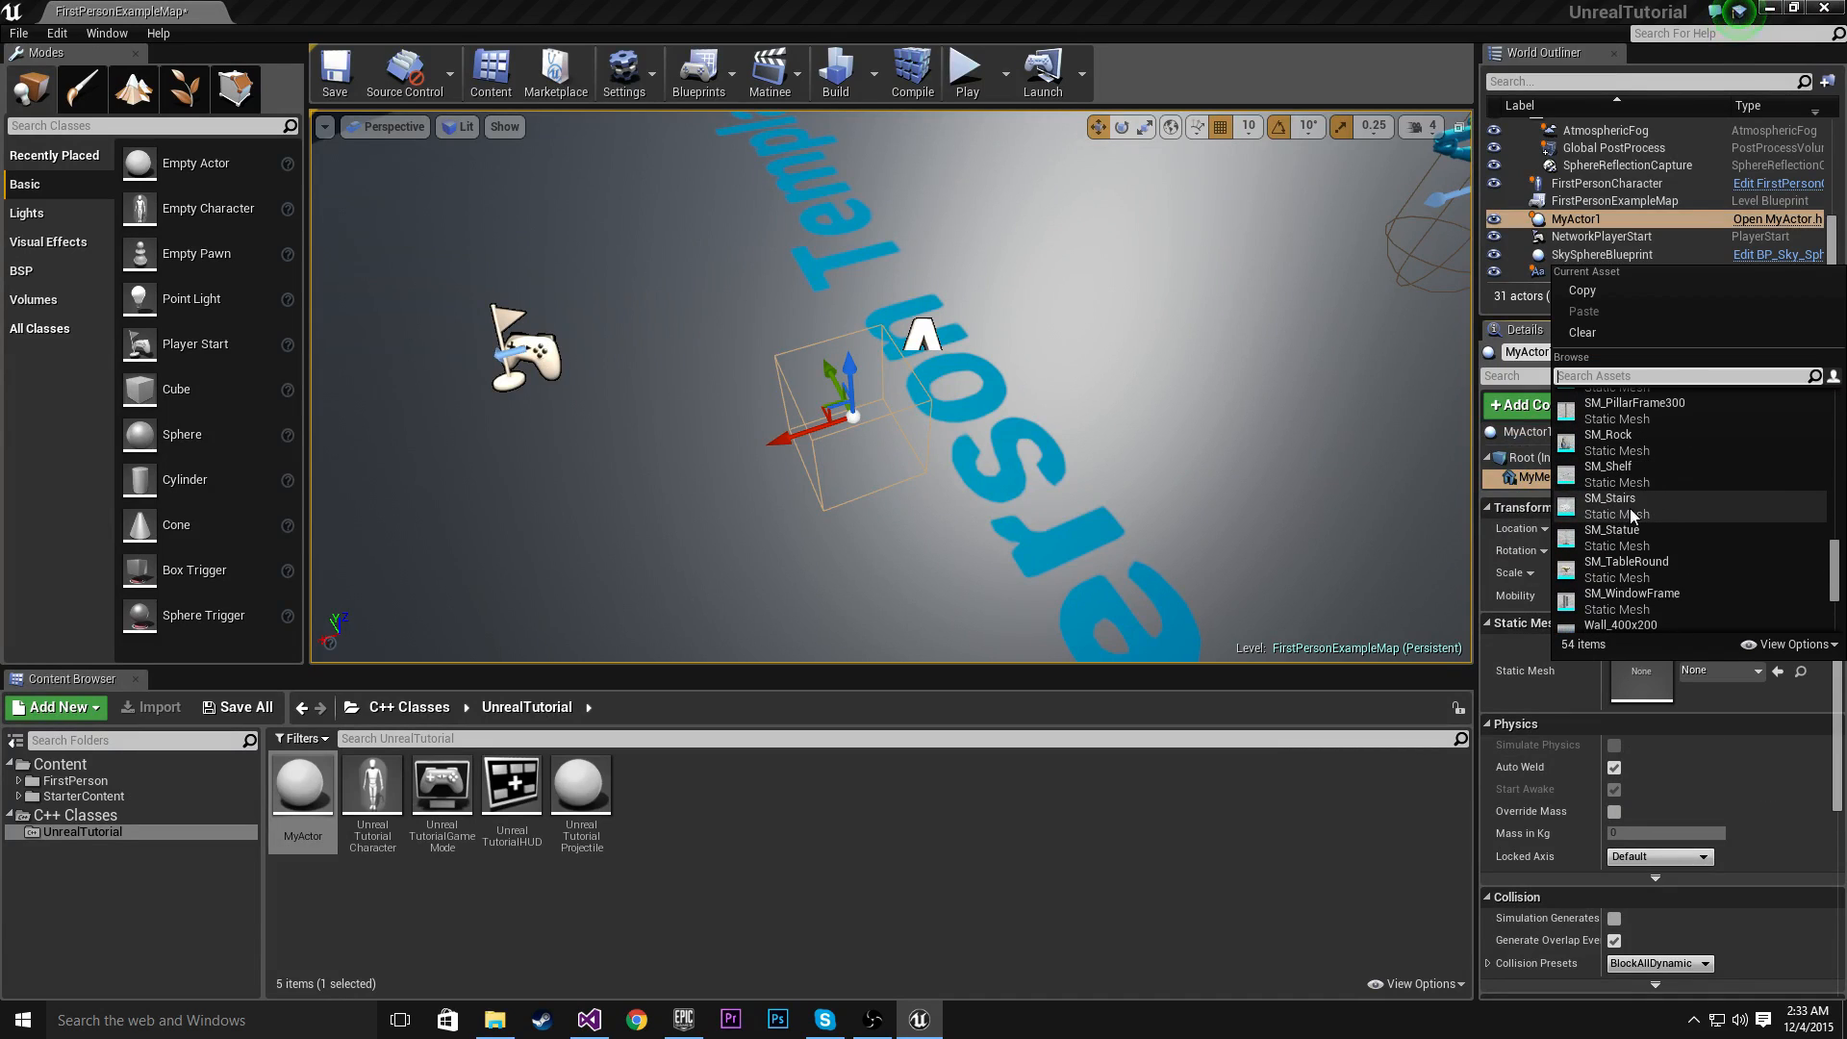
left_click(1626, 560)
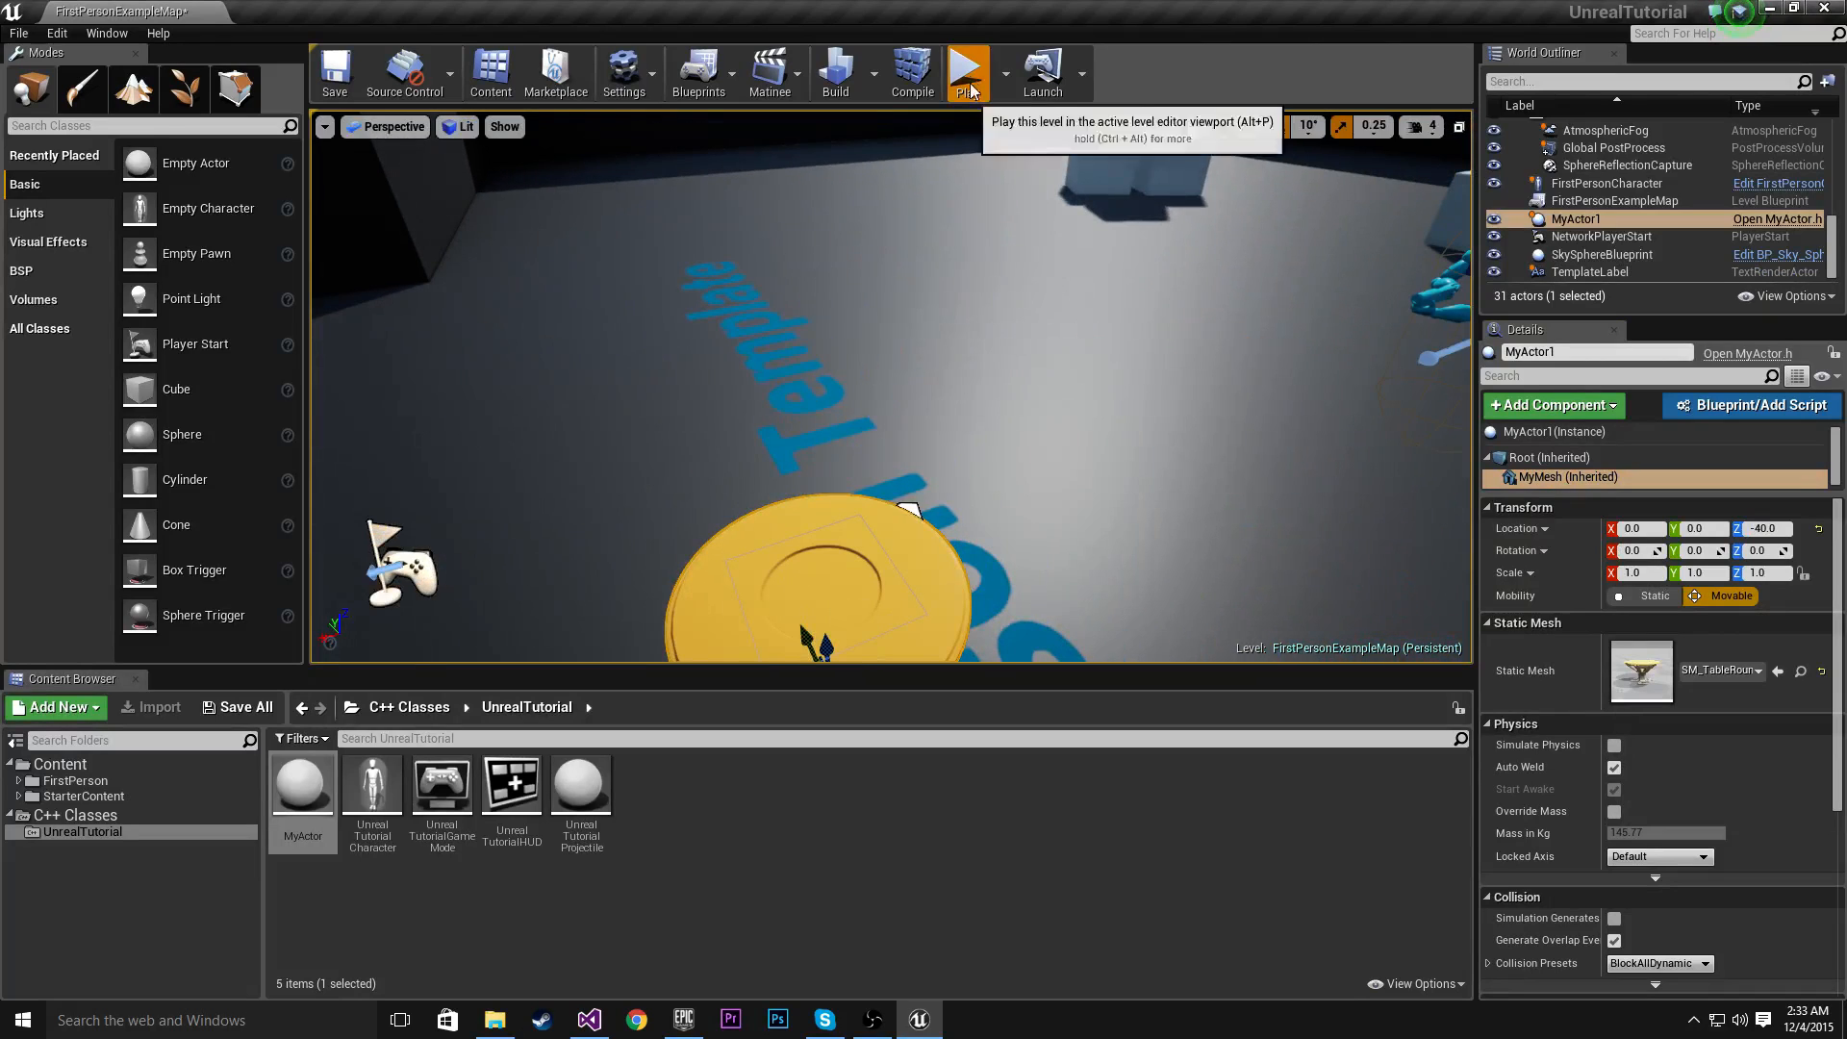
left_click(966, 70)
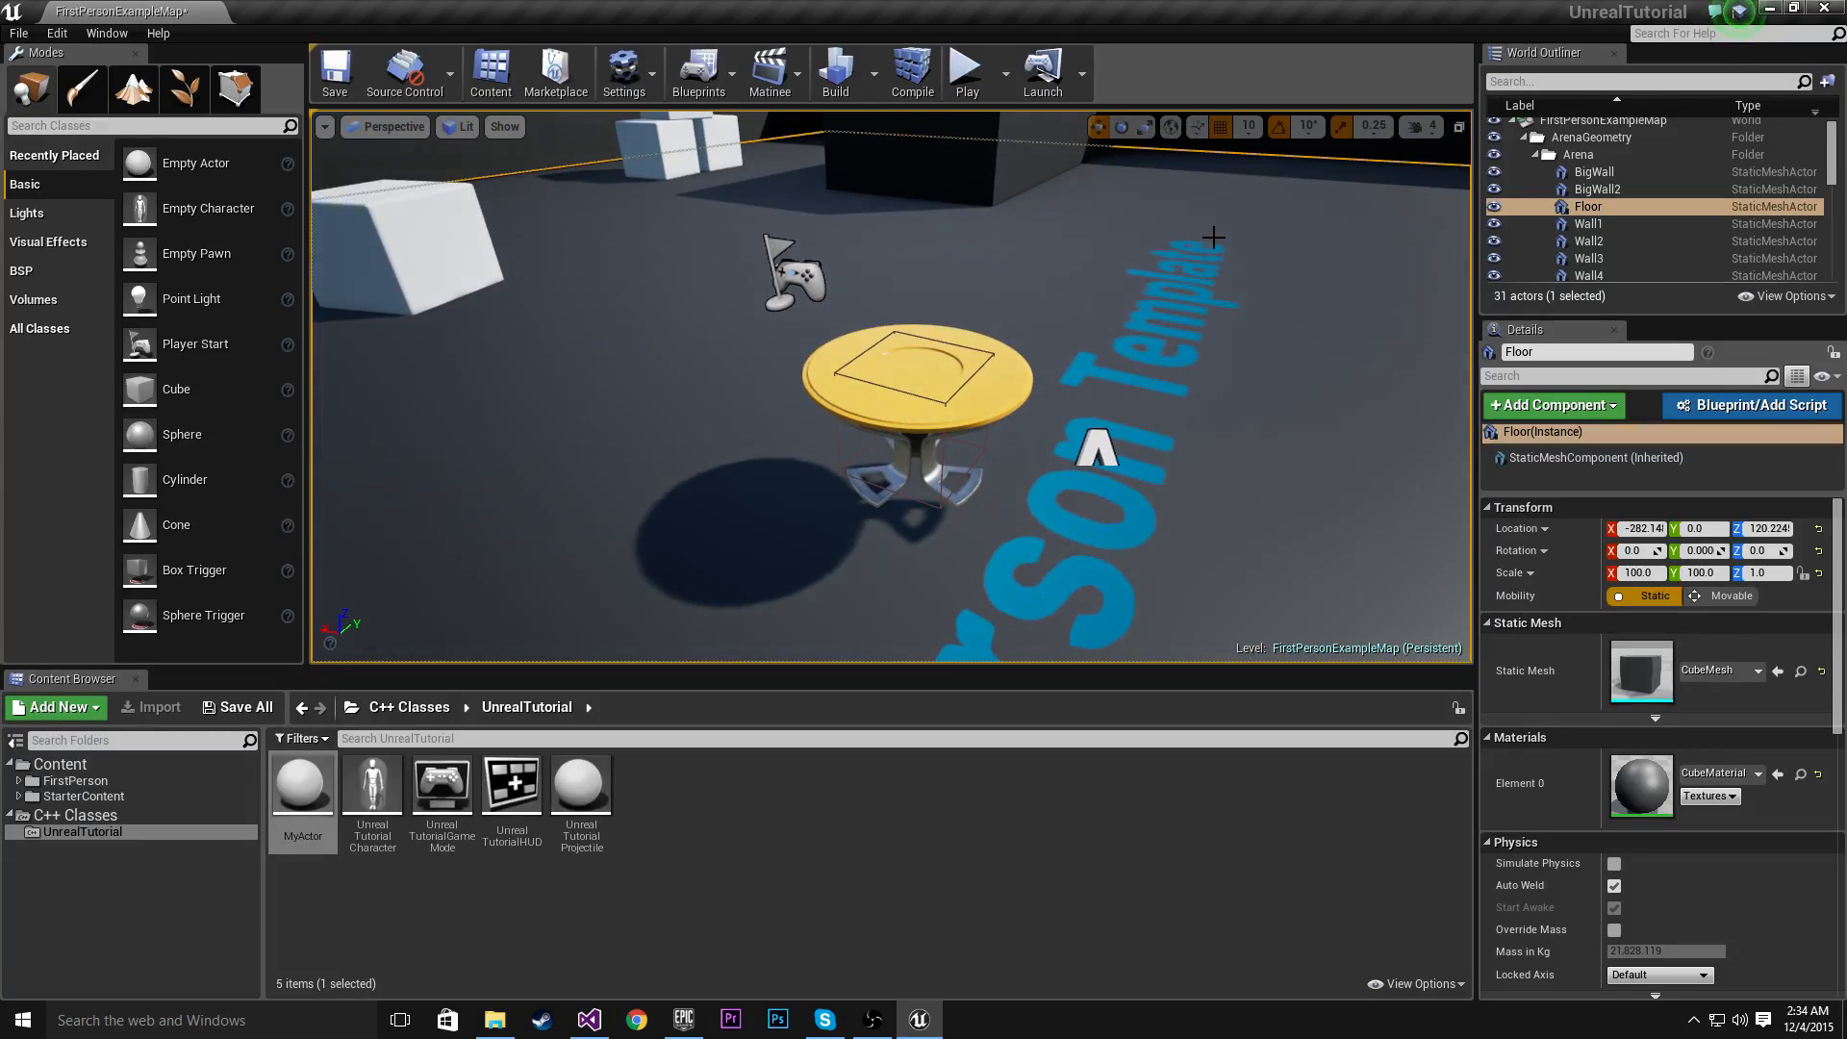
mouse_move(1113, 224)
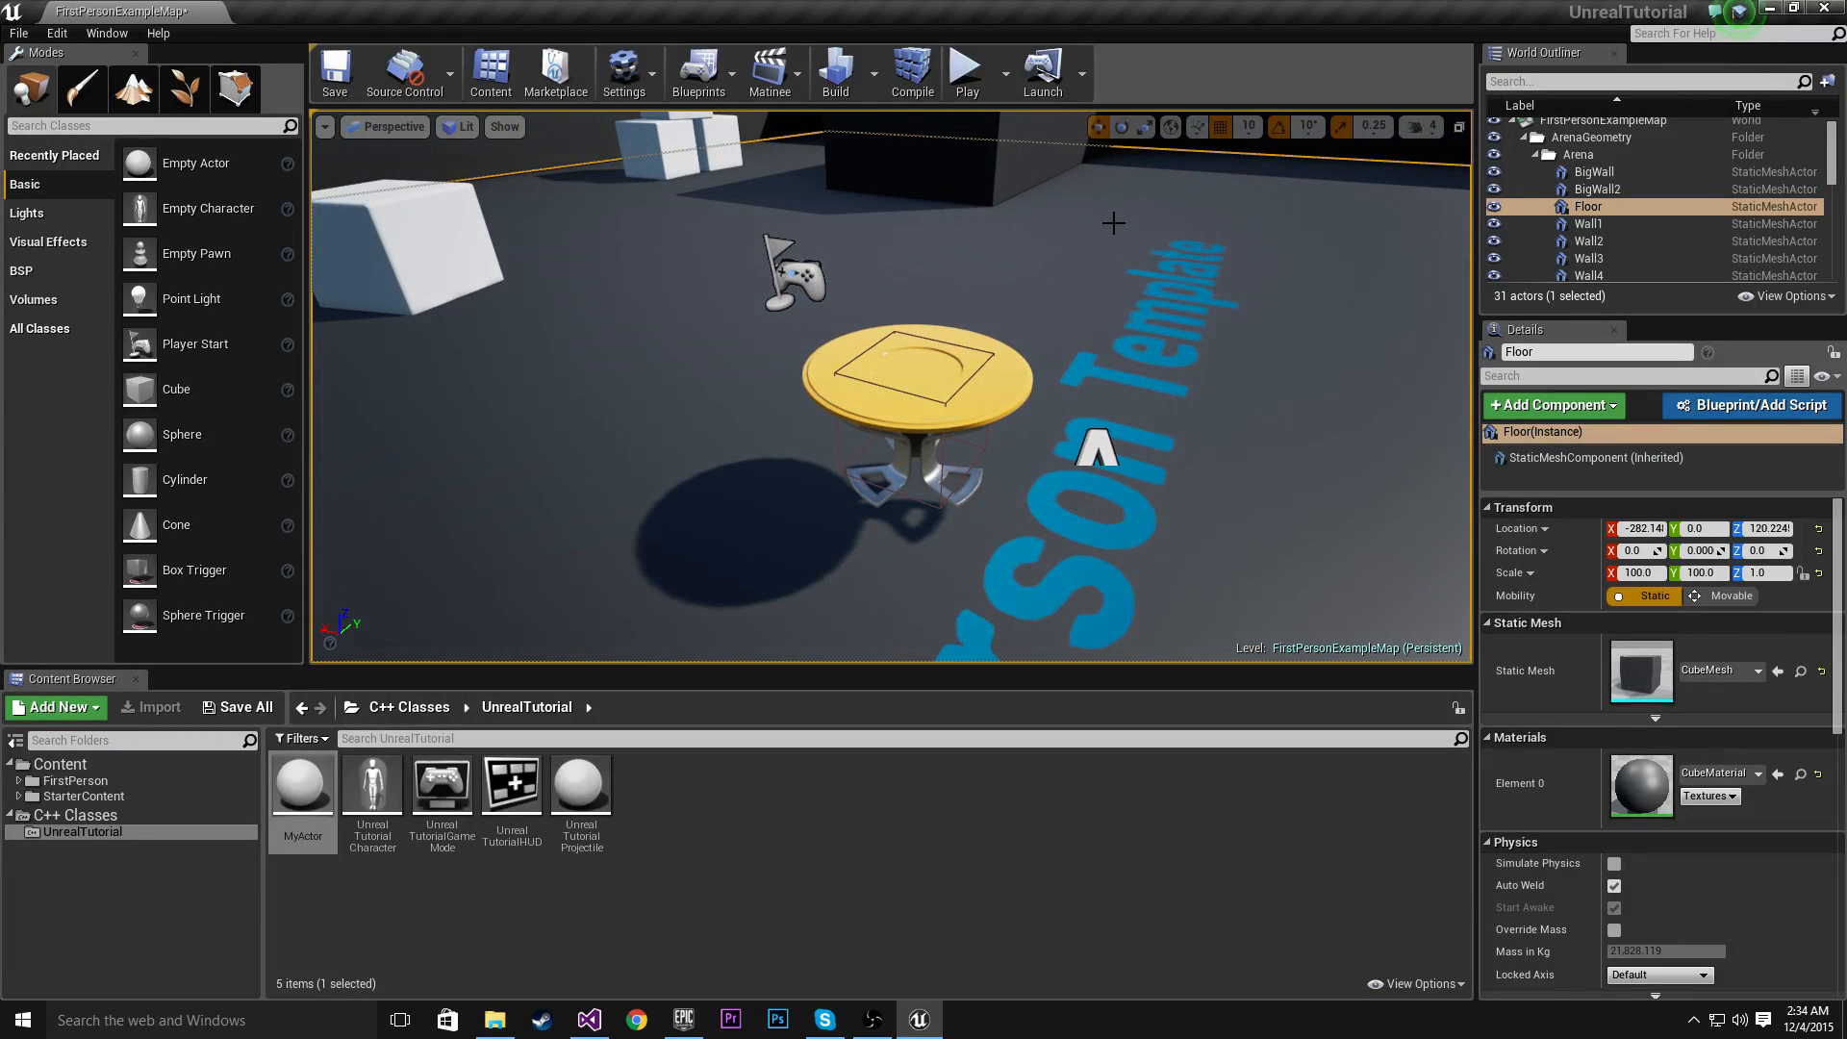